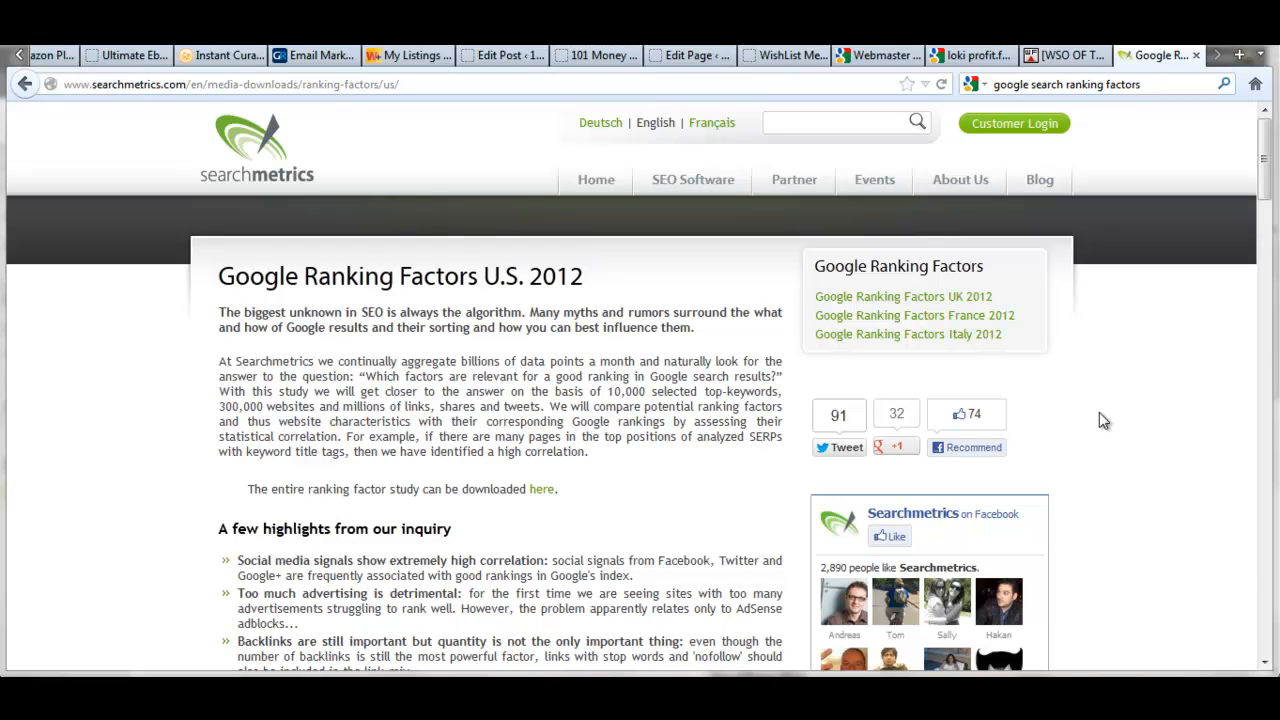
{"action": "mouse_move", "coordinate": [698, 422]}
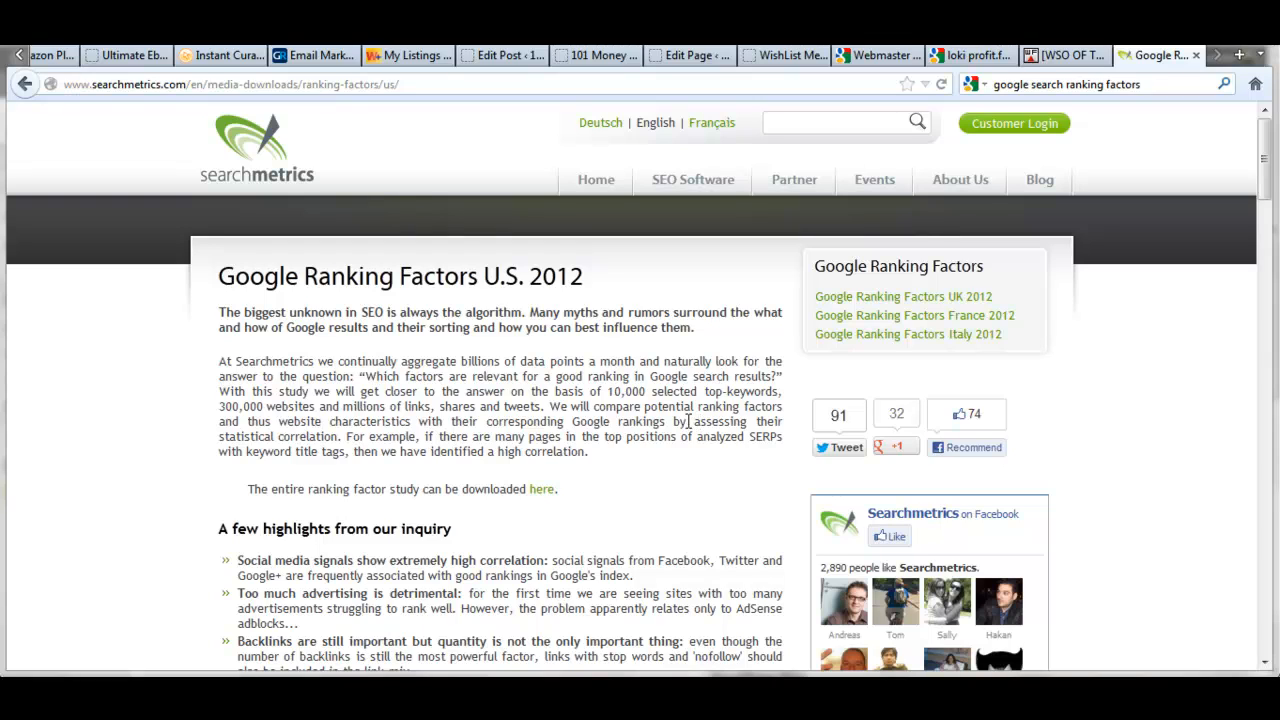
{"action": "mouse_move", "coordinate": [630, 464]}
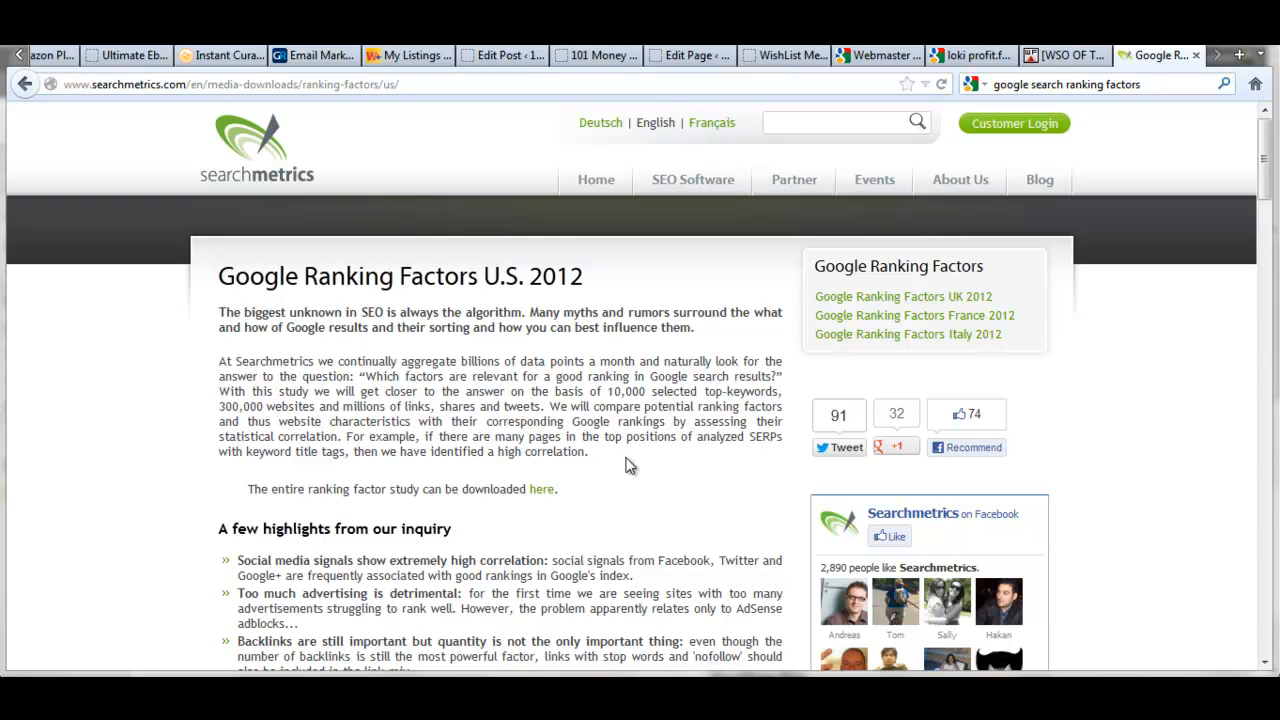
{"action": "mouse_move", "coordinate": [636, 464]}
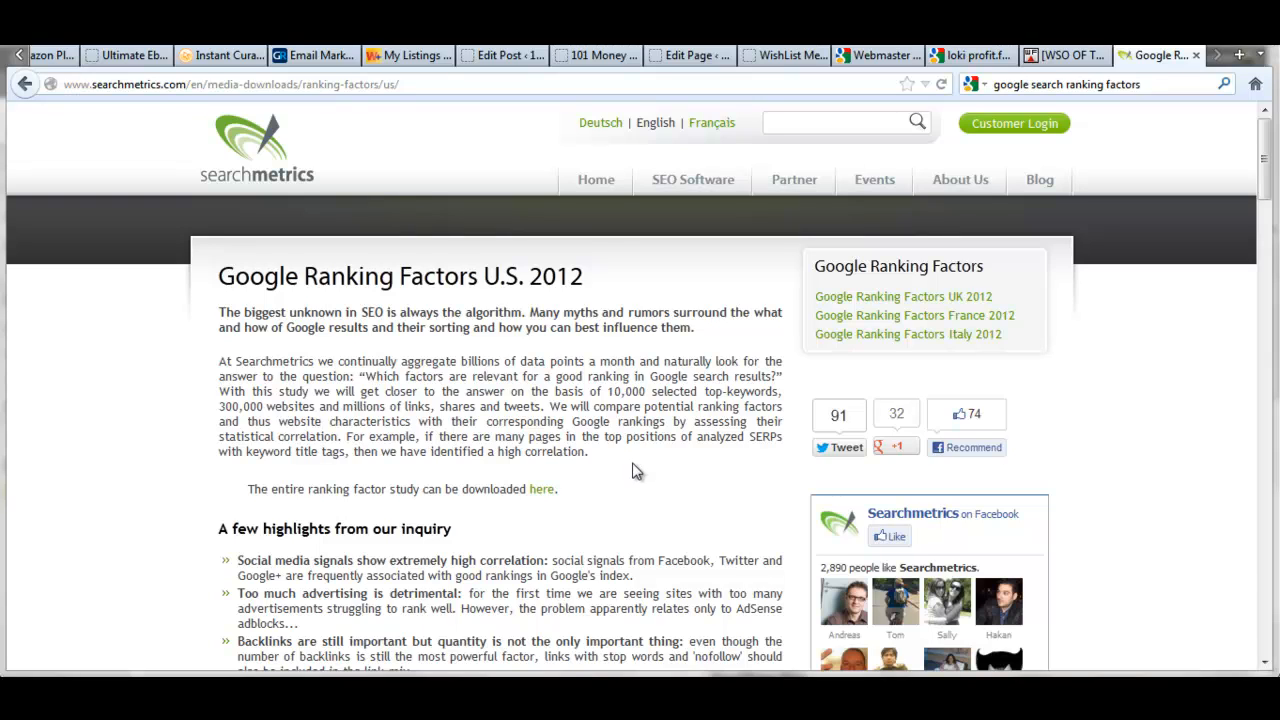
{"action": "mouse_move", "coordinate": [640, 470]}
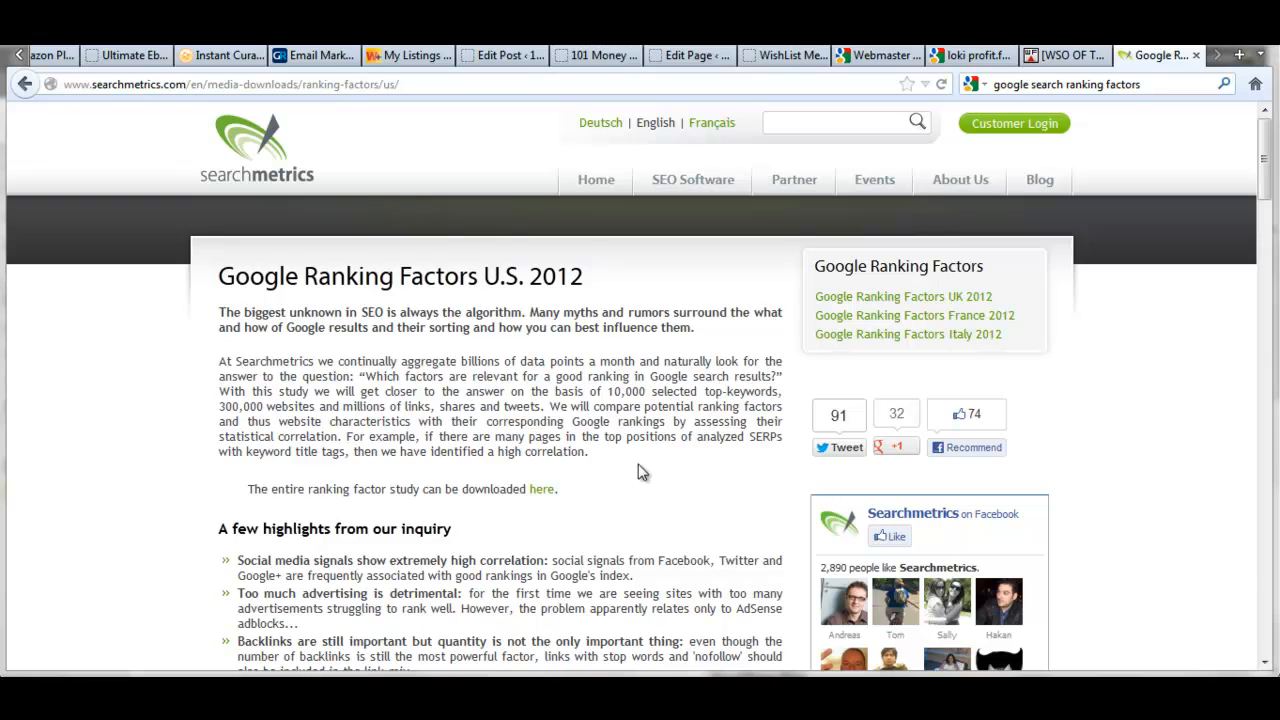
{"action": "mouse_move", "coordinate": [640, 466]}
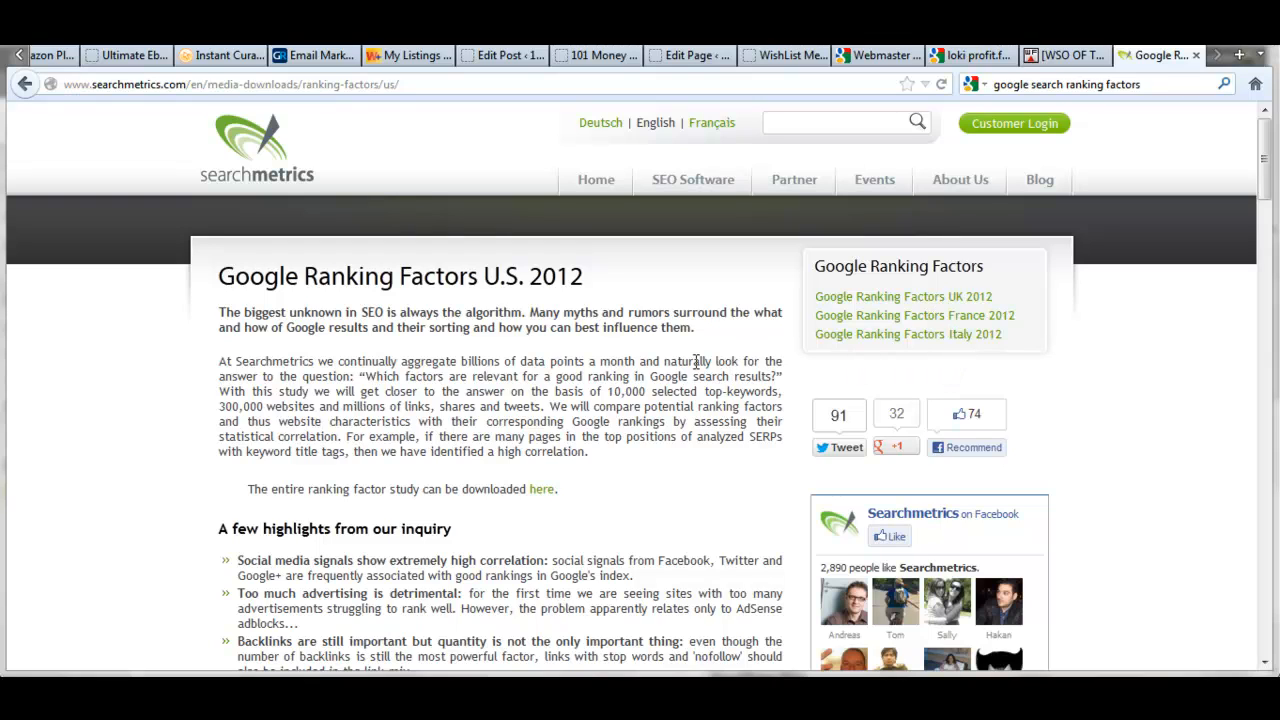
{"action": "mouse_move", "coordinate": [612, 468]}
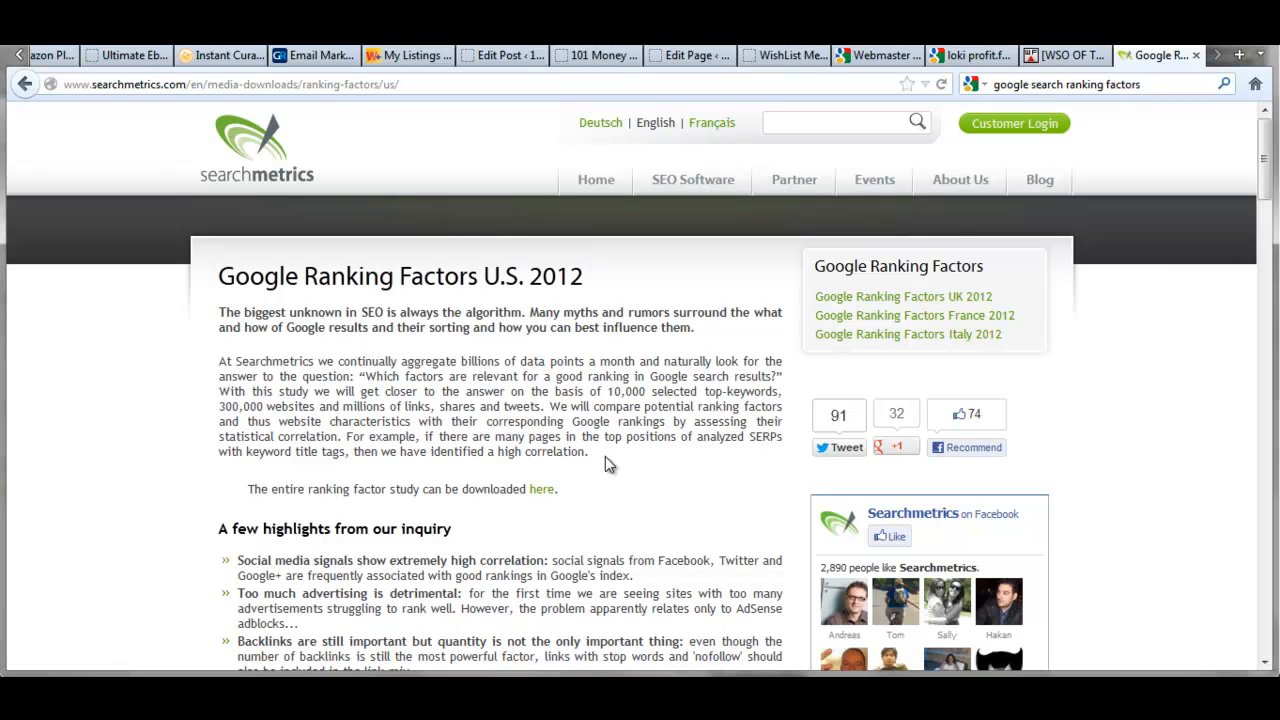
Scroll past the Ranking Factors U.S. chart to the Data collection section
{"action": "scroll", "scroll_direction": "down", "scroll_amount": 3}
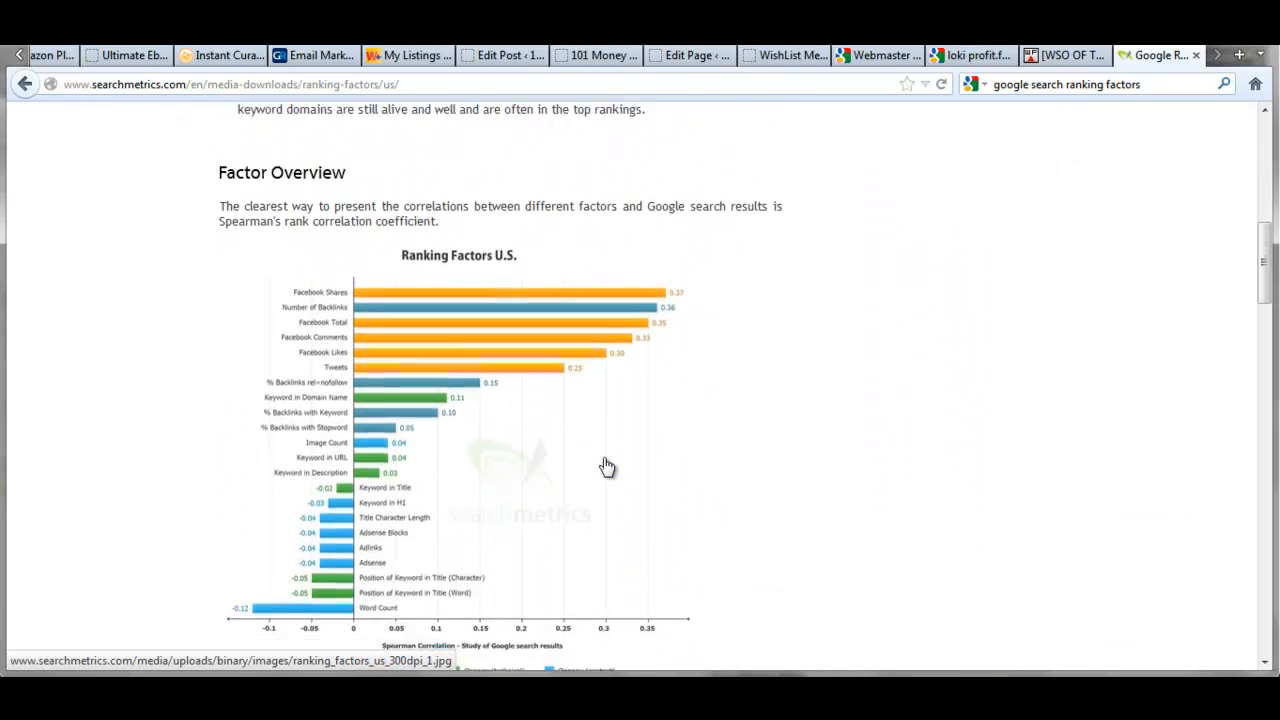
{"action": "mouse_move", "coordinate": [616, 450]}
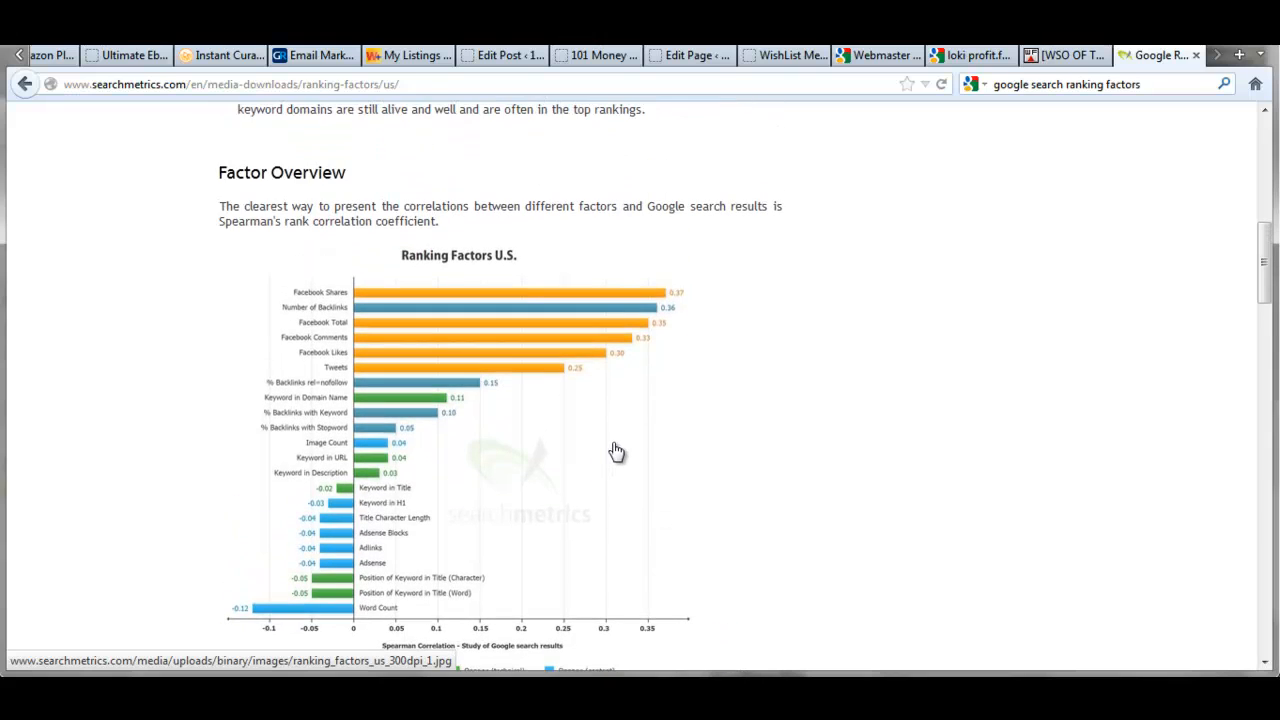
{"action": "mouse_move", "coordinate": [596, 460]}
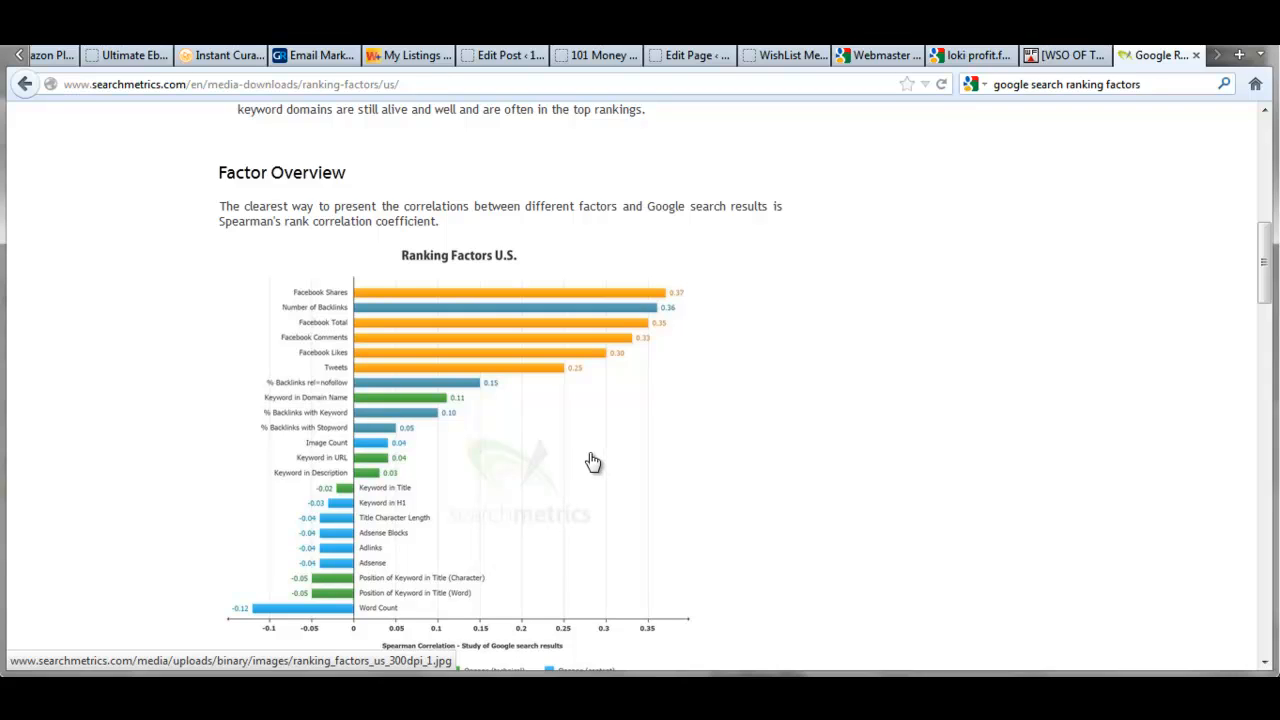
{"action": "mouse_move", "coordinate": [608, 470]}
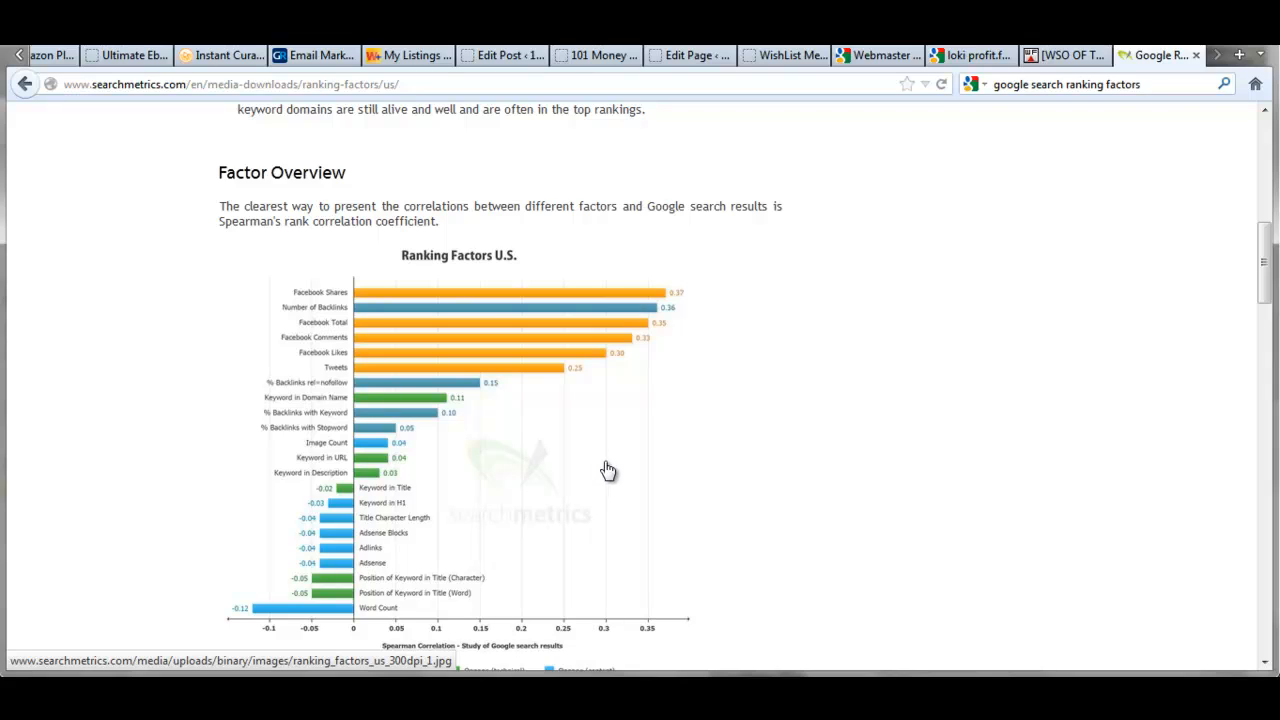
{"action": "mouse_move", "coordinate": [600, 466]}
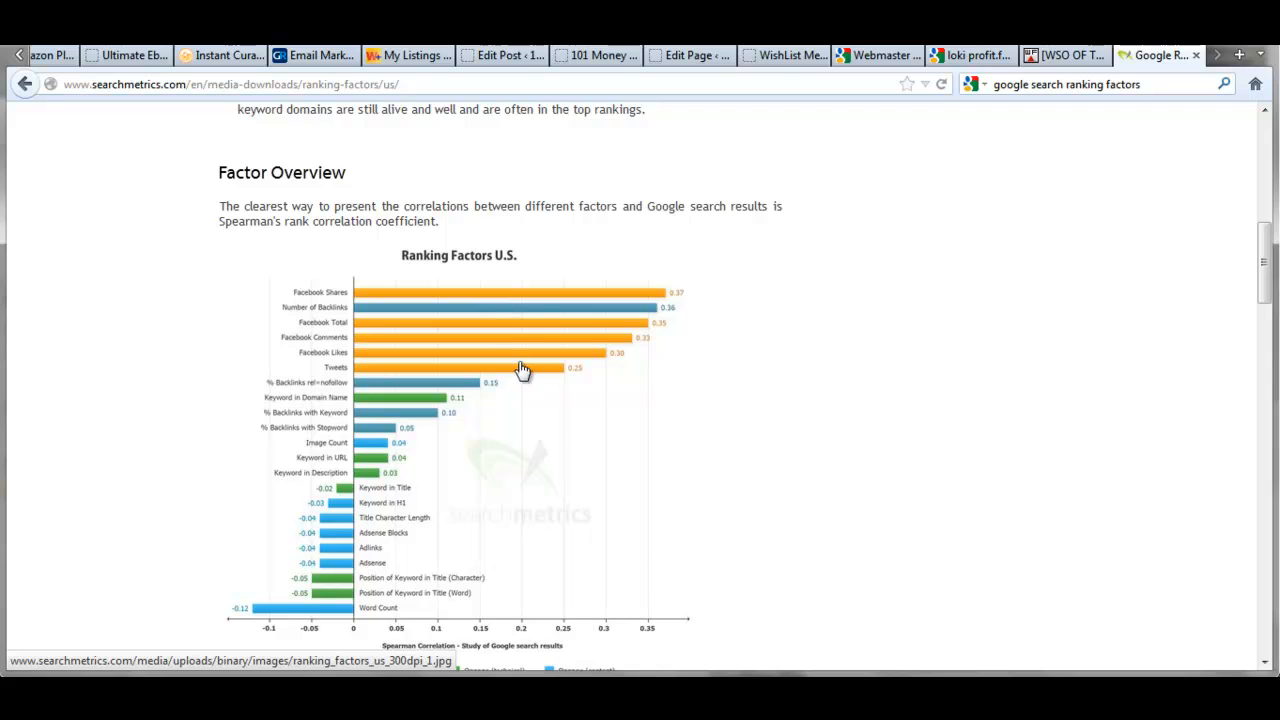
{"action": "mouse_move", "coordinate": [568, 292]}
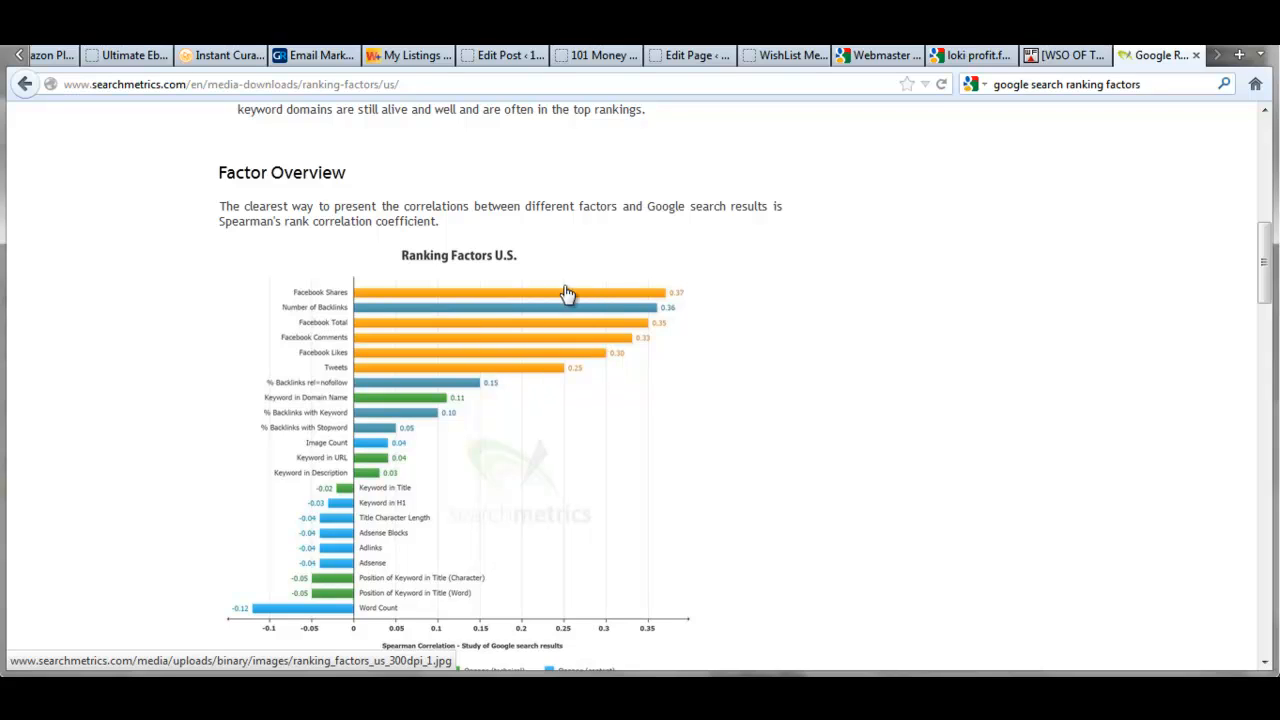
{"action": "mouse_move", "coordinate": [526, 322]}
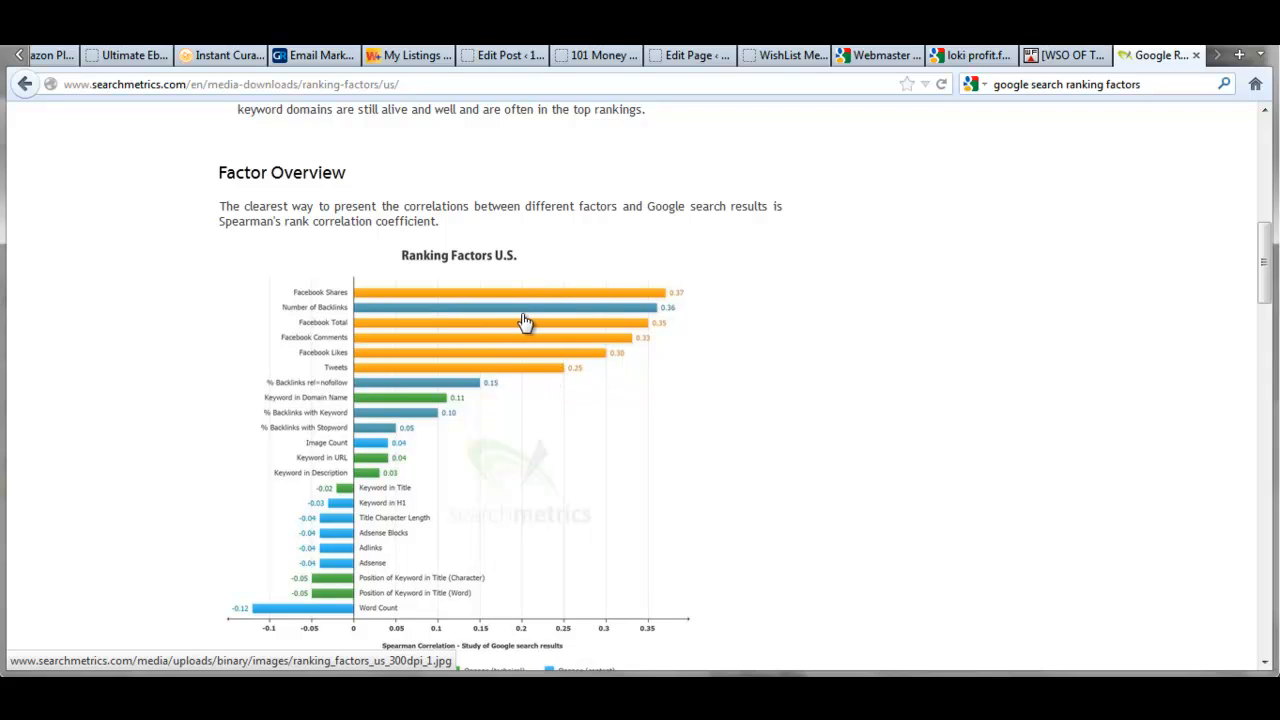
{"action": "mouse_move", "coordinate": [376, 388]}
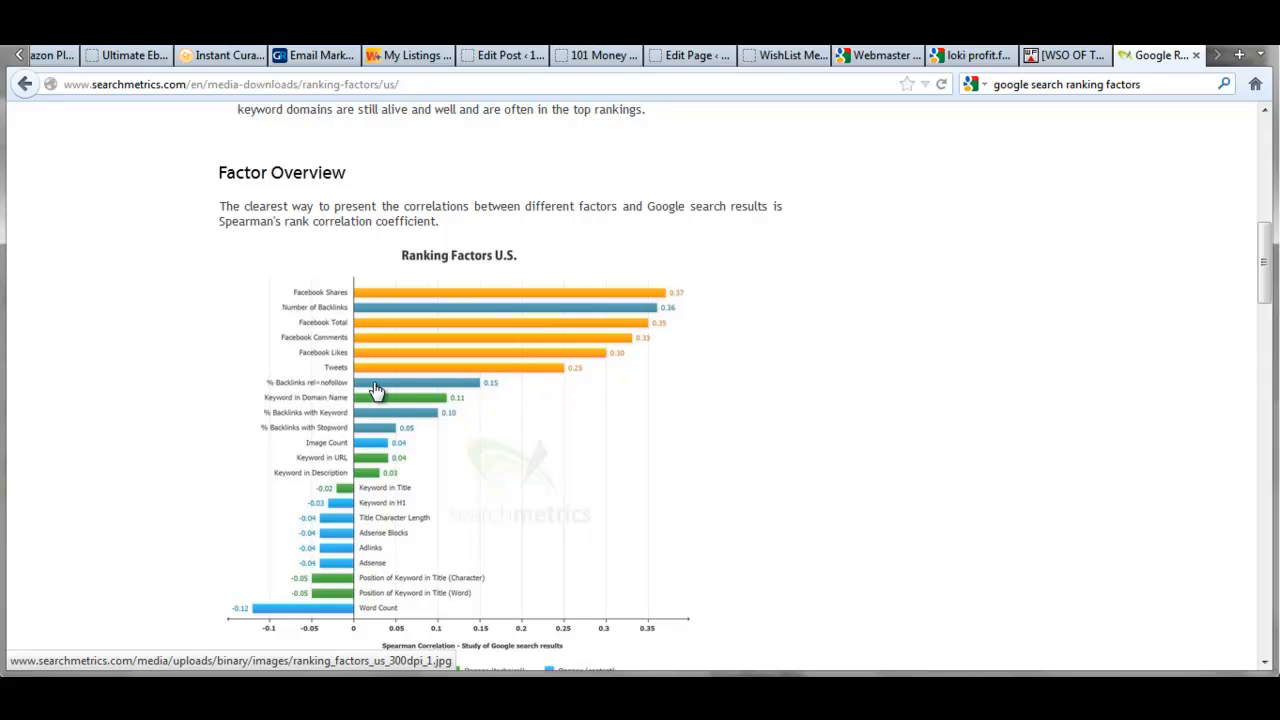
{"action": "mouse_move", "coordinate": [404, 390]}
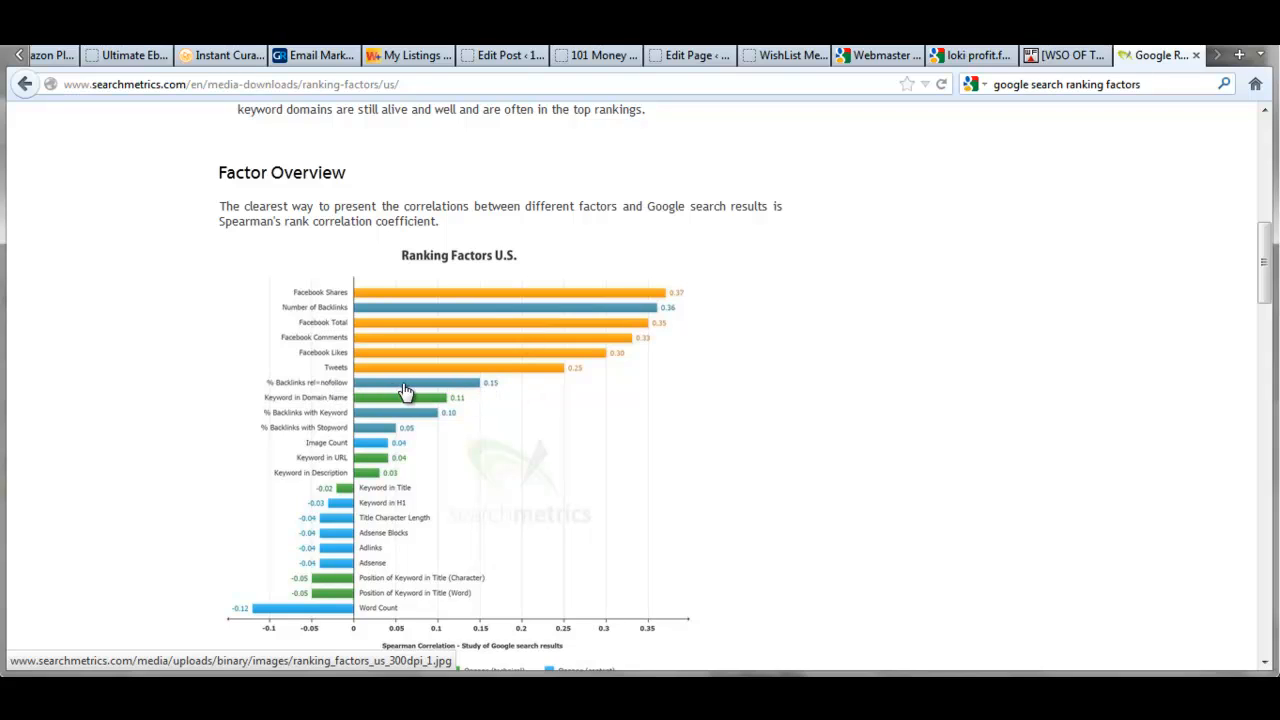
{"action": "mouse_move", "coordinate": [424, 388]}
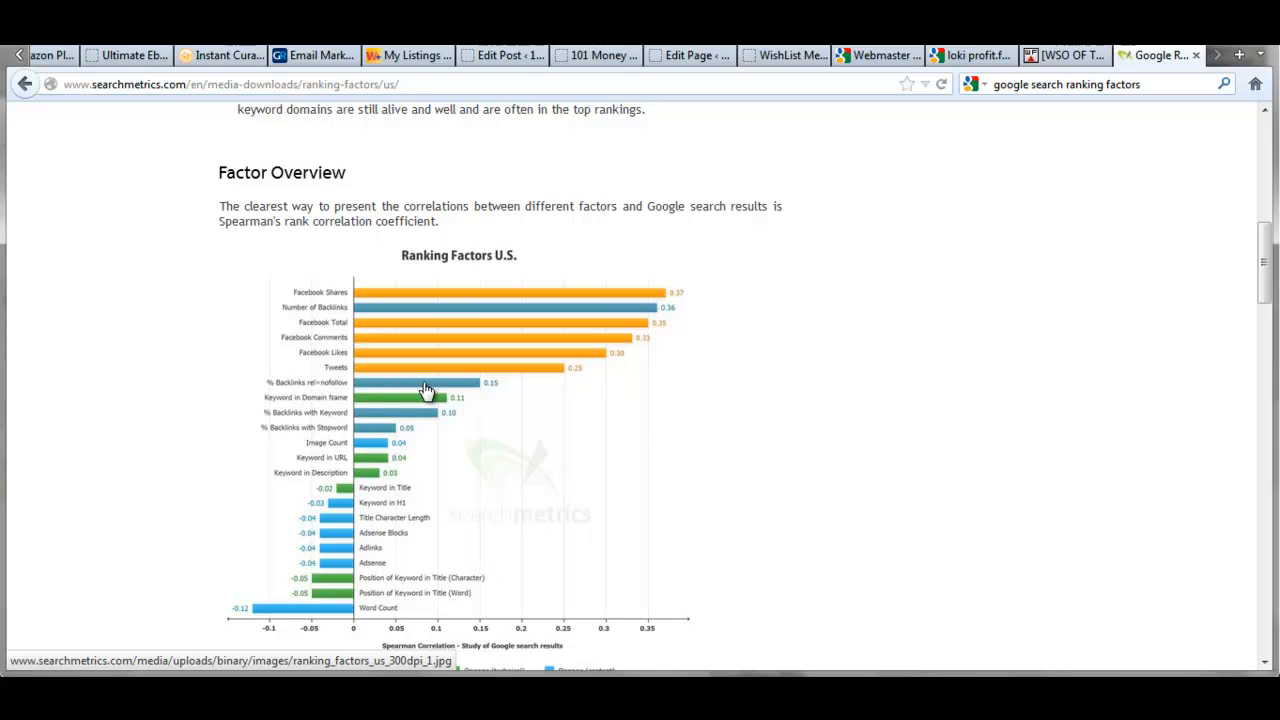
{"action": "mouse_move", "coordinate": [580, 428]}
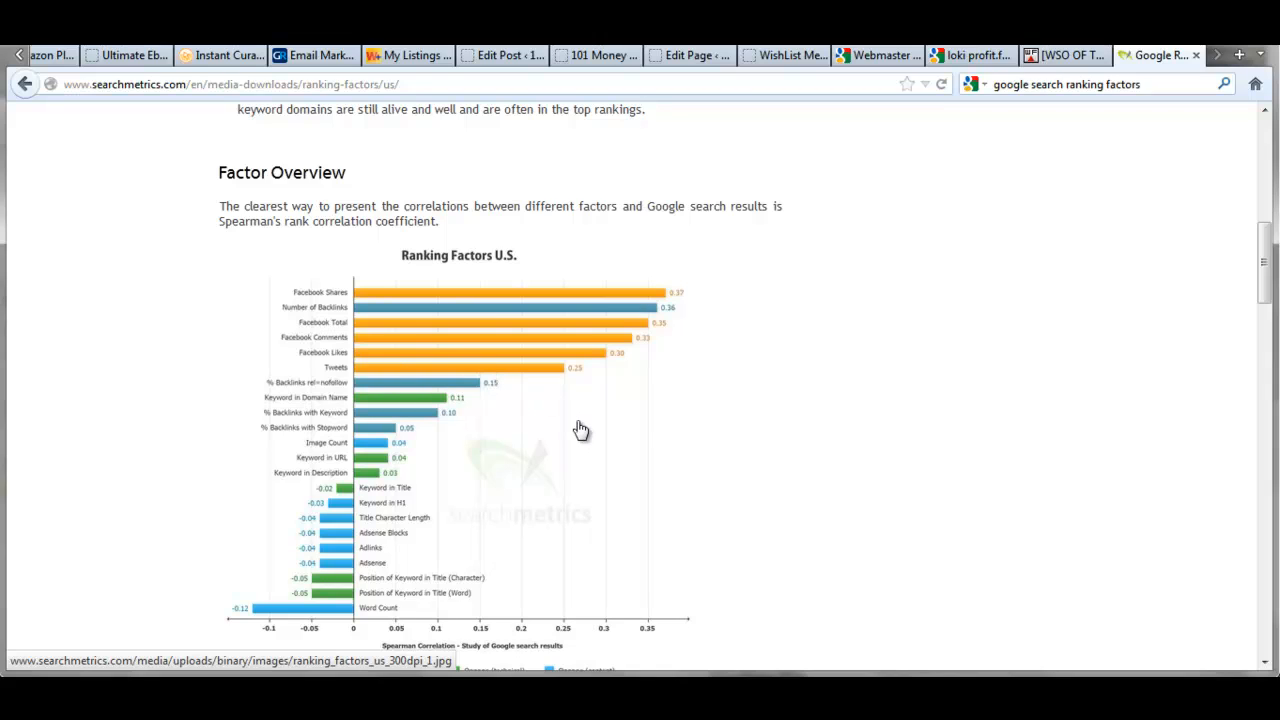
{"action": "mouse_move", "coordinate": [804, 396]}
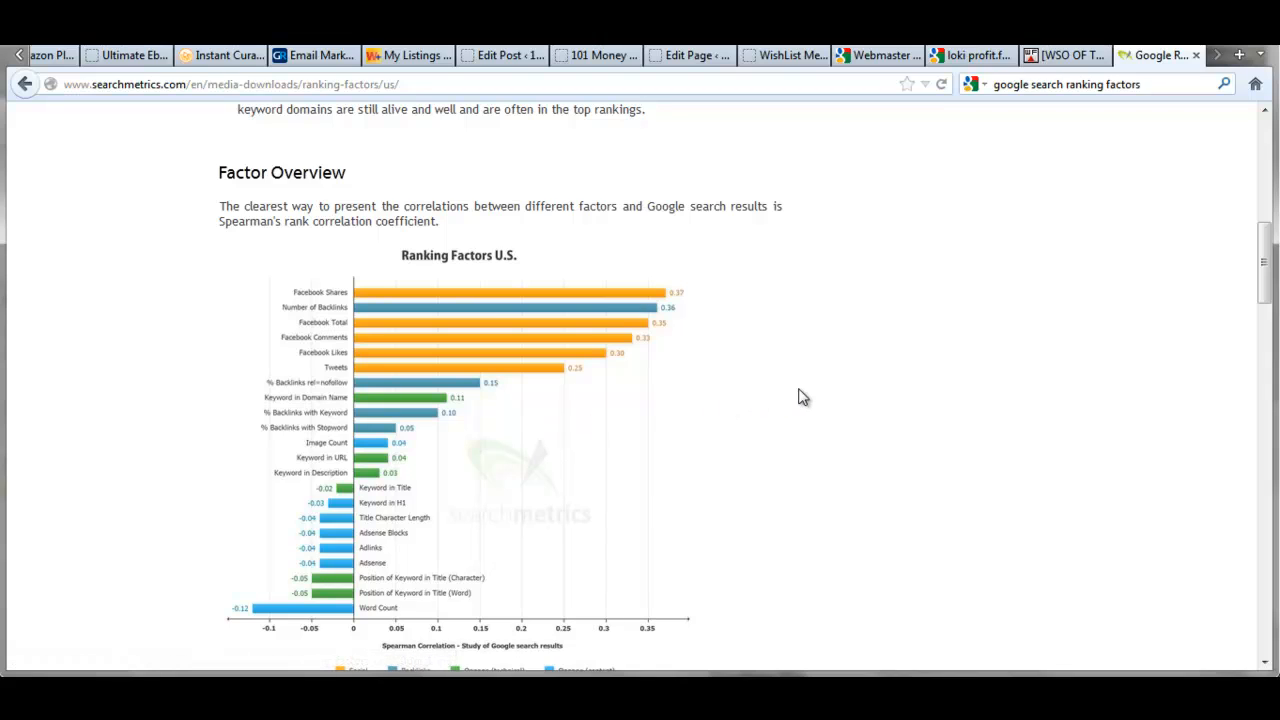
{"action": "mouse_move", "coordinate": [800, 396]}
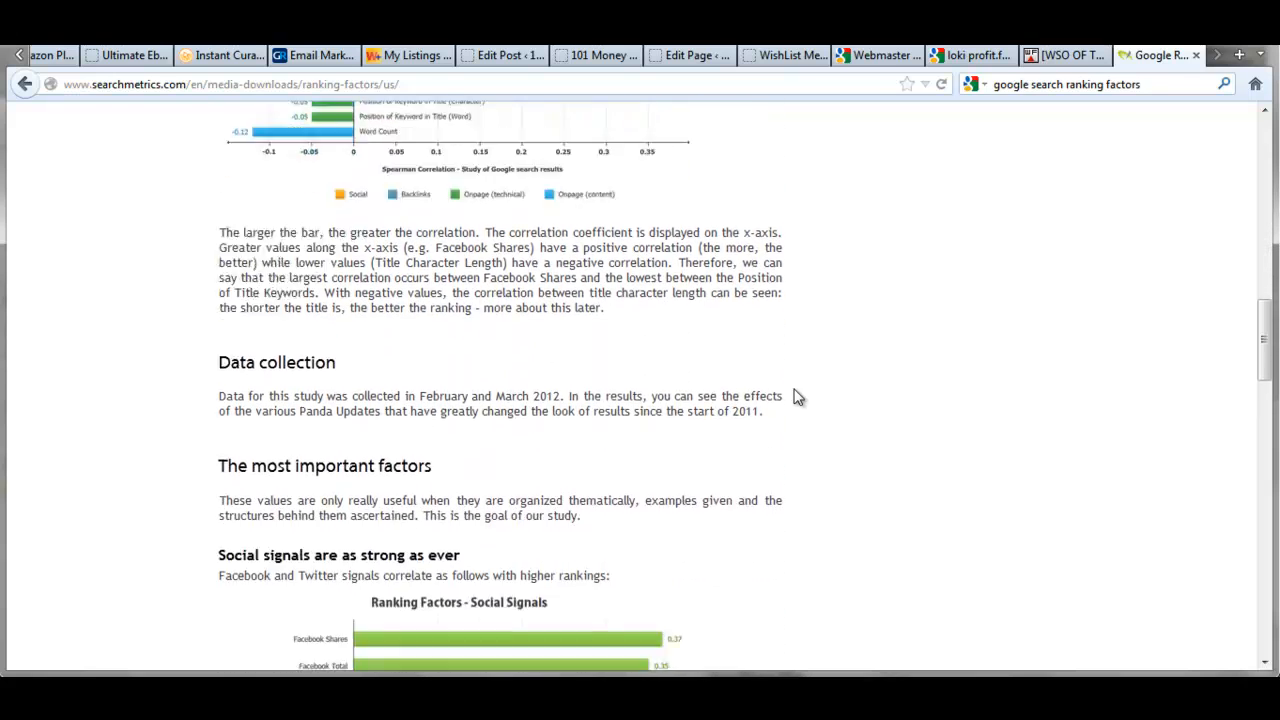
Scroll down to the 'Social signals are as strong as ever' section and its Facebook/Twitter chart
{"action": "scroll", "scroll_direction": "down", "scroll_amount": 3}
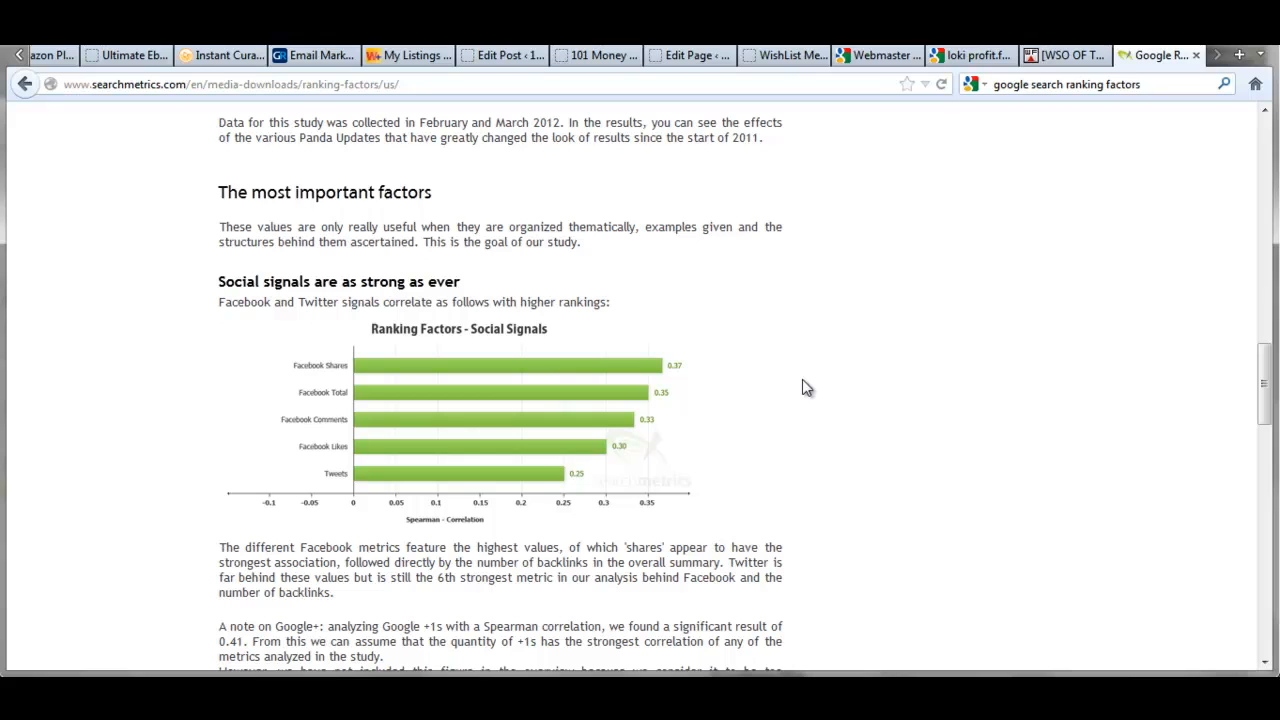
{"action": "mouse_move", "coordinate": [694, 474]}
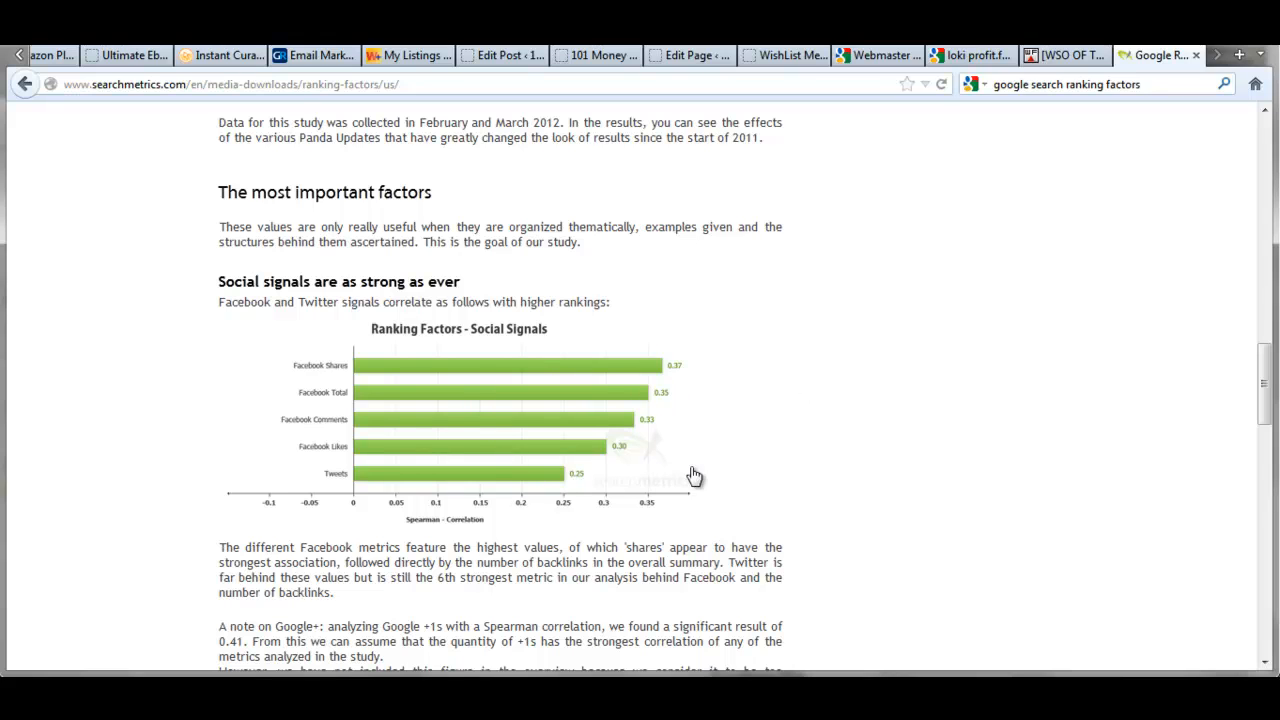
{"action": "scroll", "scroll_direction": "down", "scroll_amount": 3}
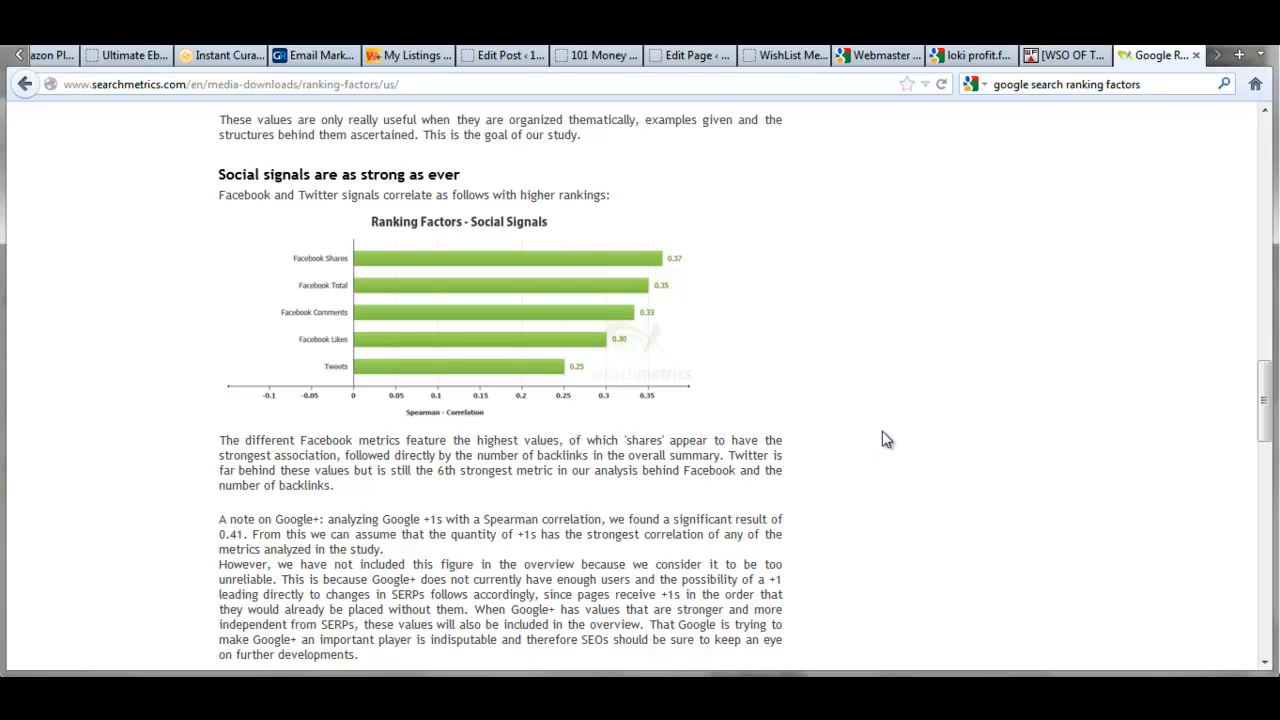
{"action": "mouse_move", "coordinate": [866, 428]}
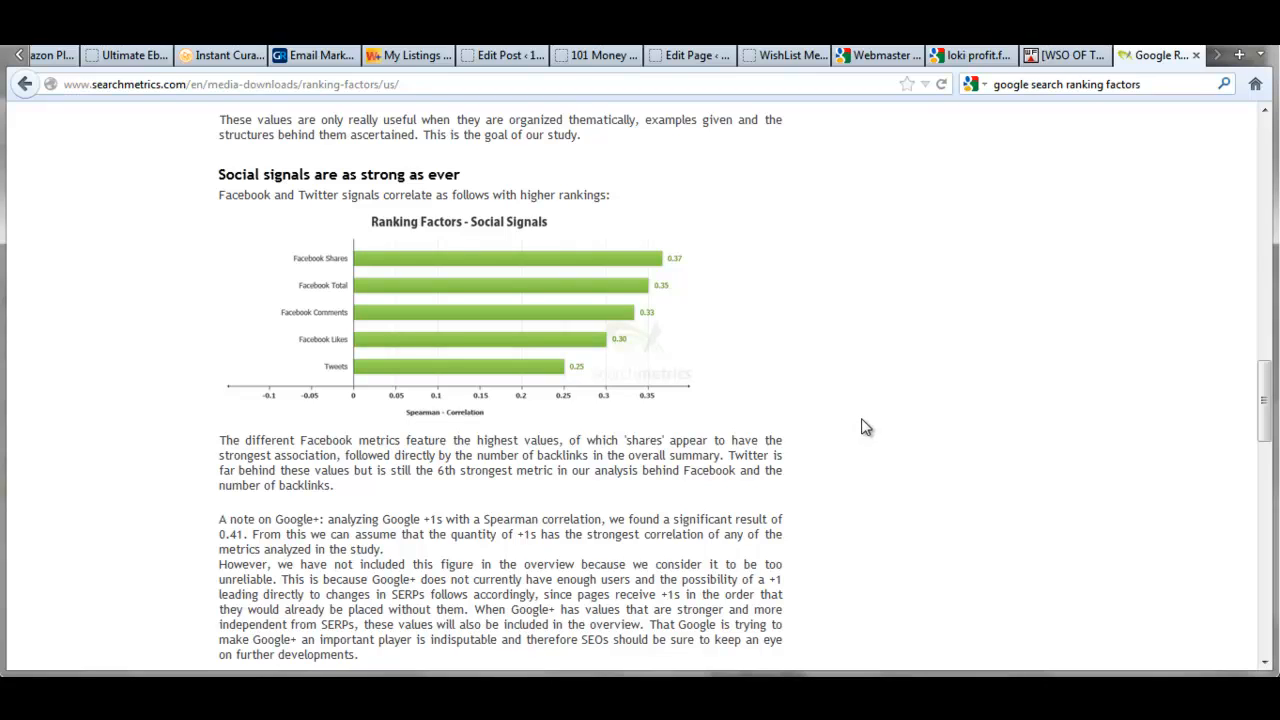
{"action": "mouse_move", "coordinate": [988, 430]}
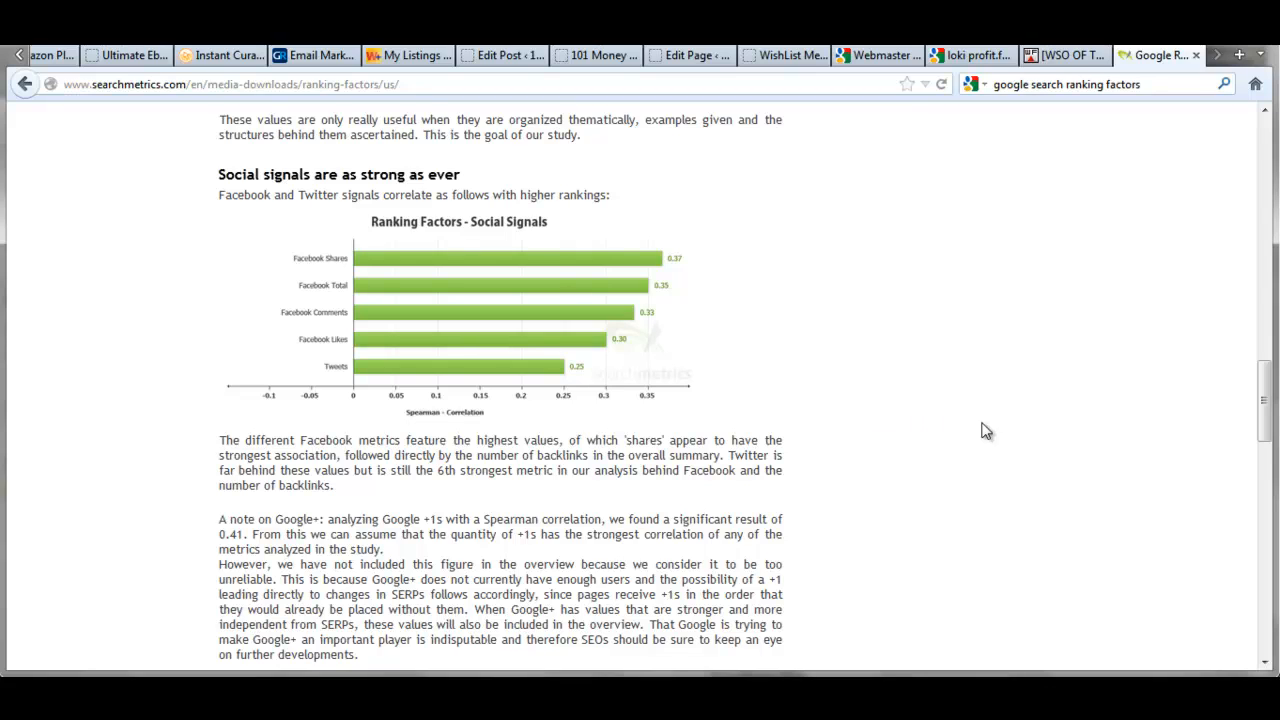
{"action": "mouse_move", "coordinate": [942, 414]}
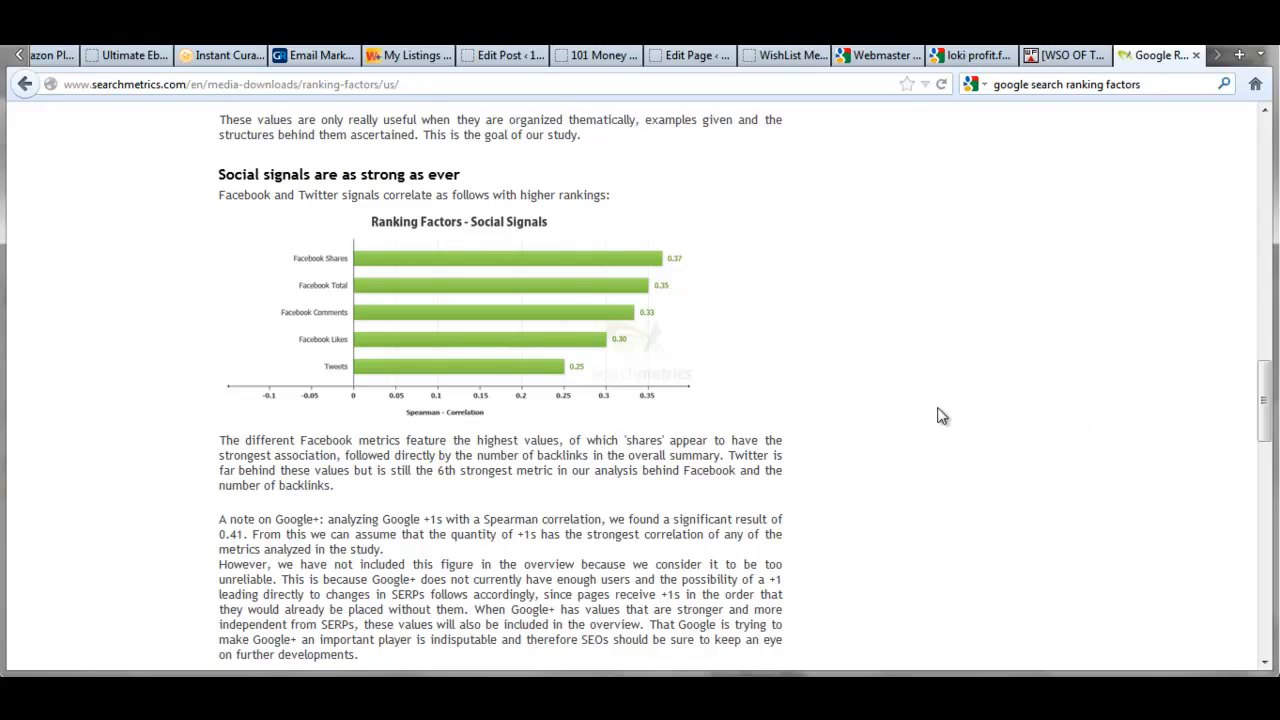
{"action": "mouse_move", "coordinate": [888, 420]}
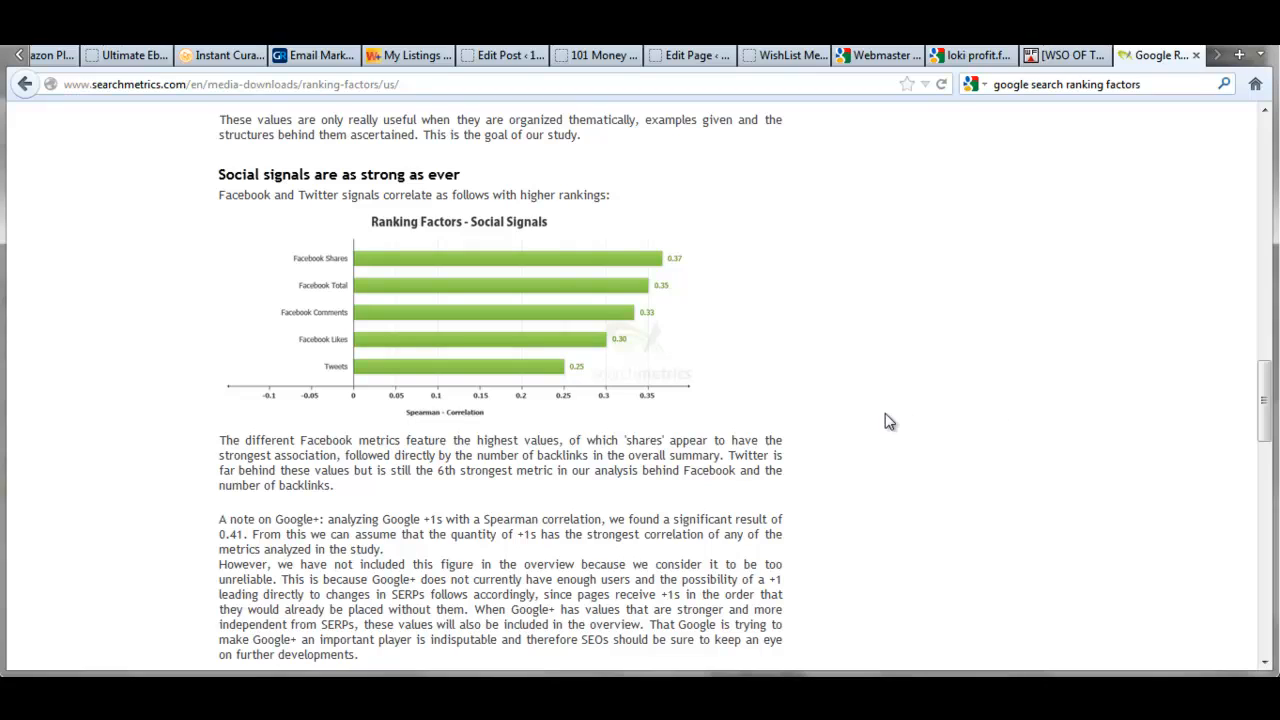
{"action": "mouse_move", "coordinate": [878, 412]}
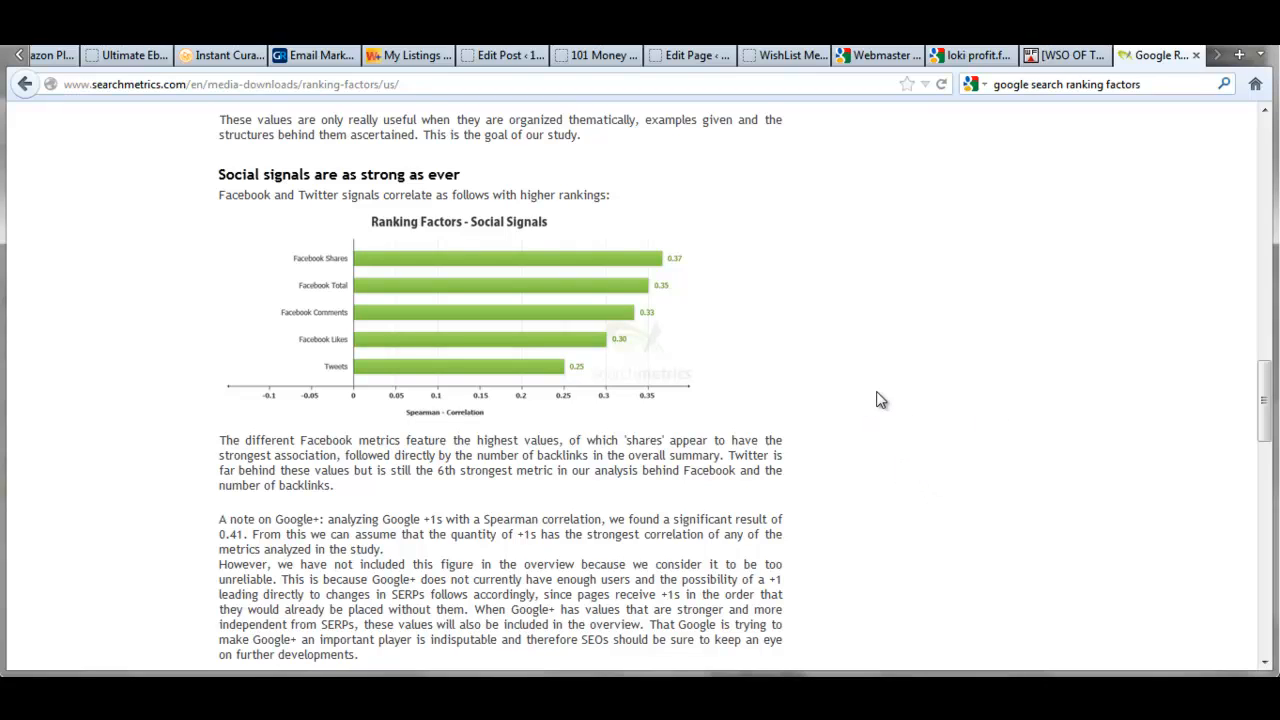
{"action": "mouse_move", "coordinate": [1150, 444]}
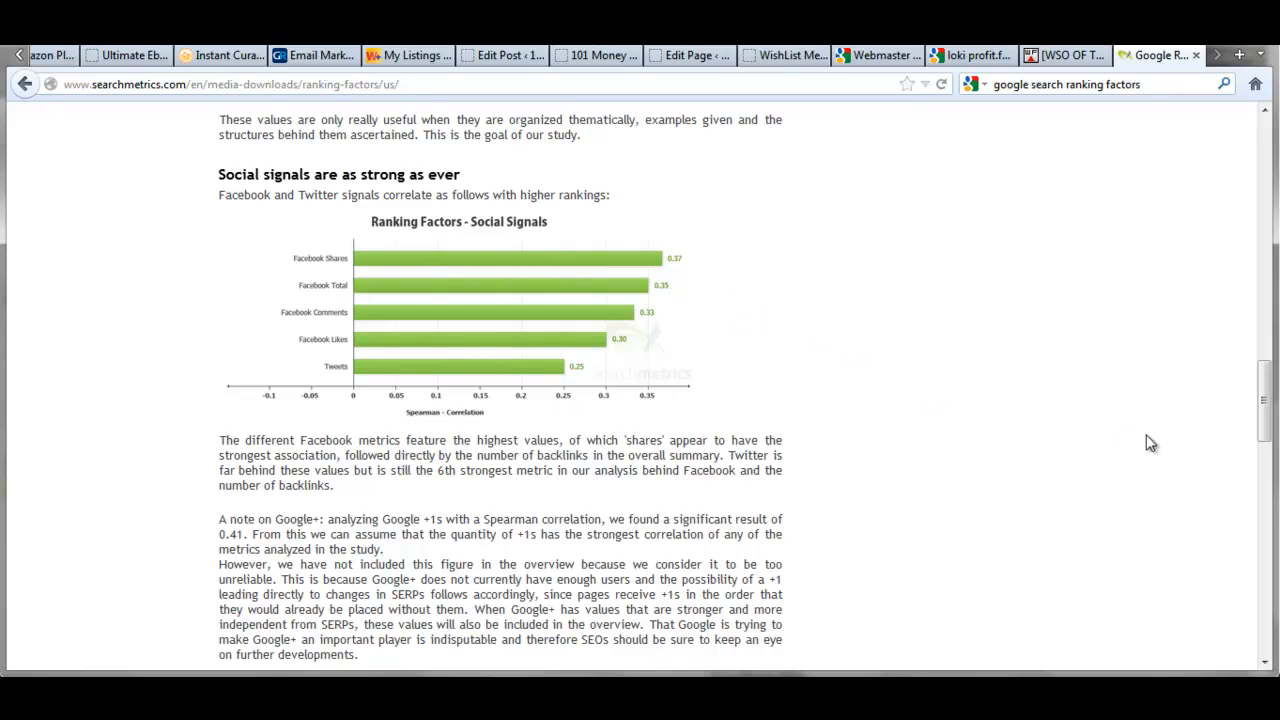
{"action": "mouse_move", "coordinate": [1148, 400]}
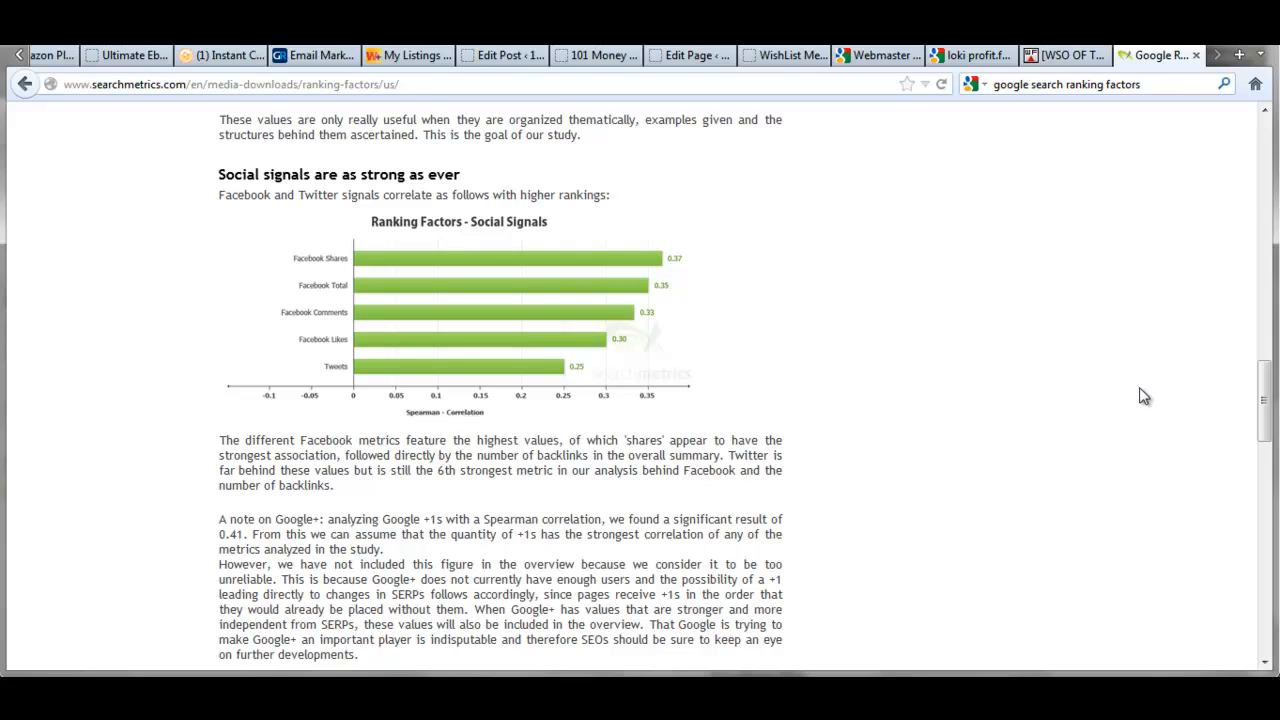
{"action": "mouse_move", "coordinate": [884, 288]}
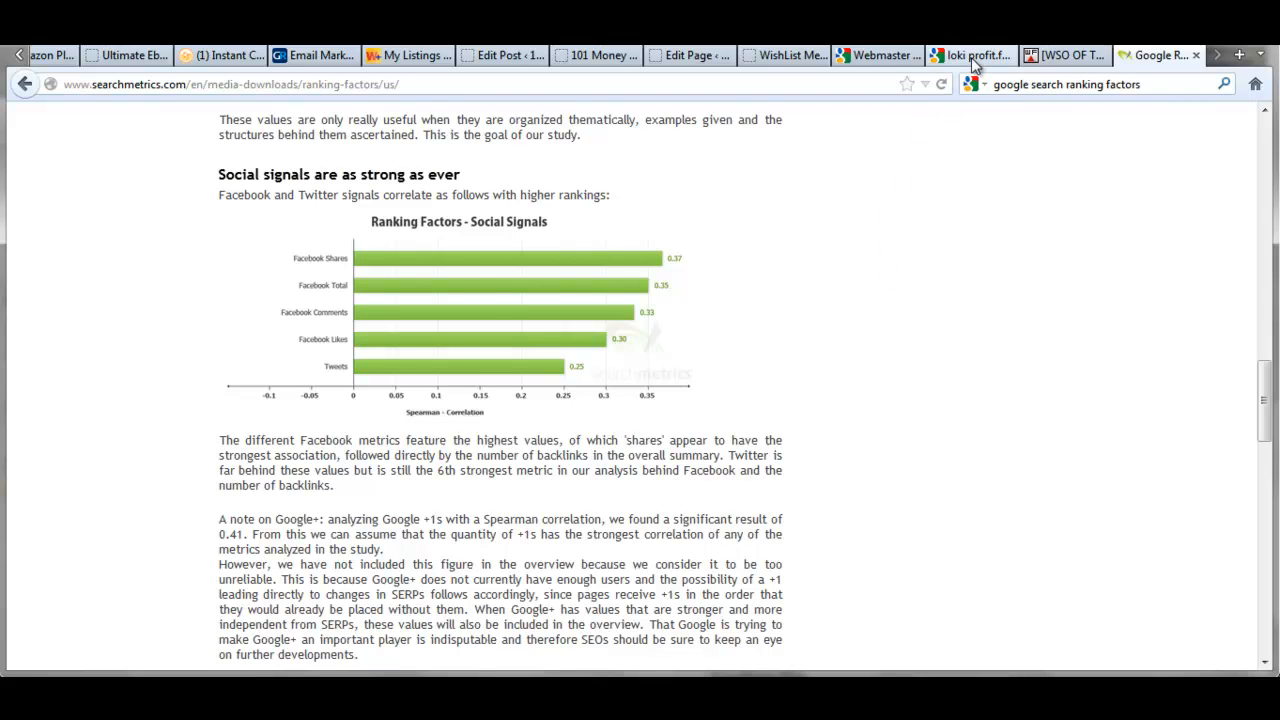
Switch to the 'loki profit fm' Google results tab showing the authorship snippet
{"action": "left_click", "coordinate": [968, 56]}
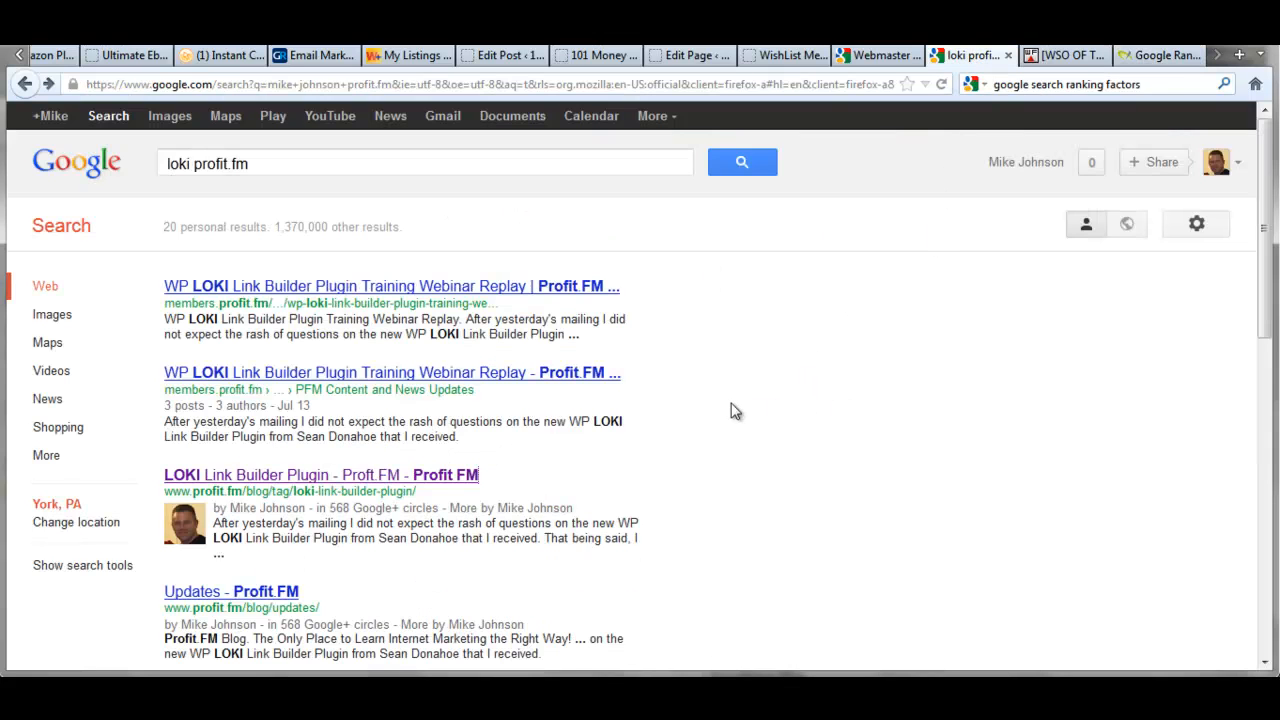
{"action": "mouse_move", "coordinate": [756, 404]}
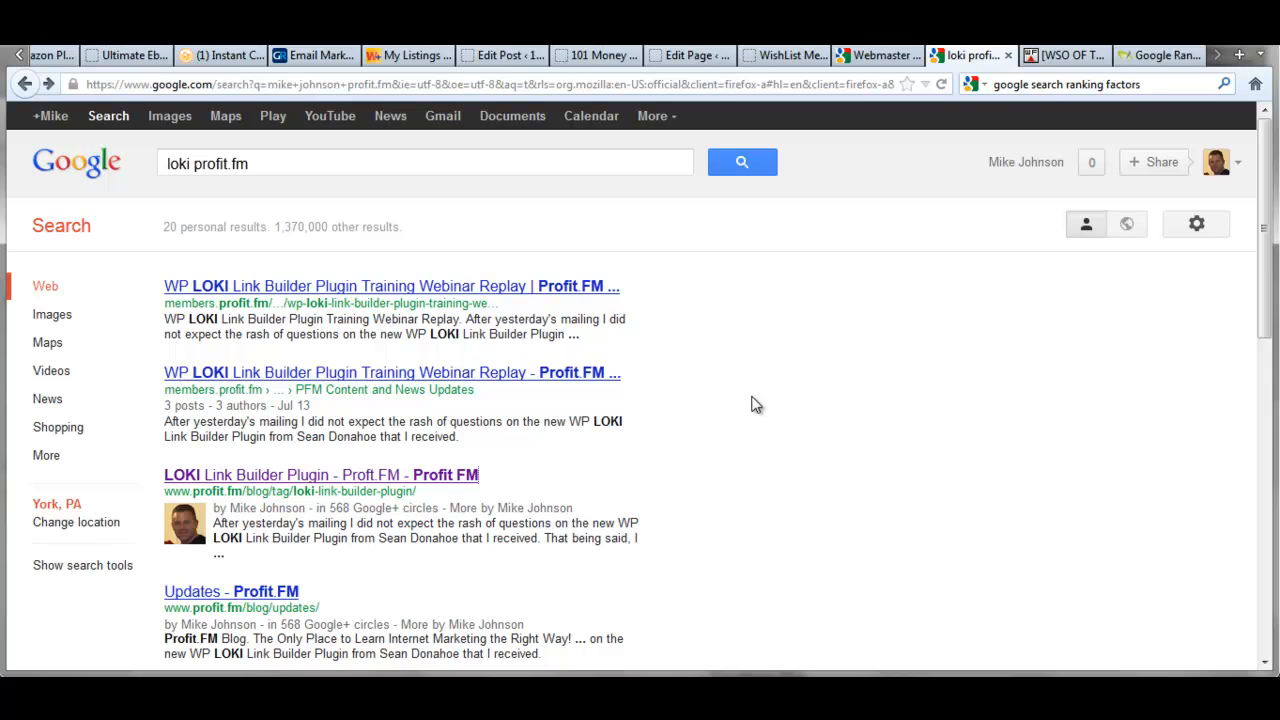
{"action": "mouse_move", "coordinate": [740, 424]}
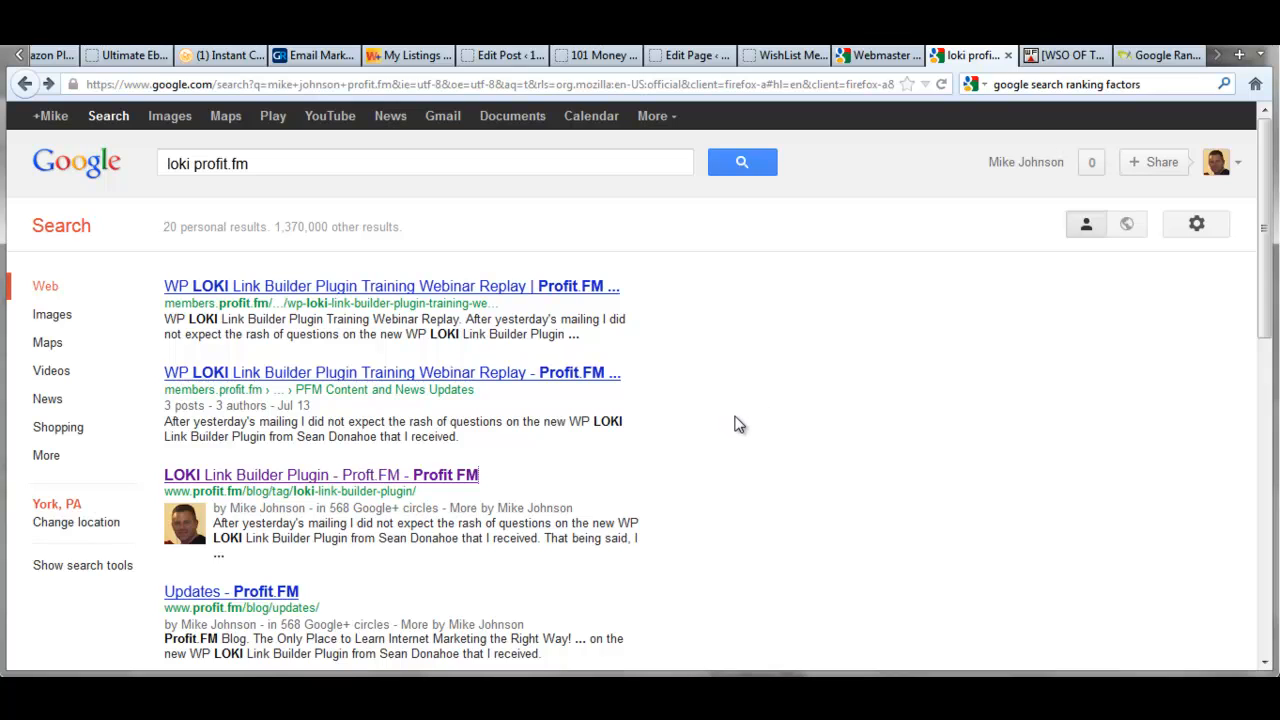
{"action": "mouse_move", "coordinate": [532, 456]}
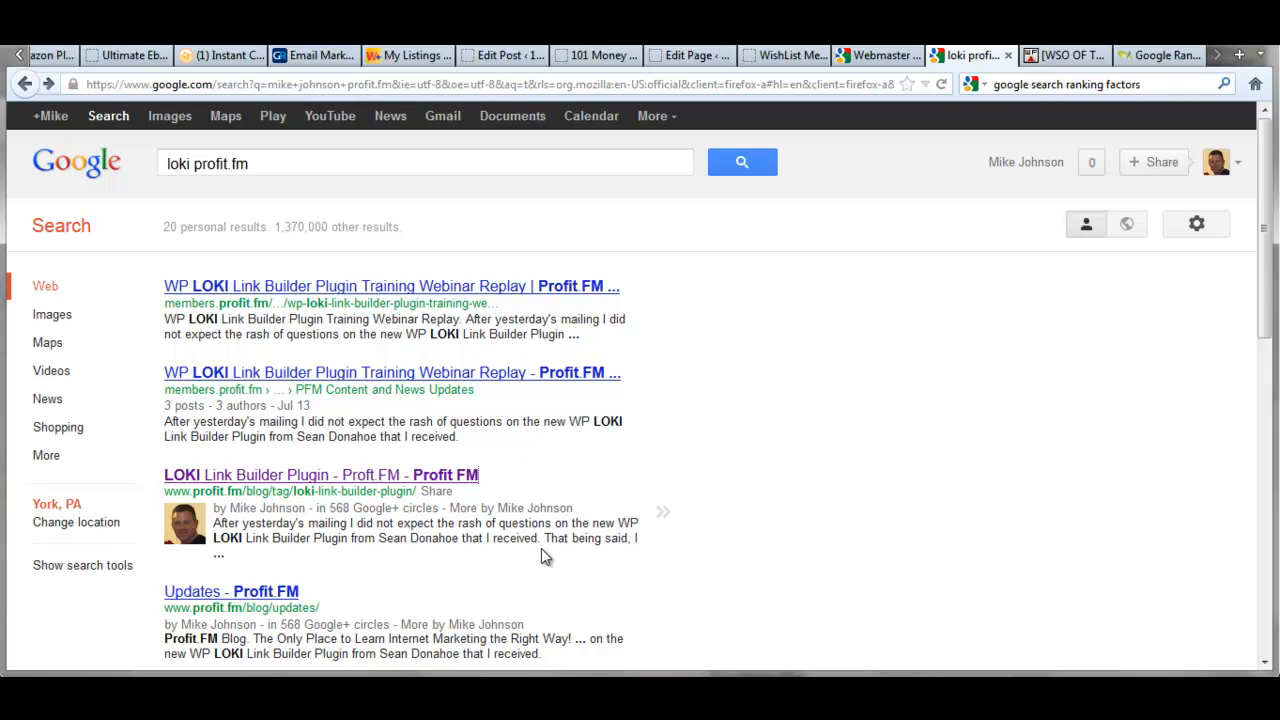
{"action": "mouse_move", "coordinate": [262, 514]}
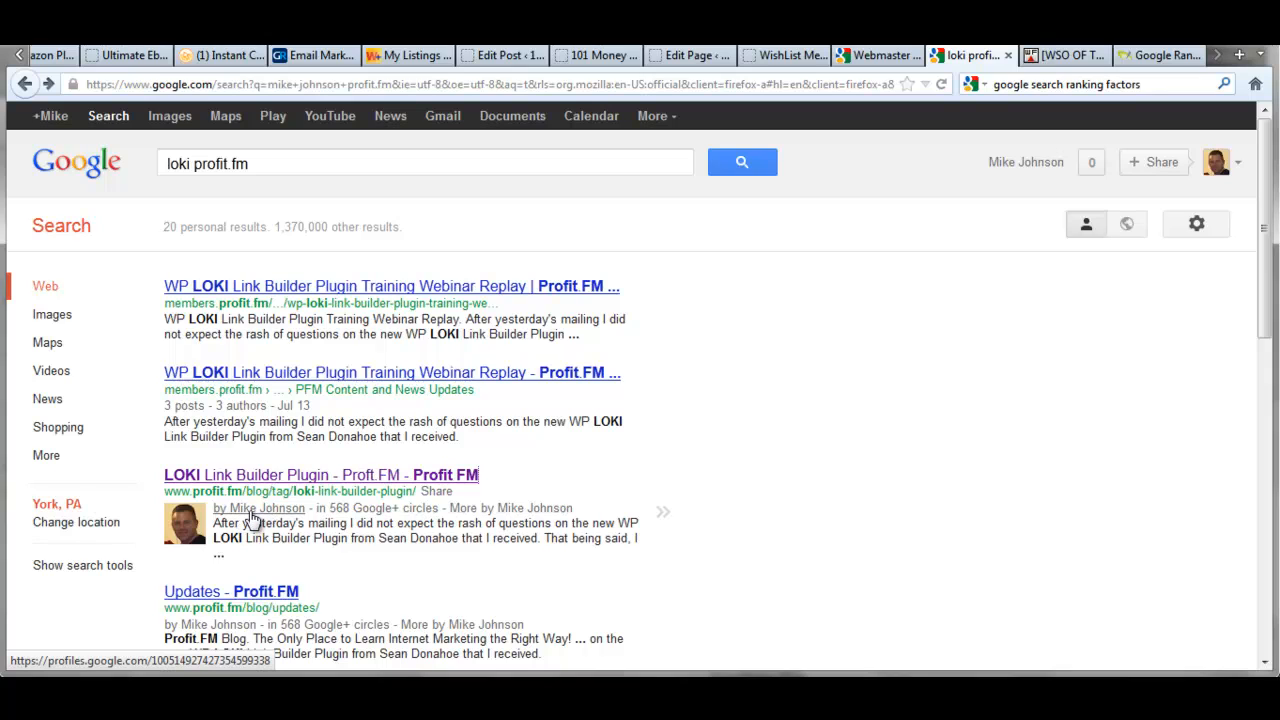
{"action": "mouse_move", "coordinate": [252, 512]}
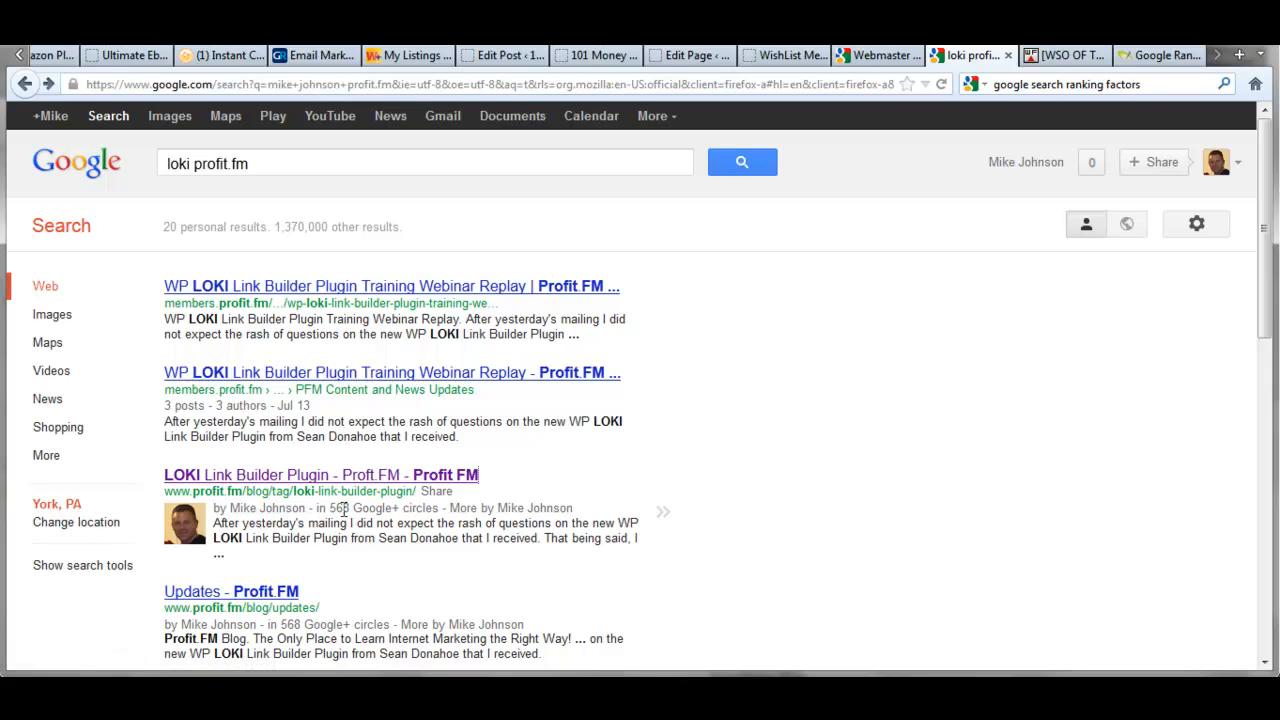
{"action": "mouse_move", "coordinate": [512, 508]}
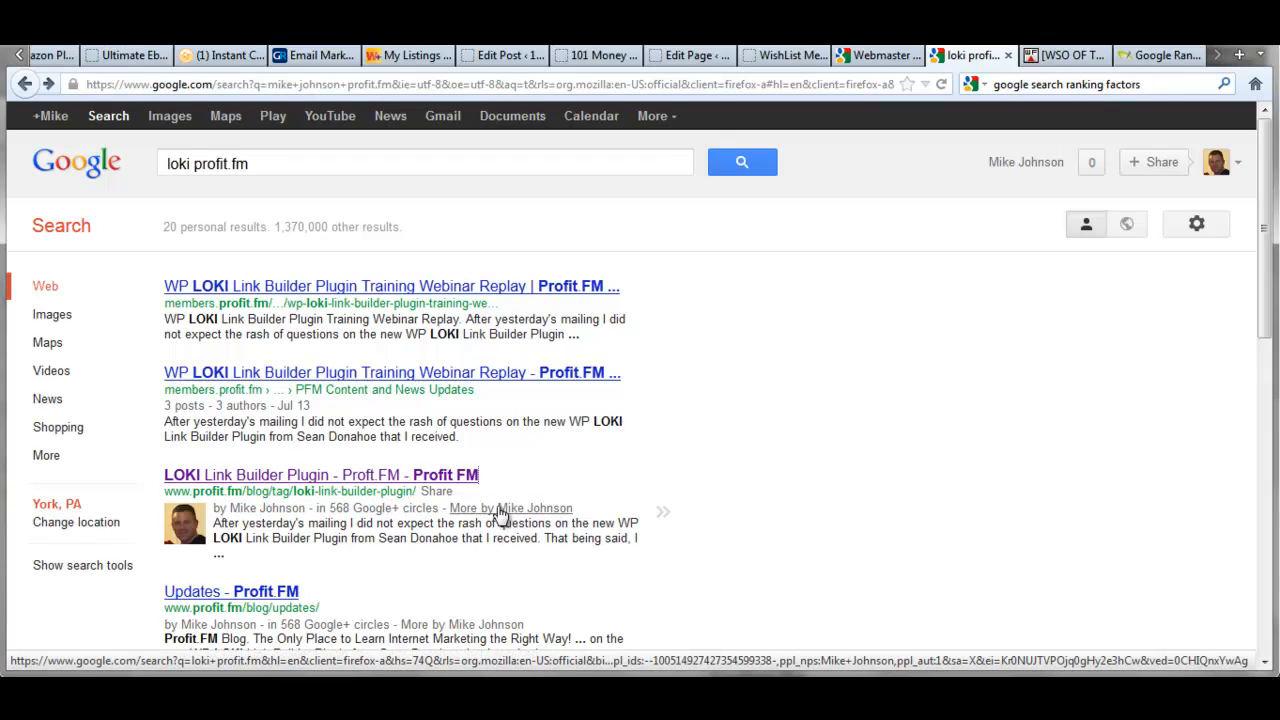
{"action": "mouse_move", "coordinate": [488, 512]}
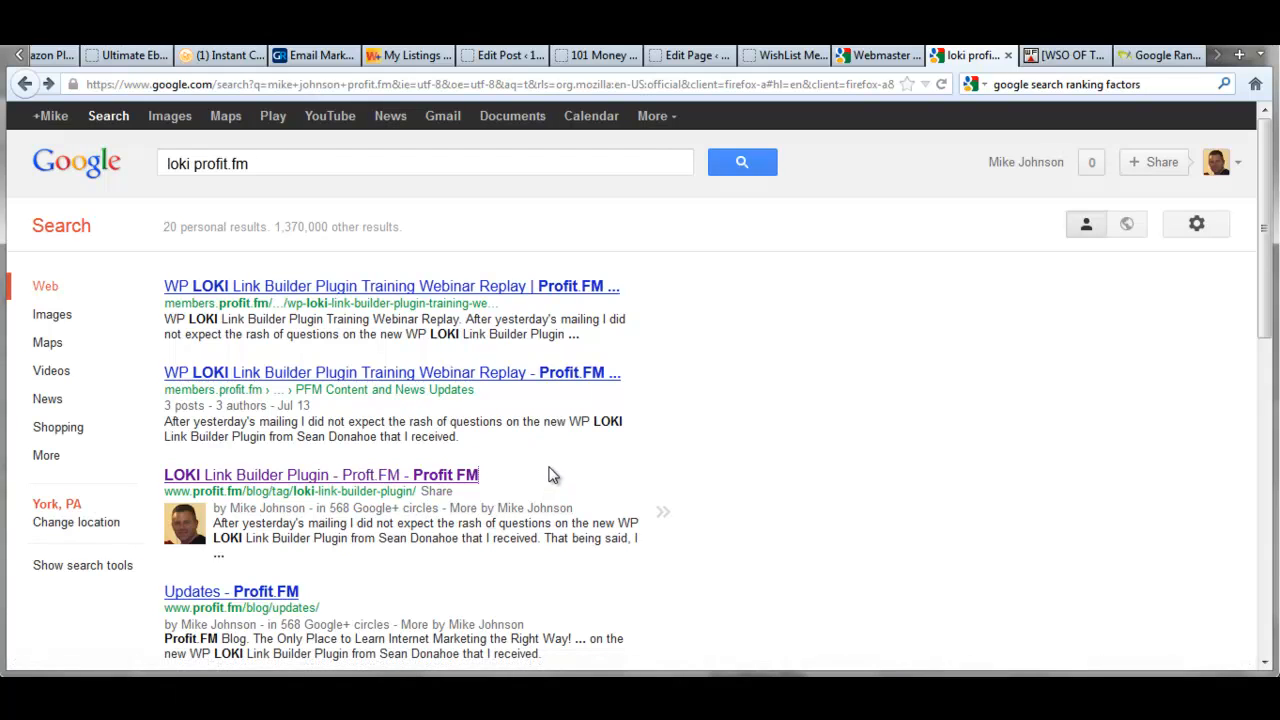
{"action": "mouse_move", "coordinate": [548, 460]}
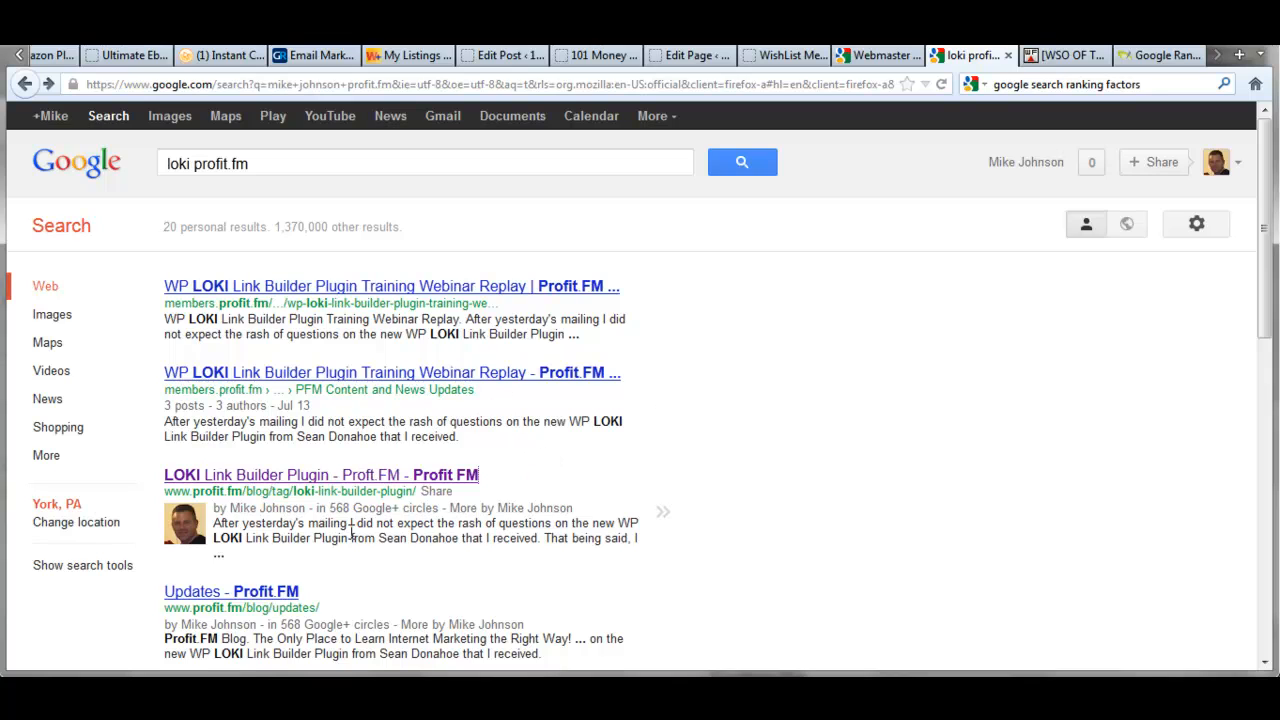
{"action": "mouse_move", "coordinate": [536, 504]}
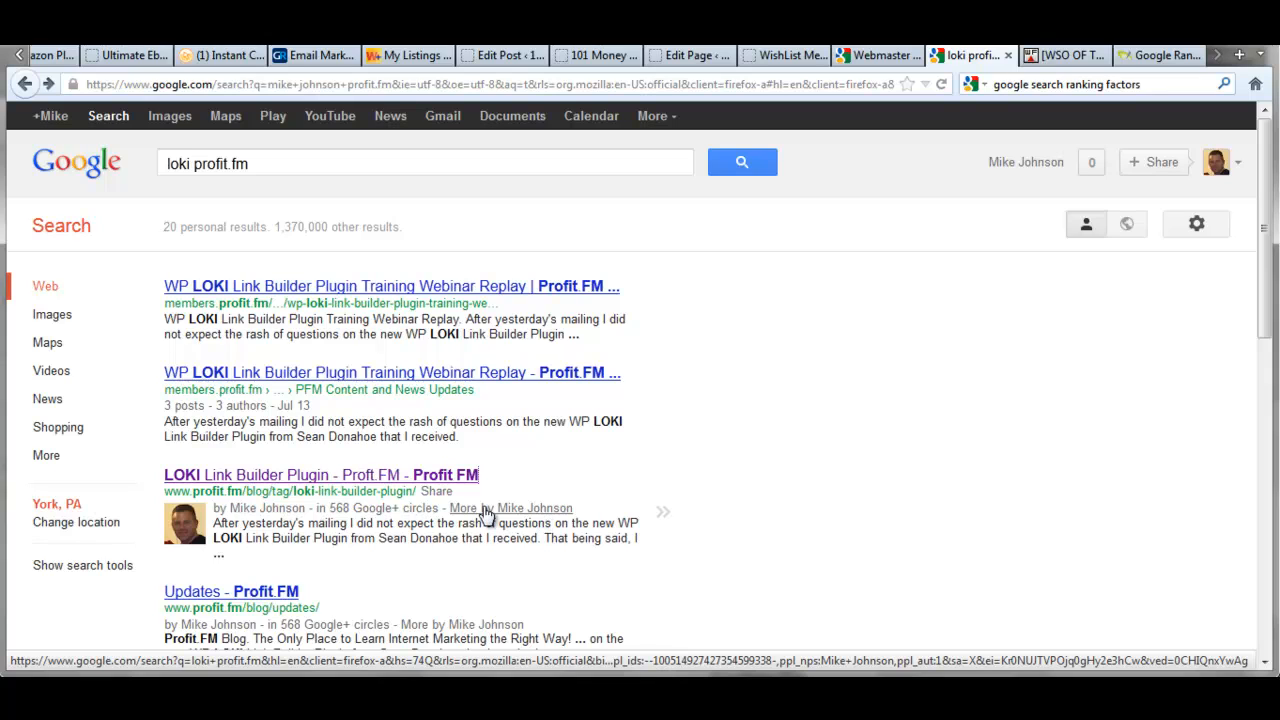
{"action": "mouse_move", "coordinate": [520, 496]}
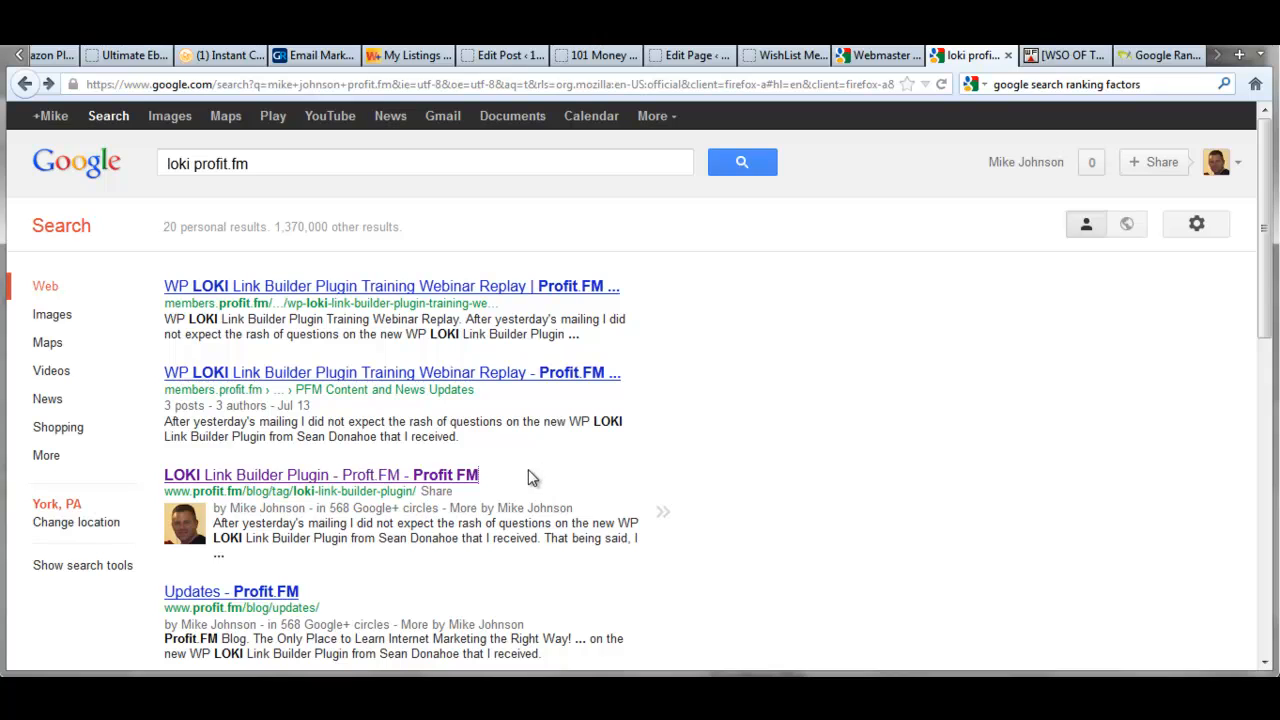
{"action": "scroll", "scroll_direction": "down", "scroll_amount": 3}
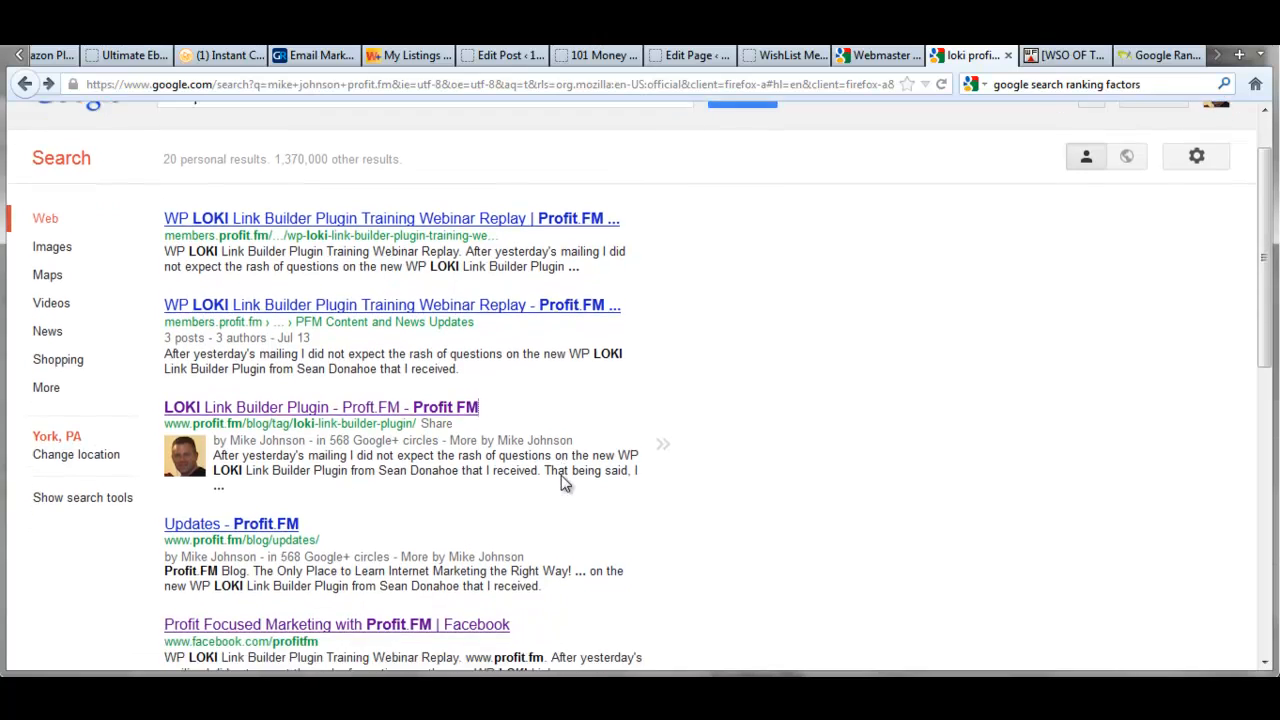
{"action": "scroll", "scroll_direction": "down", "scroll_amount": 3}
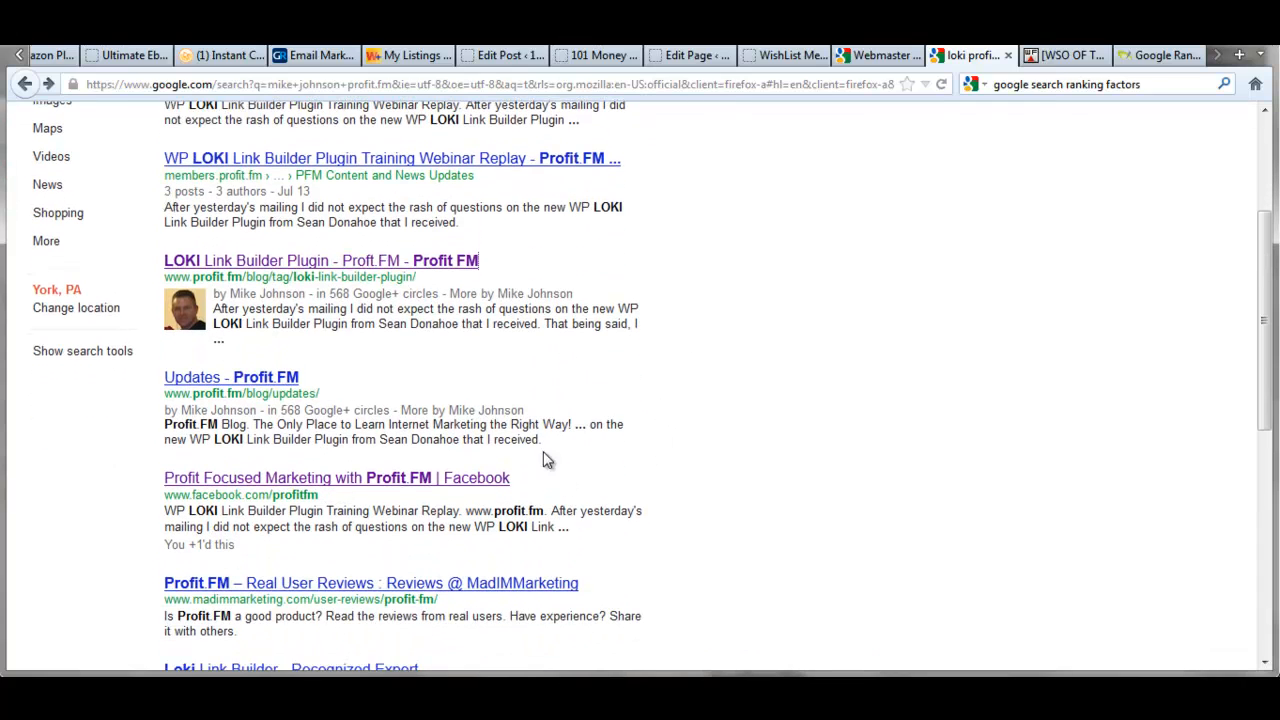
{"action": "mouse_move", "coordinate": [232, 468]}
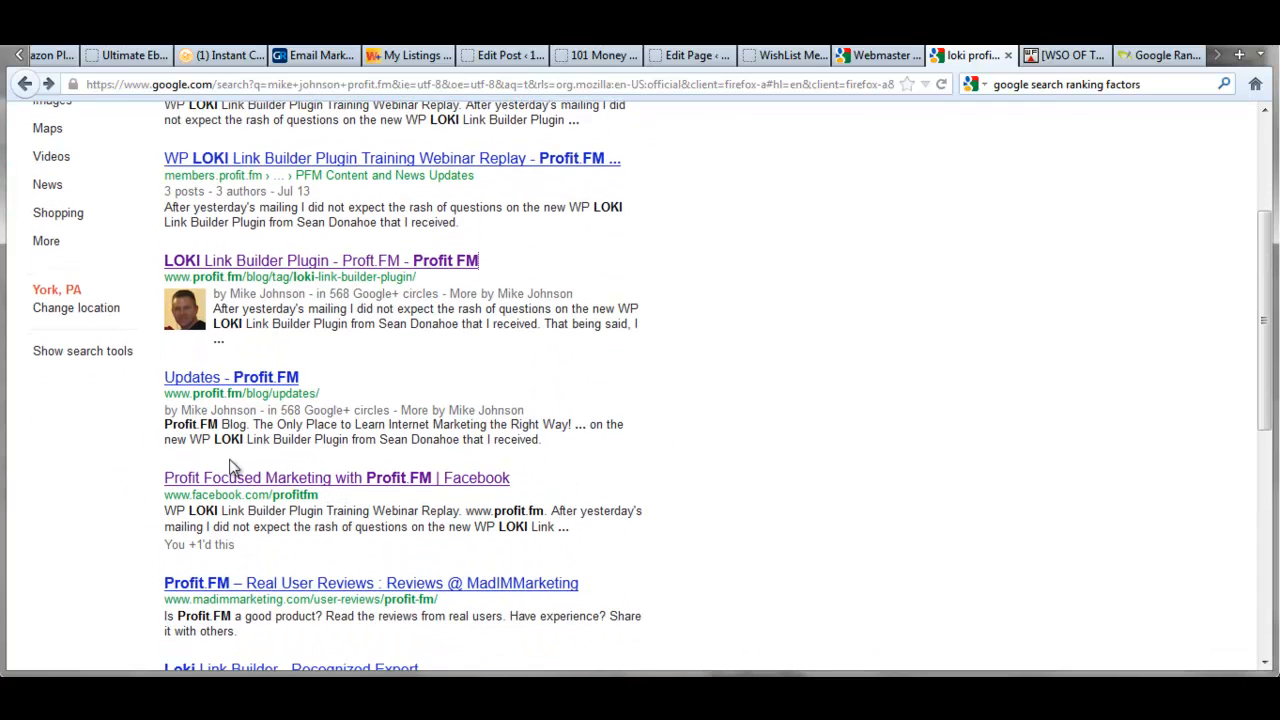
{"action": "mouse_move", "coordinate": [368, 486]}
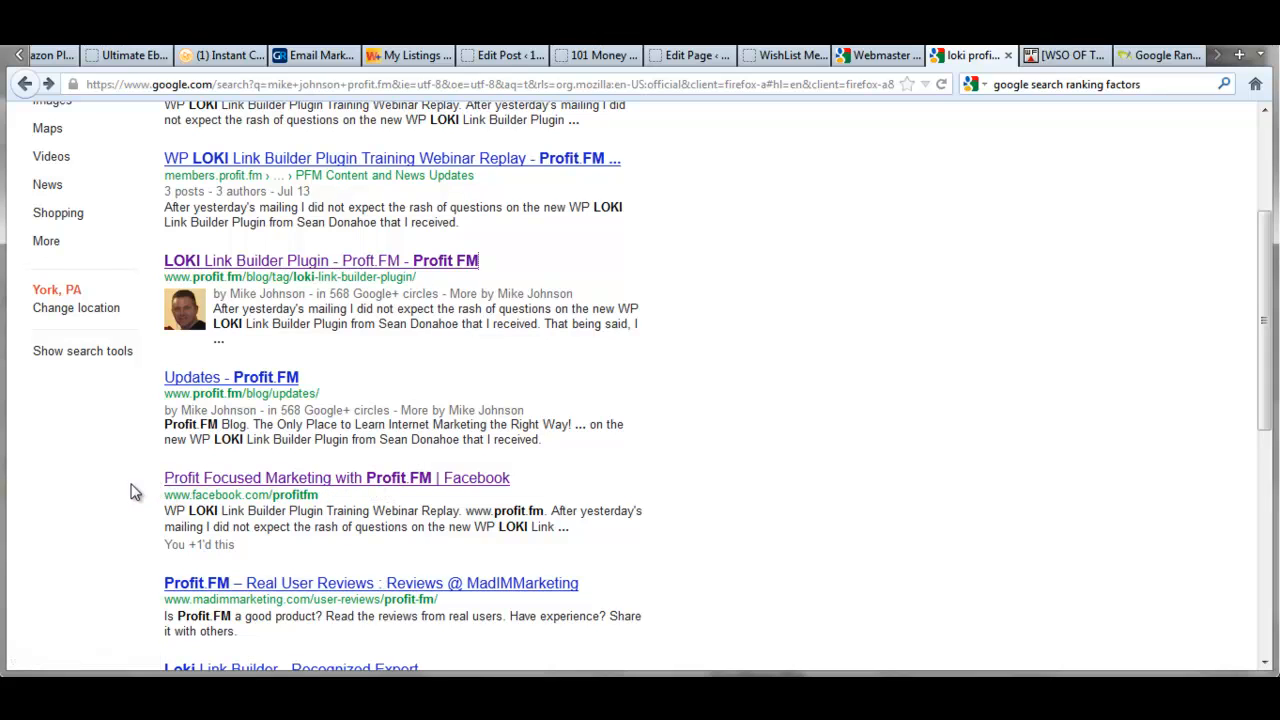
{"action": "scroll", "scroll_direction": "down", "scroll_amount": 3}
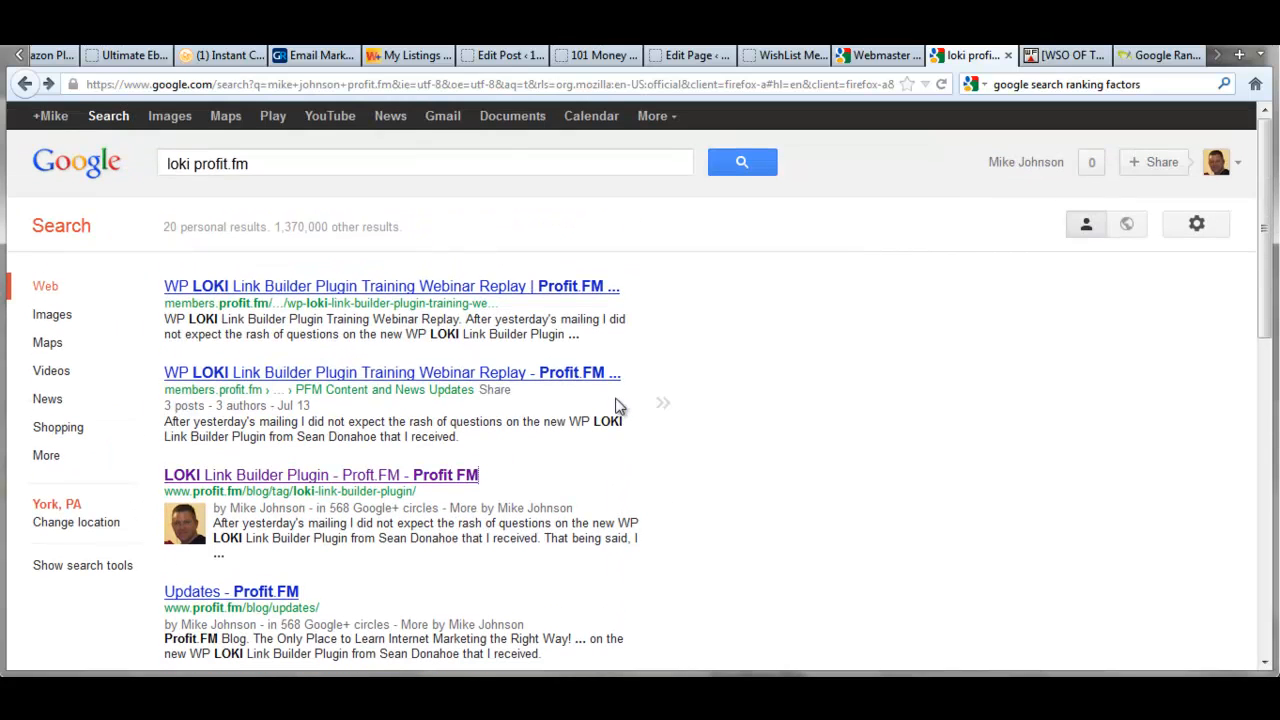
{"action": "mouse_move", "coordinate": [468, 412]}
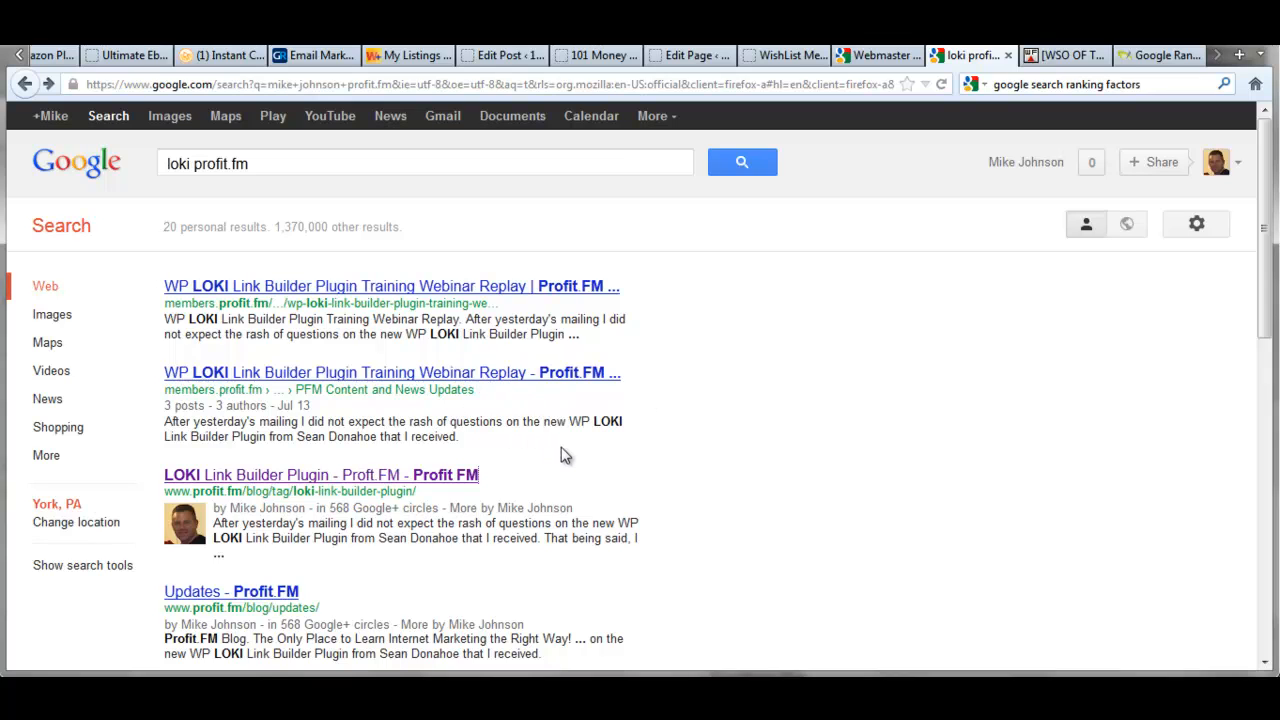
{"action": "mouse_move", "coordinate": [560, 464]}
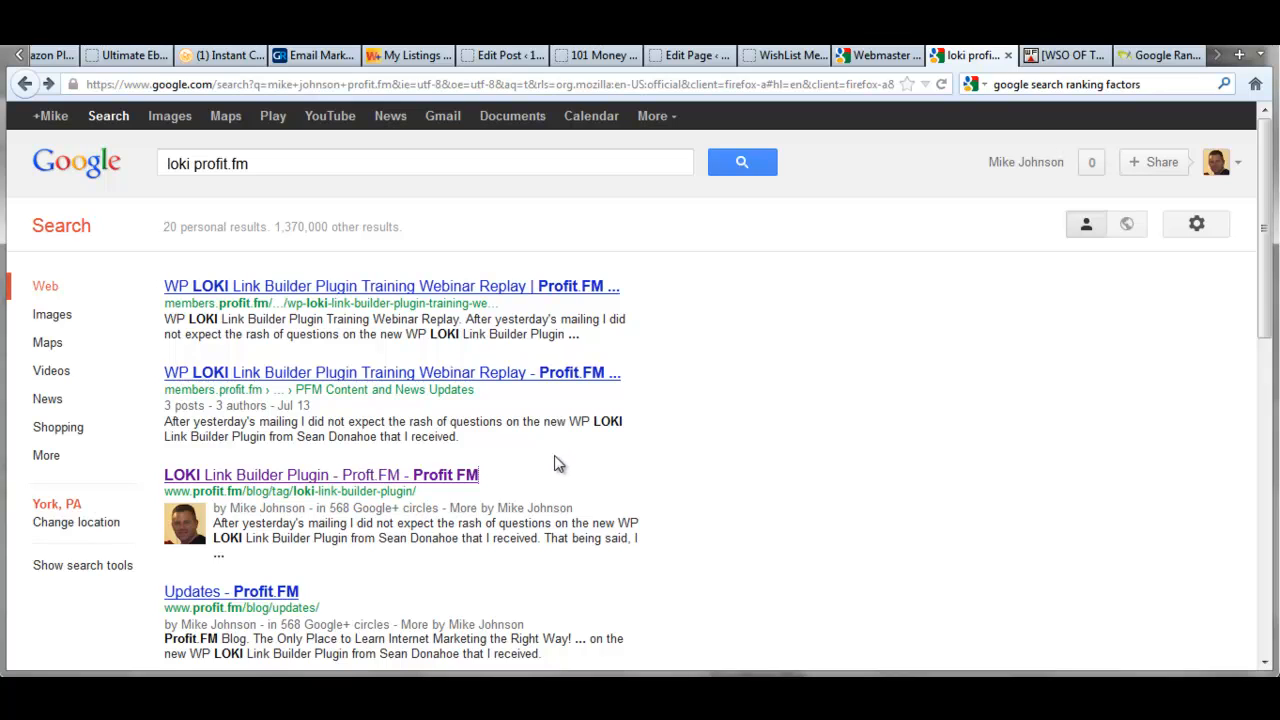
{"action": "mouse_move", "coordinate": [532, 472]}
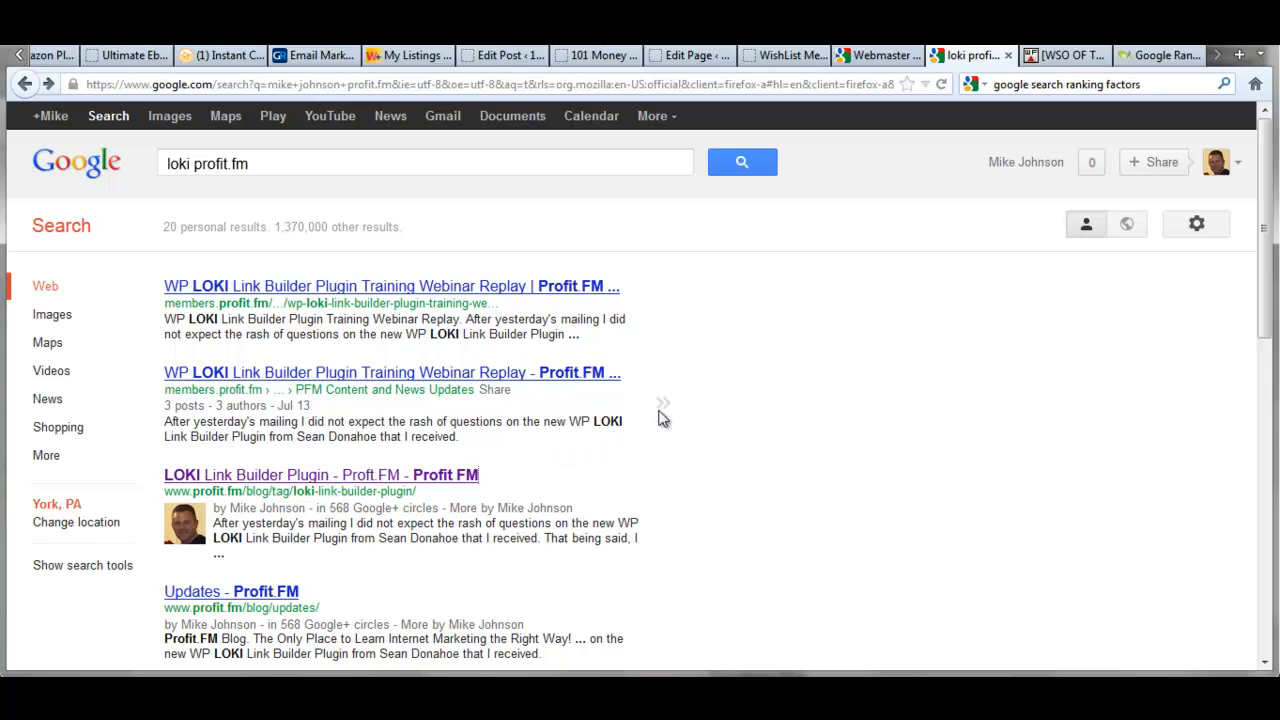
{"action": "mouse_move", "coordinate": [744, 240]}
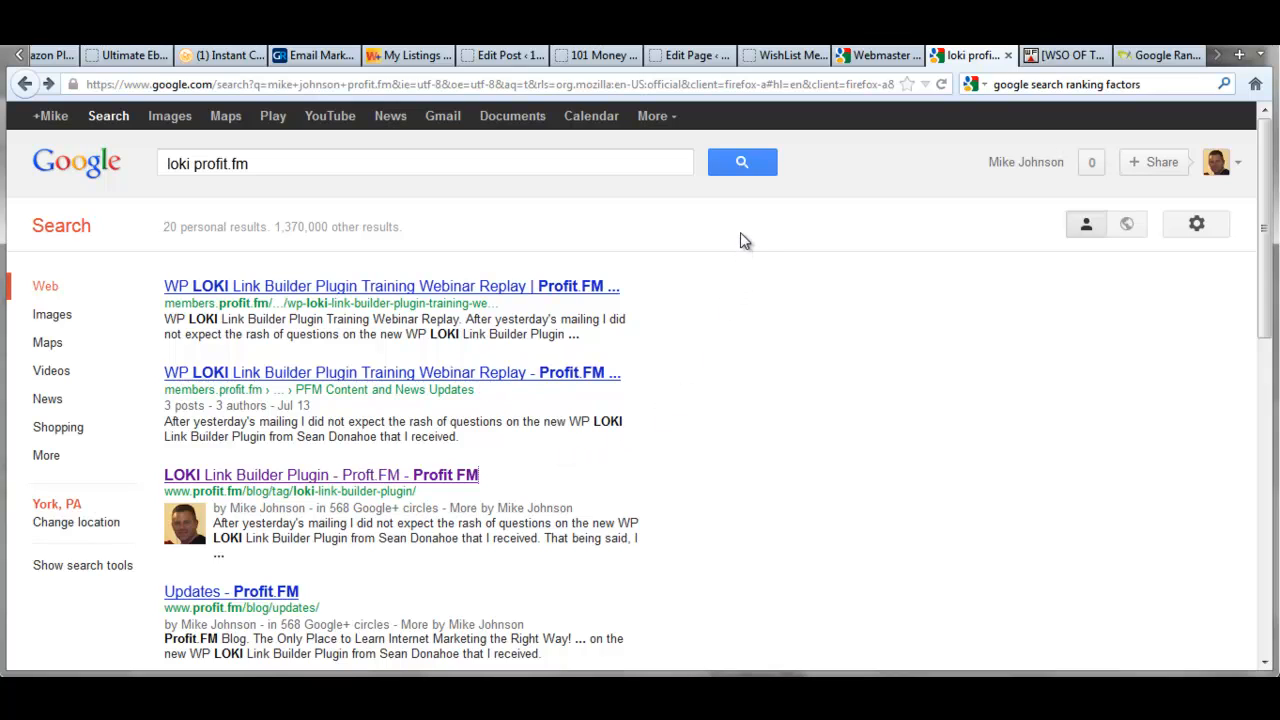
{"action": "mouse_move", "coordinate": [688, 244]}
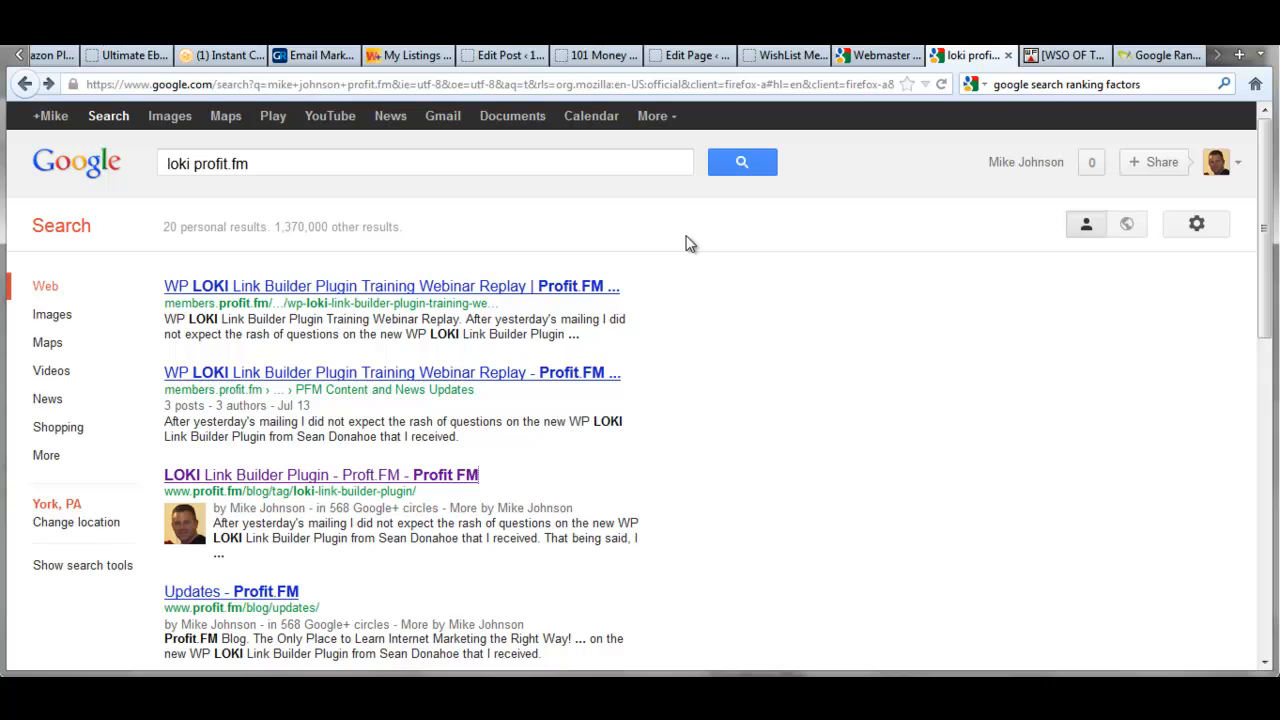
{"action": "mouse_move", "coordinate": [640, 458]}
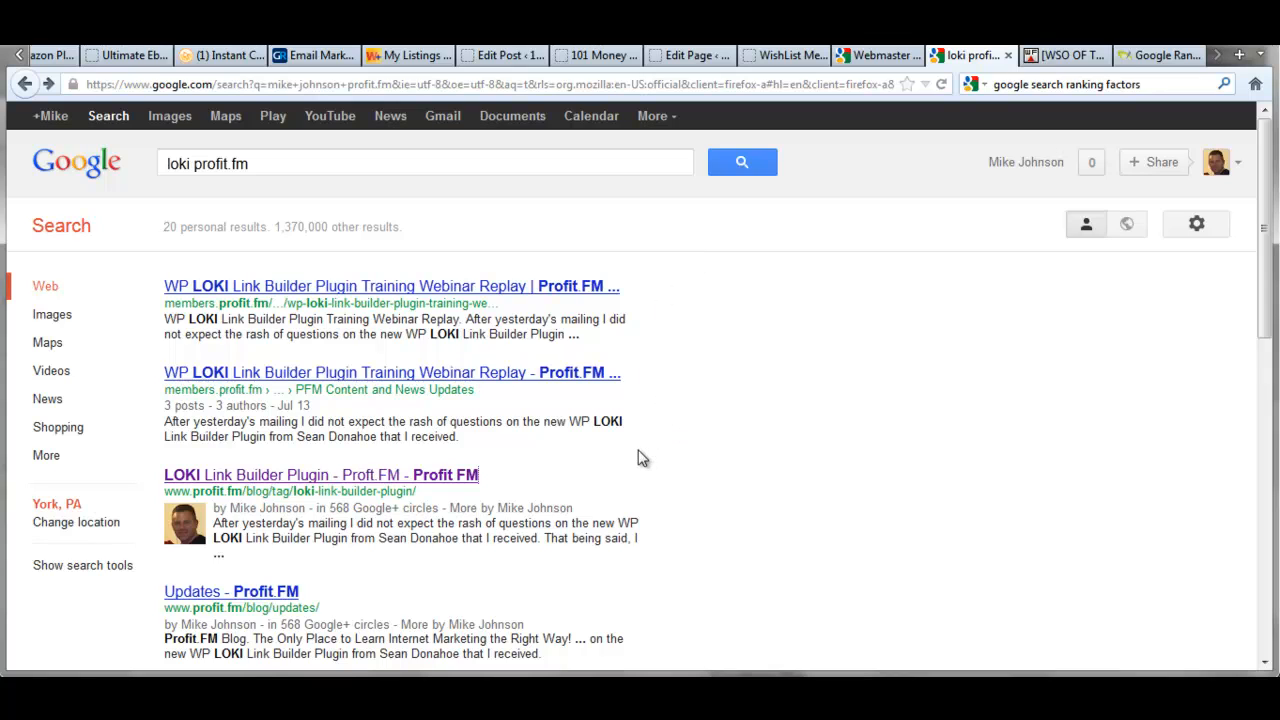
{"action": "mouse_move", "coordinate": [436, 452]}
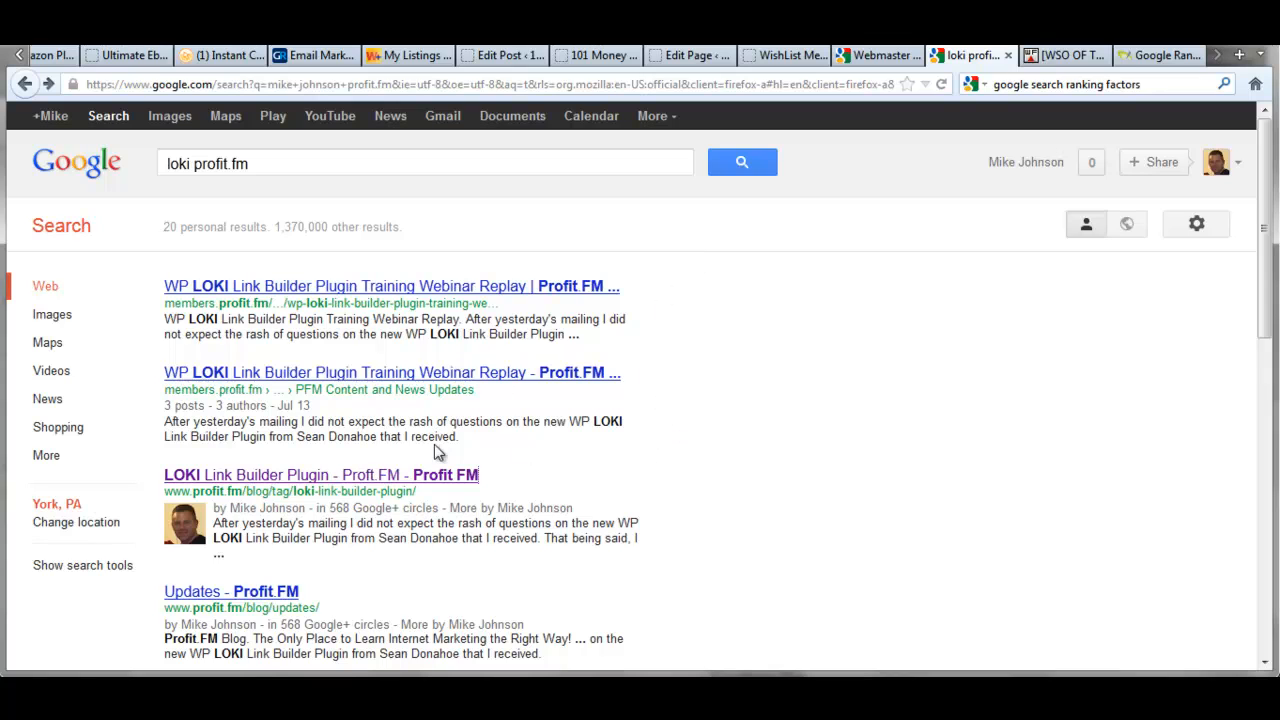
{"action": "mouse_move", "coordinate": [548, 480]}
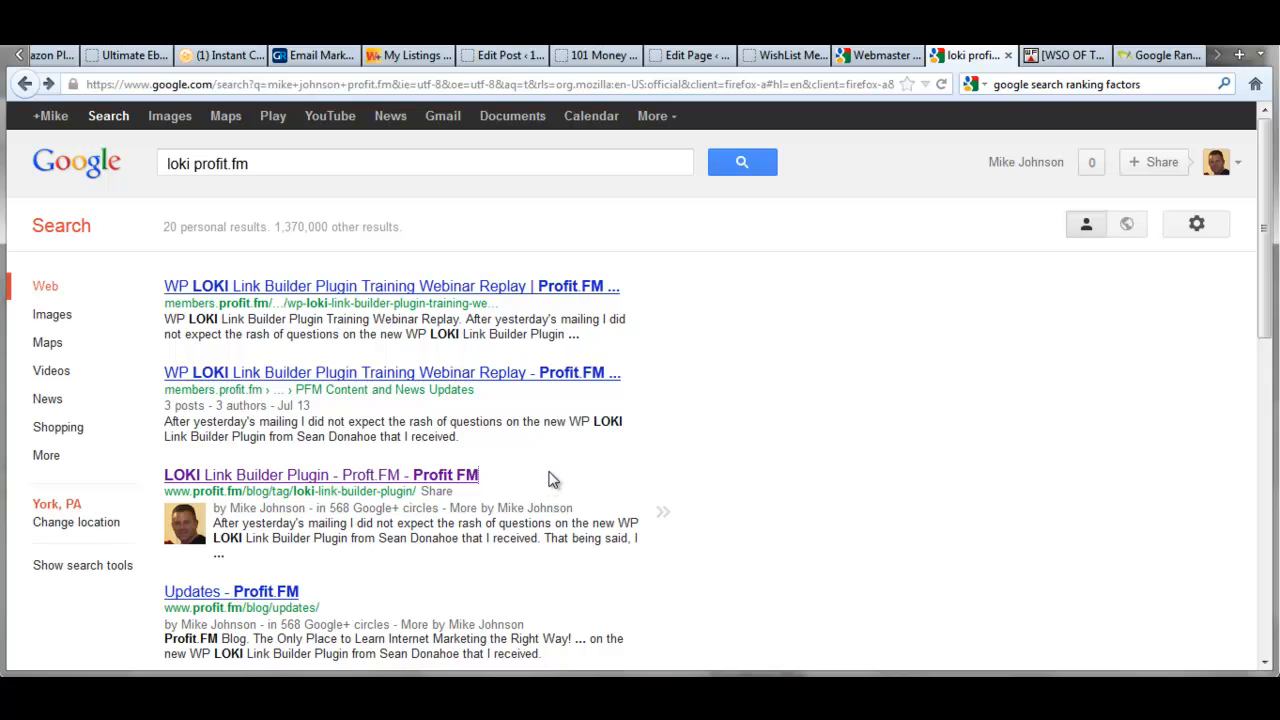
{"action": "mouse_move", "coordinate": [576, 464]}
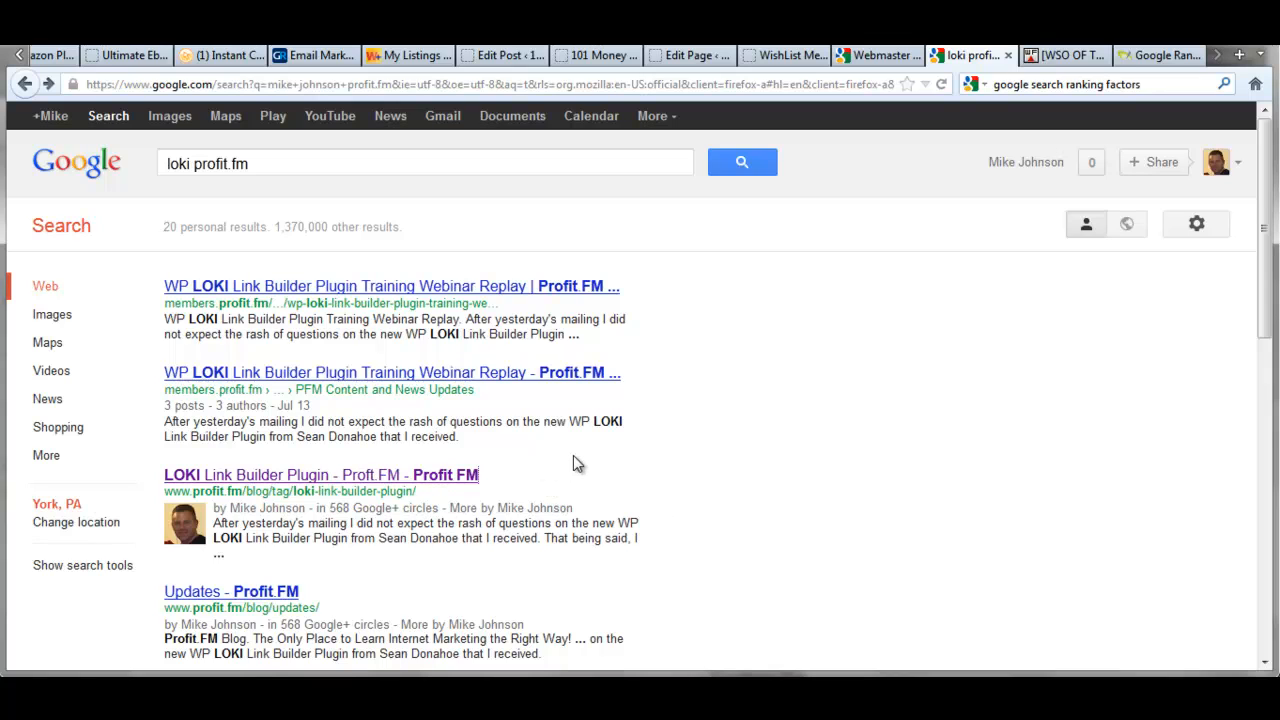
{"action": "mouse_move", "coordinate": [632, 448]}
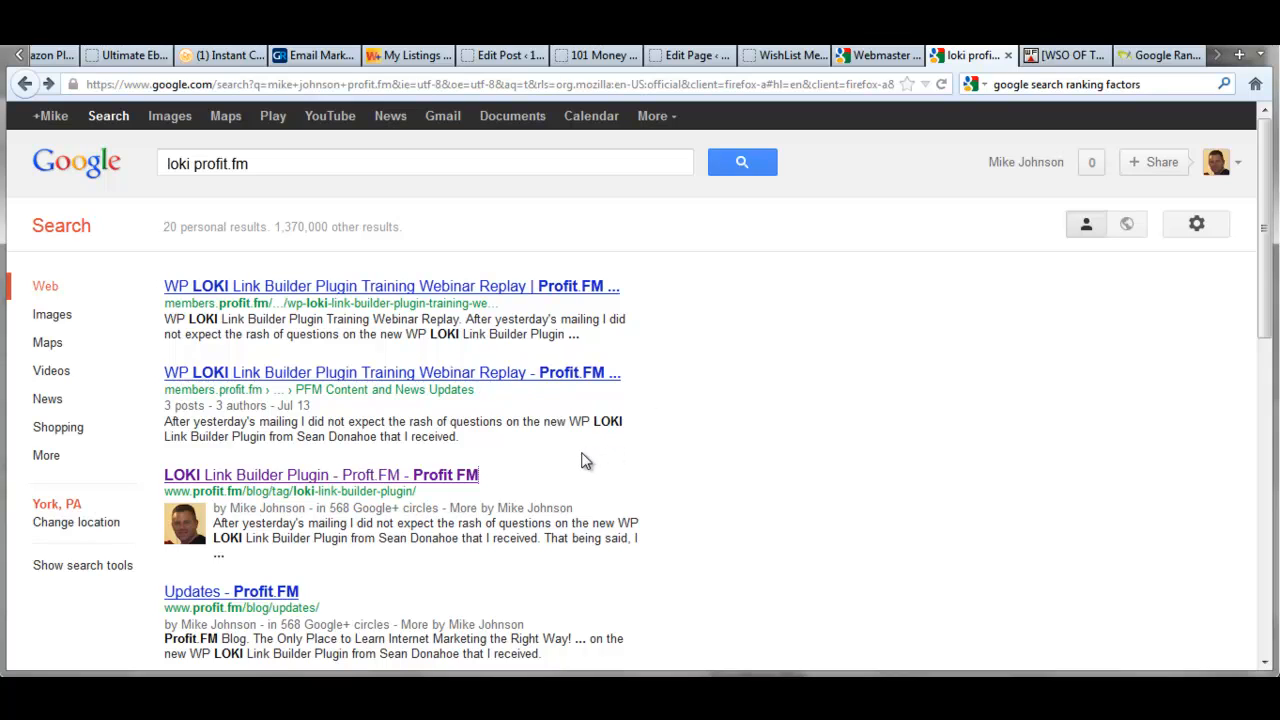
{"action": "mouse_move", "coordinate": [744, 368]}
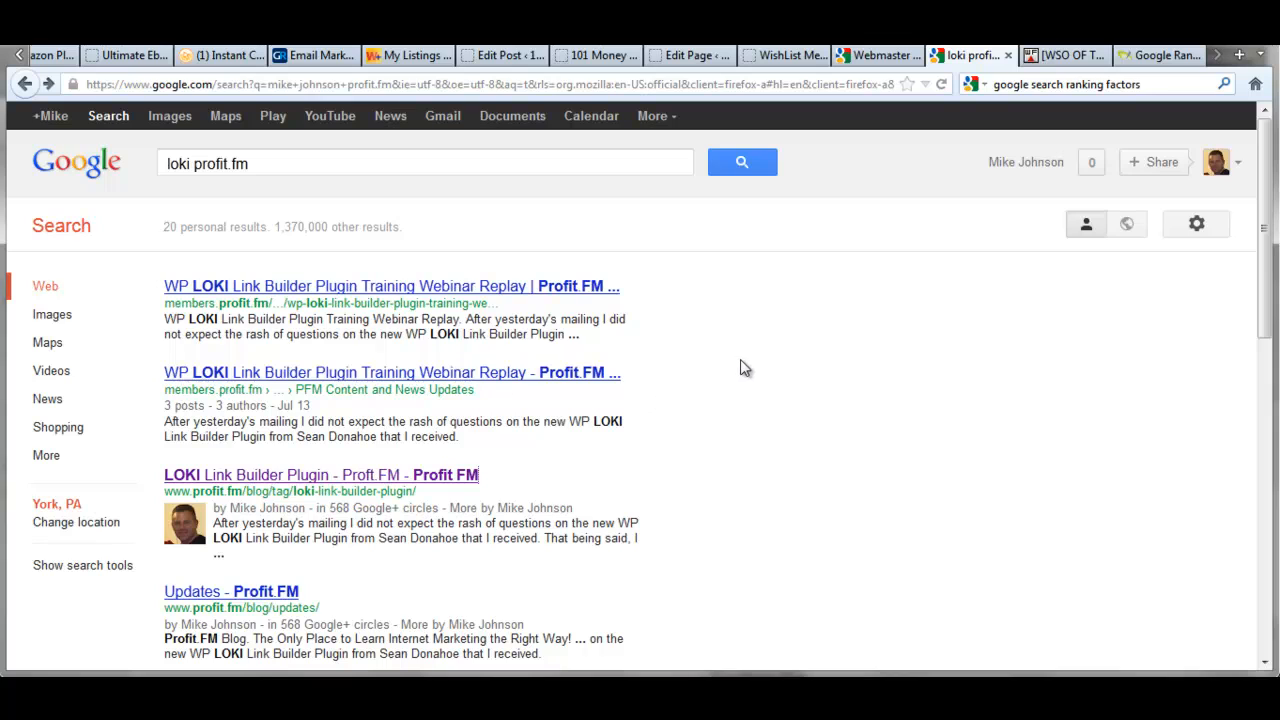
{"action": "mouse_move", "coordinate": [764, 308]}
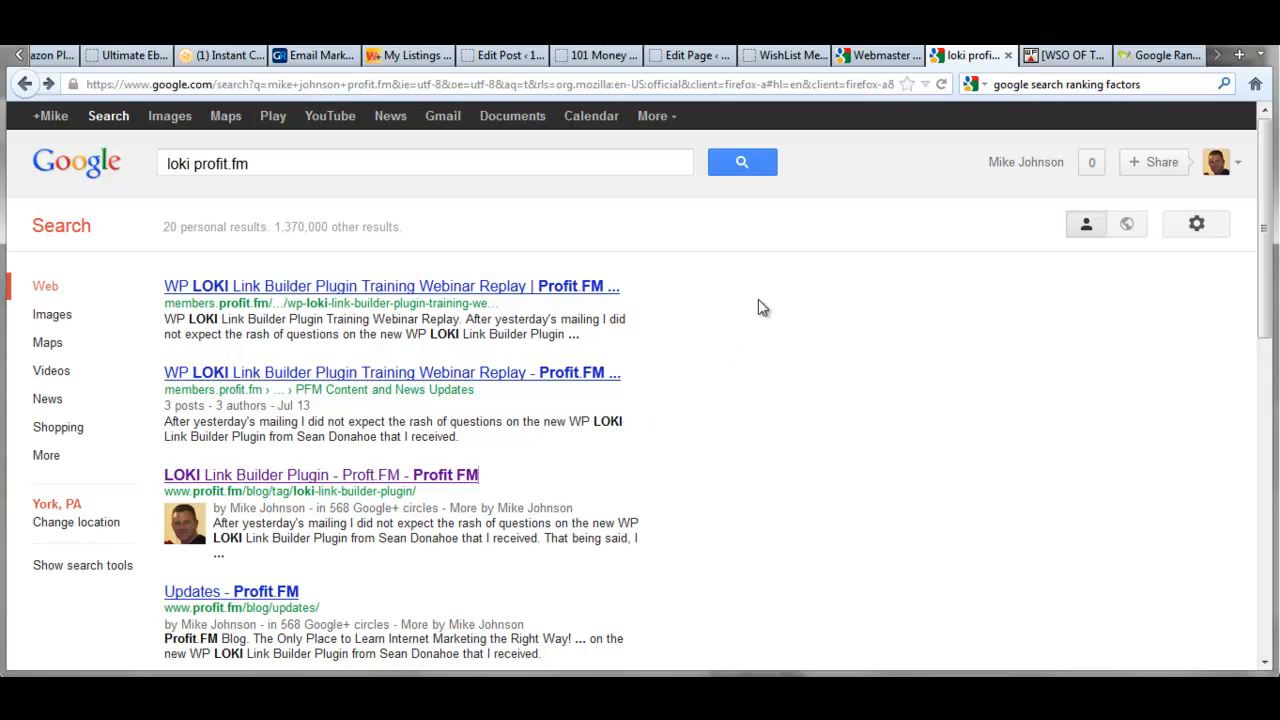
{"action": "mouse_move", "coordinate": [772, 276]}
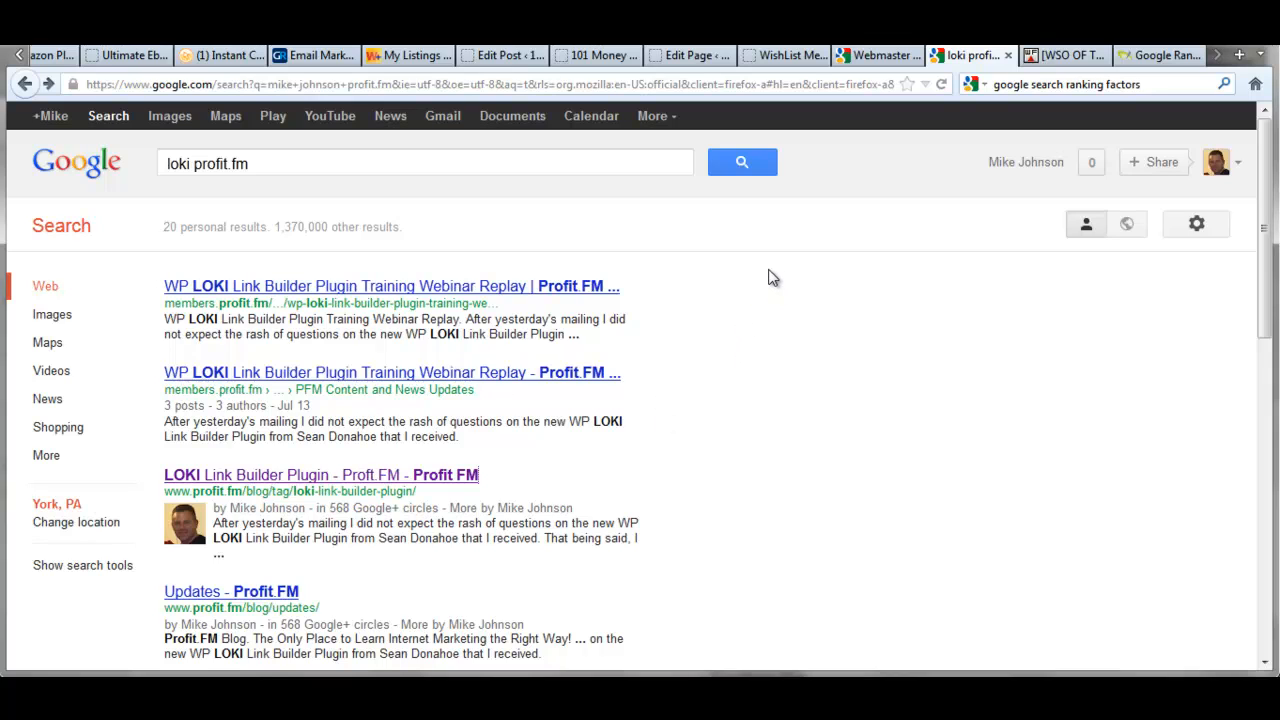
{"action": "mouse_move", "coordinate": [784, 262]}
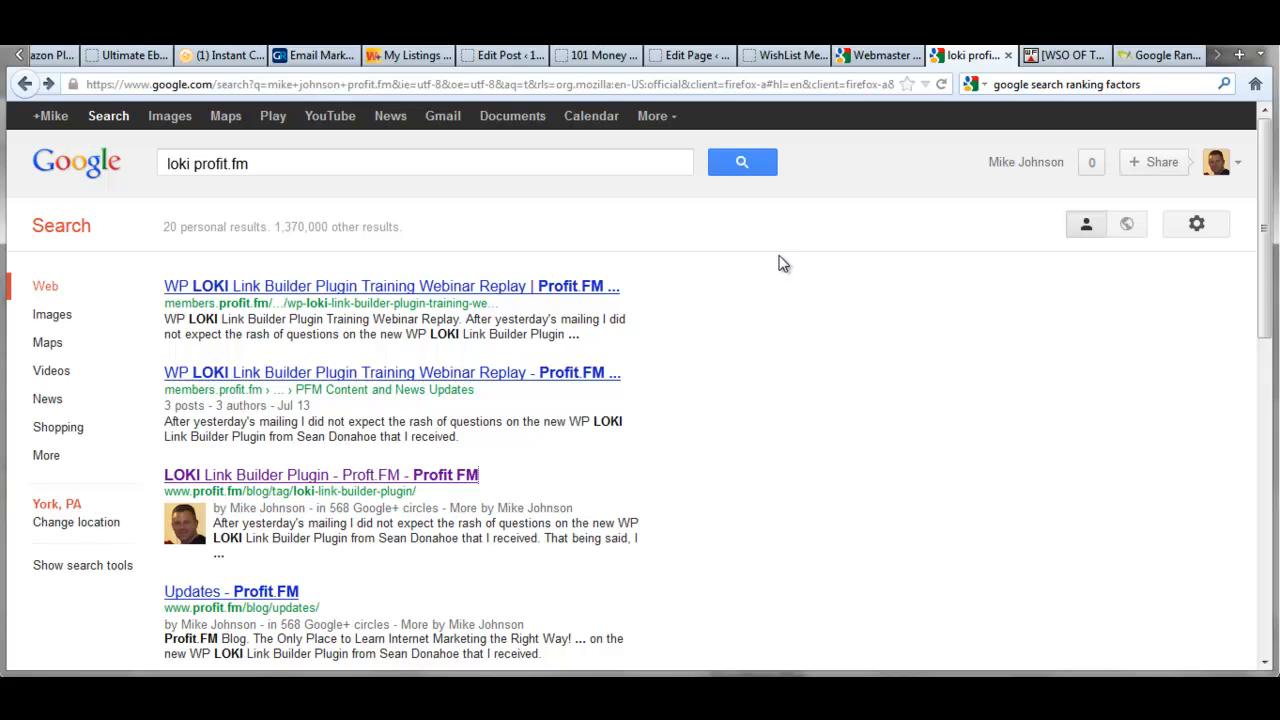
{"action": "mouse_move", "coordinate": [800, 256]}
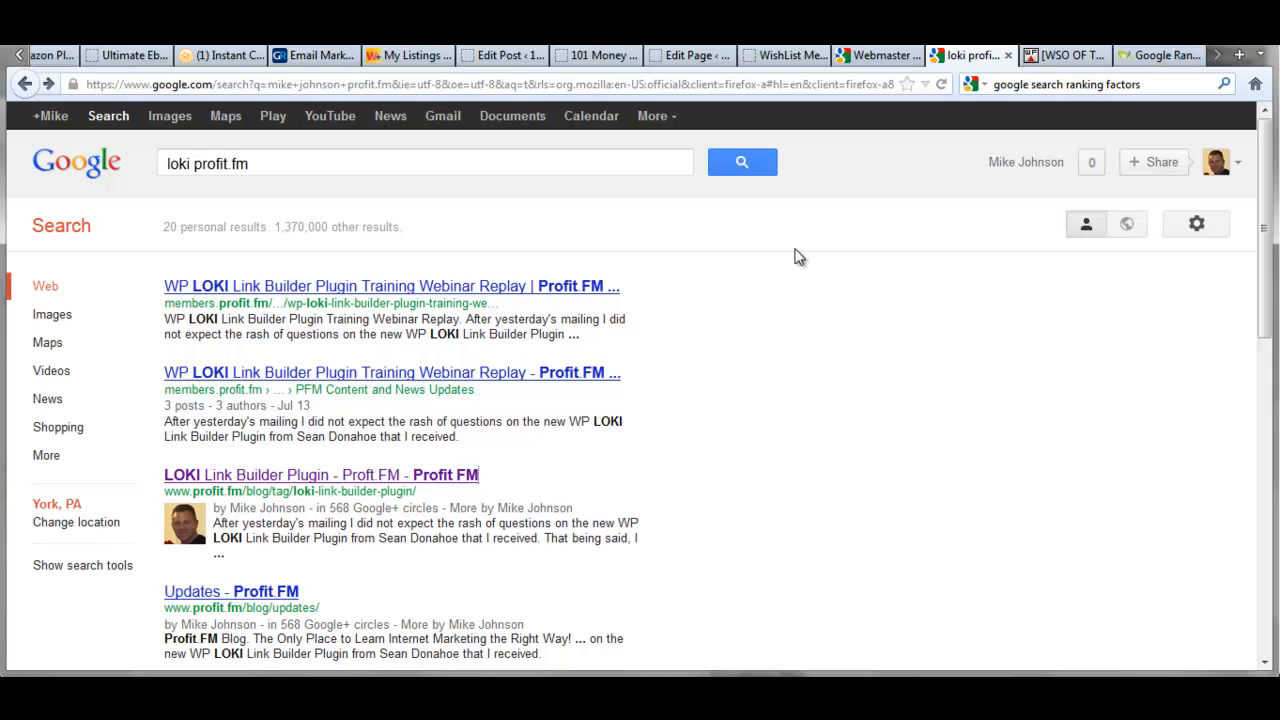
{"action": "mouse_move", "coordinate": [878, 56]}
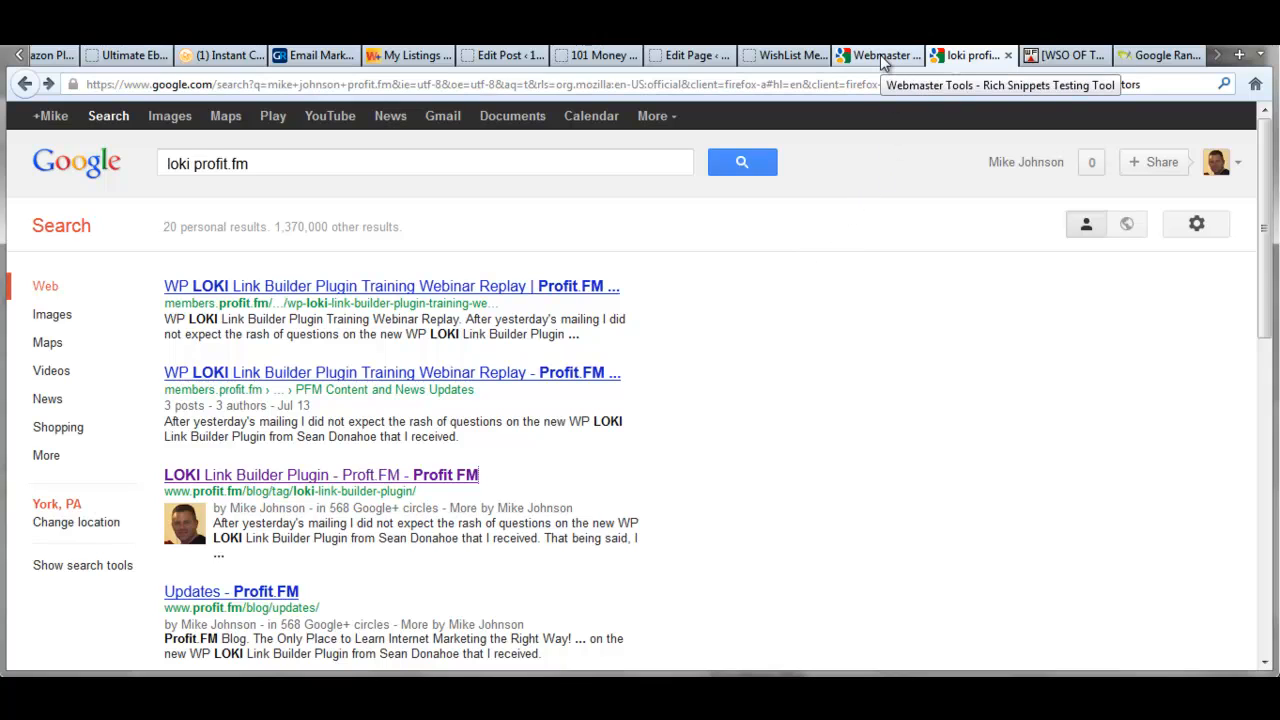
Preview the 101moneymakingstrategies.com/553/ page's search snippet in the Rich Snippets Testing Tool
{"action": "left_click", "coordinate": [876, 56]}
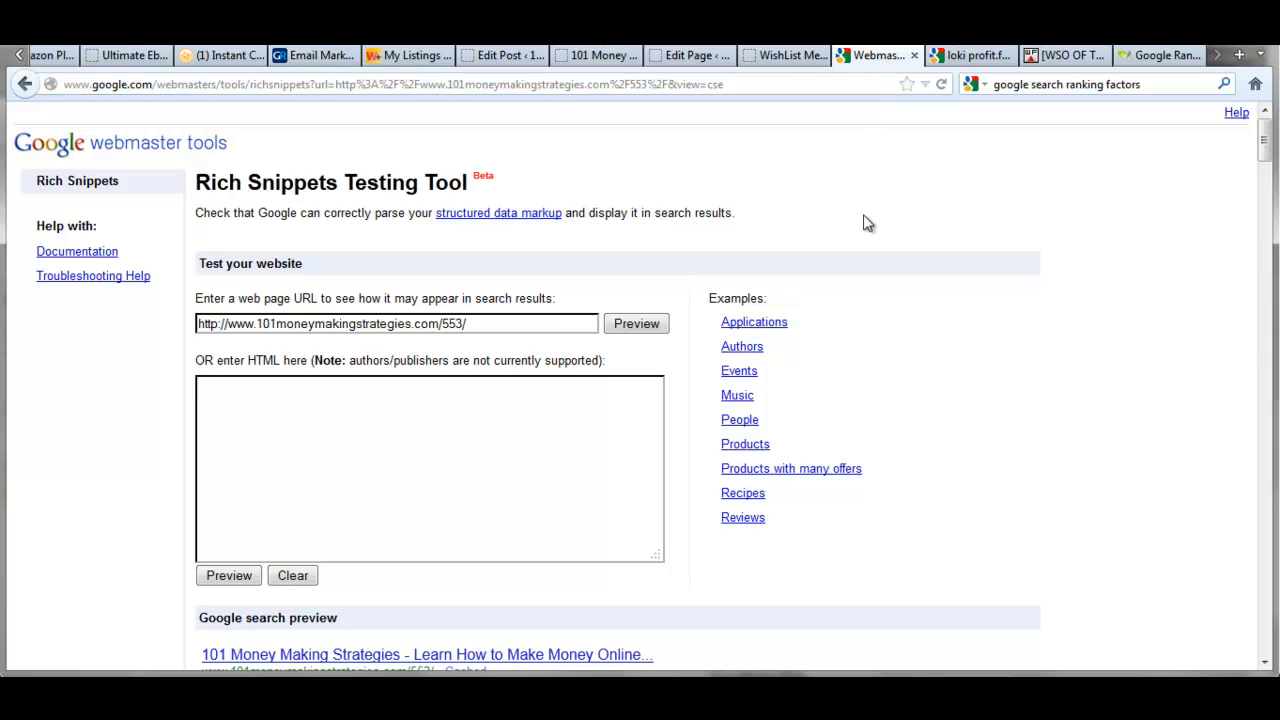
{"action": "mouse_move", "coordinate": [850, 246]}
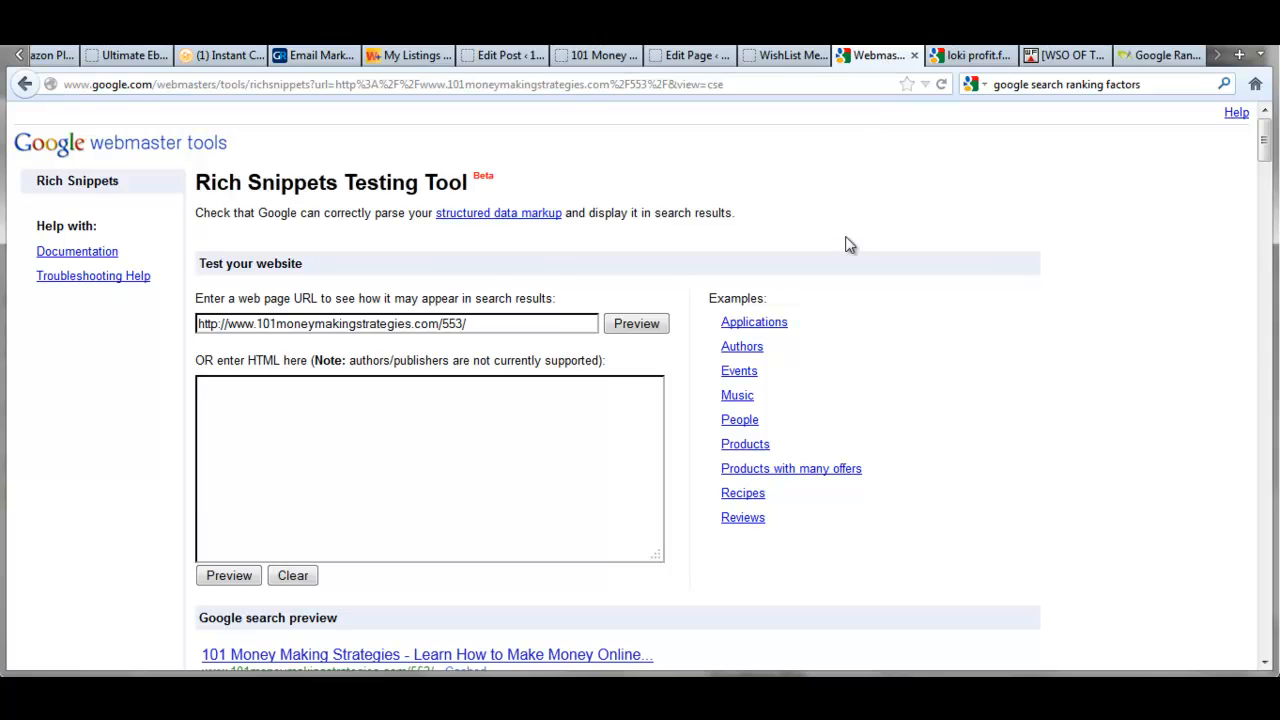
{"action": "mouse_move", "coordinate": [448, 304]}
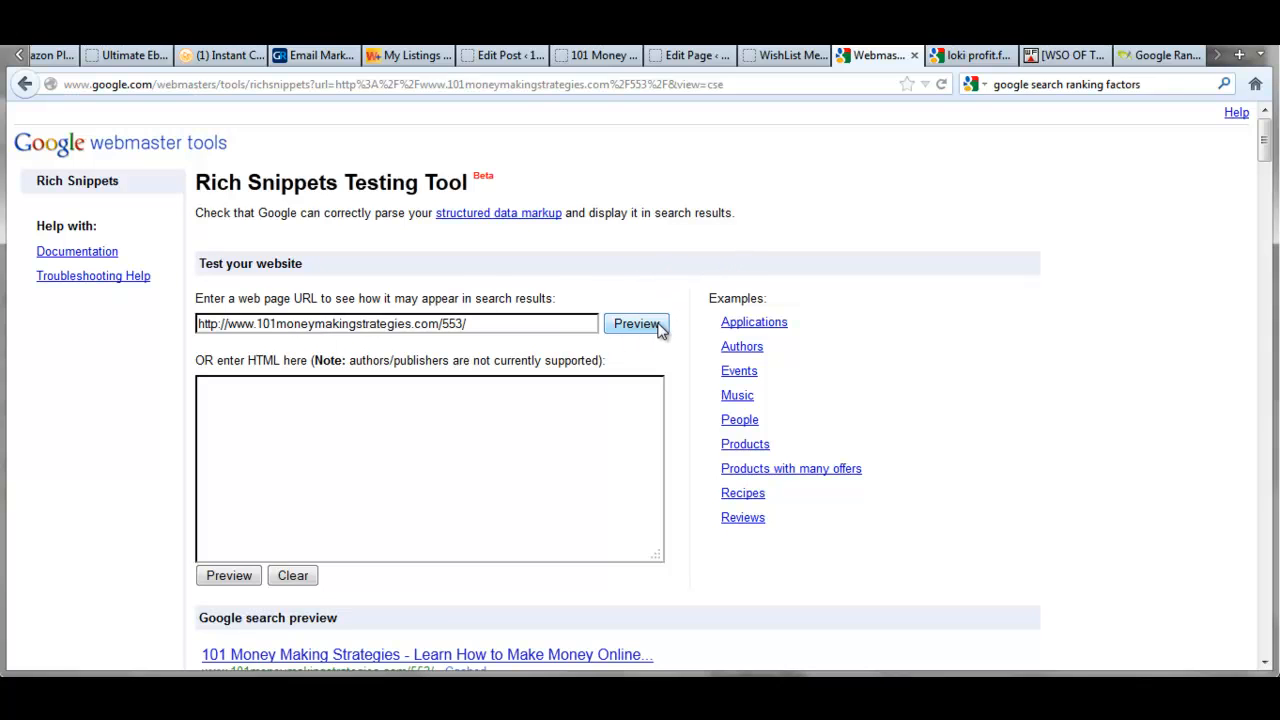
{"action": "left_click", "coordinate": [636, 324]}
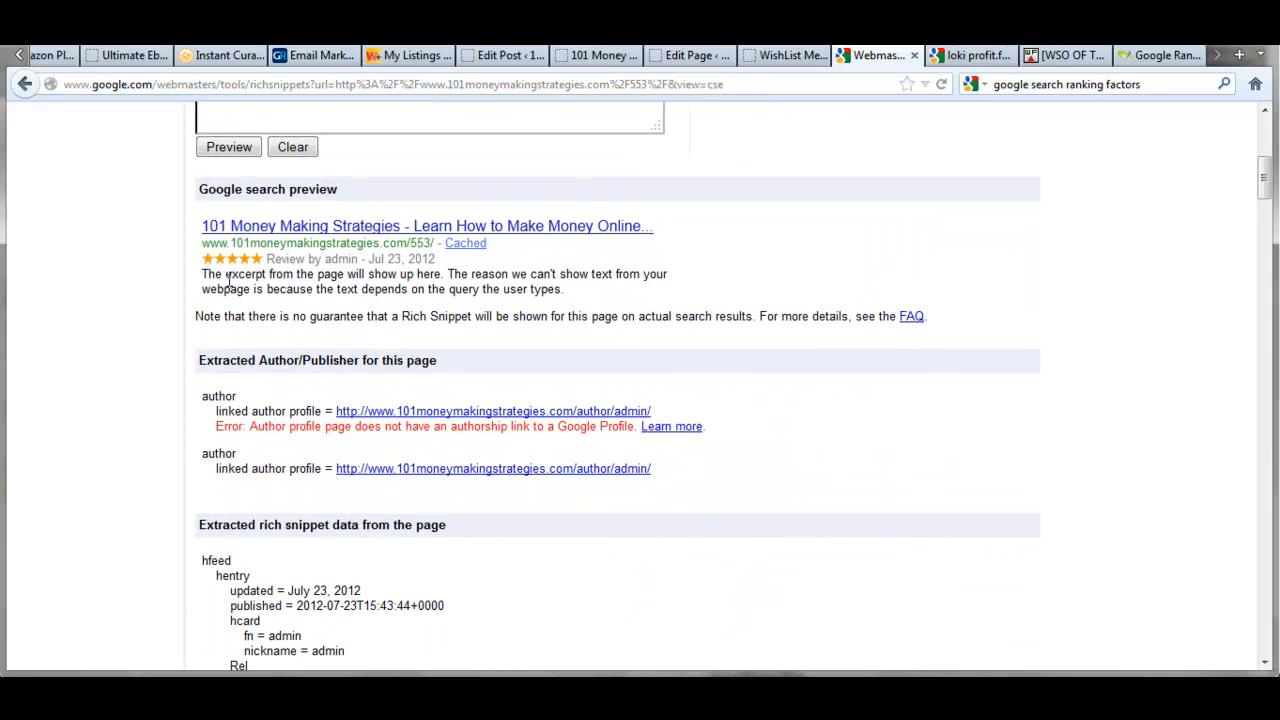
{"action": "mouse_move", "coordinate": [210, 270]}
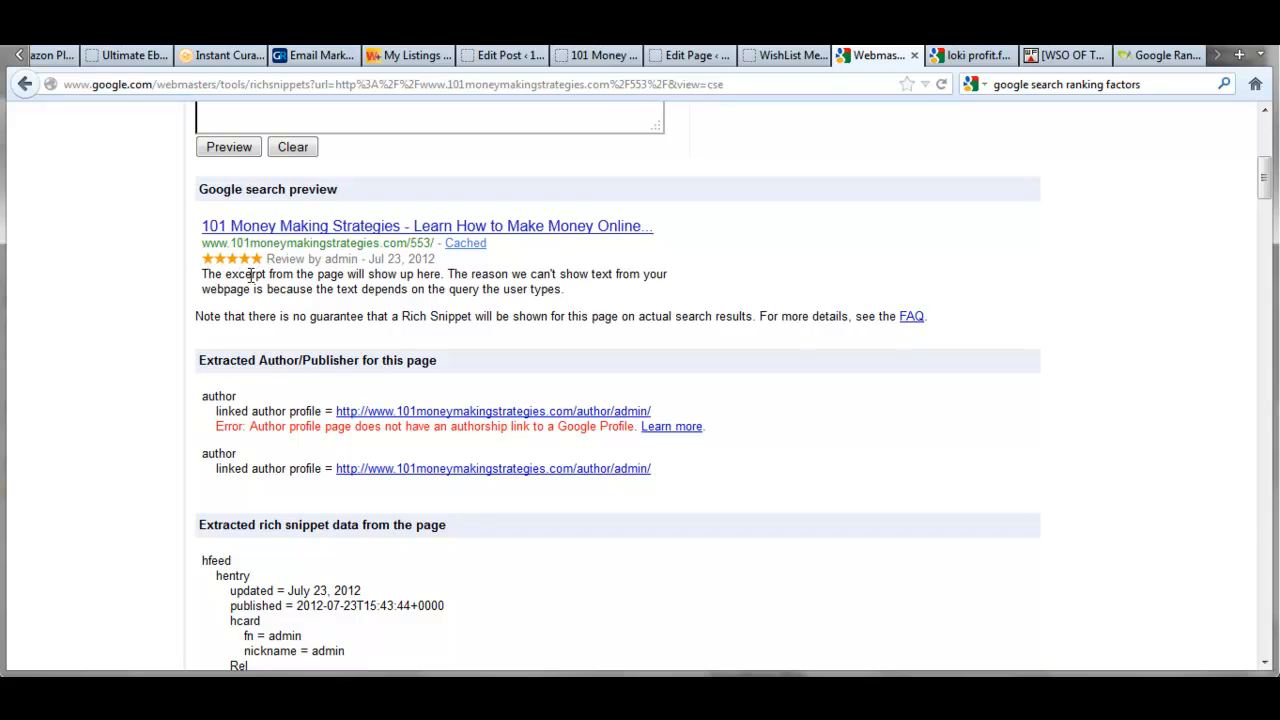
{"action": "scroll", "scroll_direction": "down", "scroll_amount": 3}
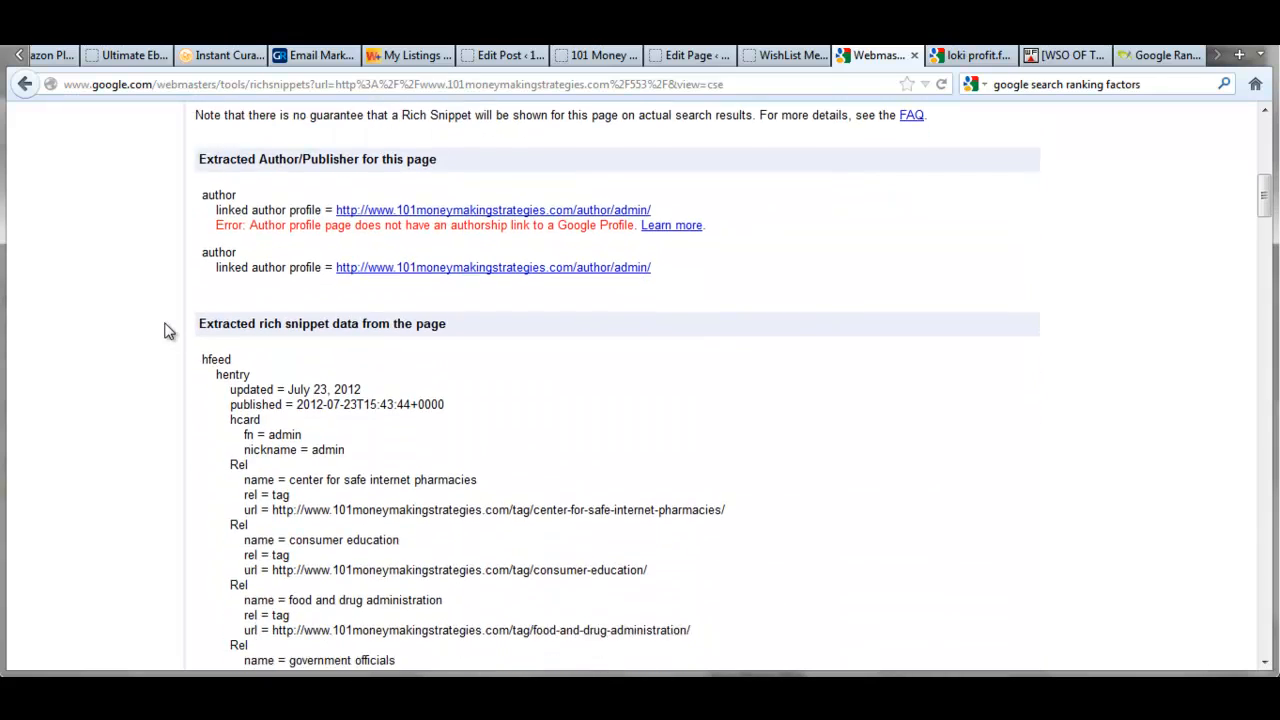
{"action": "scroll", "scroll_direction": "down", "scroll_amount": 3}
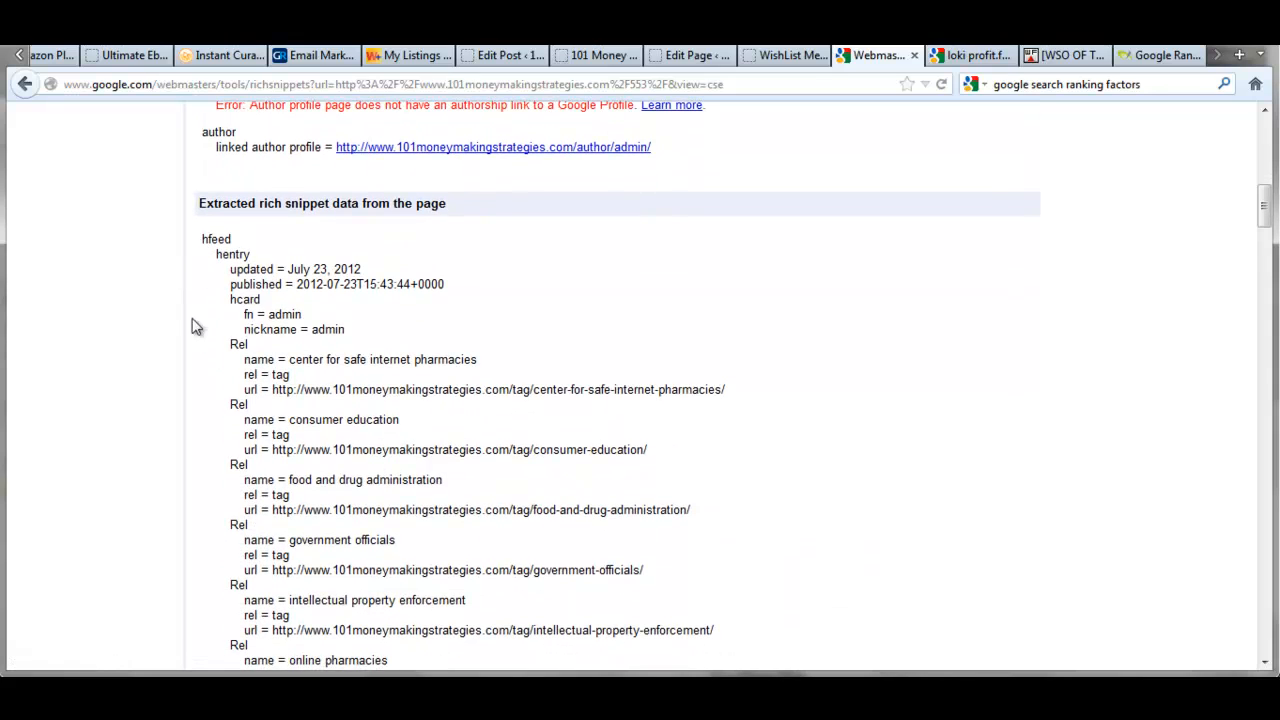
{"action": "scroll", "scroll_direction": "down", "scroll_amount": 3}
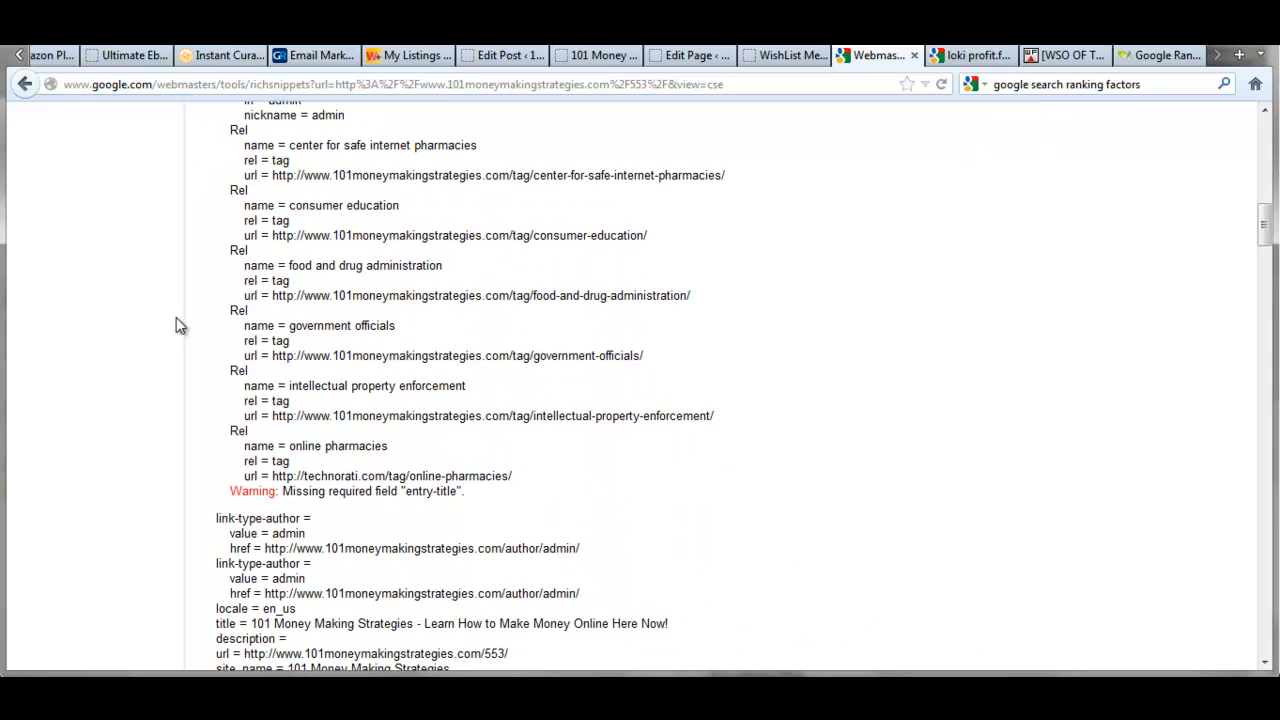
{"action": "scroll", "scroll_direction": "down", "scroll_amount": 3}
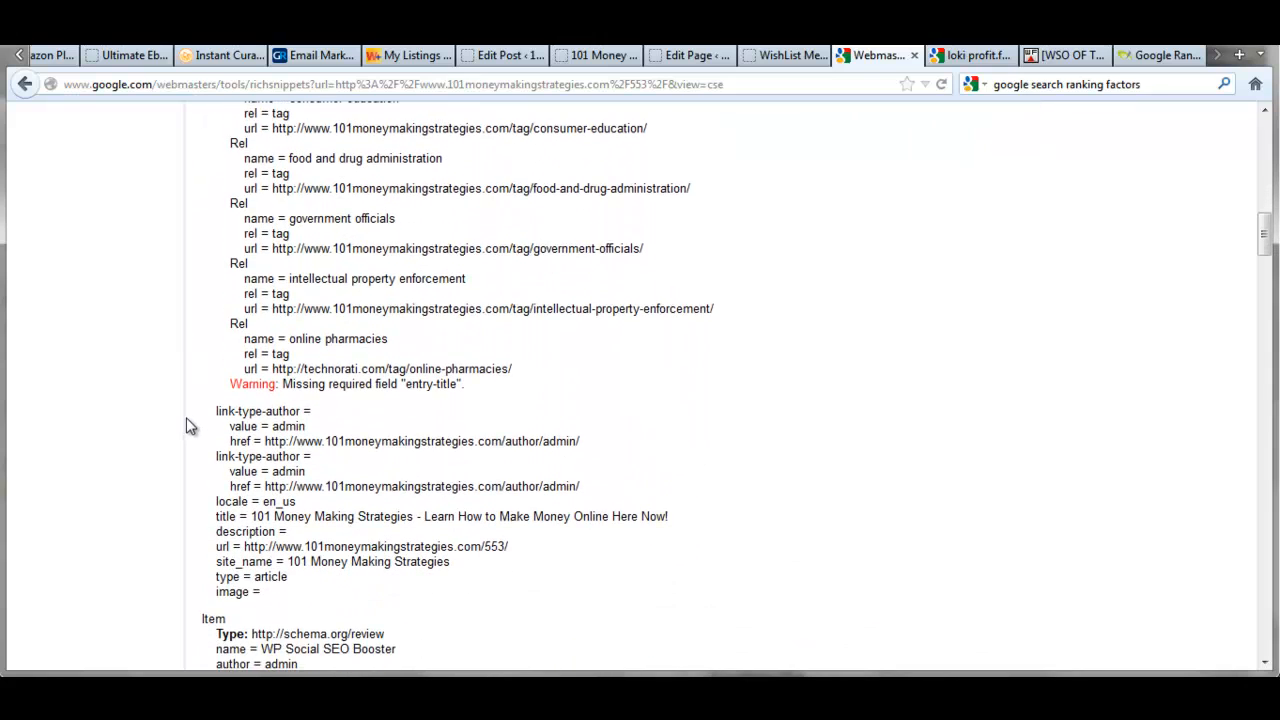
{"action": "scroll", "scroll_direction": "down", "scroll_amount": 3}
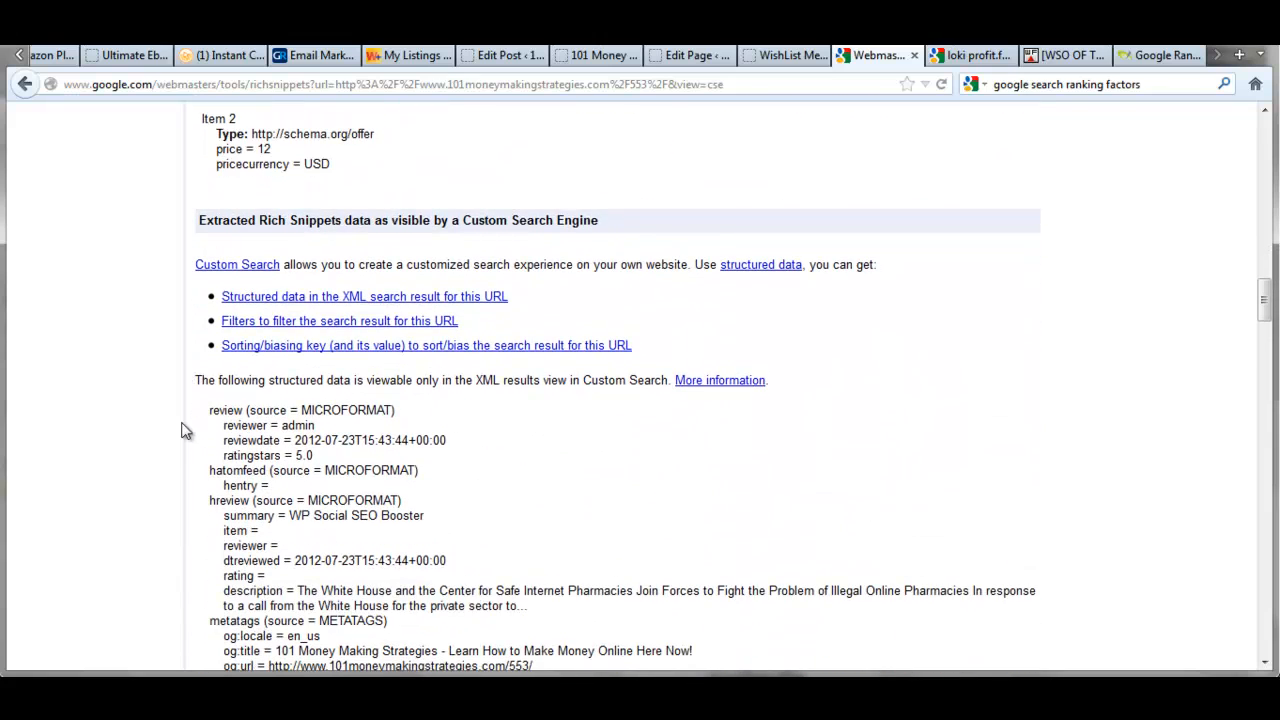
{"action": "scroll", "scroll_direction": "down", "scroll_amount": 3}
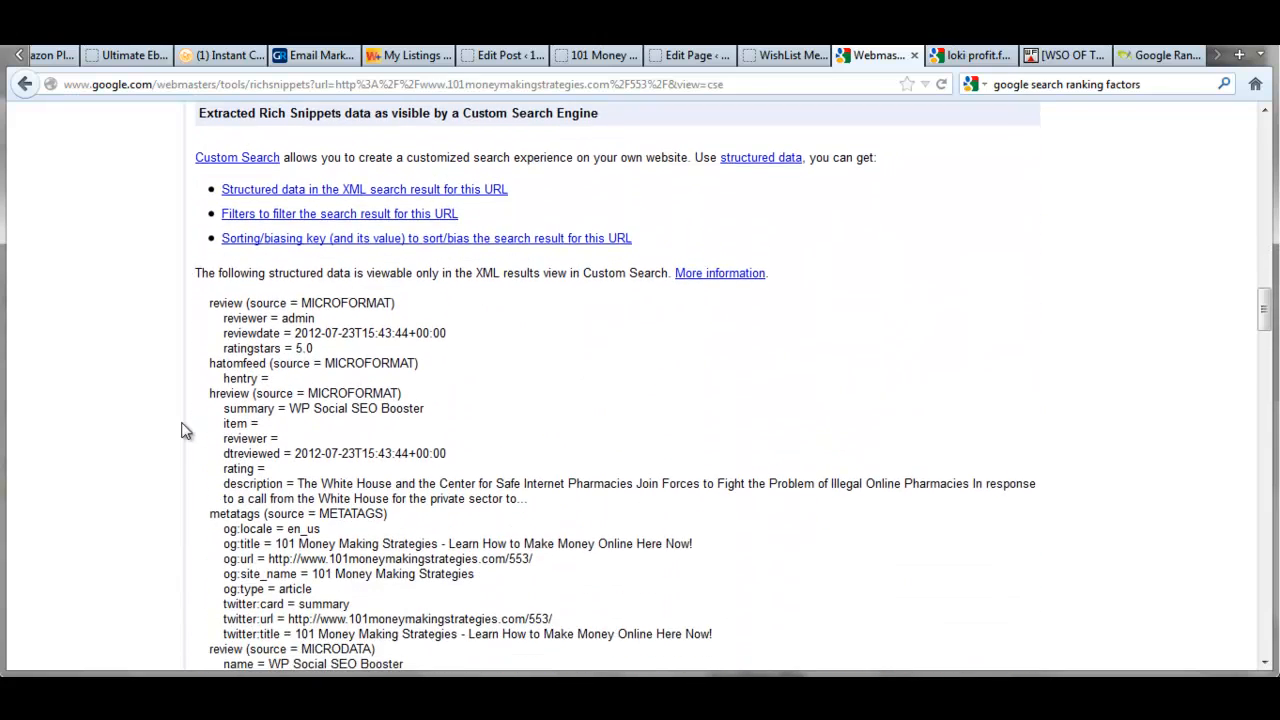
{"action": "scroll", "scroll_direction": "down", "scroll_amount": 3}
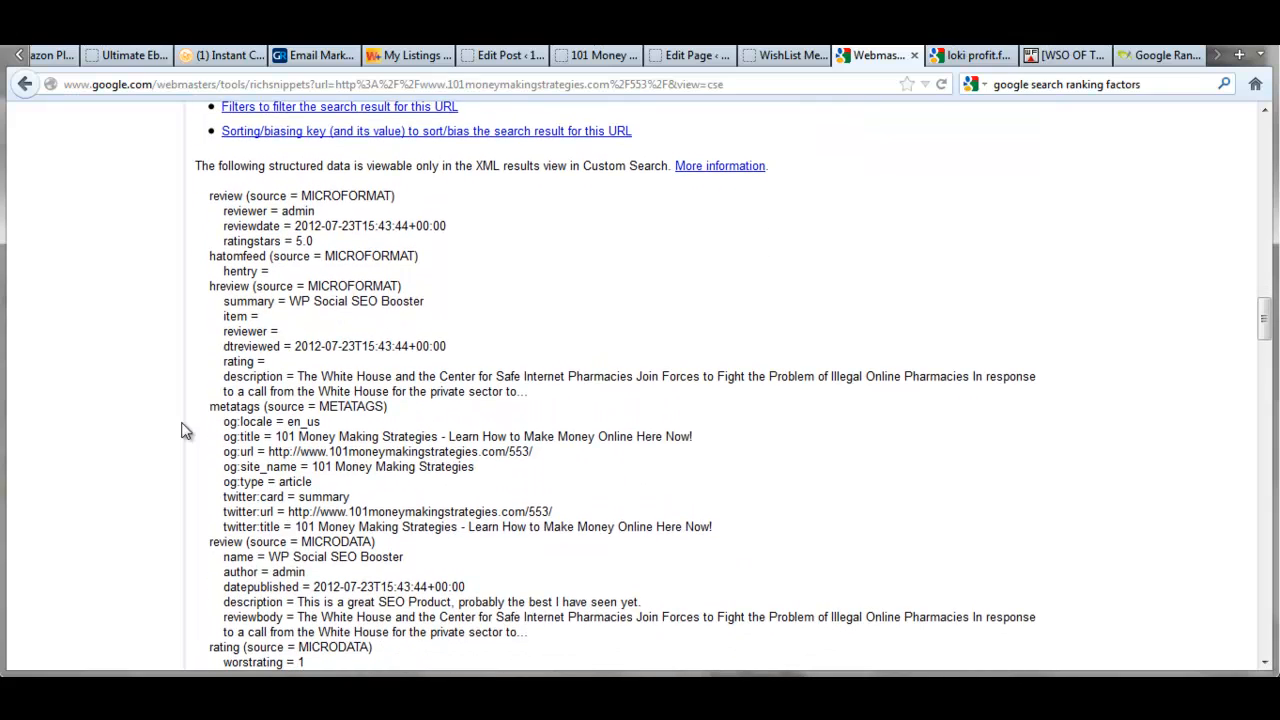
{"action": "scroll", "scroll_direction": "down", "scroll_amount": 3}
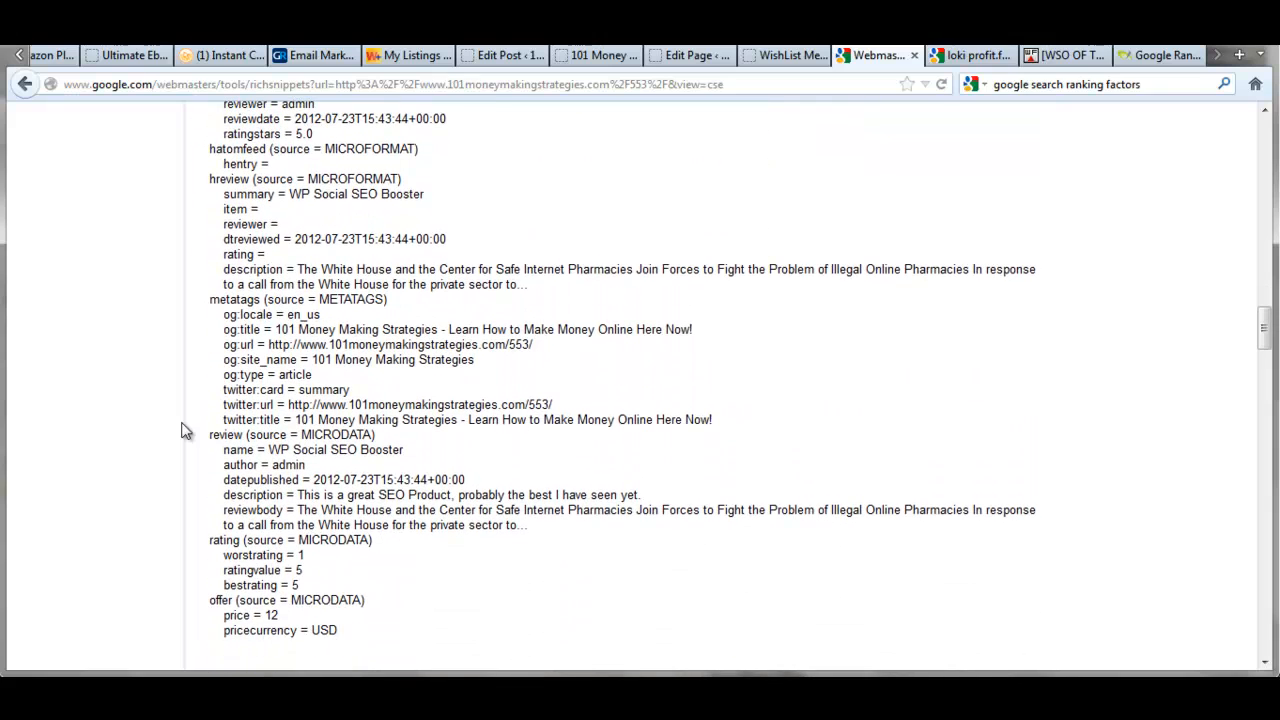
{"action": "scroll", "scroll_direction": "up", "scroll_amount": 3}
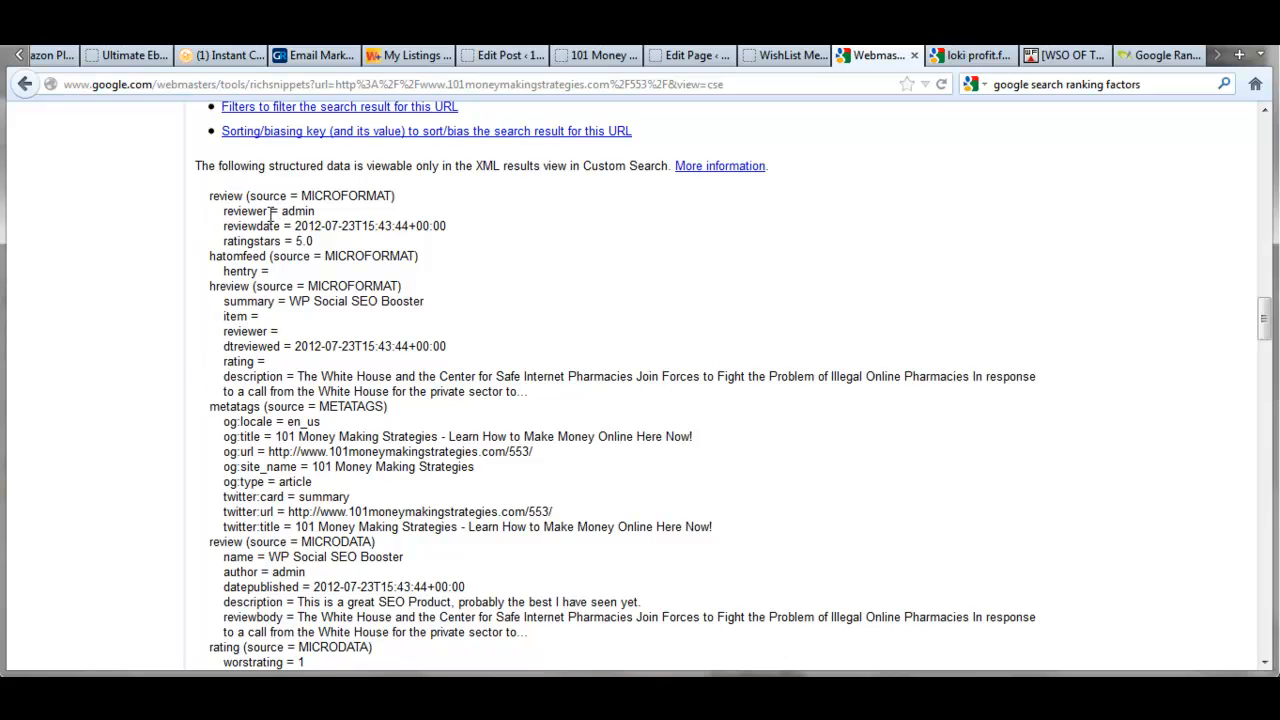
{"action": "double_click", "coordinate": [284, 212]}
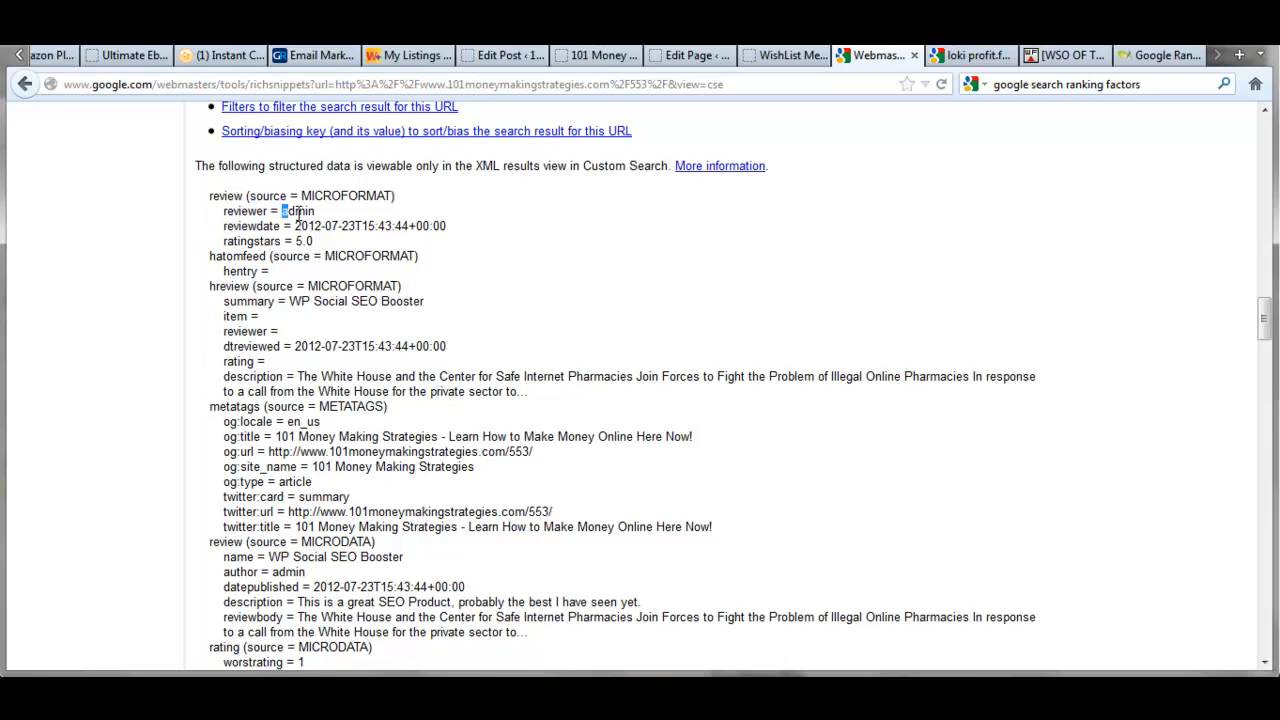
{"action": "double_click", "coordinate": [296, 212]}
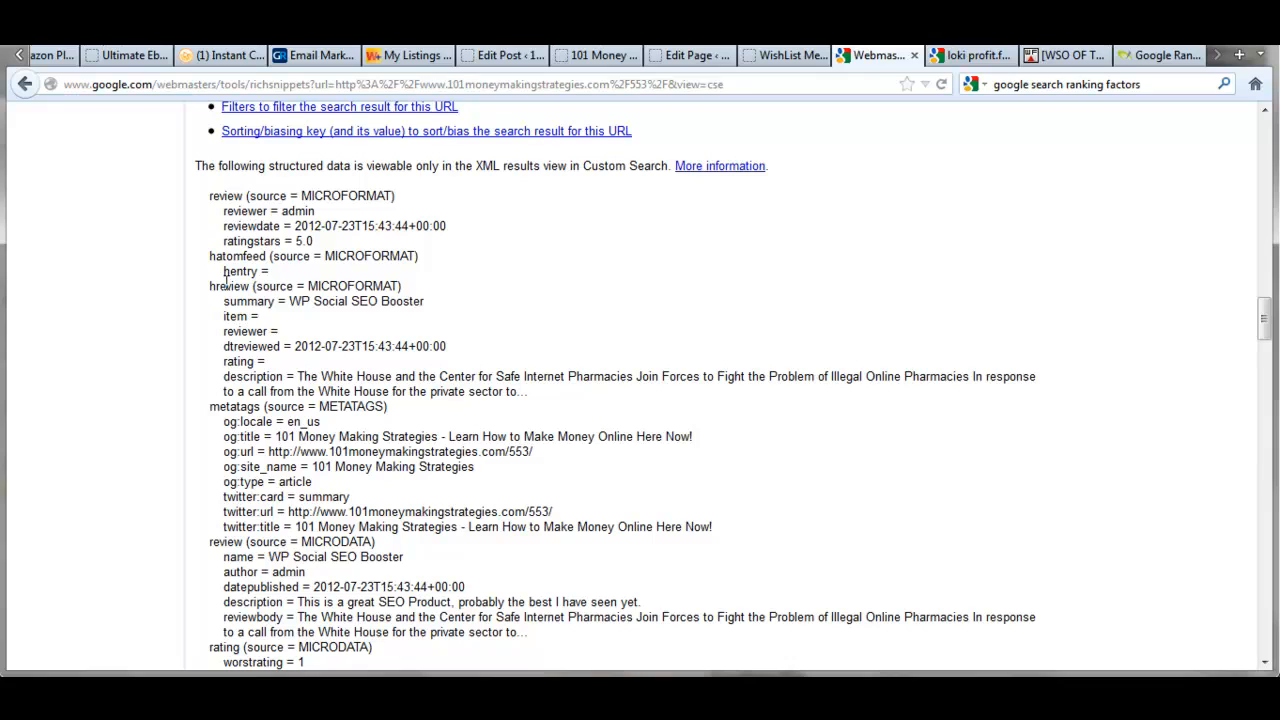
{"action": "mouse_move", "coordinate": [172, 316]}
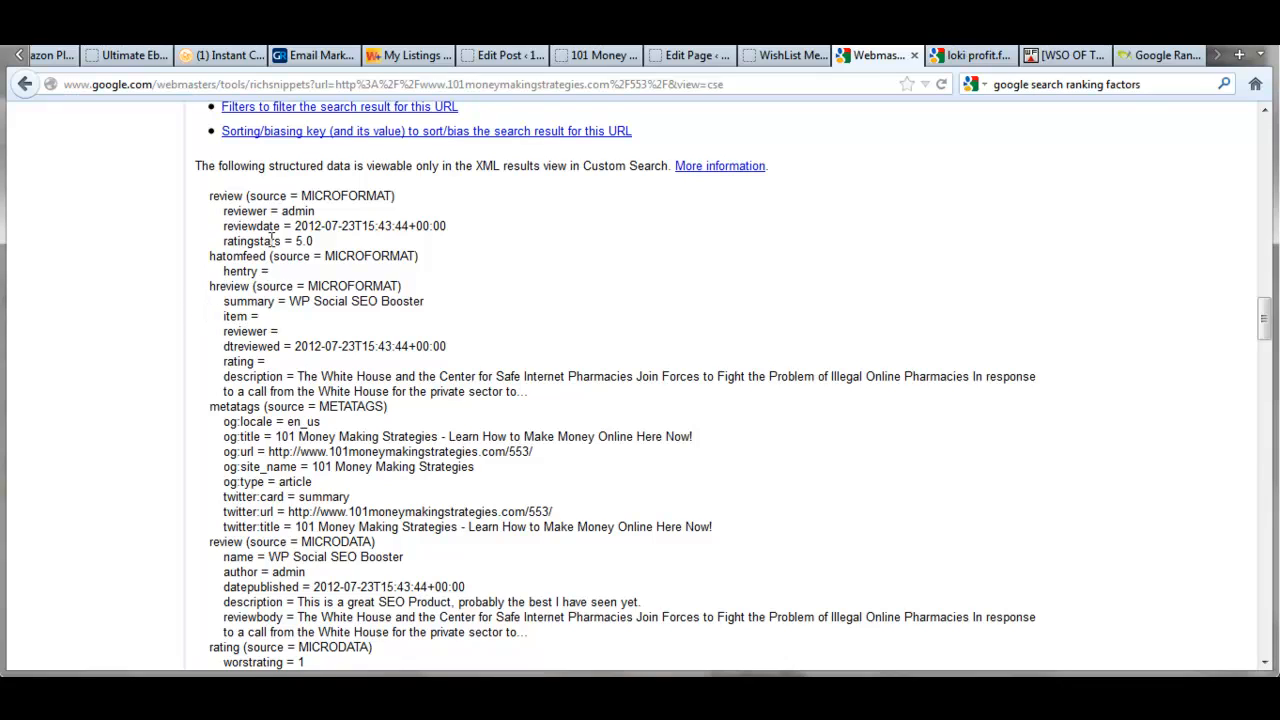
{"action": "mouse_move", "coordinate": [148, 328]}
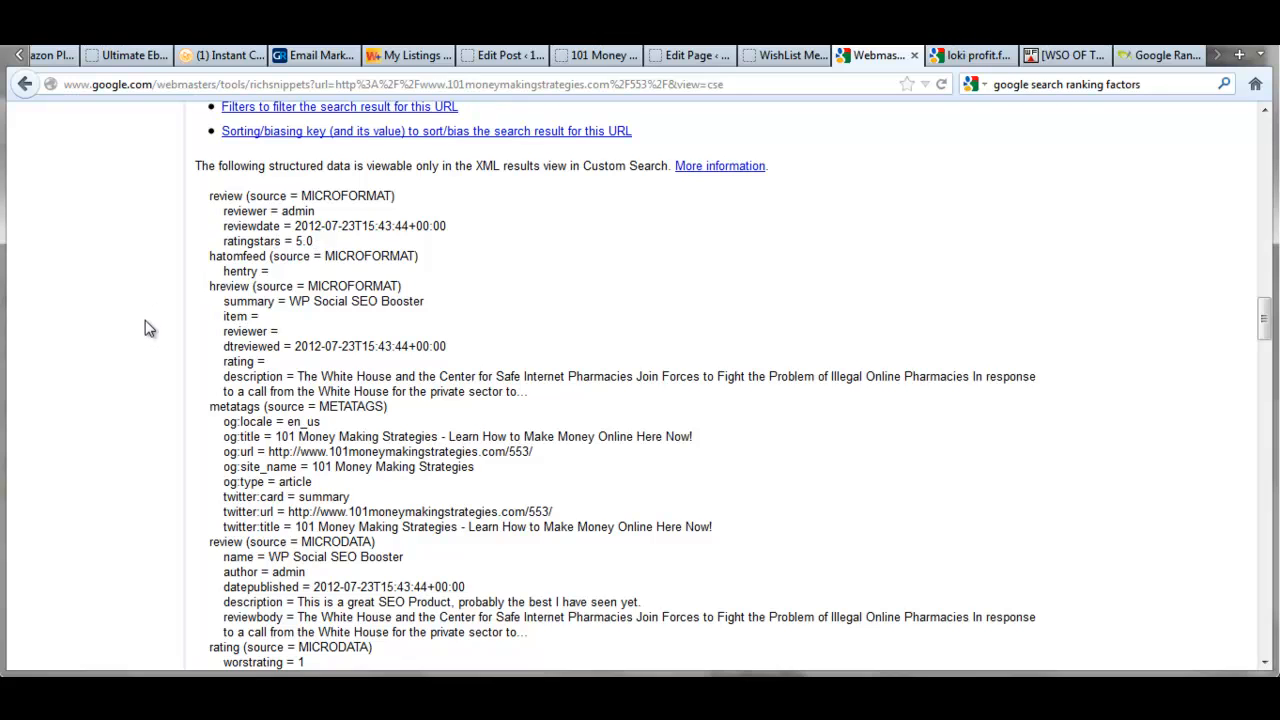
{"action": "scroll", "scroll_direction": "down", "scroll_amount": 3}
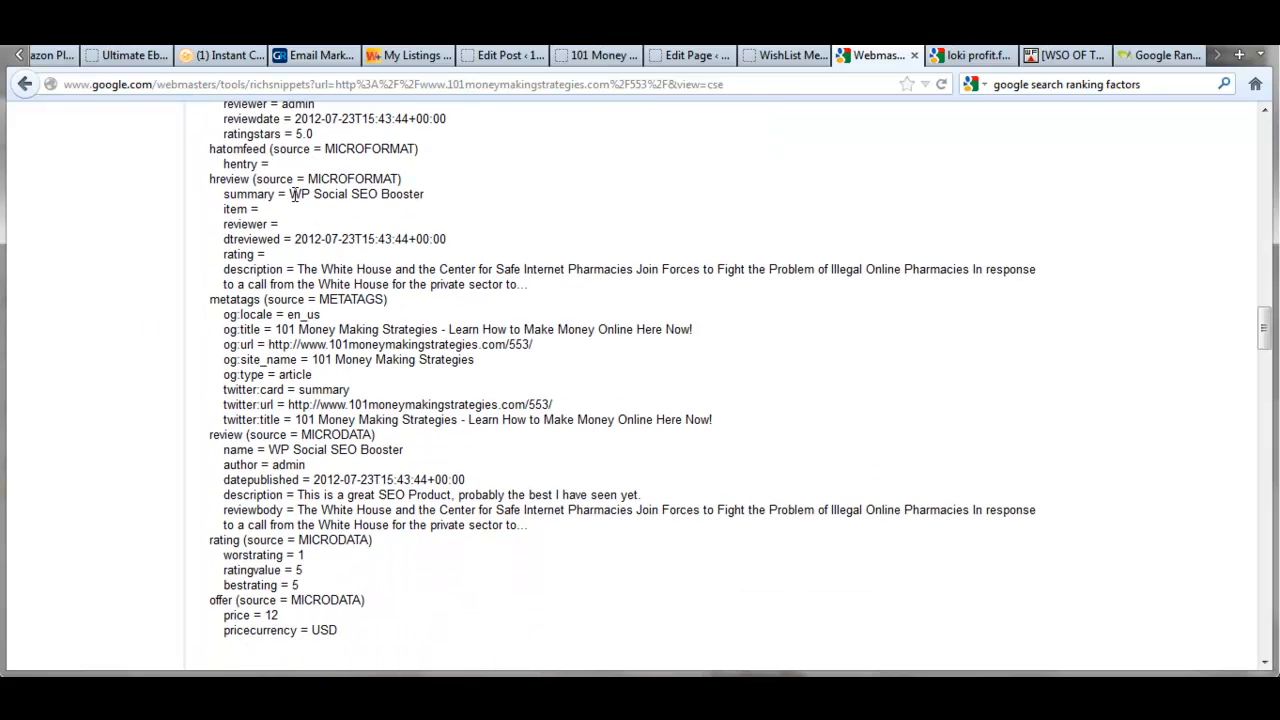
{"action": "double_click", "coordinate": [356, 194]}
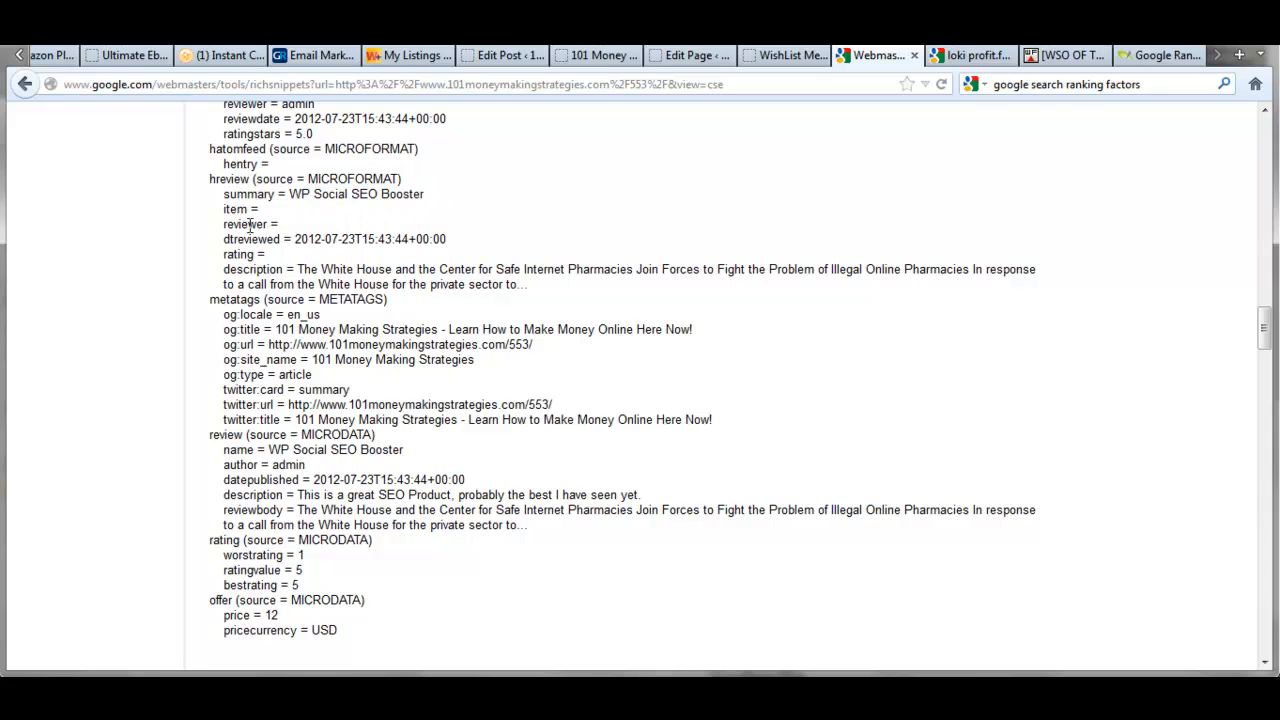
{"action": "mouse_move", "coordinate": [178, 304]}
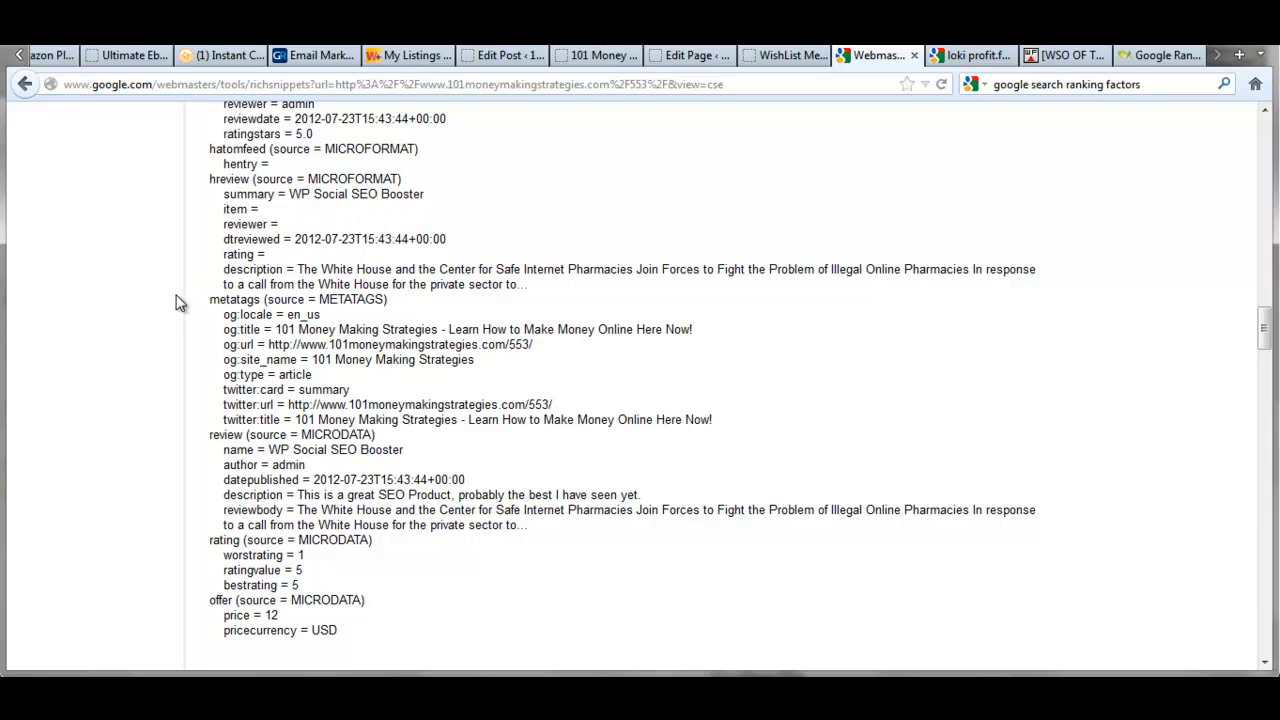
{"action": "scroll", "scroll_direction": "down", "scroll_amount": 3}
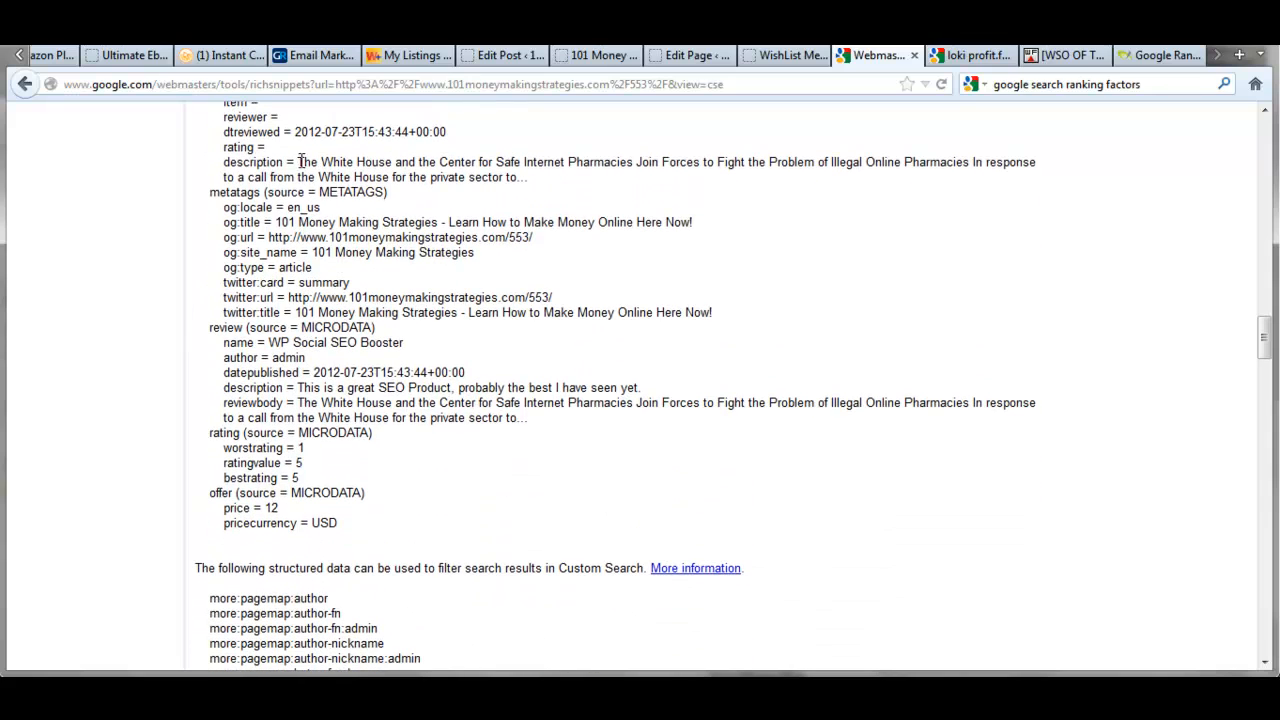
{"action": "left_click_drag", "start_coordinate": [296, 162], "coordinate": [528, 176]}
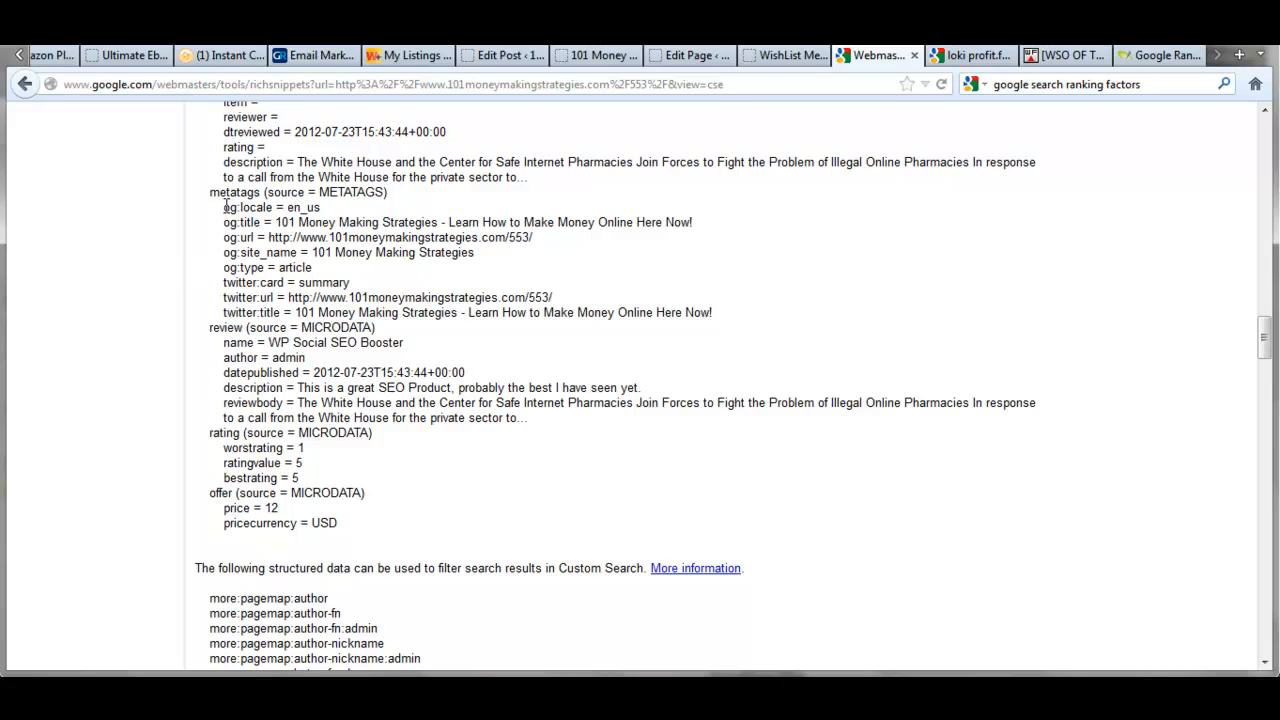
{"action": "left_click_drag", "start_coordinate": [222, 206], "coordinate": [340, 268]}
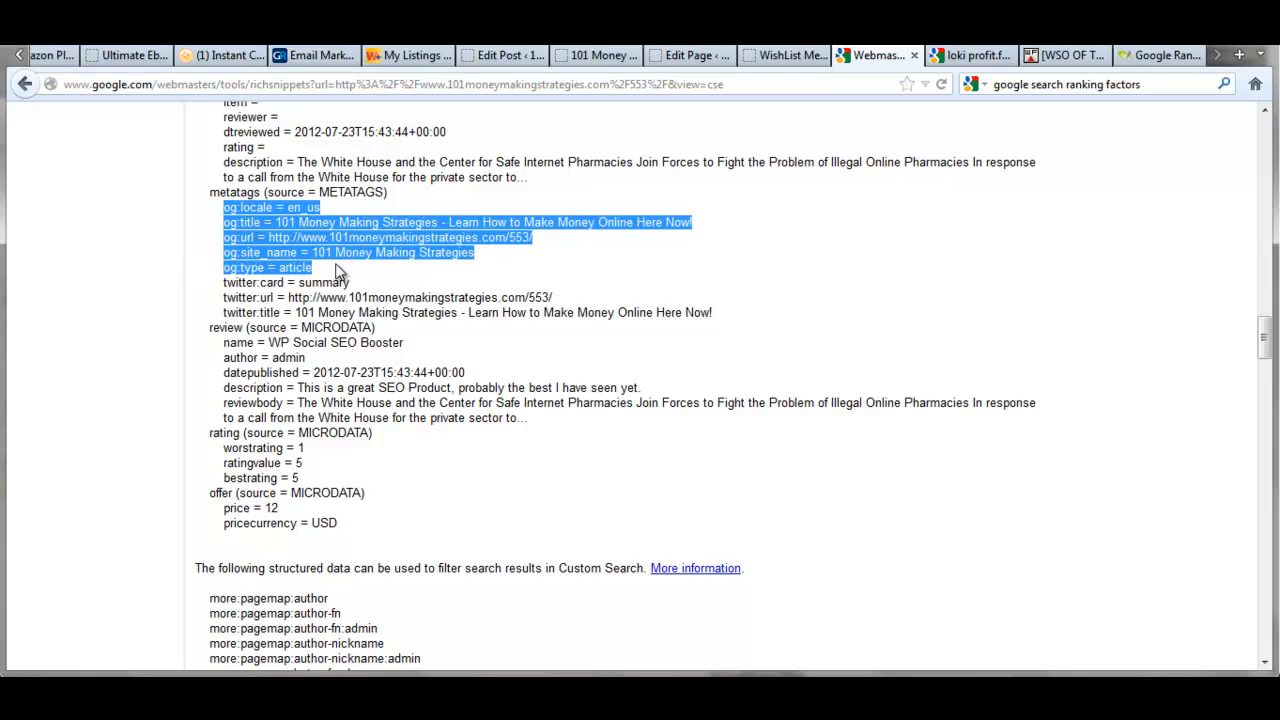
{"action": "mouse_move", "coordinate": [118, 280]}
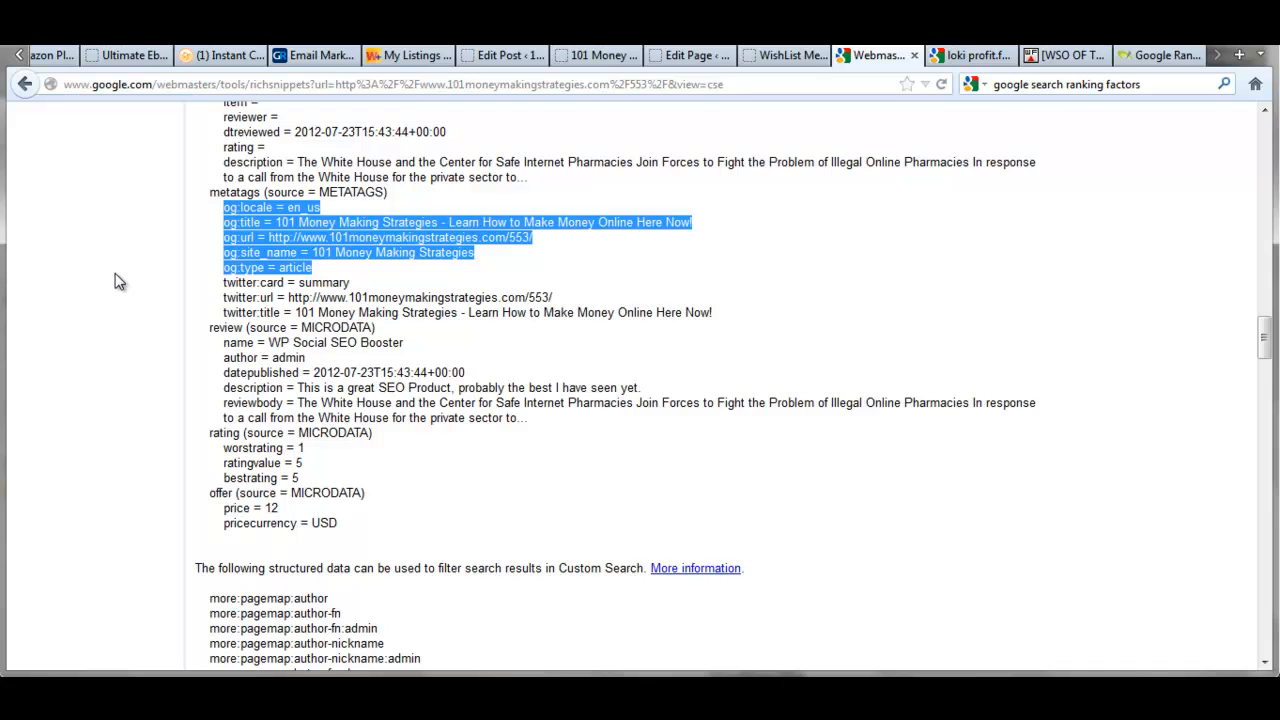
{"action": "left_click", "coordinate": [224, 290]}
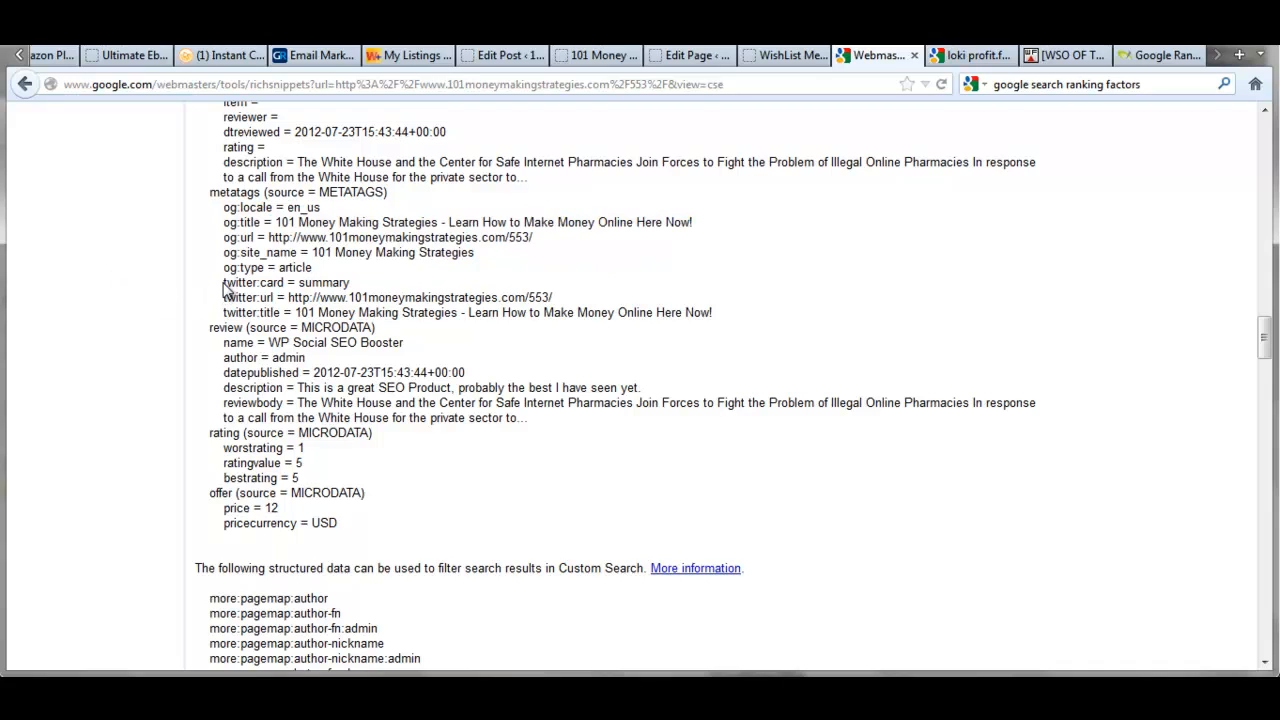
{"action": "mouse_move", "coordinate": [170, 308]}
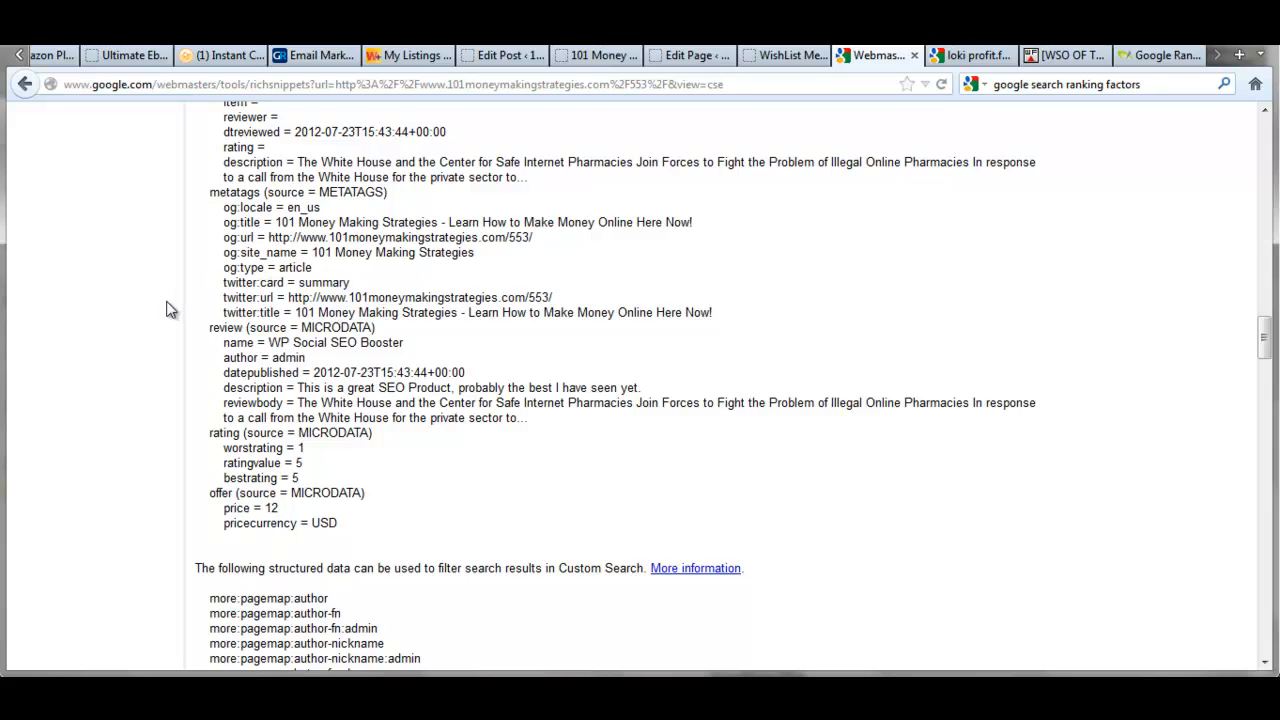
{"action": "scroll", "scroll_direction": "down", "scroll_amount": 3}
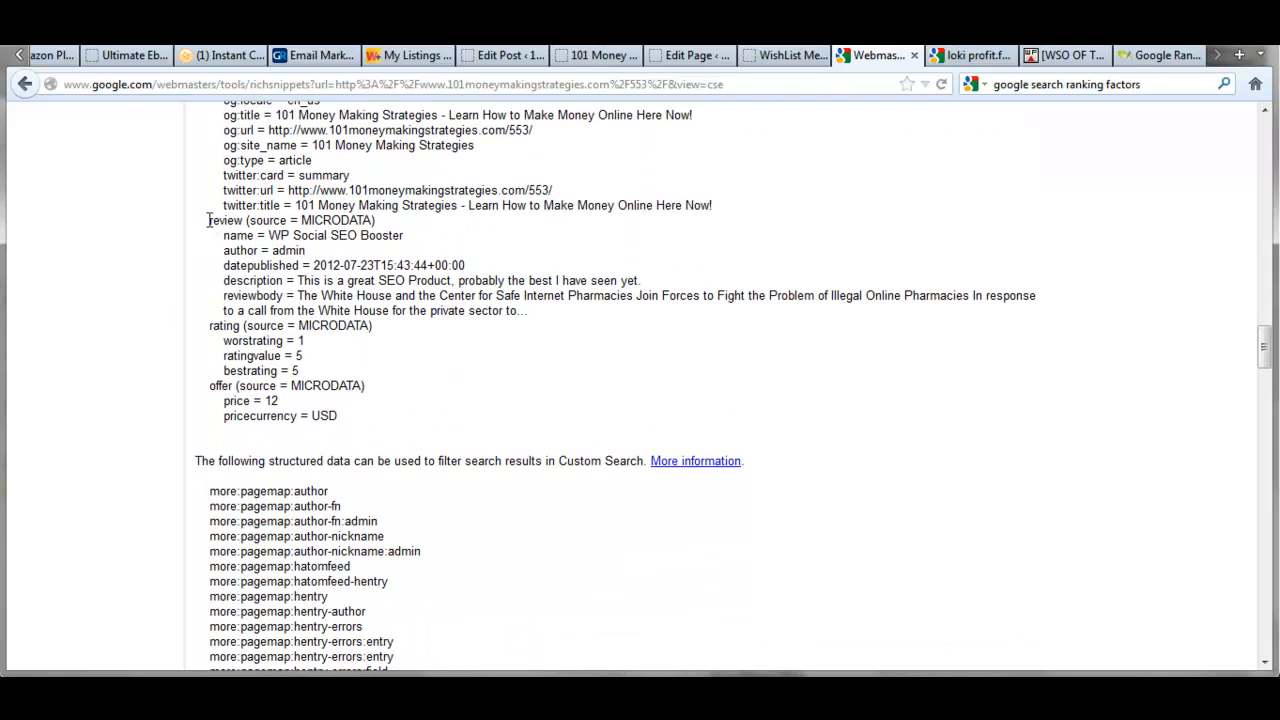
{"action": "left_click_drag", "start_coordinate": [208, 220], "coordinate": [278, 400]}
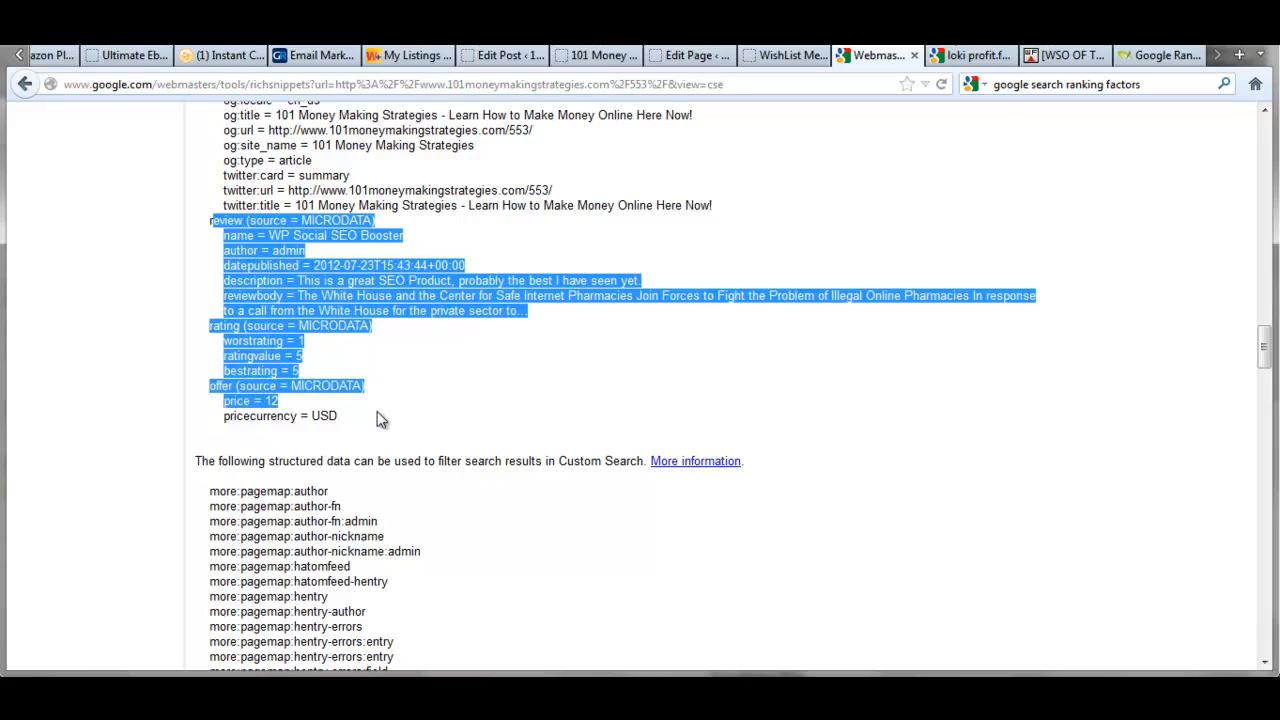
{"action": "left_click", "coordinate": [436, 392]}
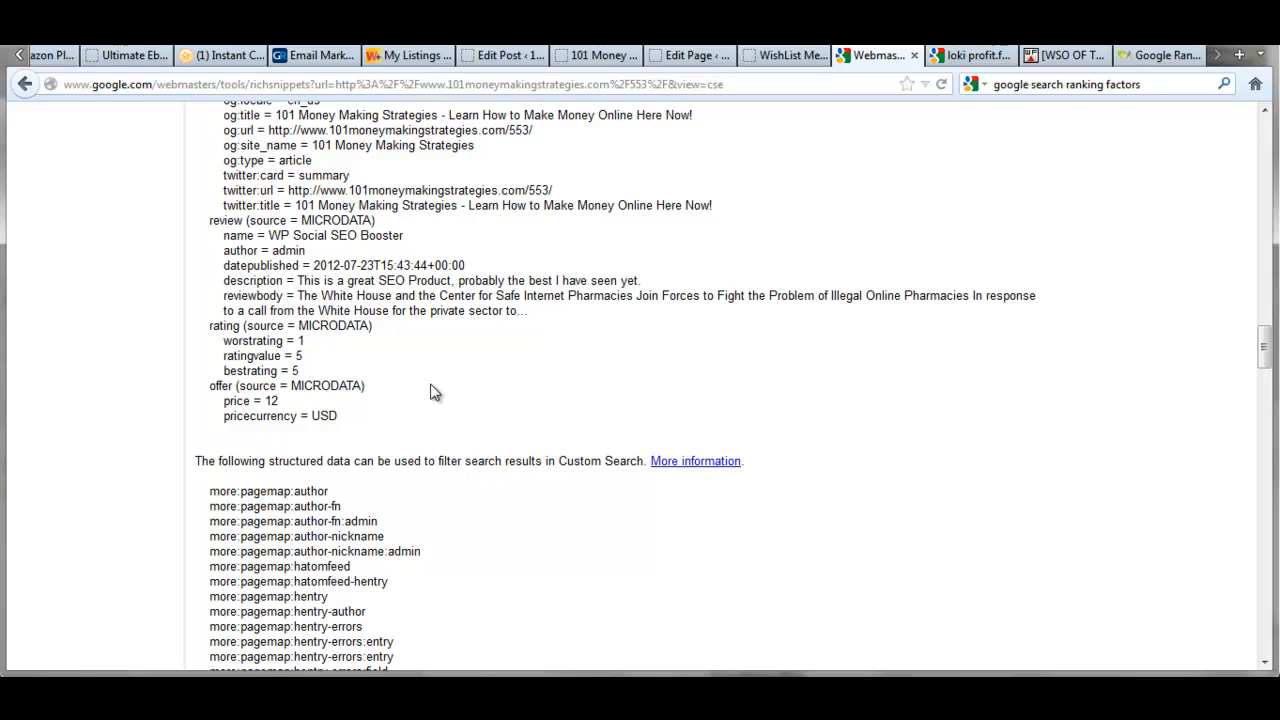
{"action": "mouse_move", "coordinate": [434, 370]}
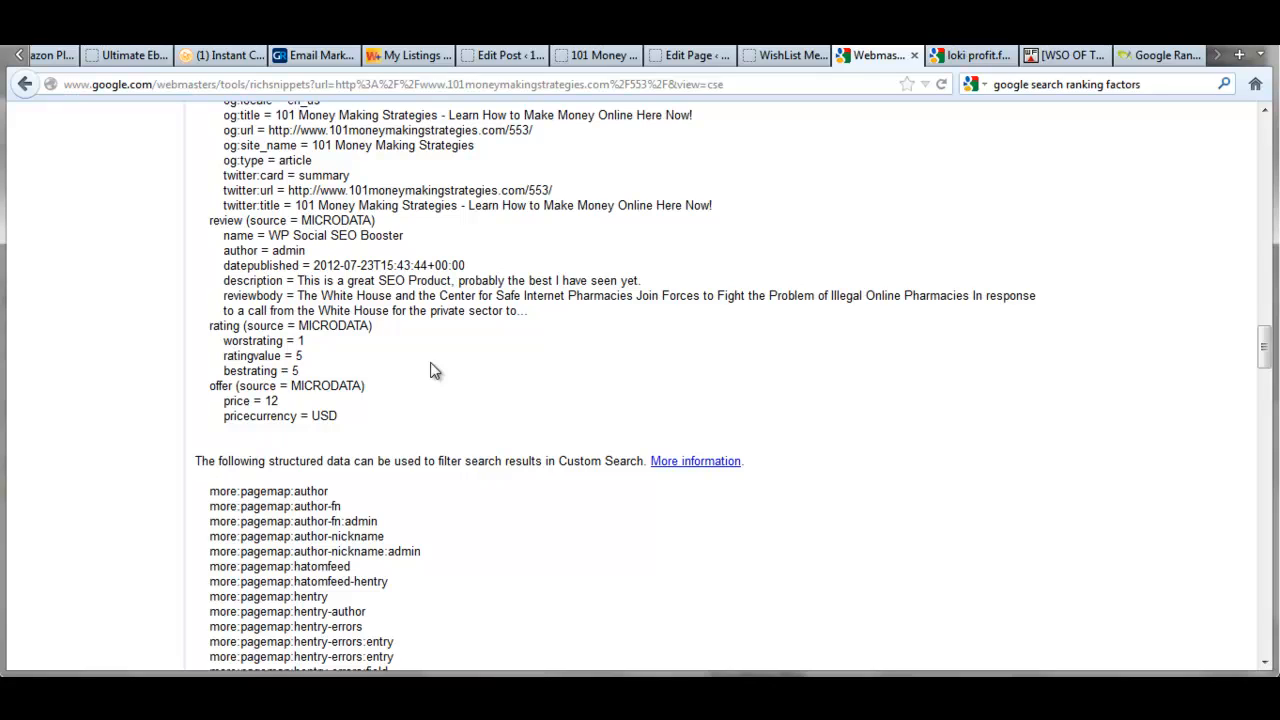
{"action": "mouse_move", "coordinate": [490, 336]}
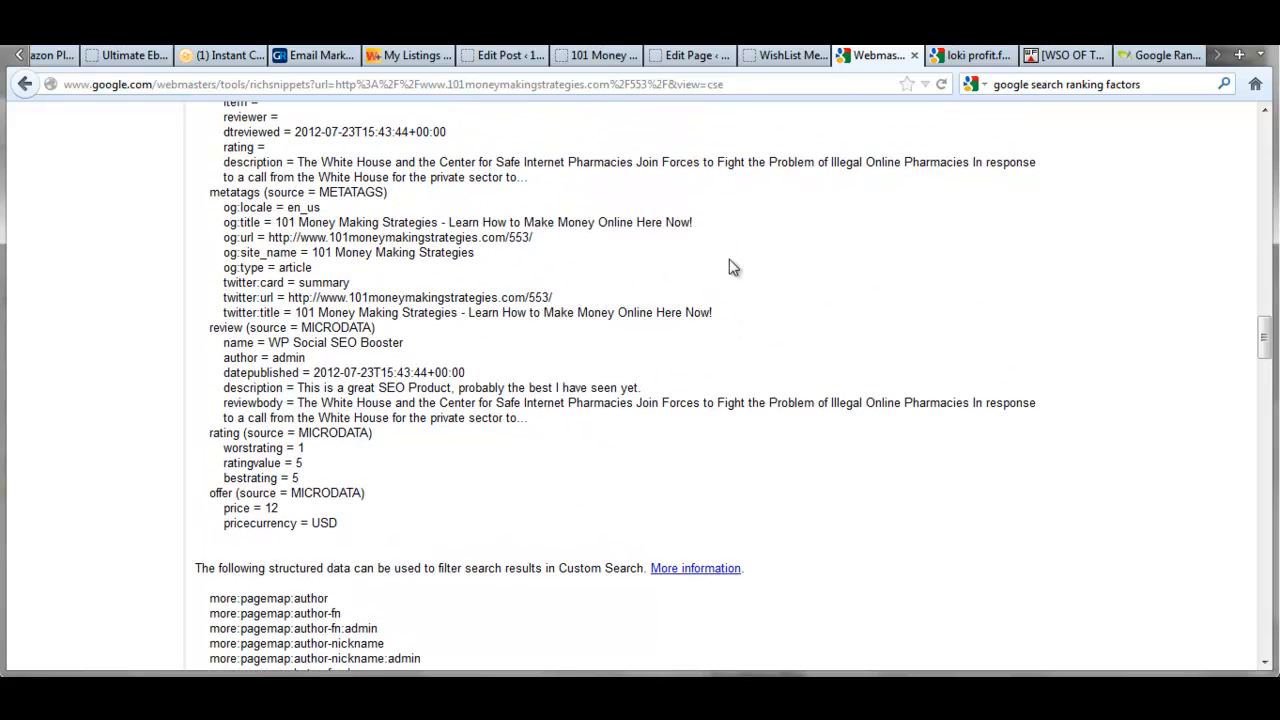
{"action": "left_click", "coordinate": [500, 56]}
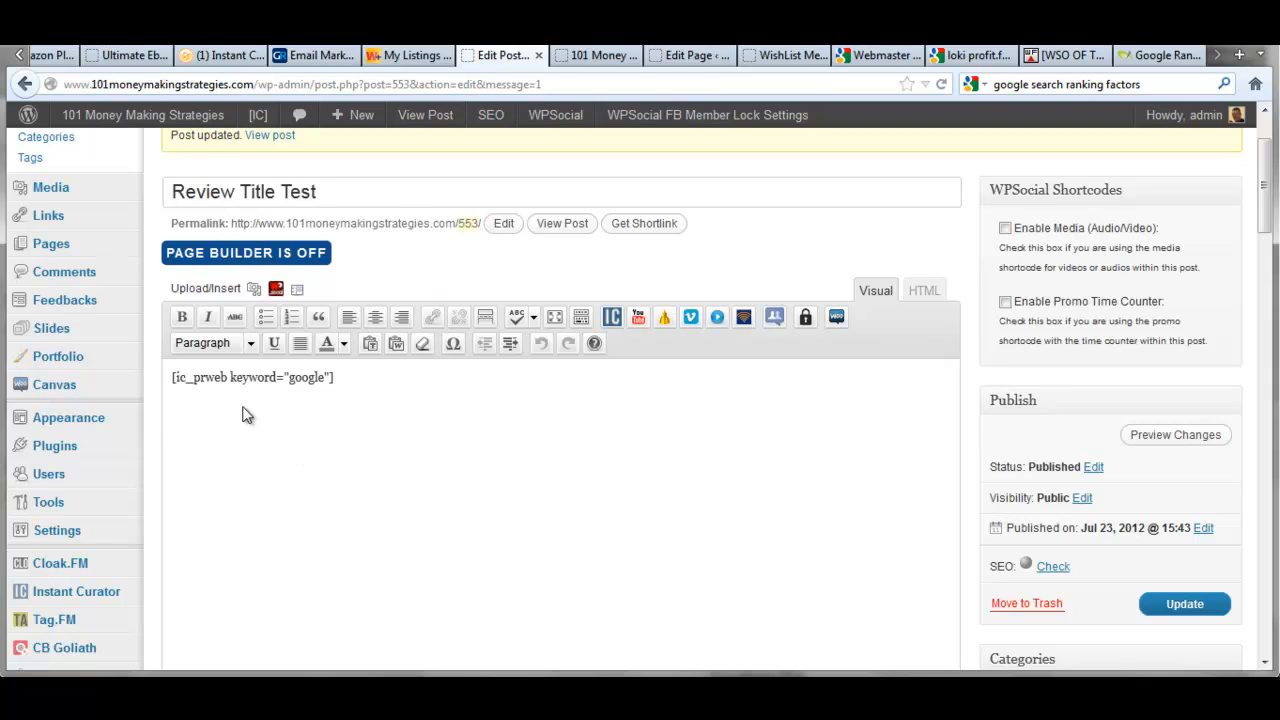
Scroll the Edit Post screen down to the WPSocial SEO Booster Open Graph fields
{"action": "scroll", "scroll_direction": "down", "scroll_amount": 3}
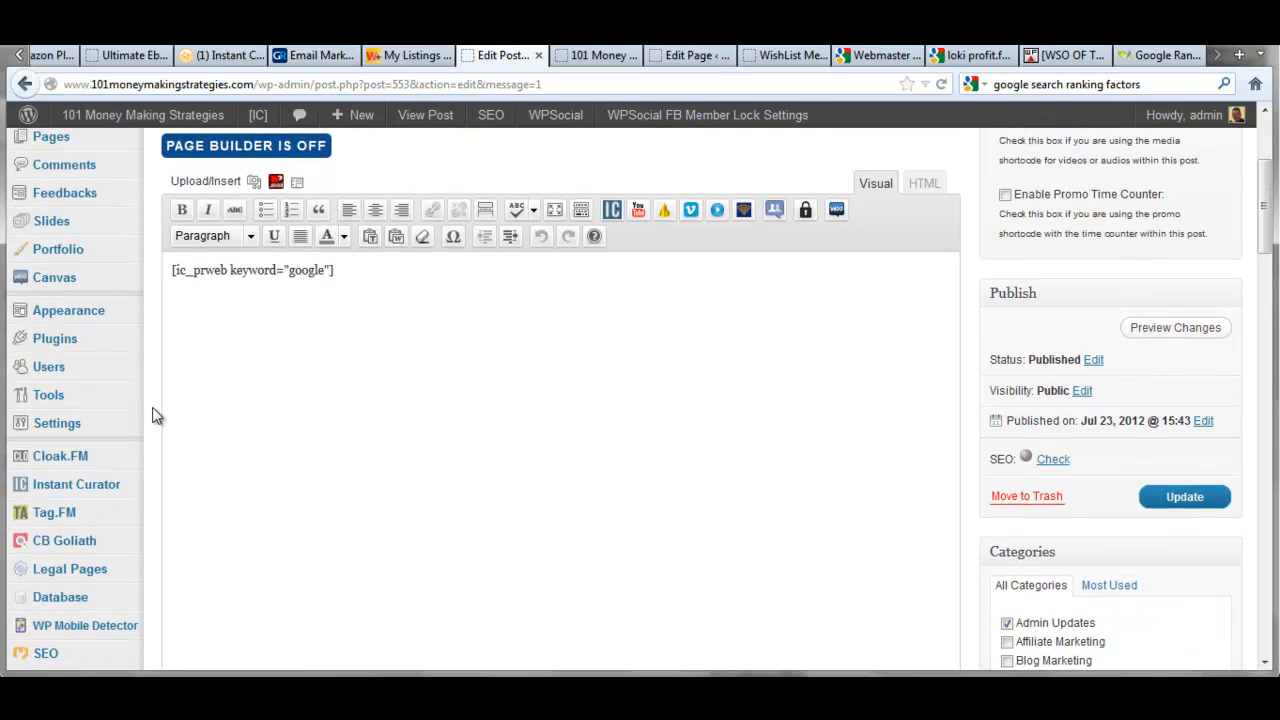
{"action": "mouse_move", "coordinate": [964, 408]}
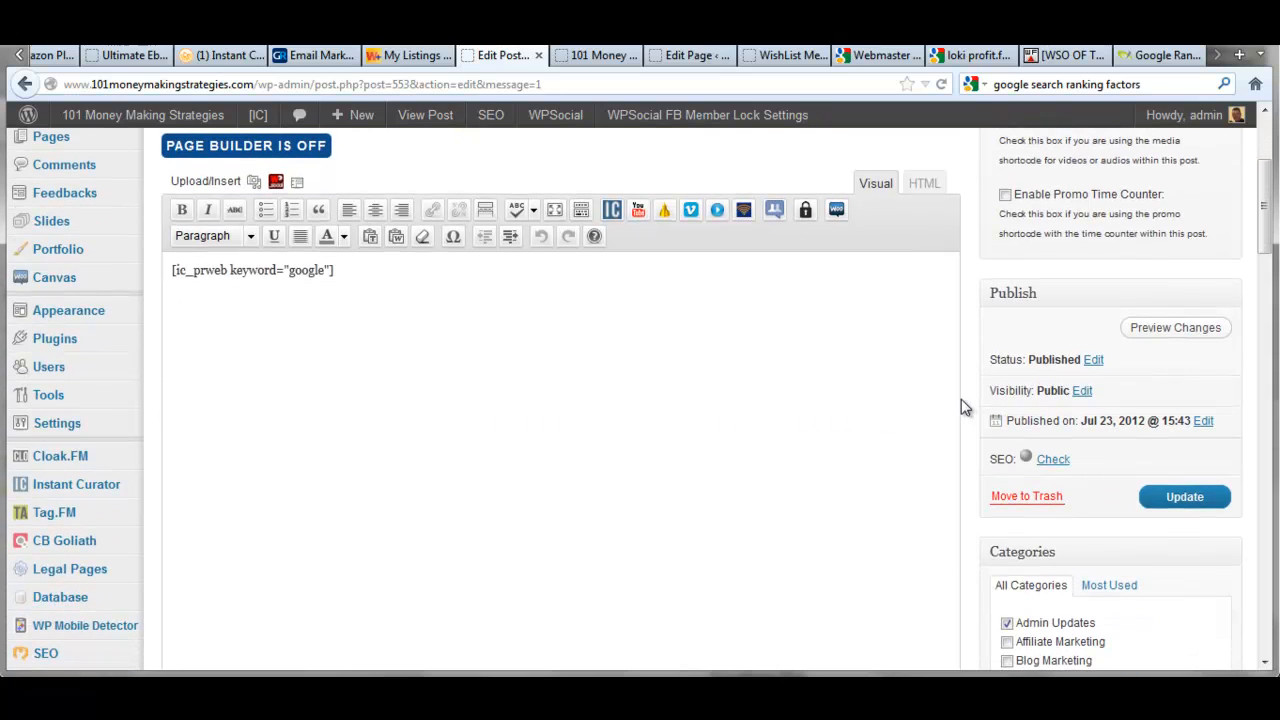
{"action": "scroll", "scroll_direction": "down", "scroll_amount": 3}
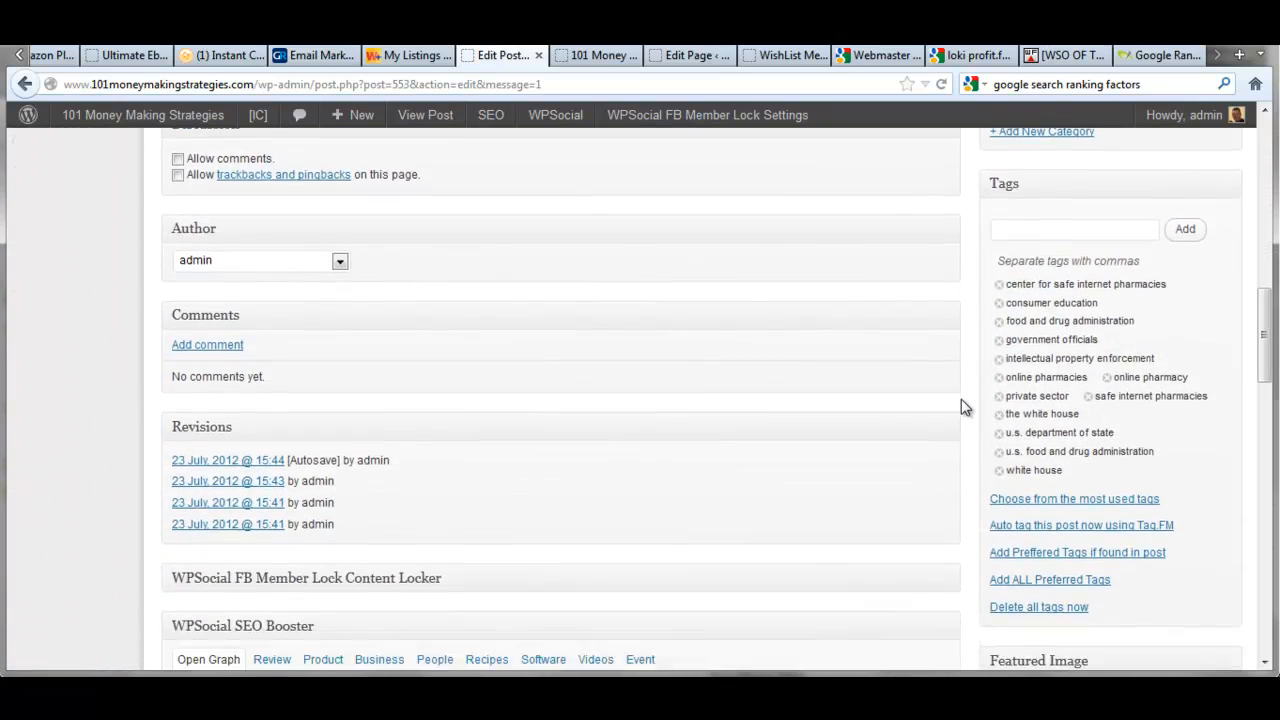
{"action": "scroll", "scroll_direction": "down", "scroll_amount": 3}
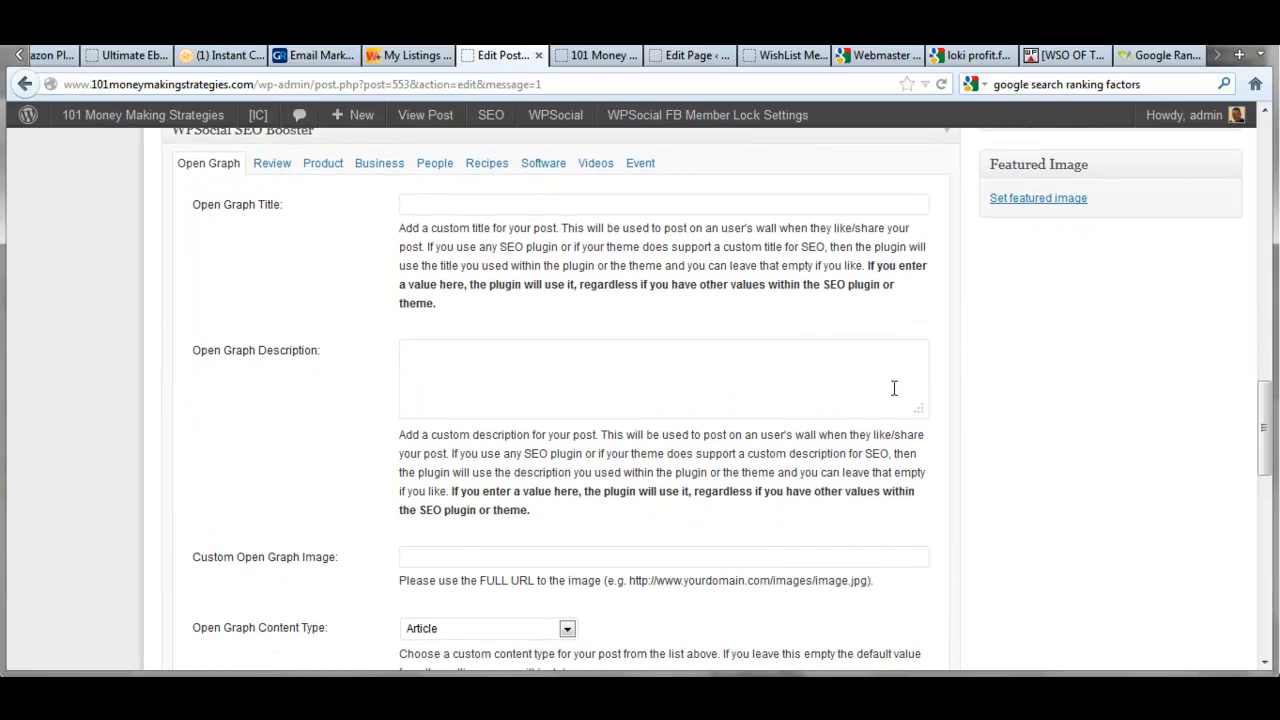
{"action": "mouse_move", "coordinate": [304, 230]}
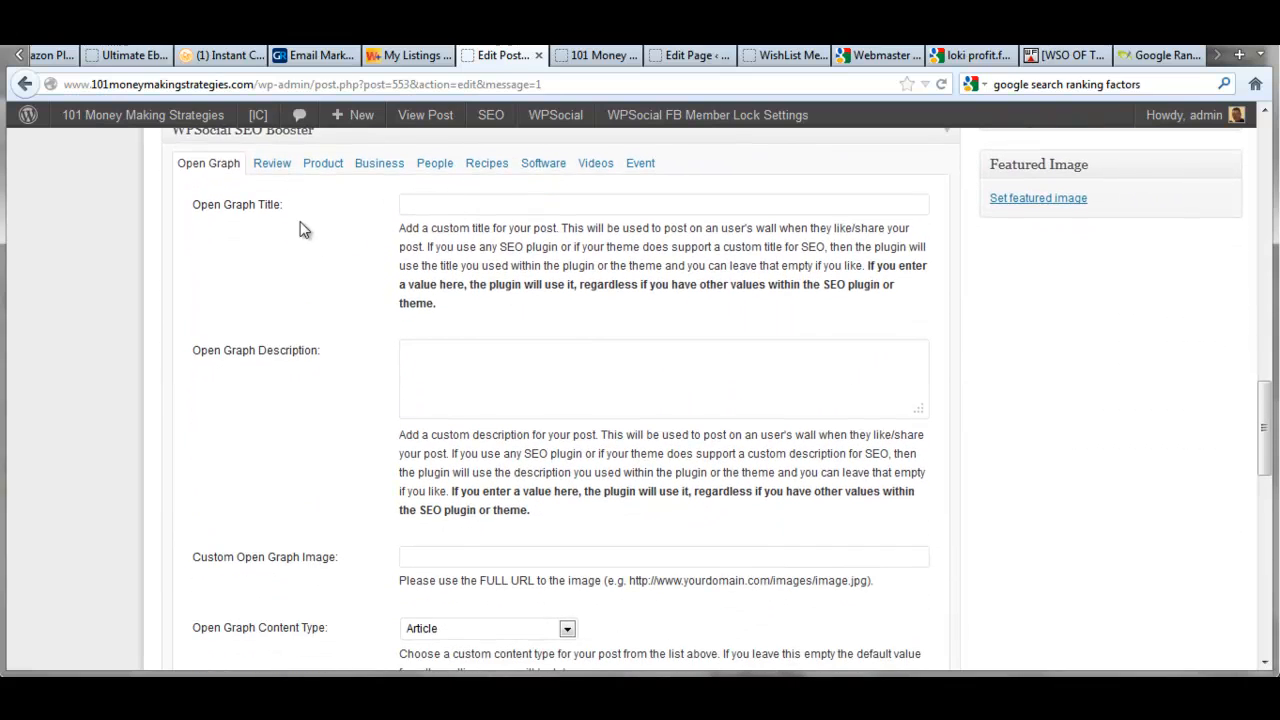
Show the Review fields: WP Social SEO Booster, Wordpress Plugin, version 1.00, 5 Stars
{"action": "left_click", "coordinate": [272, 164]}
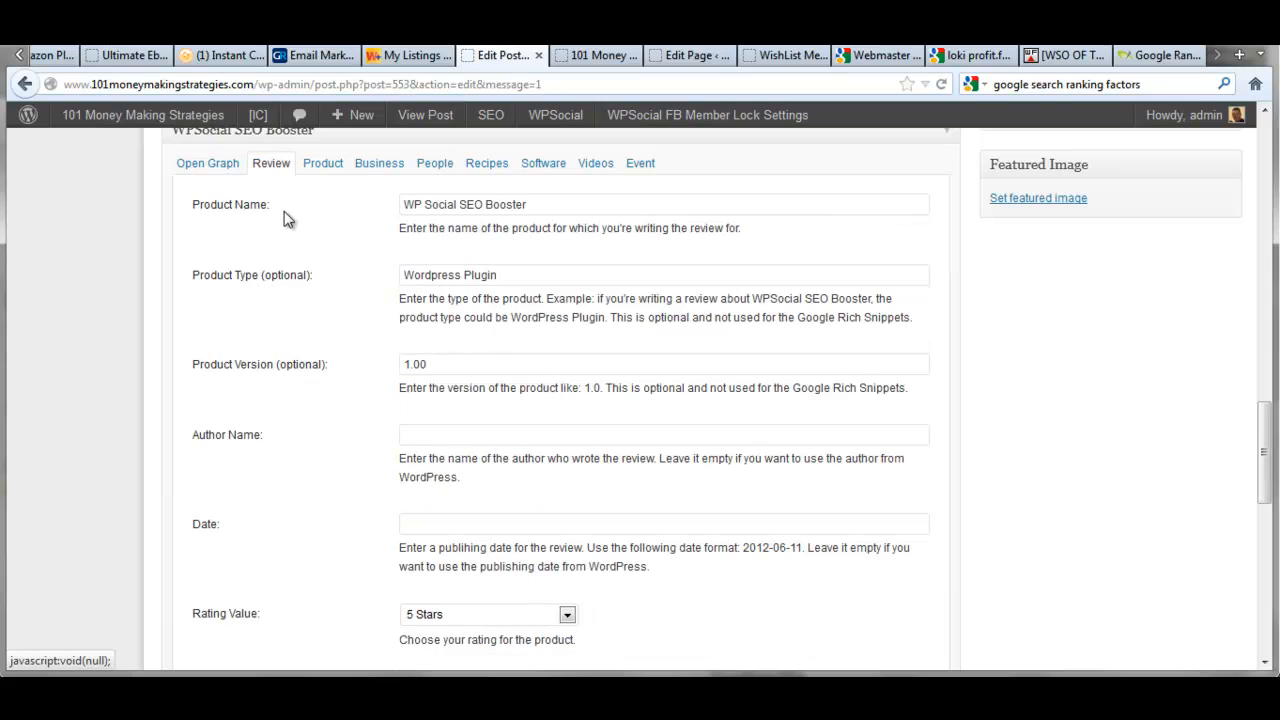
{"action": "mouse_move", "coordinate": [288, 284]}
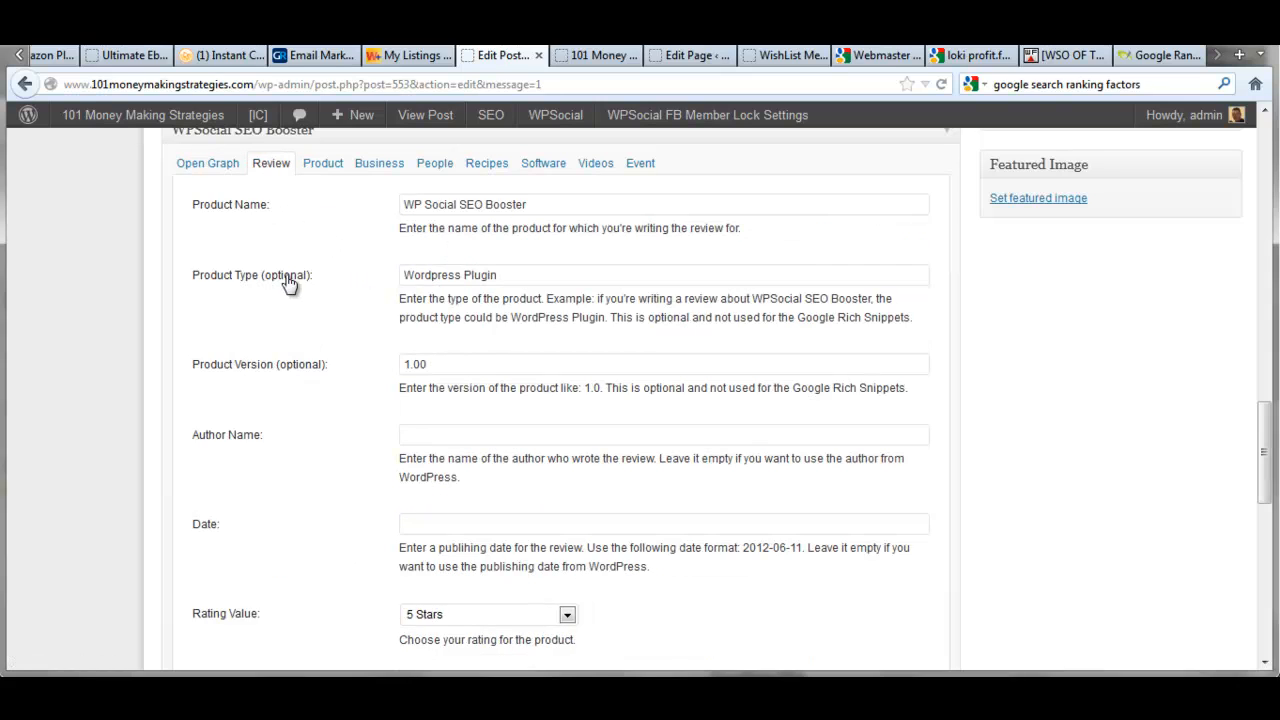
{"action": "mouse_move", "coordinate": [304, 338]}
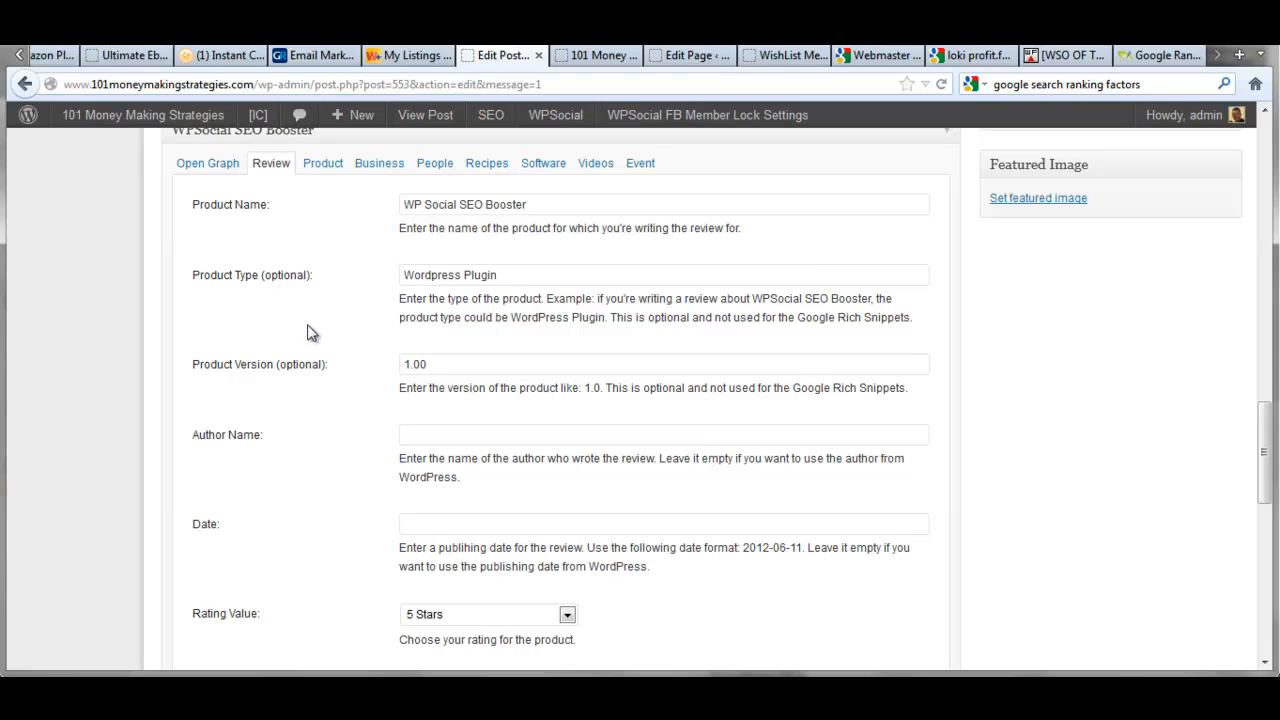
{"action": "mouse_move", "coordinate": [332, 236]}
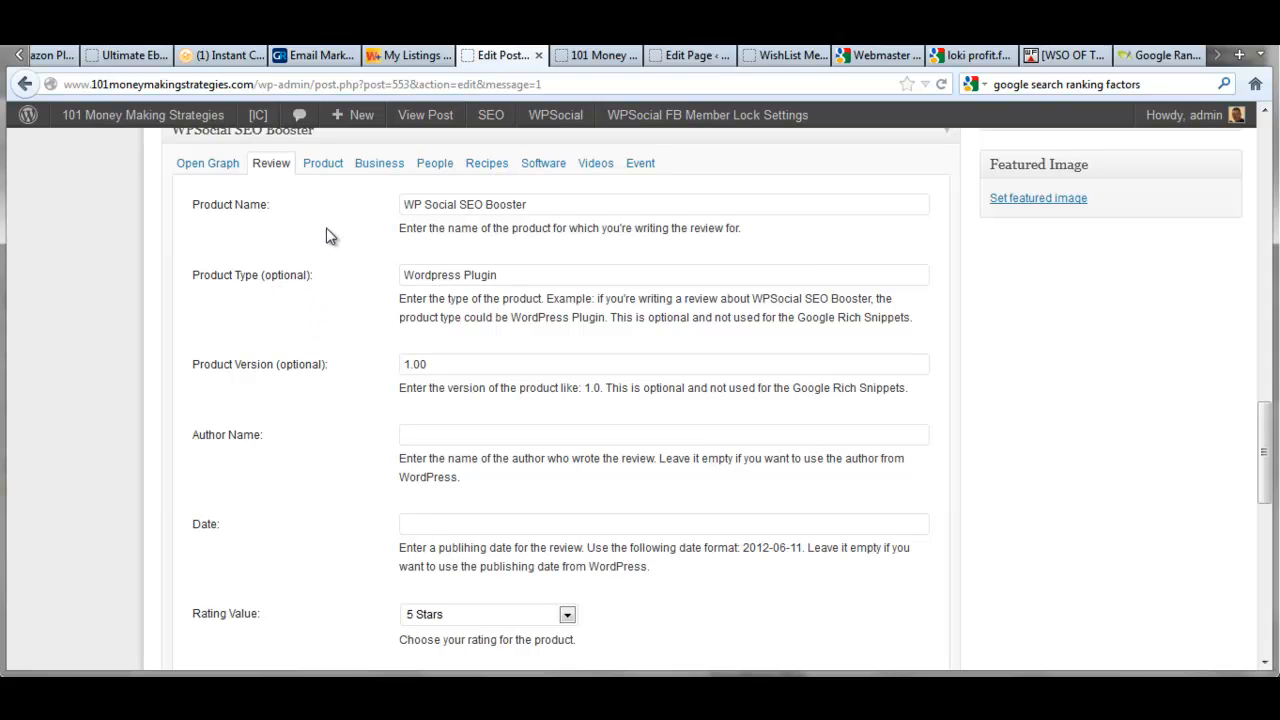
{"action": "mouse_move", "coordinate": [120, 272]}
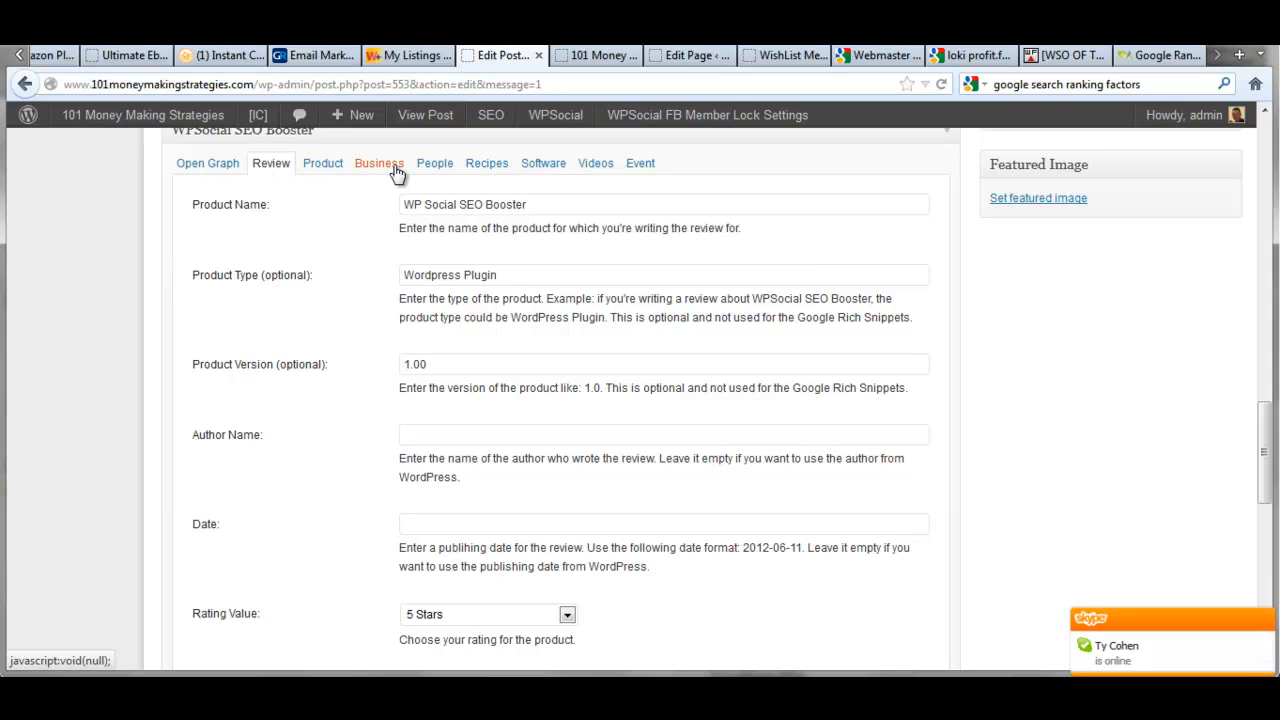
{"action": "mouse_move", "coordinate": [322, 164]}
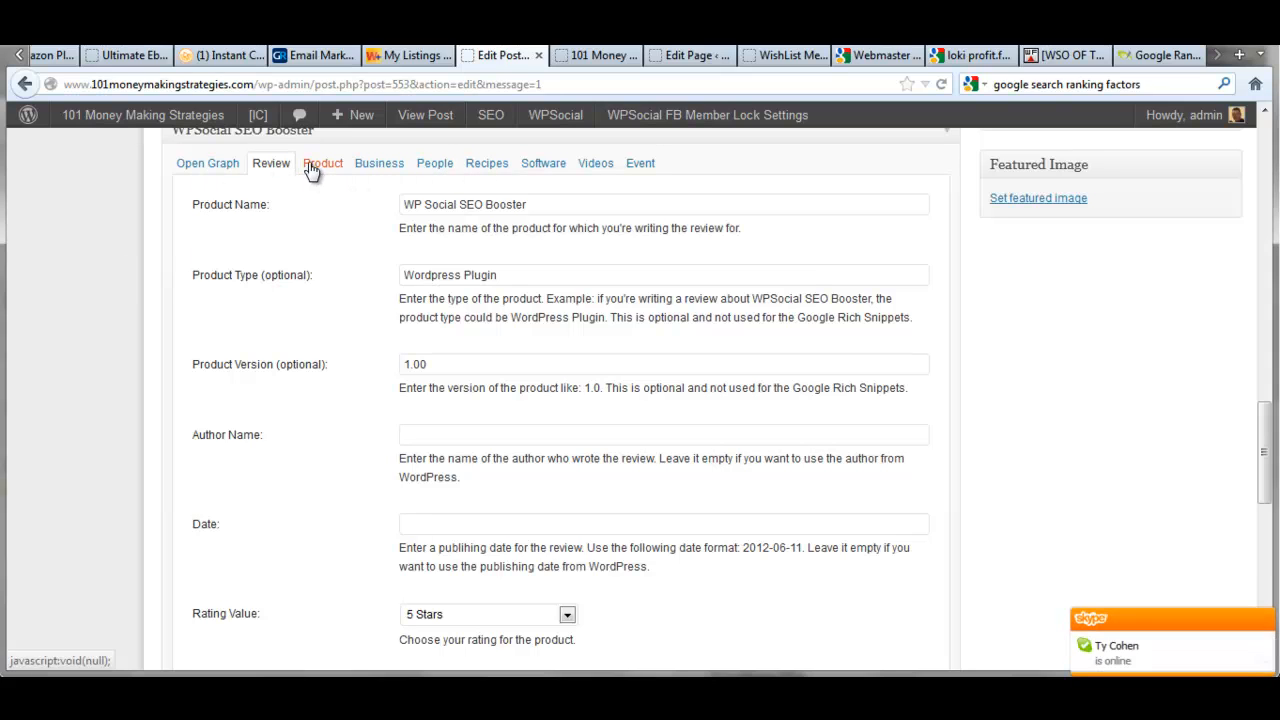
{"action": "mouse_move", "coordinate": [324, 164]}
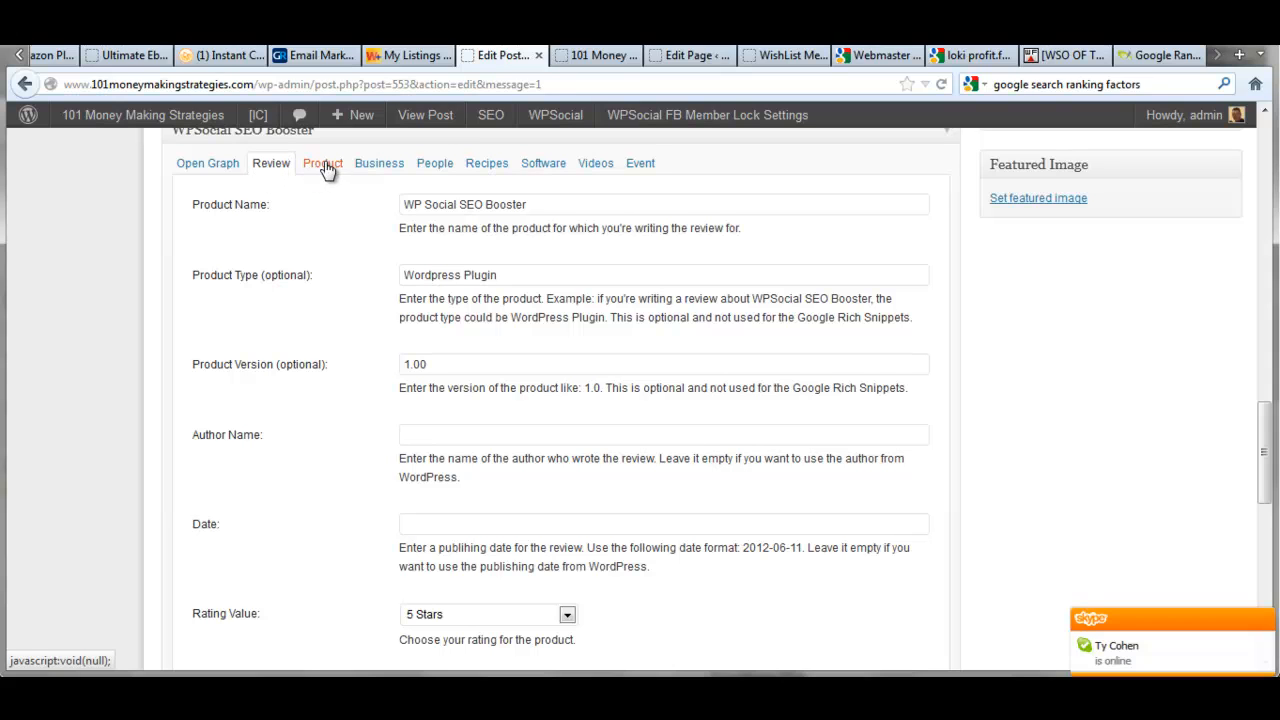
{"action": "scroll", "scroll_direction": "down", "scroll_amount": 3}
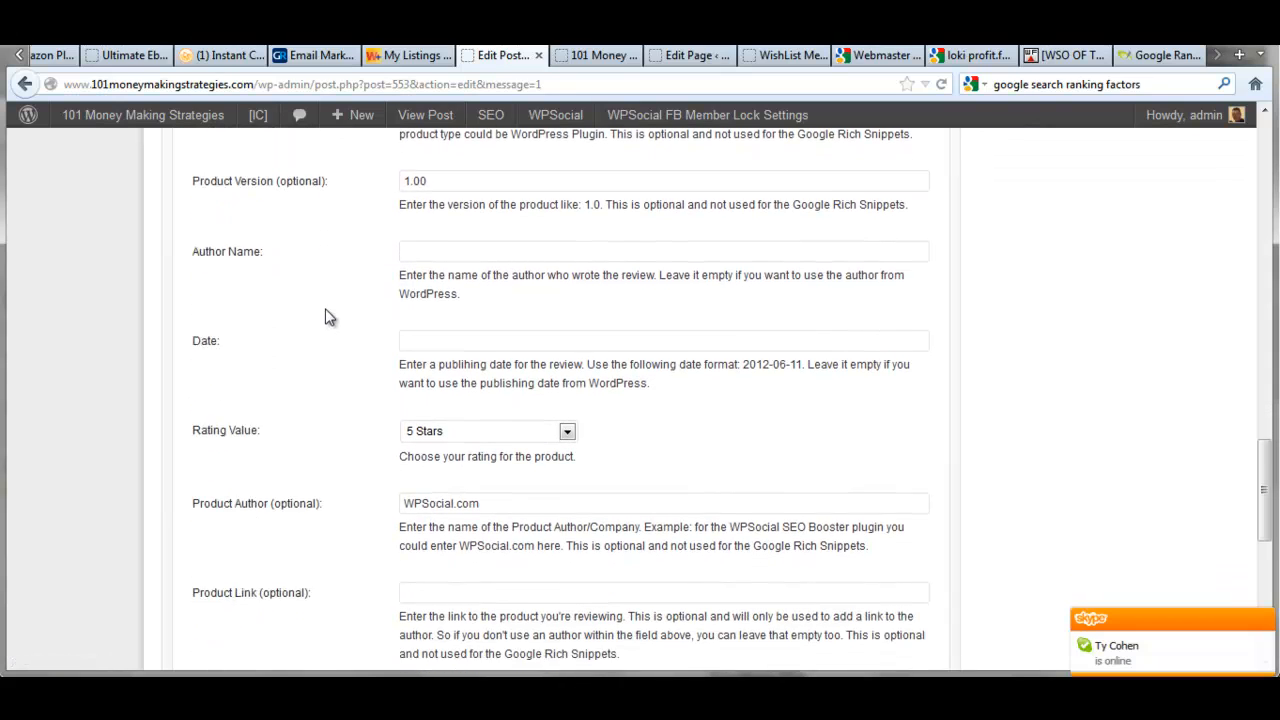
{"action": "scroll", "scroll_direction": "down", "scroll_amount": 3}
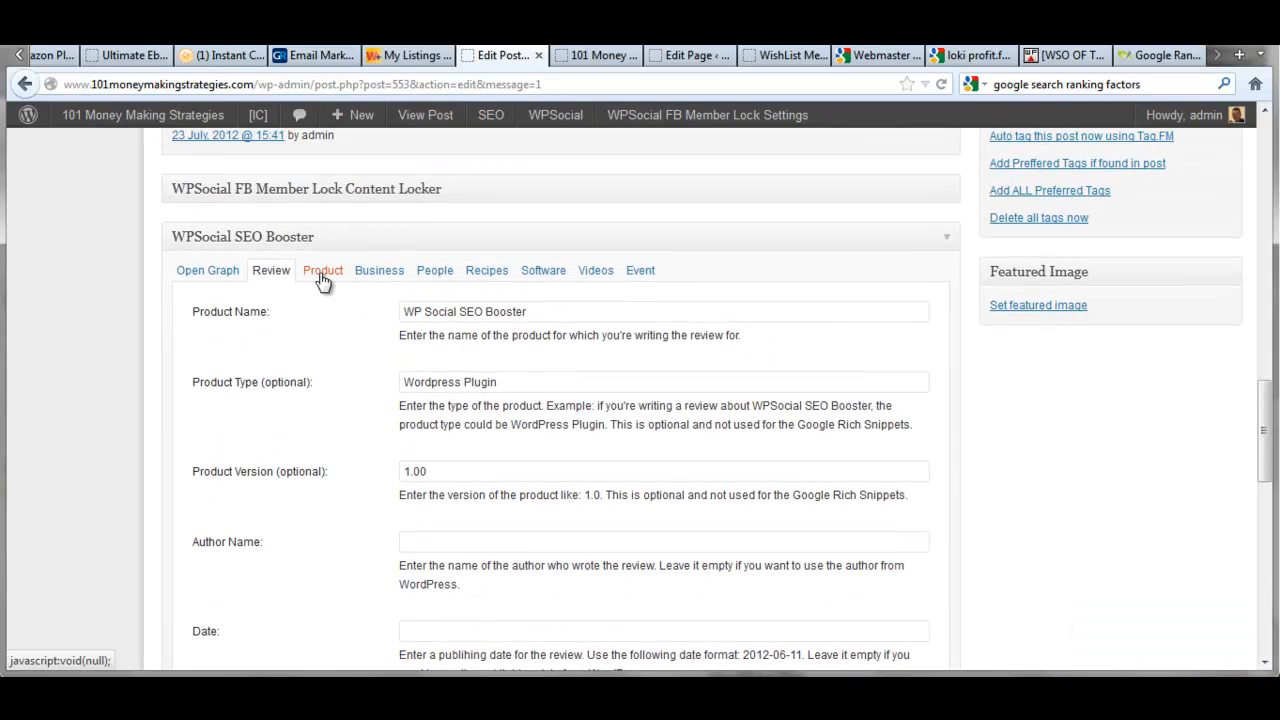
Browse the Product, Business, People, Recipes, Software and Videos field sets, then return to Open Graph
{"action": "left_click", "coordinate": [322, 270]}
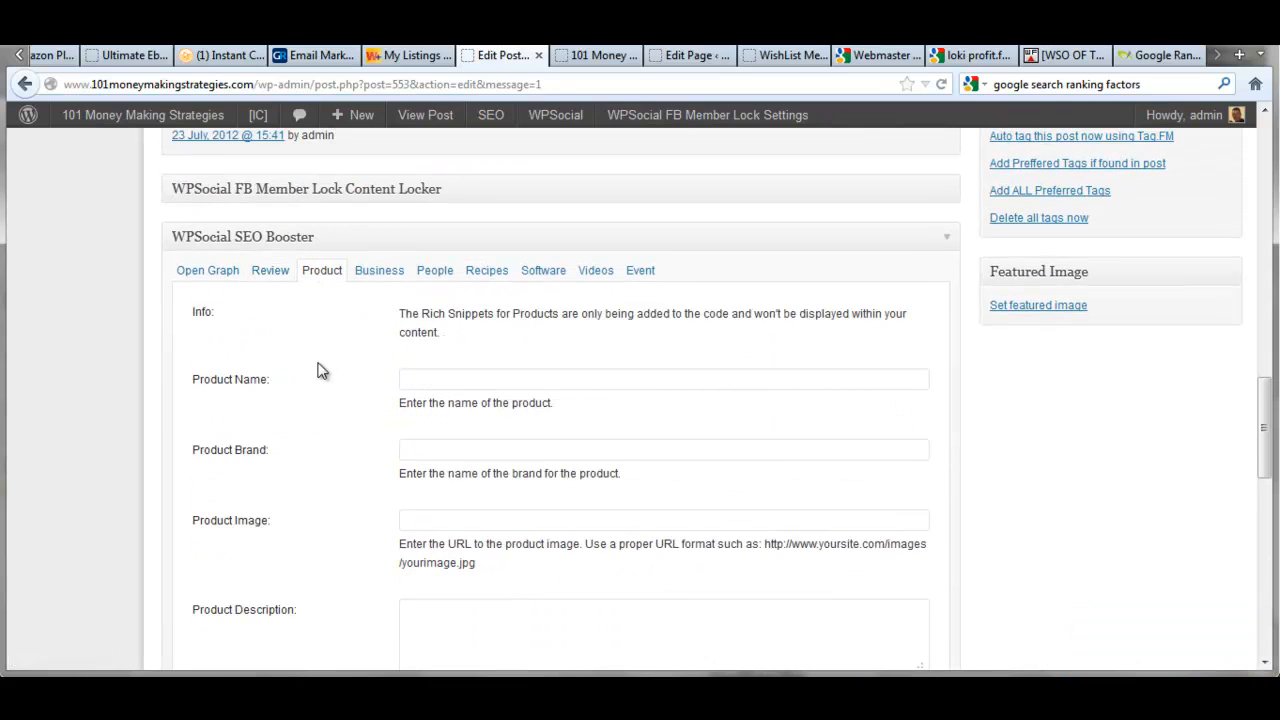
{"action": "left_click", "coordinate": [378, 270]}
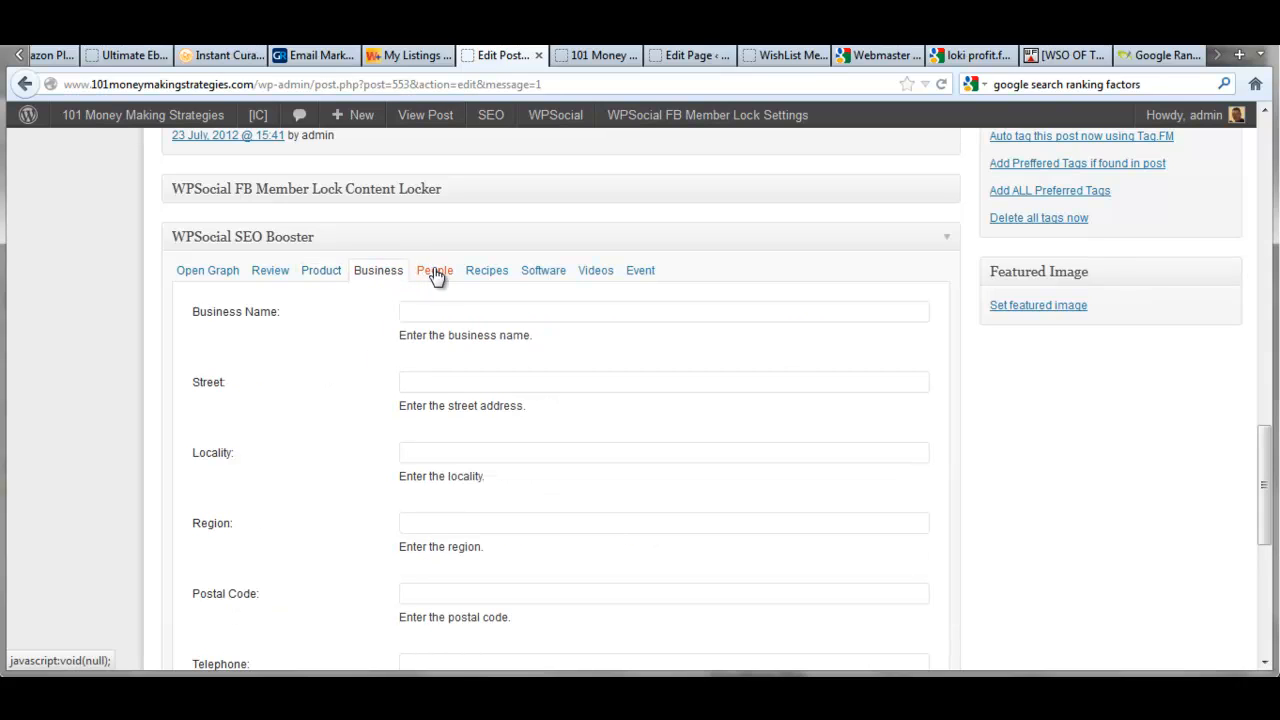
{"action": "left_click", "coordinate": [434, 270]}
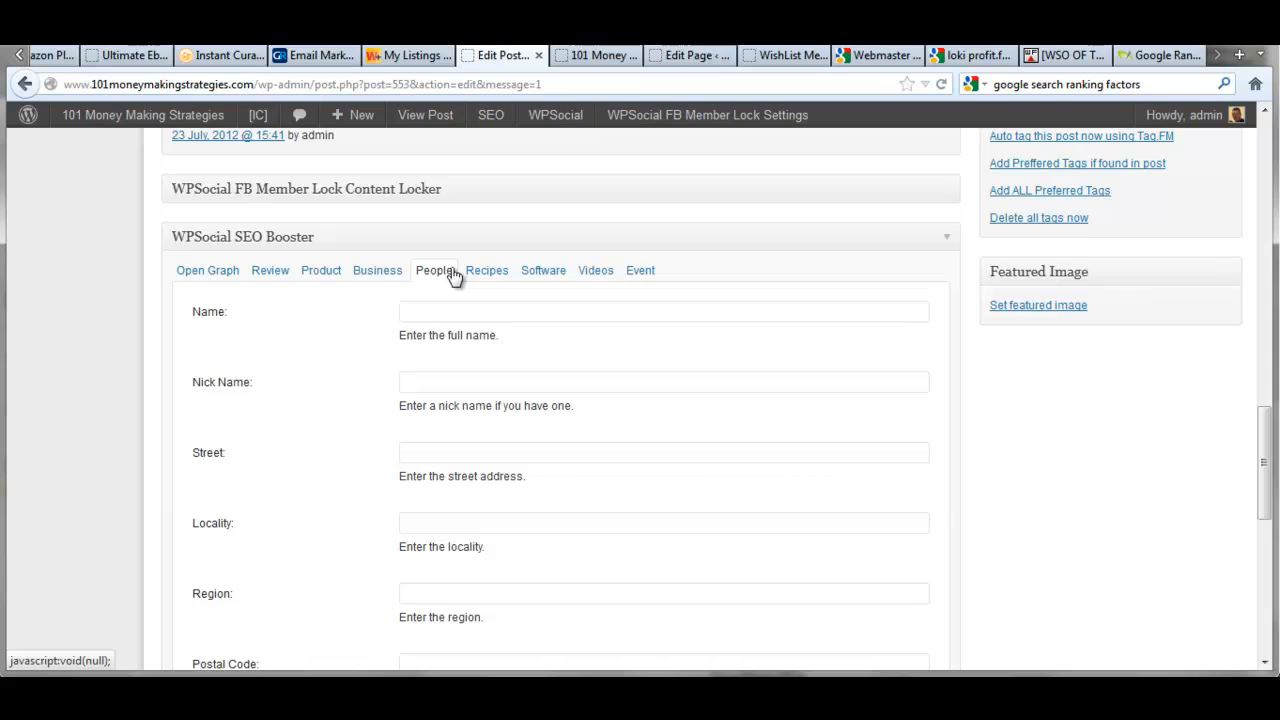
{"action": "left_click", "coordinate": [486, 270]}
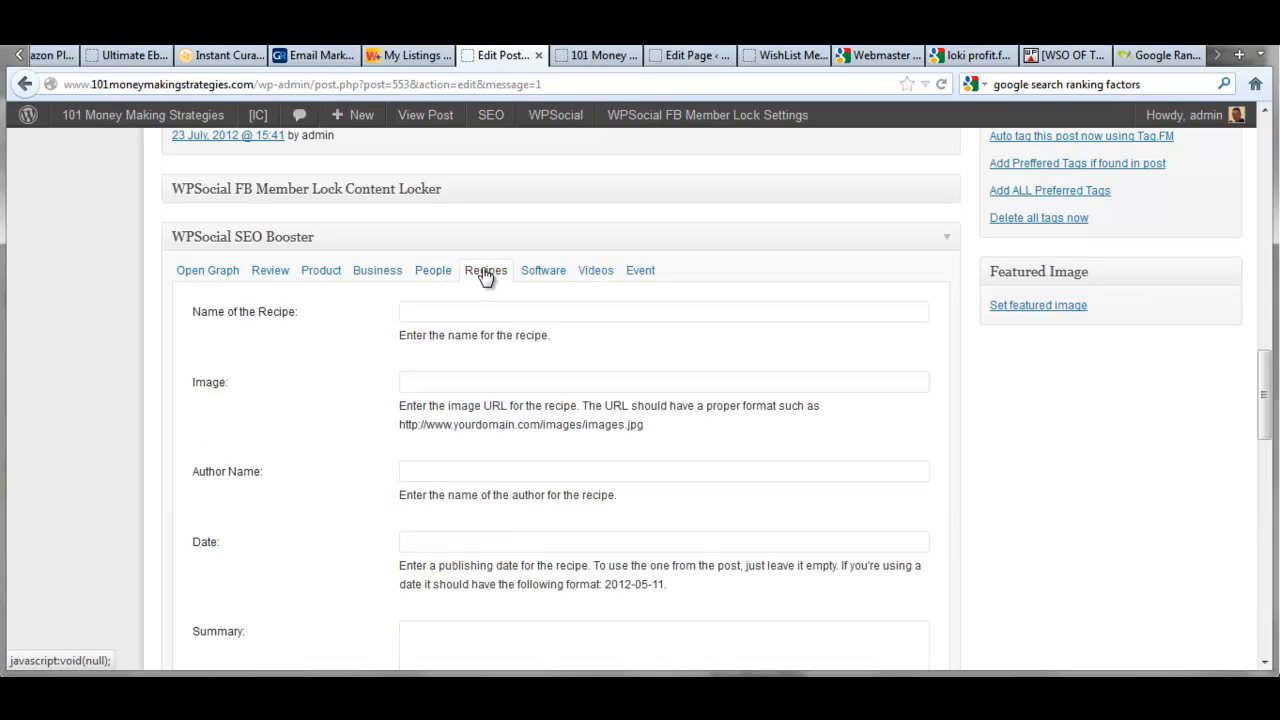
{"action": "left_click", "coordinate": [542, 270]}
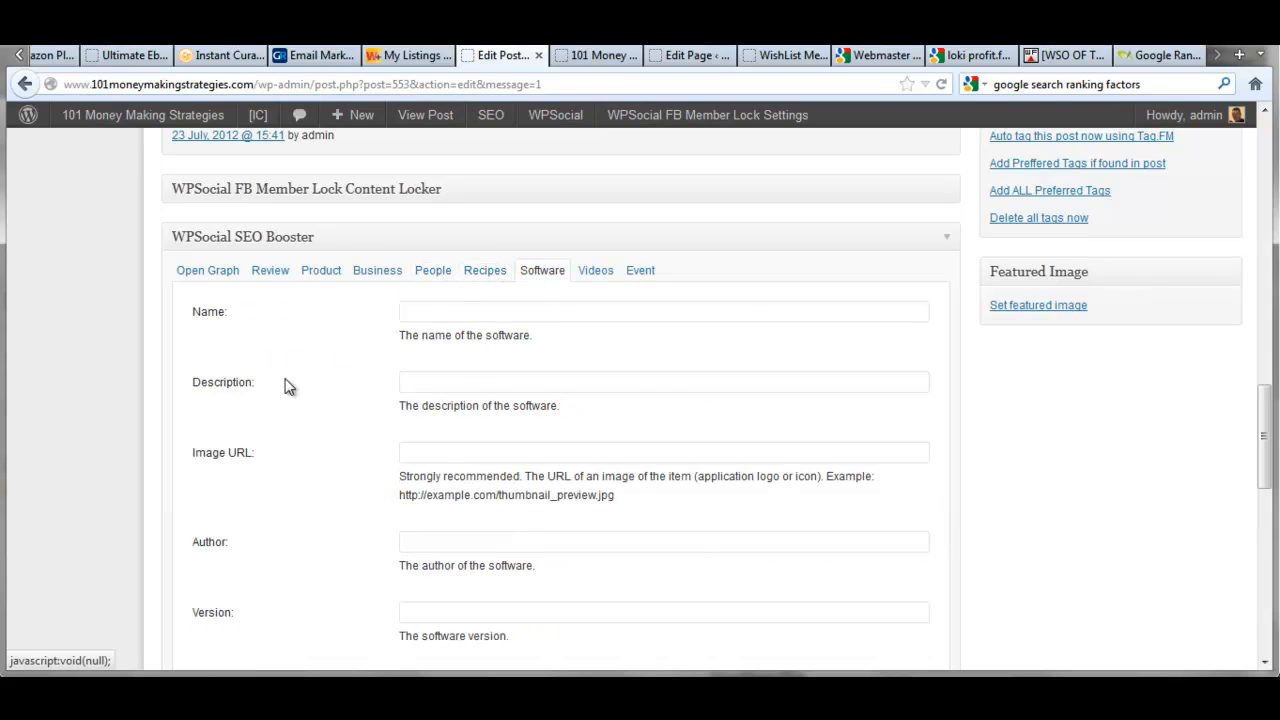
{"action": "mouse_move", "coordinate": [552, 340]}
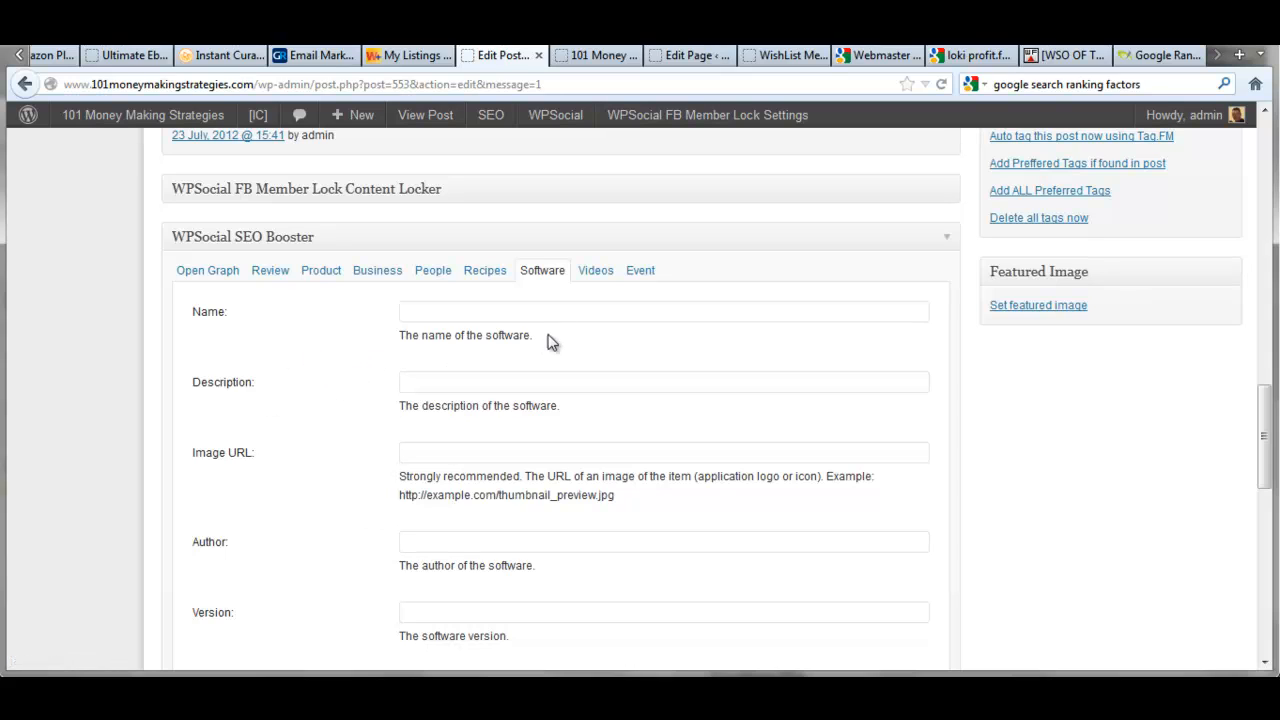
{"action": "left_click", "coordinate": [596, 270]}
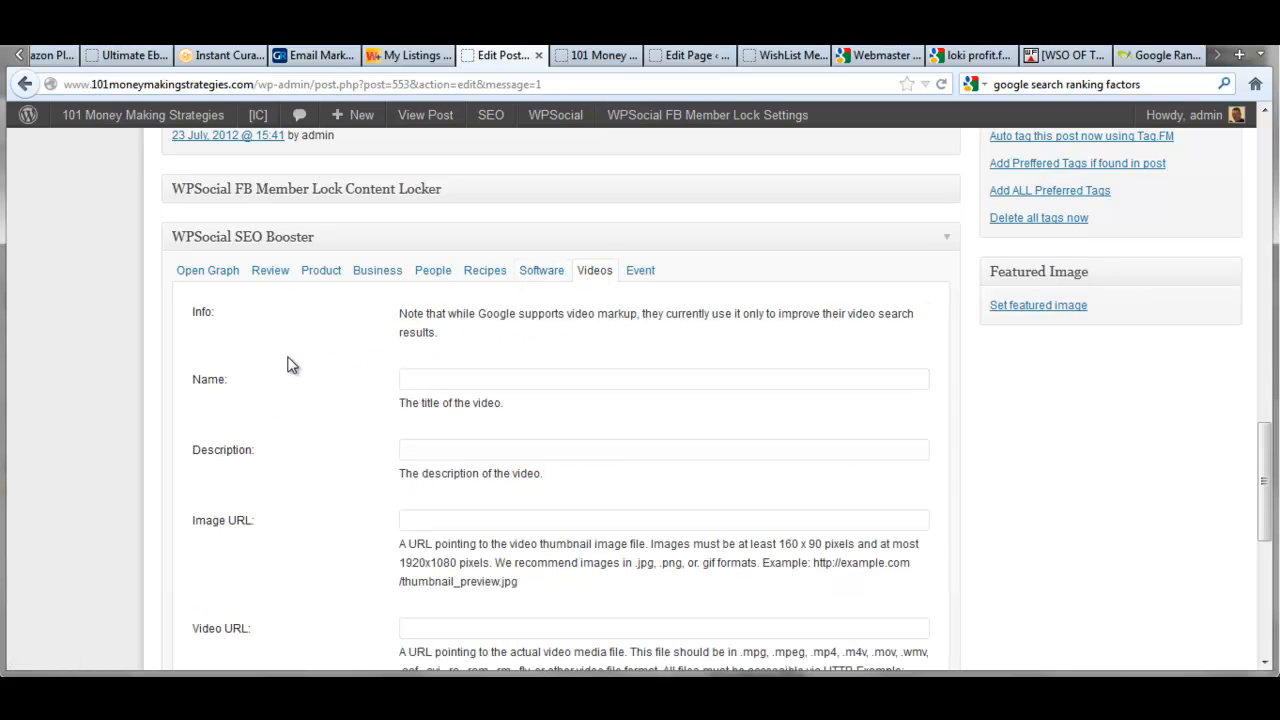
{"action": "scroll", "scroll_direction": "down", "scroll_amount": 3}
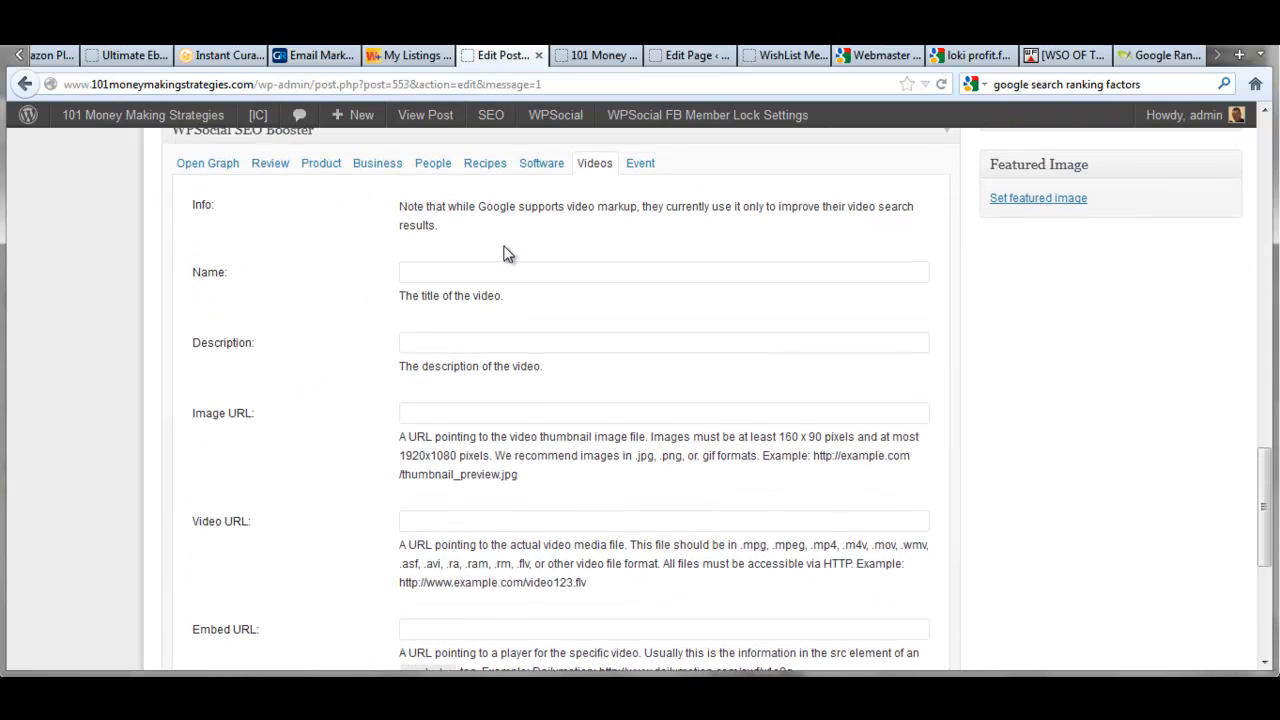
{"action": "mouse_move", "coordinate": [540, 240]}
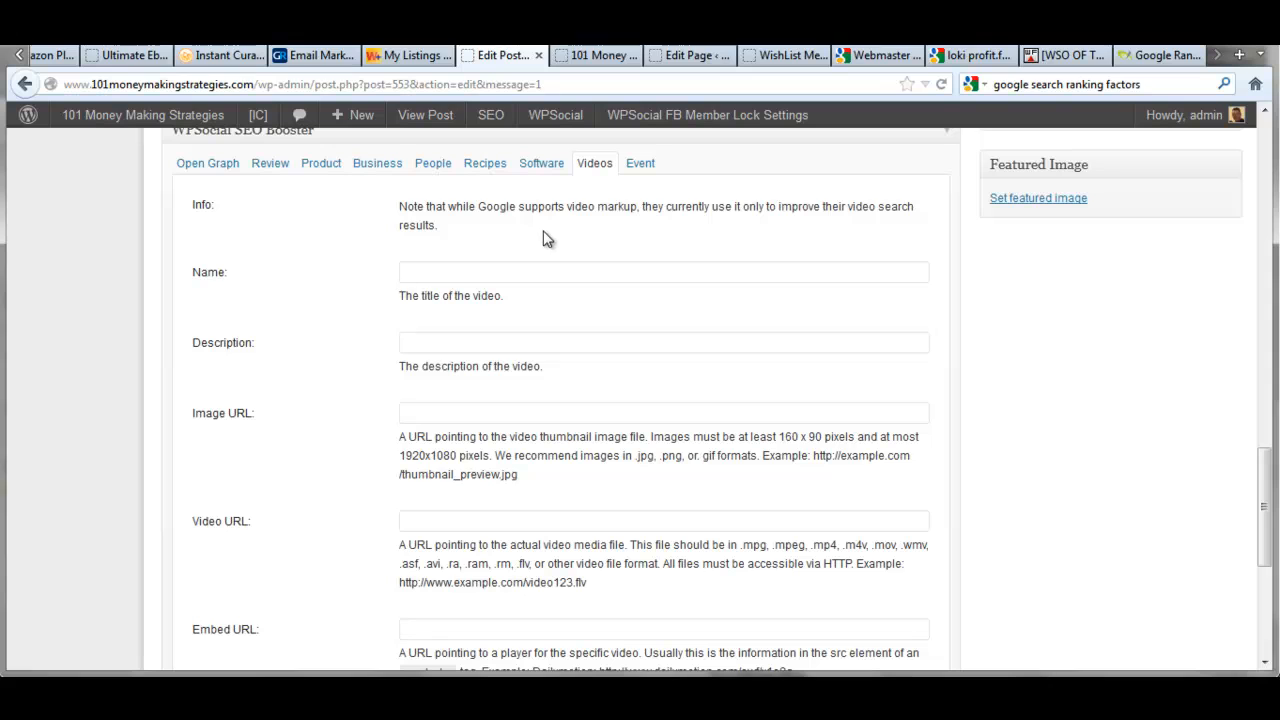
{"action": "left_click", "coordinate": [640, 164]}
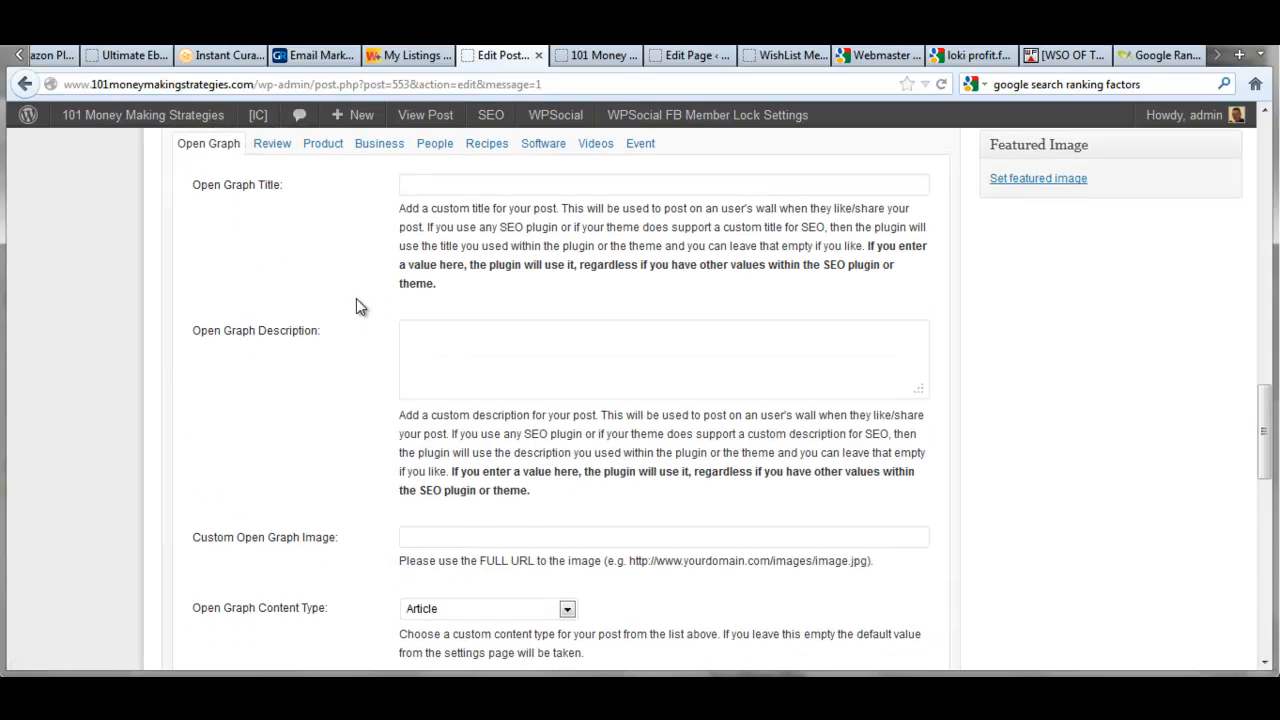
Look over the Open Graph, video and audio fields, then view the published post on the live site
{"action": "scroll", "scroll_direction": "down", "scroll_amount": 3}
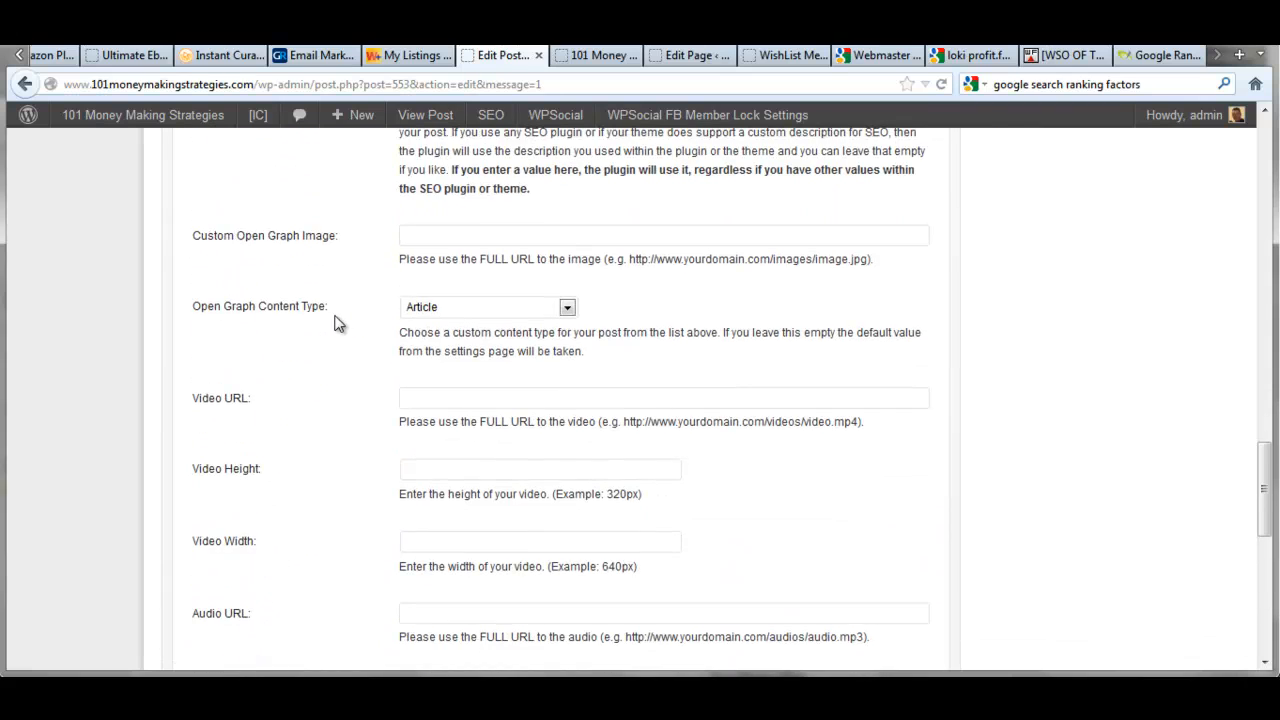
{"action": "scroll", "scroll_direction": "down", "scroll_amount": 3}
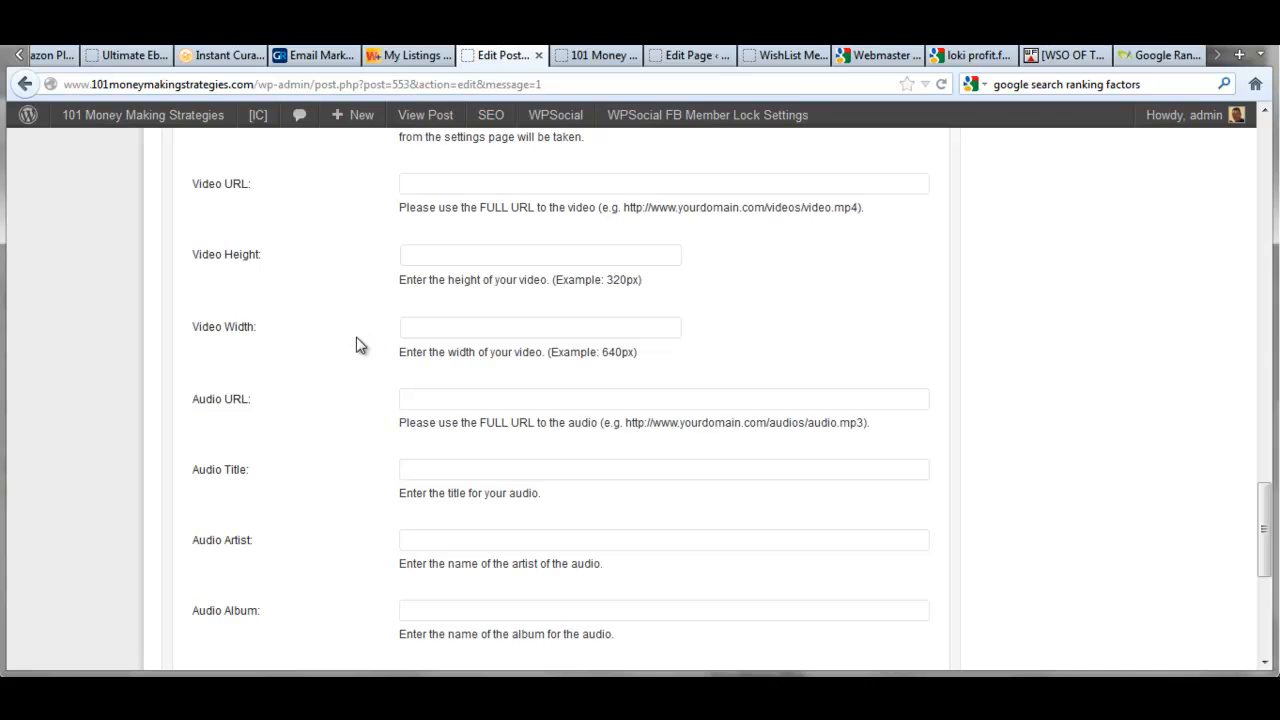
{"action": "scroll", "scroll_direction": "down", "scroll_amount": 3}
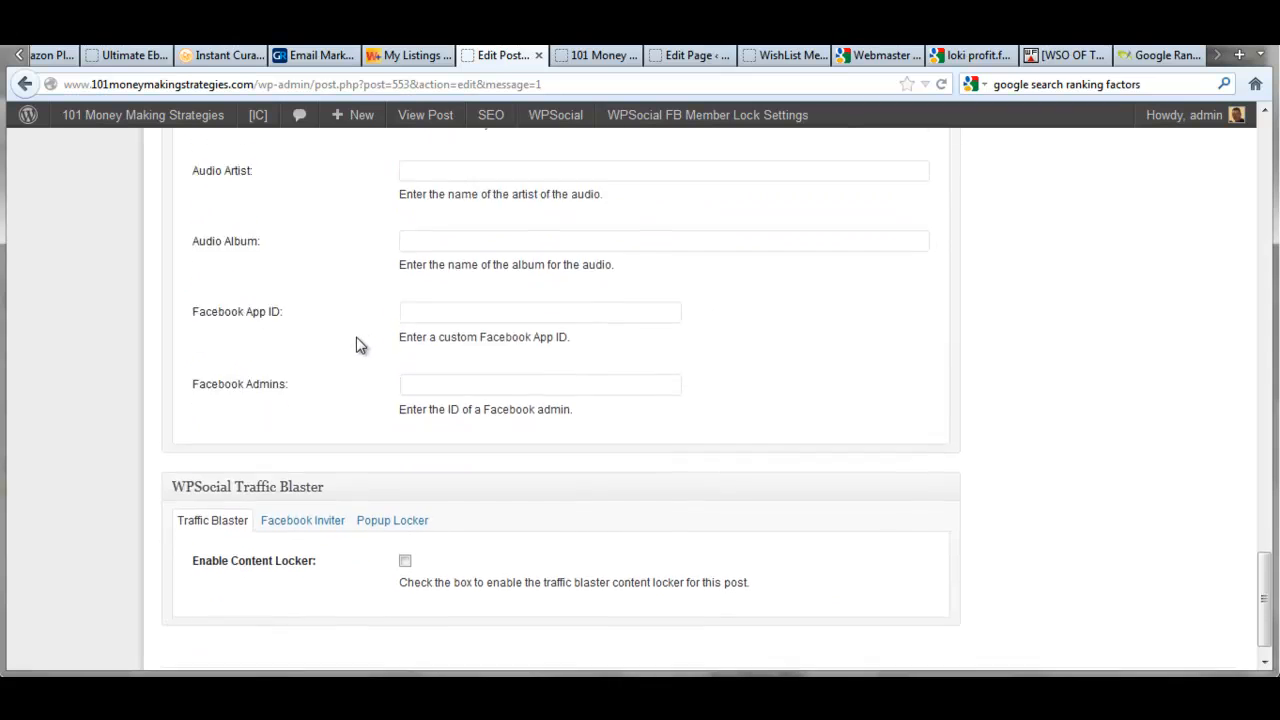
{"action": "scroll", "scroll_direction": "up", "scroll_amount": 3}
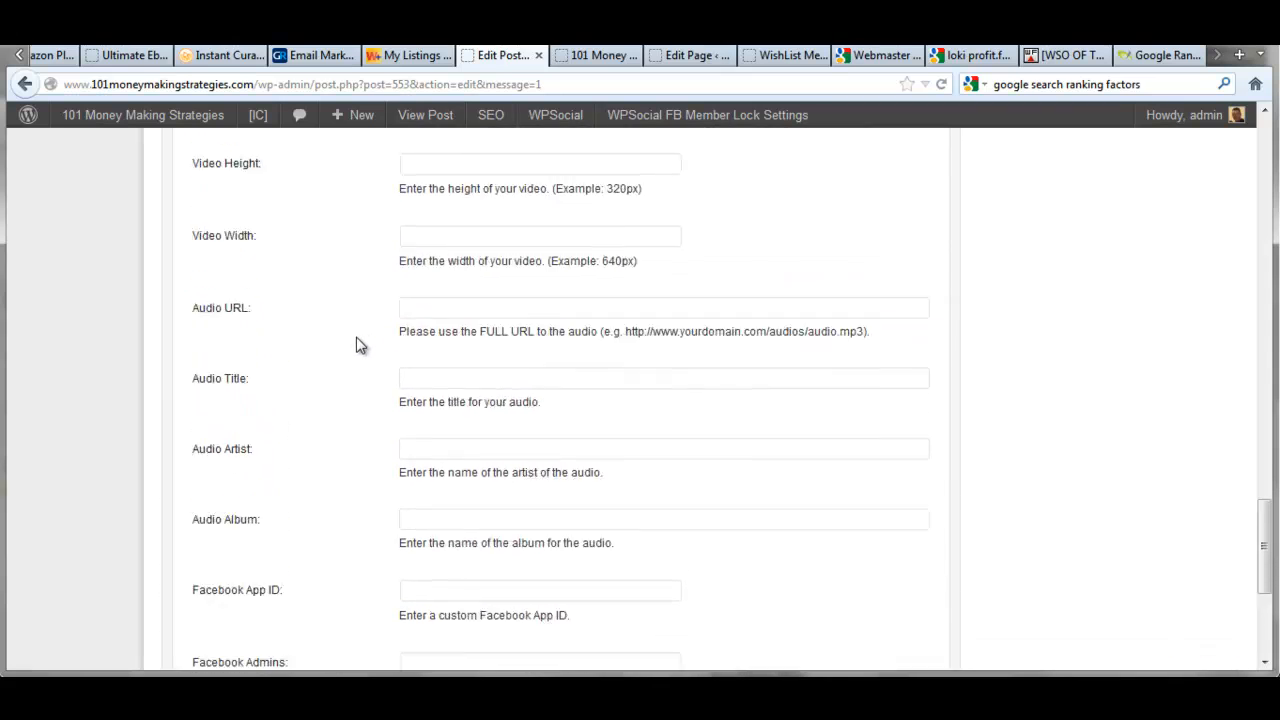
{"action": "scroll", "scroll_direction": "down", "scroll_amount": 3}
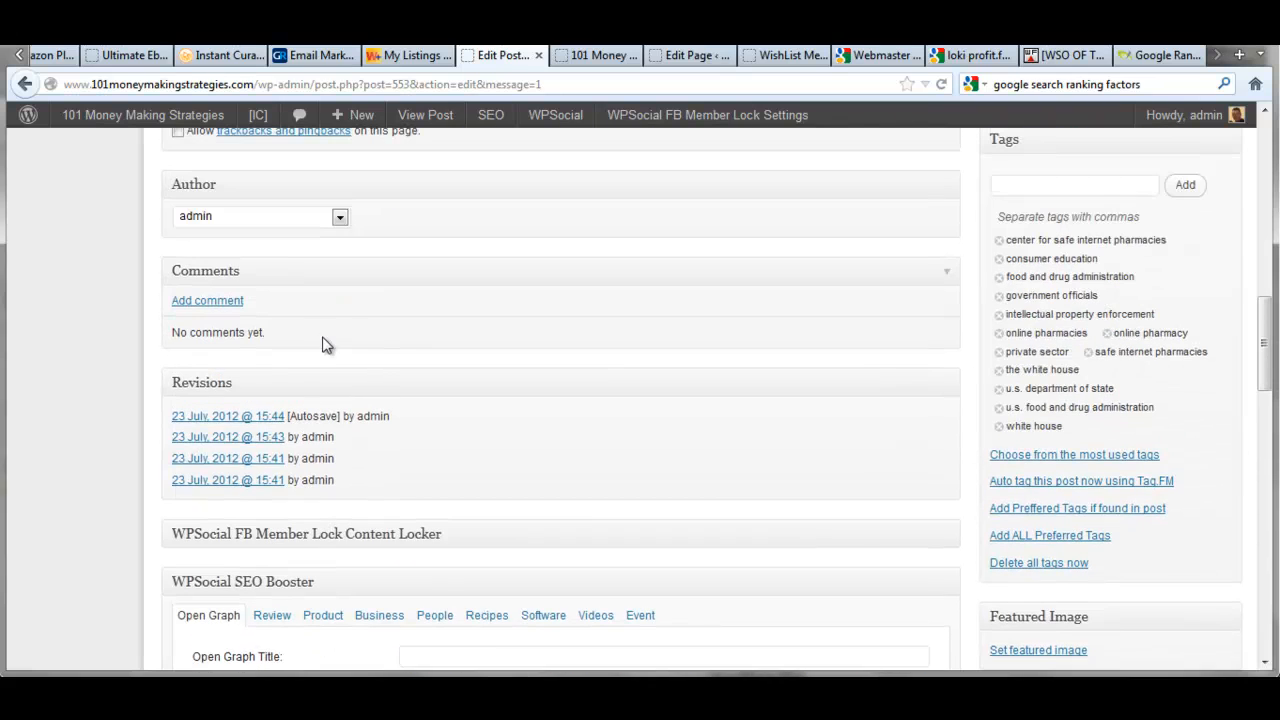
{"action": "mouse_move", "coordinate": [116, 318]}
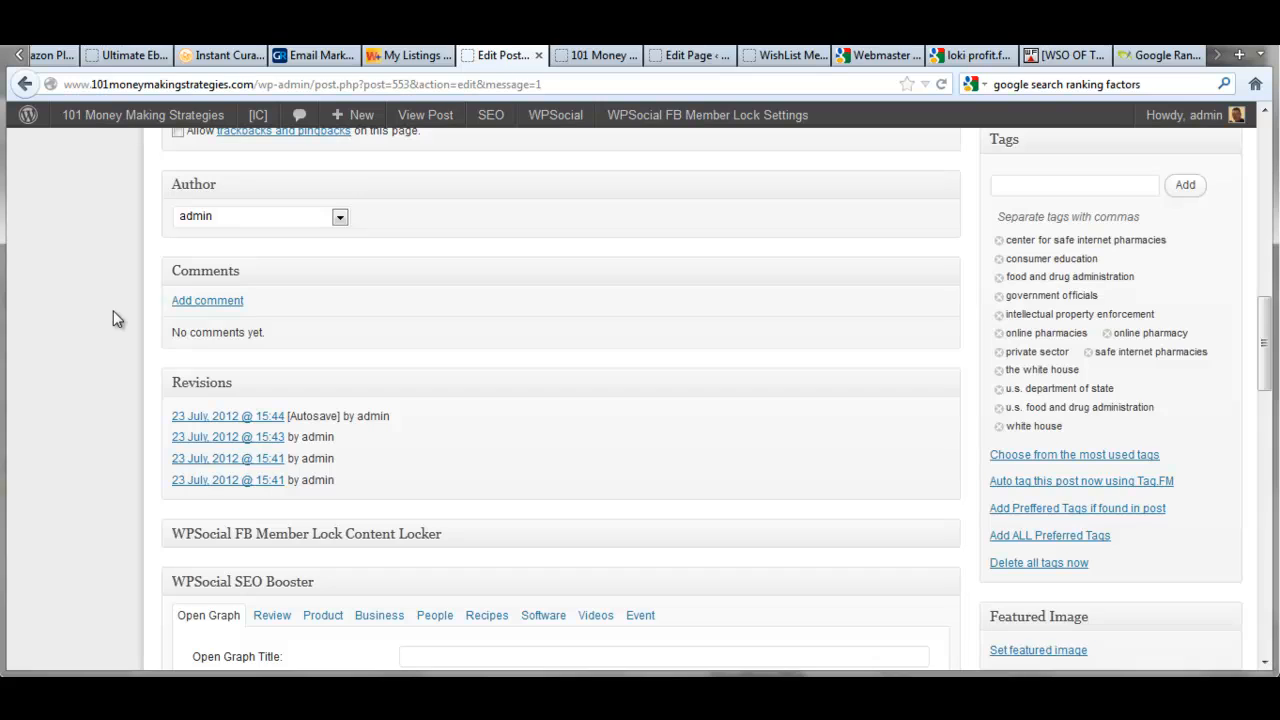
{"action": "mouse_move", "coordinate": [144, 304]}
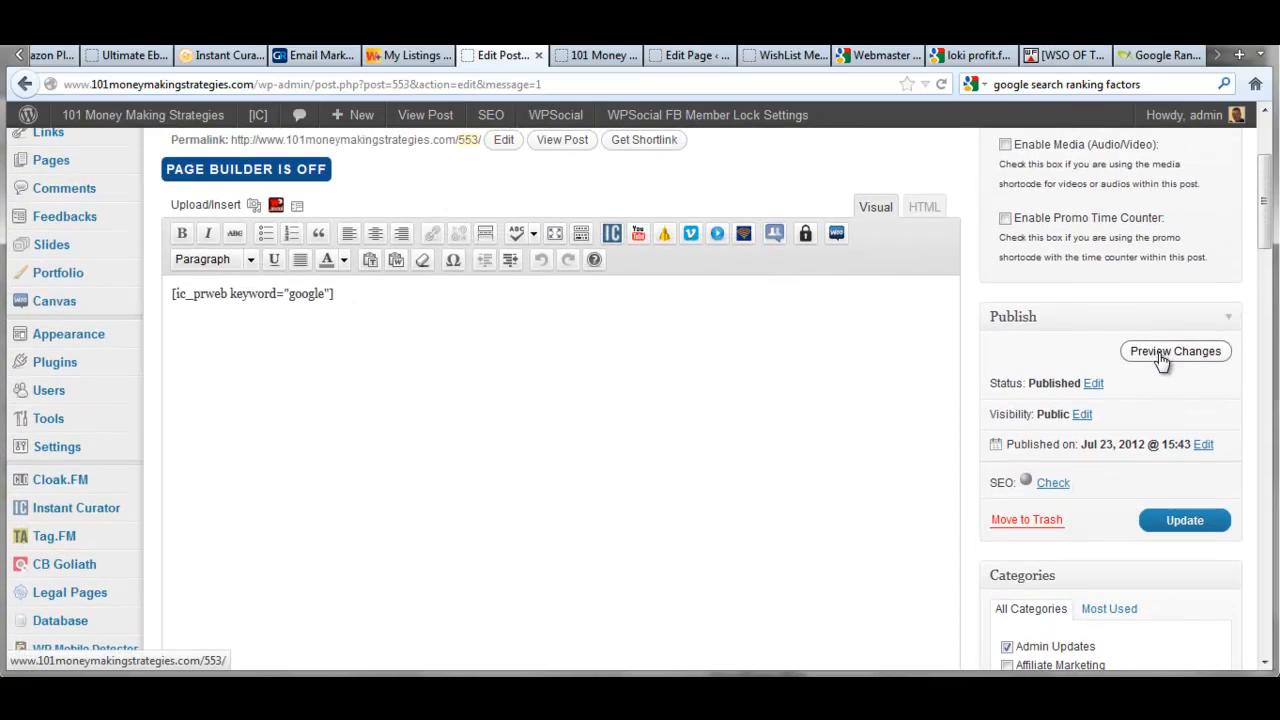
{"action": "mouse_move", "coordinate": [562, 140]}
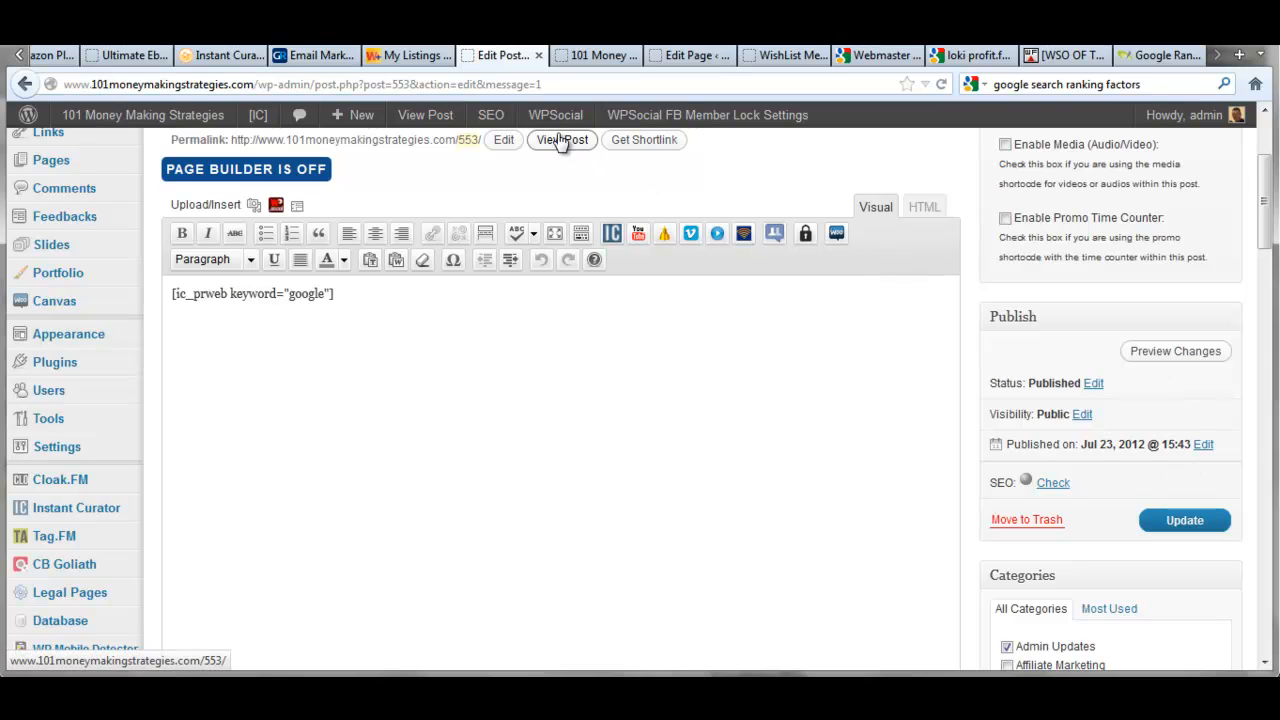
{"action": "left_click", "coordinate": [562, 140]}
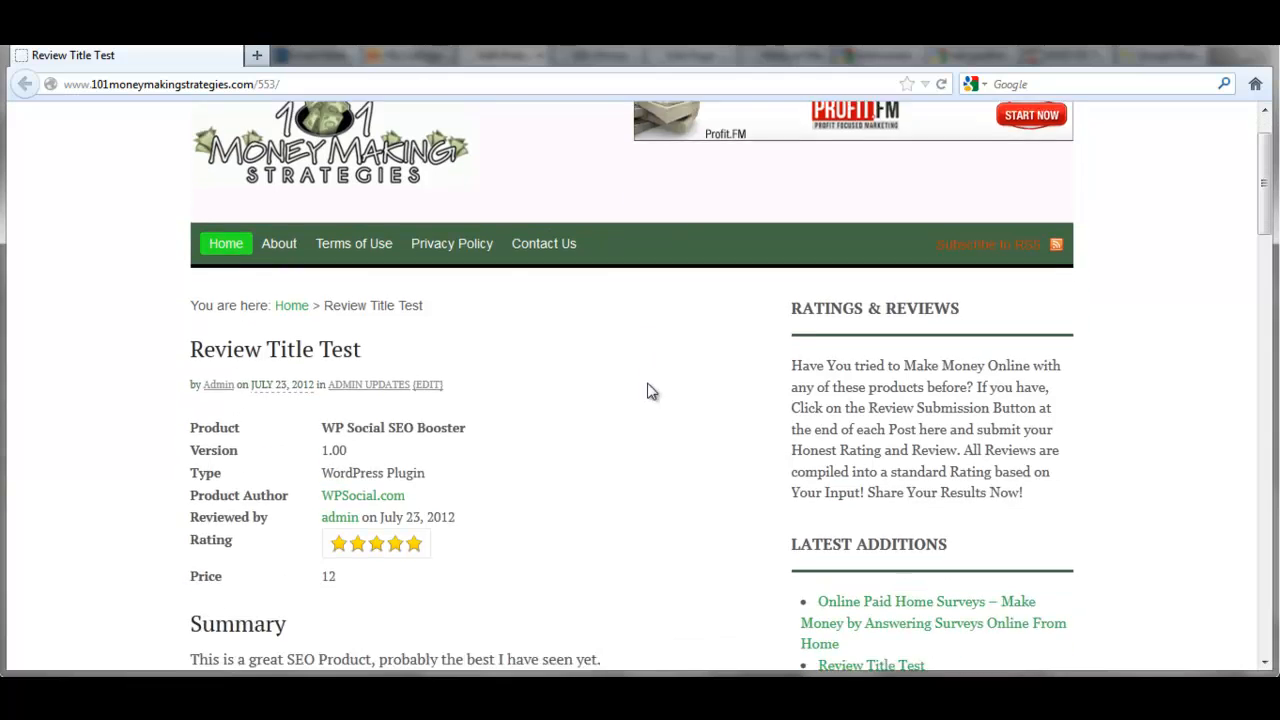
Scroll through the live Review Title Test post's review block with its five-star rating
{"action": "scroll", "scroll_direction": "down", "scroll_amount": 3}
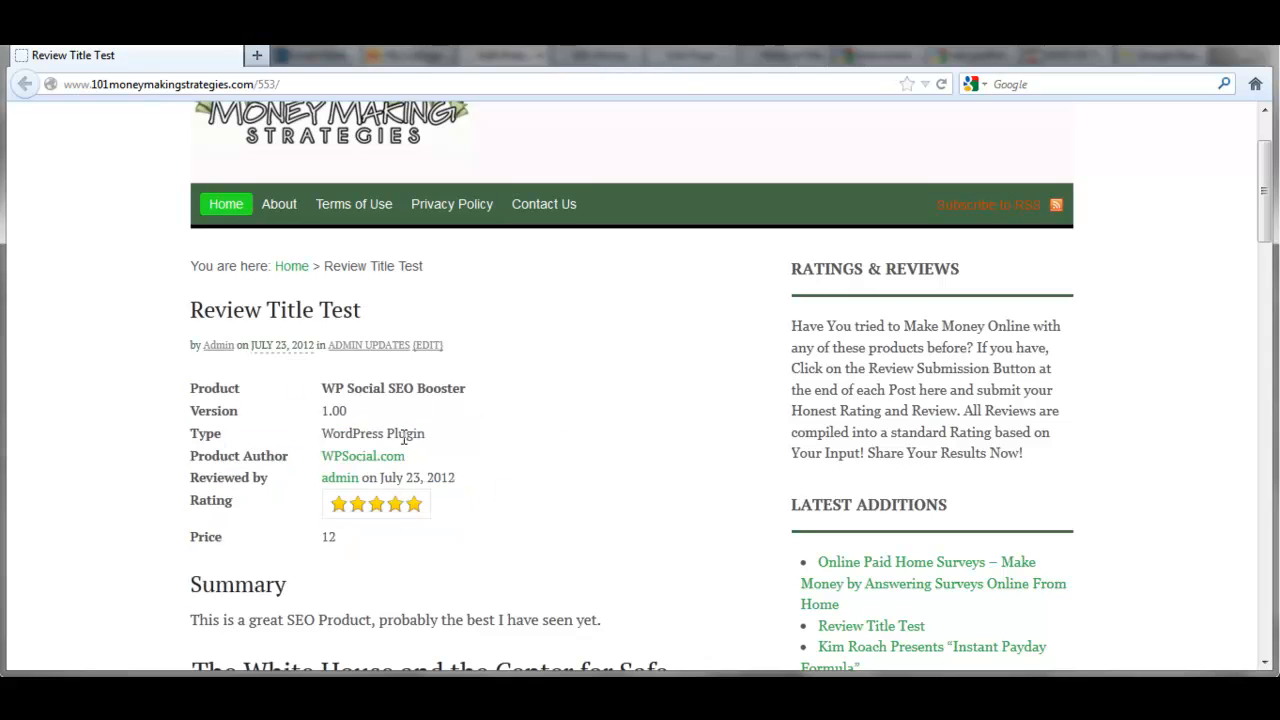
{"action": "scroll", "scroll_direction": "down", "scroll_amount": 3}
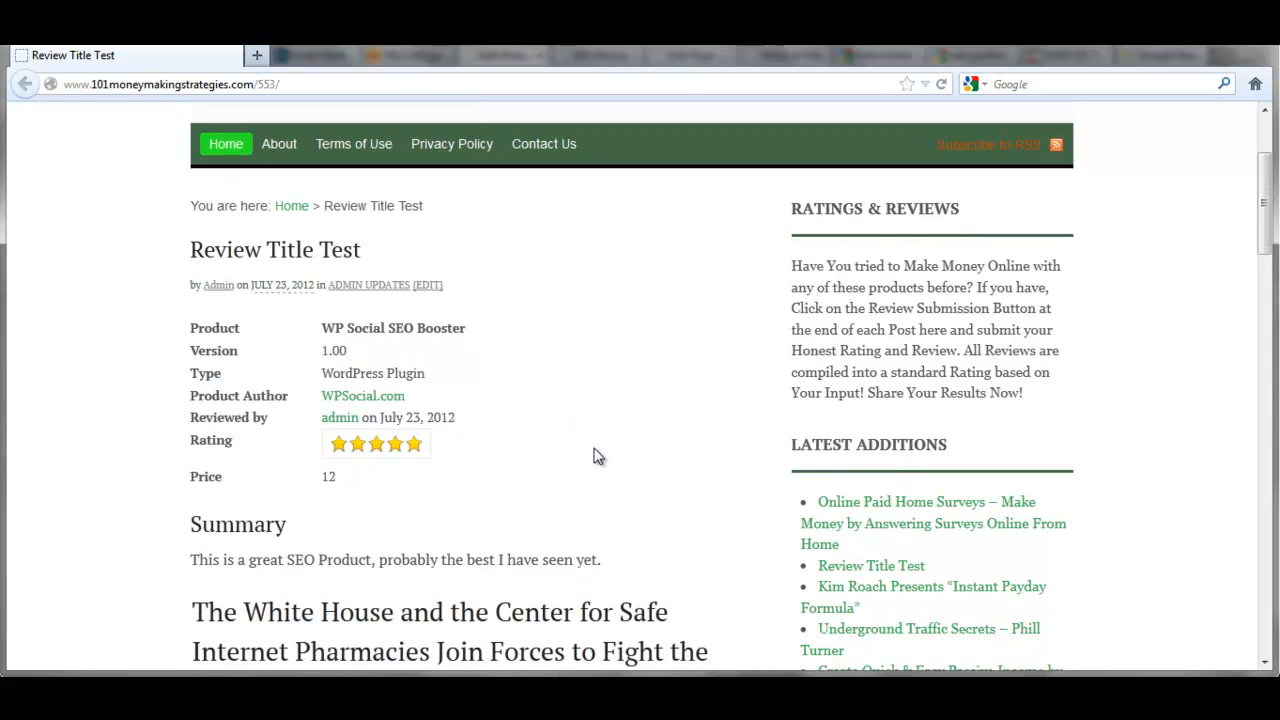
{"action": "scroll", "scroll_direction": "down", "scroll_amount": 3}
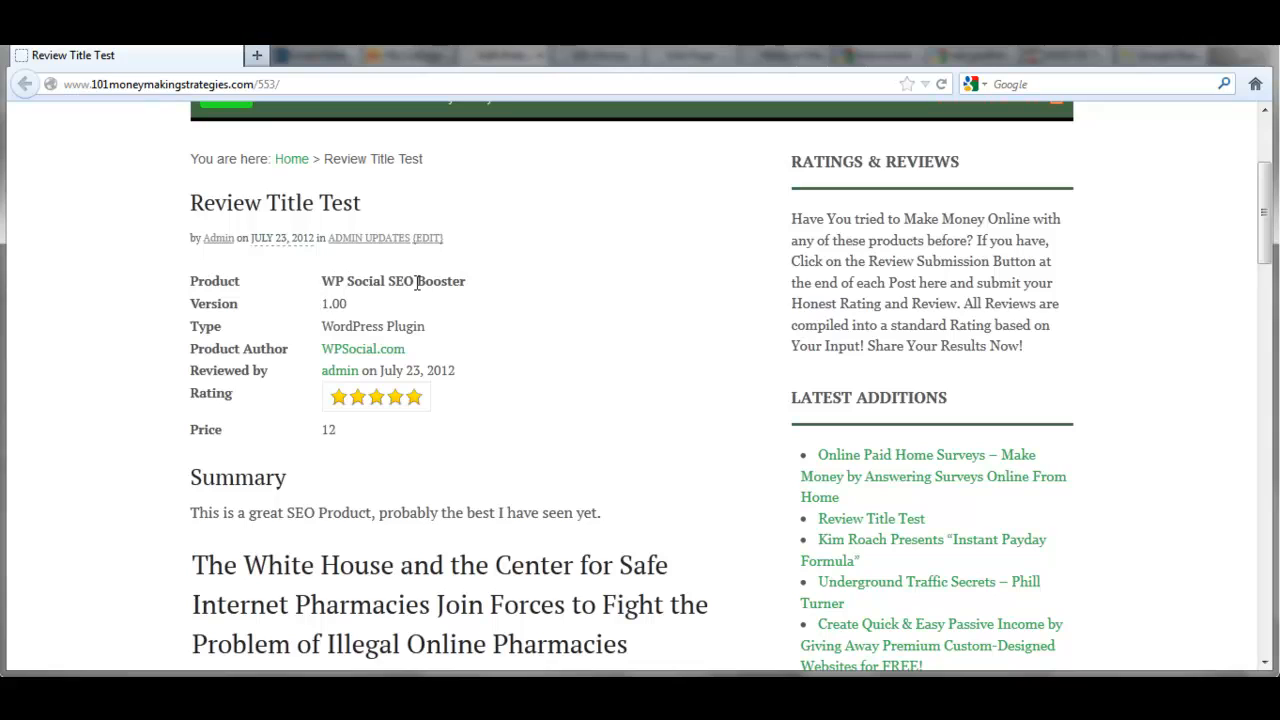
{"action": "mouse_move", "coordinate": [336, 304]}
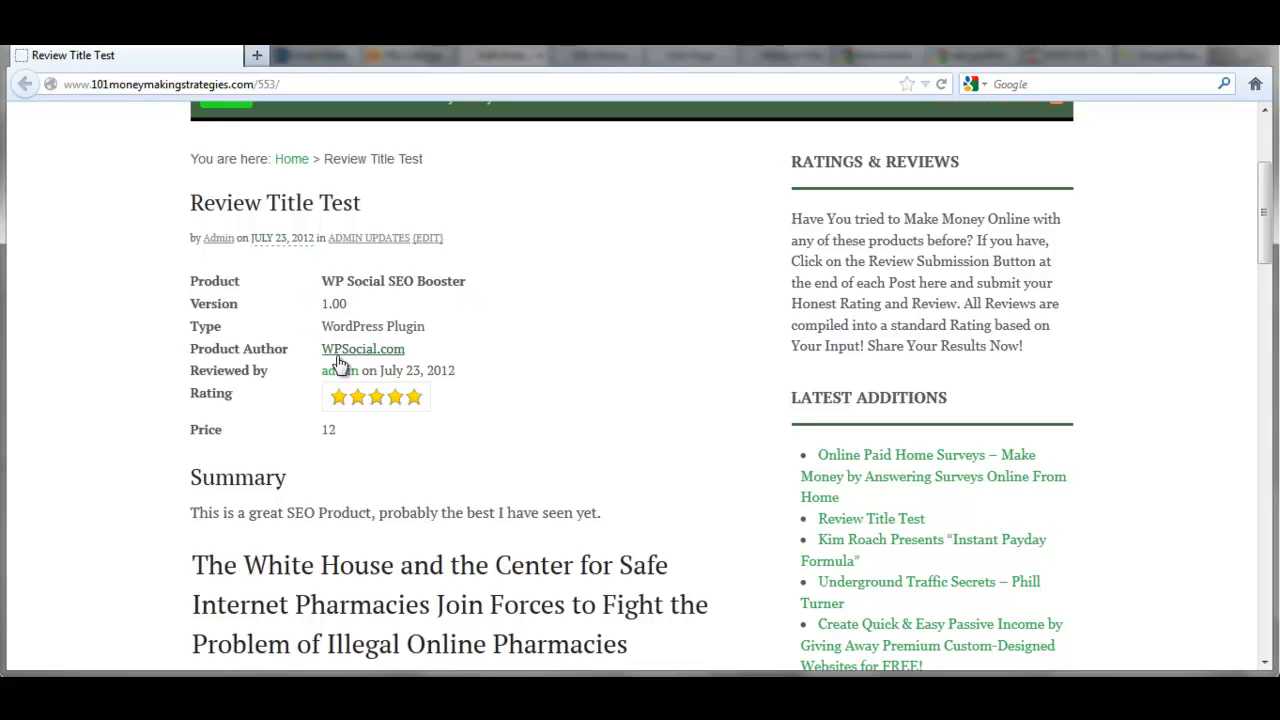
{"action": "mouse_move", "coordinate": [470, 324]}
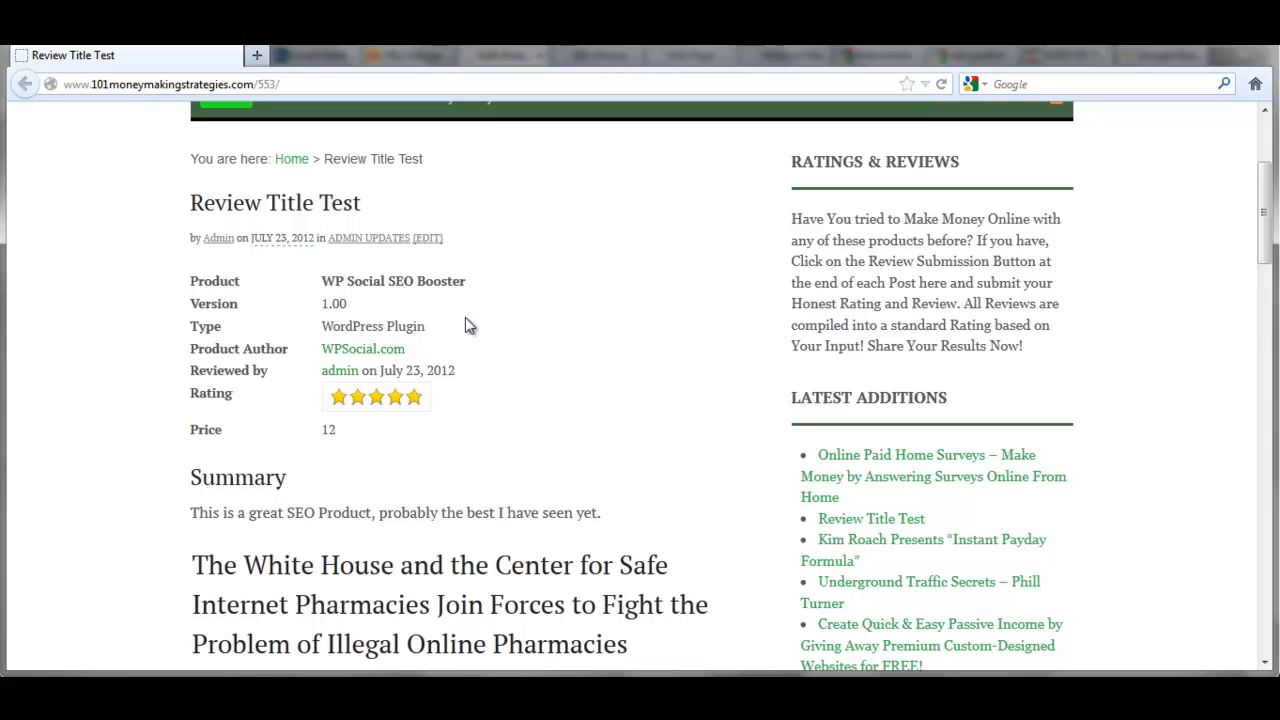
{"action": "mouse_move", "coordinate": [230, 308]}
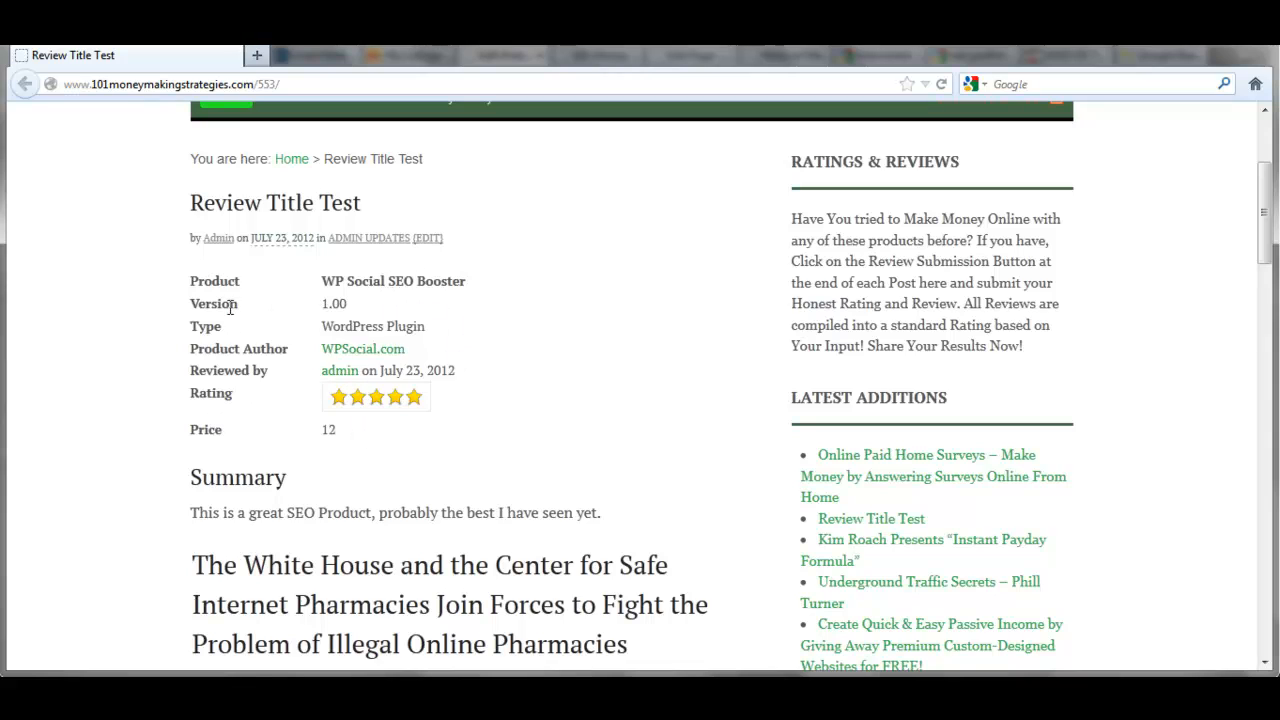
{"action": "mouse_move", "coordinate": [360, 432]}
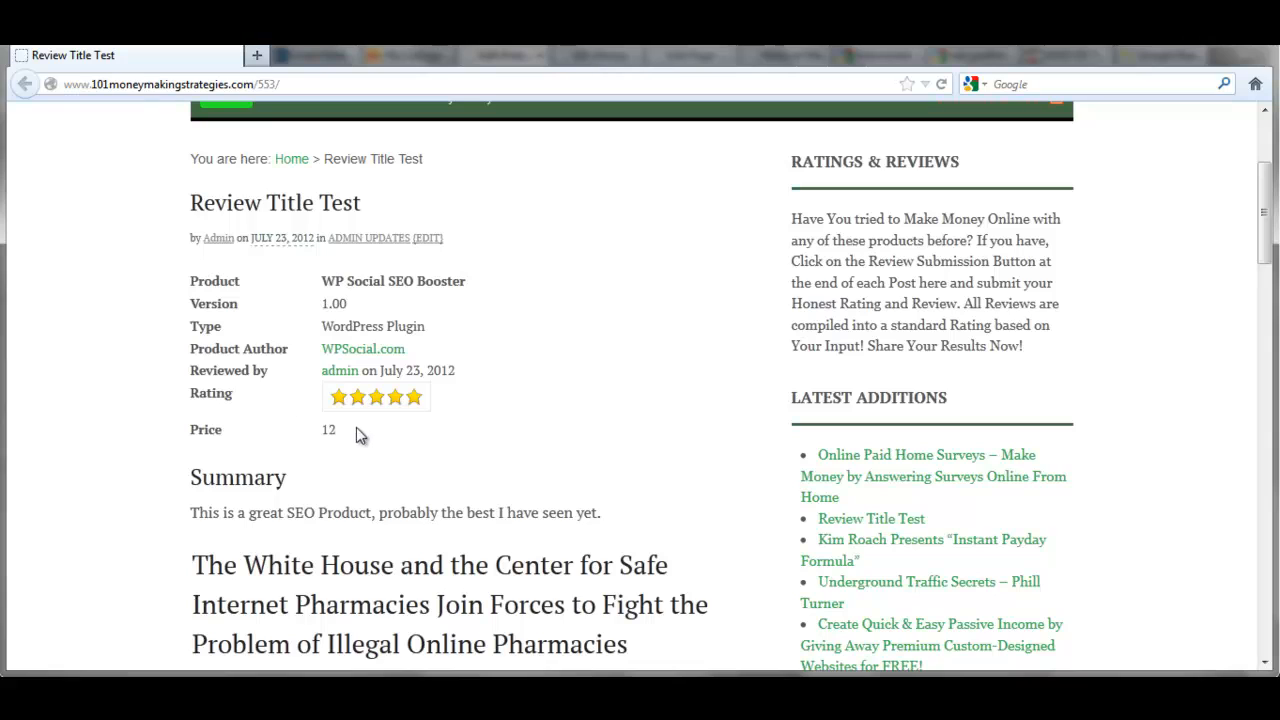
{"action": "mouse_move", "coordinate": [280, 408]}
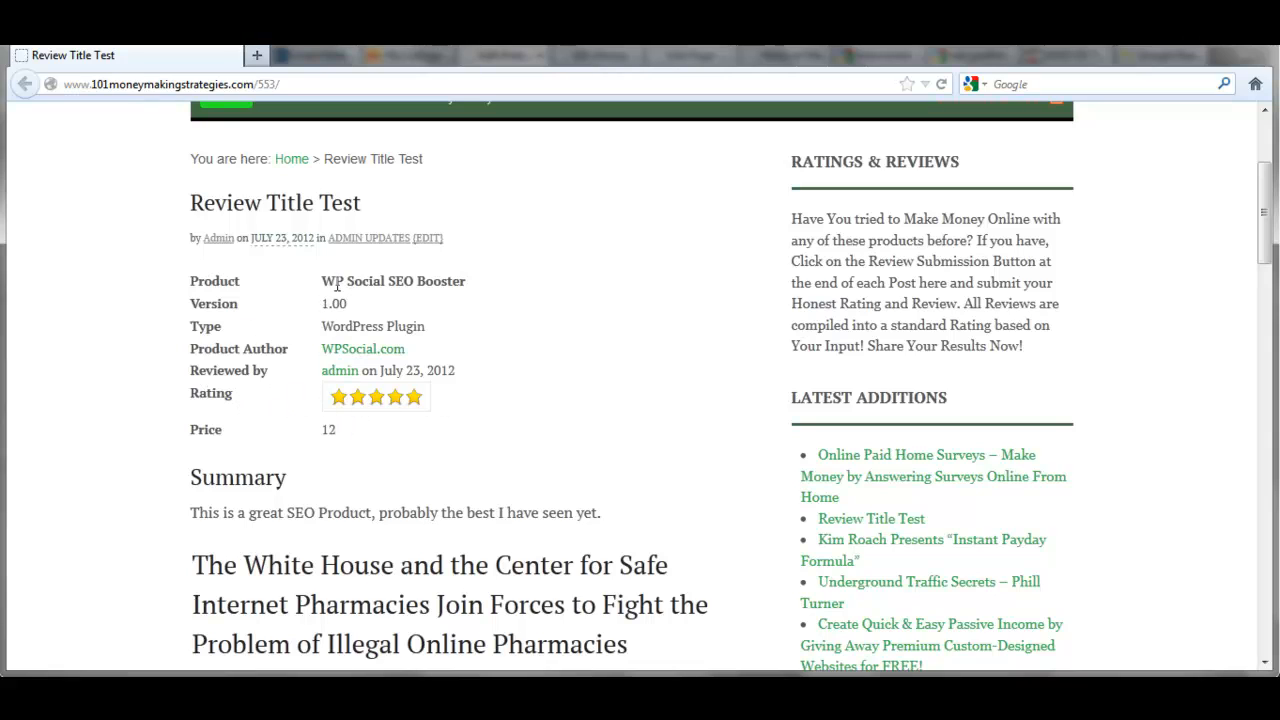
{"action": "mouse_move", "coordinate": [572, 482]}
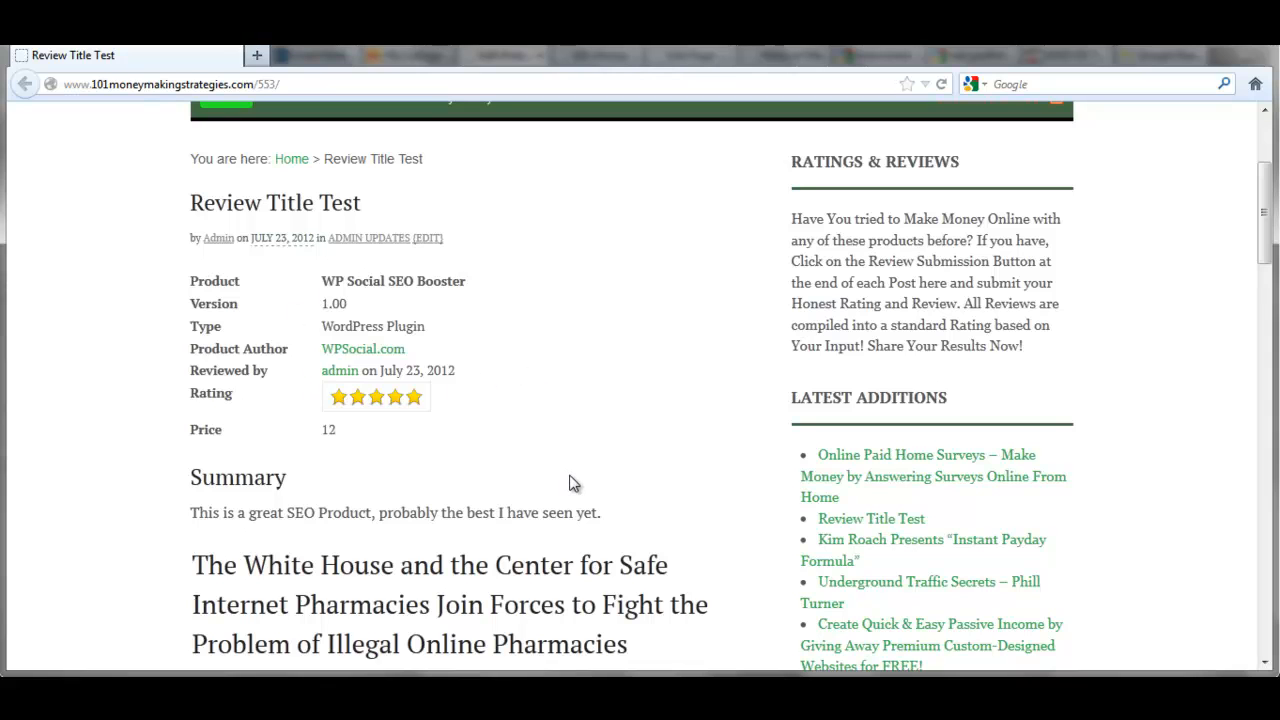
{"action": "scroll", "scroll_direction": "down", "scroll_amount": 3}
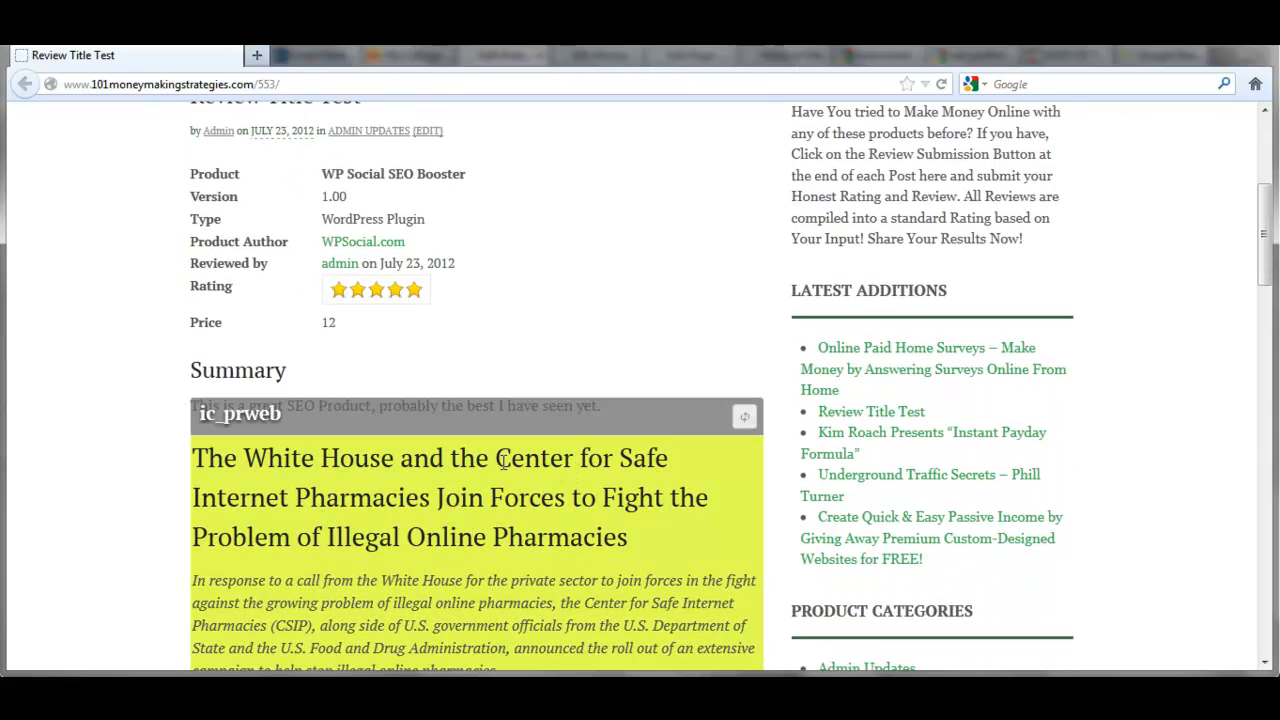
{"action": "scroll", "scroll_direction": "up", "scroll_amount": 3}
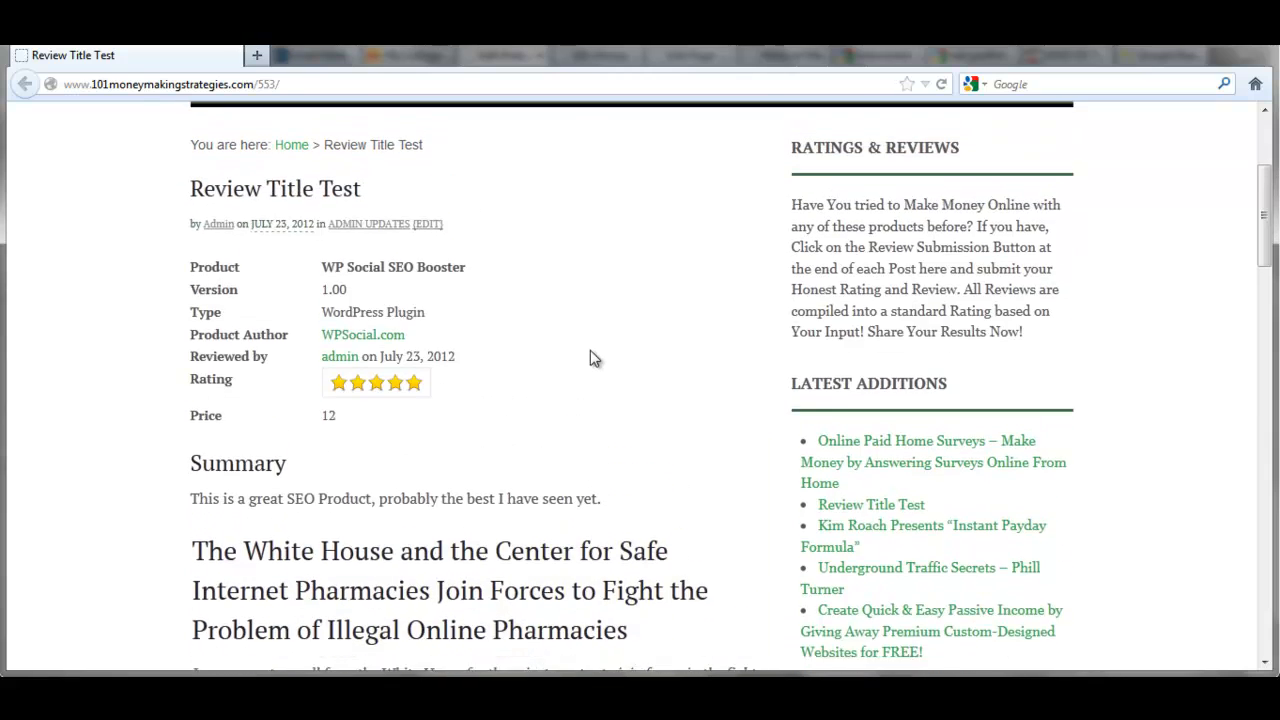
{"action": "scroll", "scroll_direction": "up", "scroll_amount": 3}
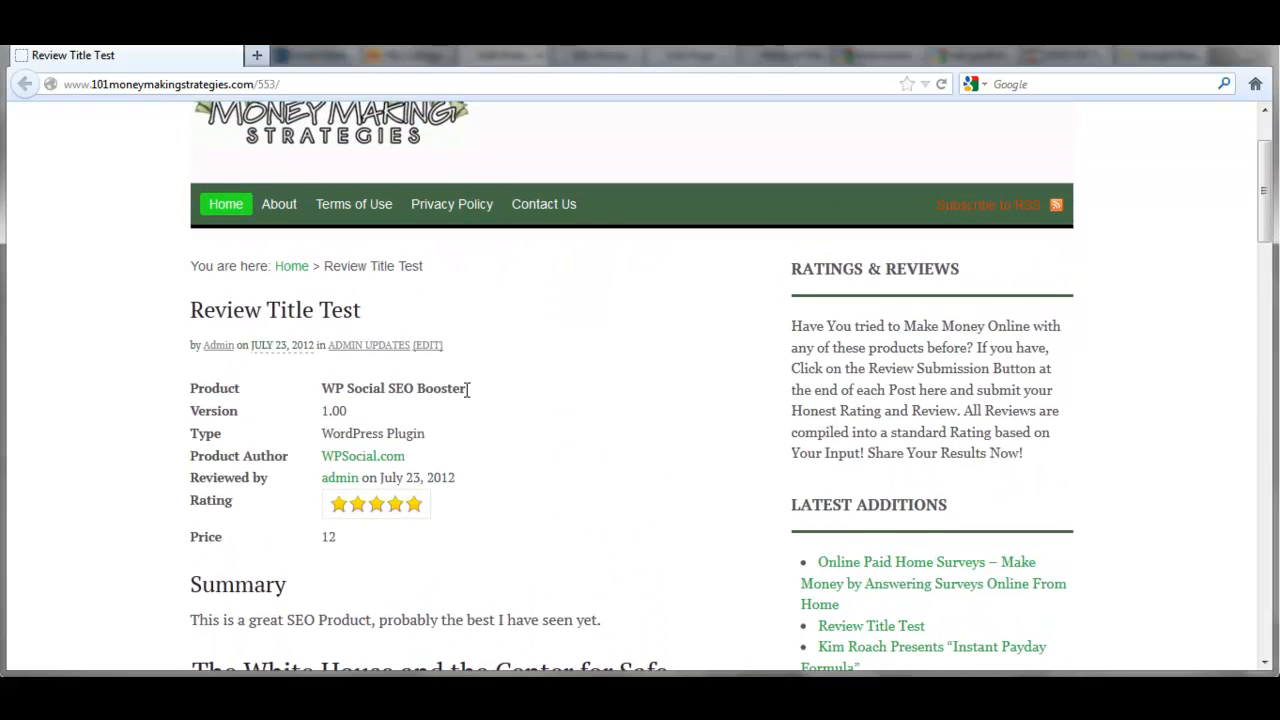
{"action": "mouse_move", "coordinate": [540, 364]}
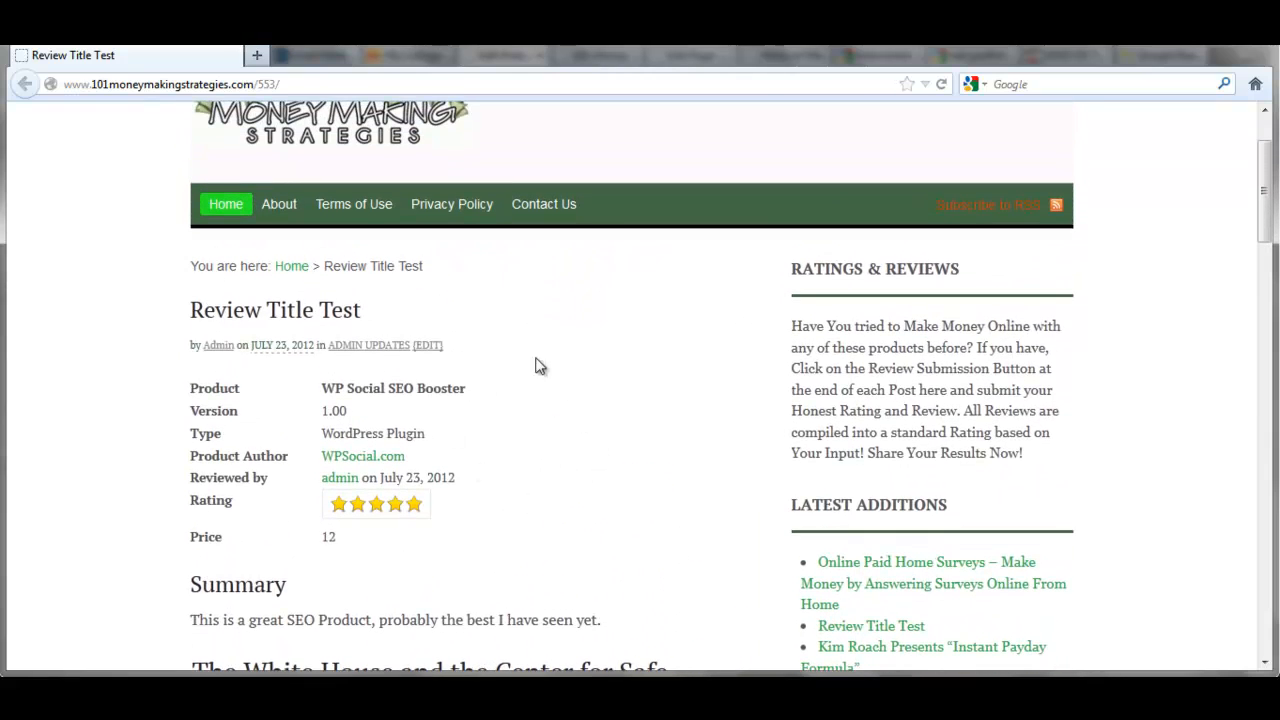
{"action": "mouse_move", "coordinate": [578, 444]}
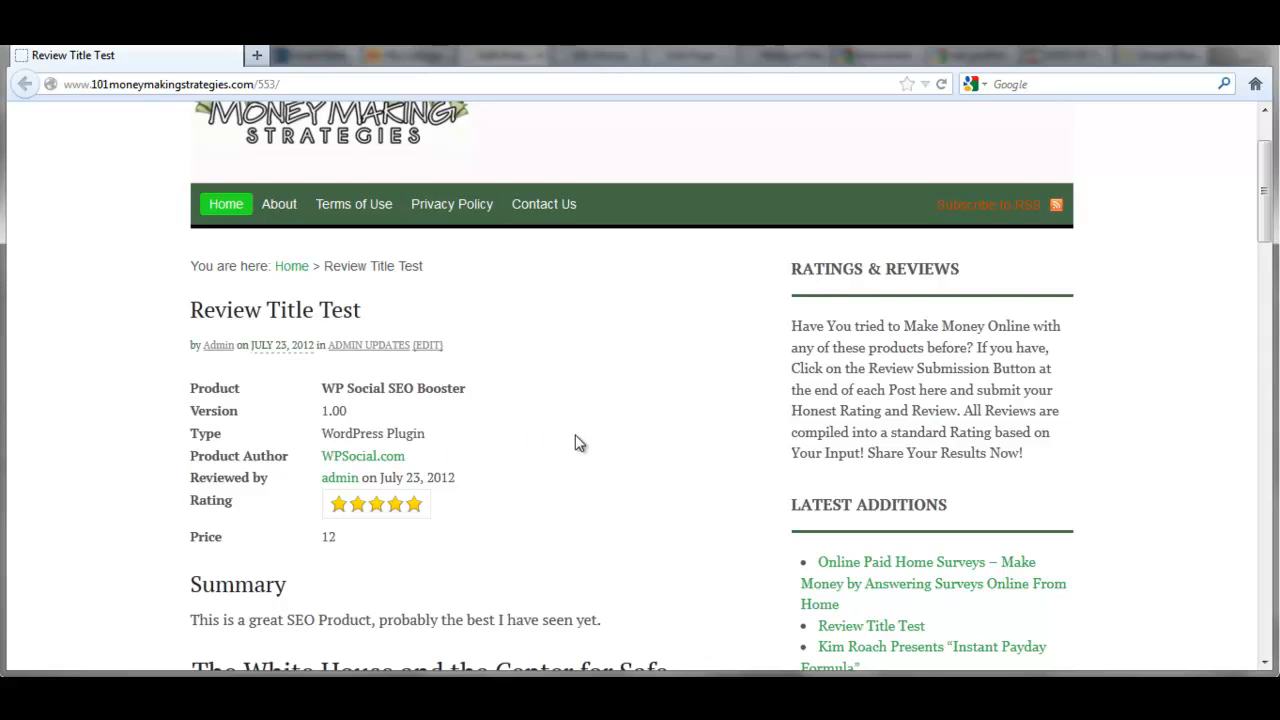
{"action": "mouse_move", "coordinate": [644, 456]}
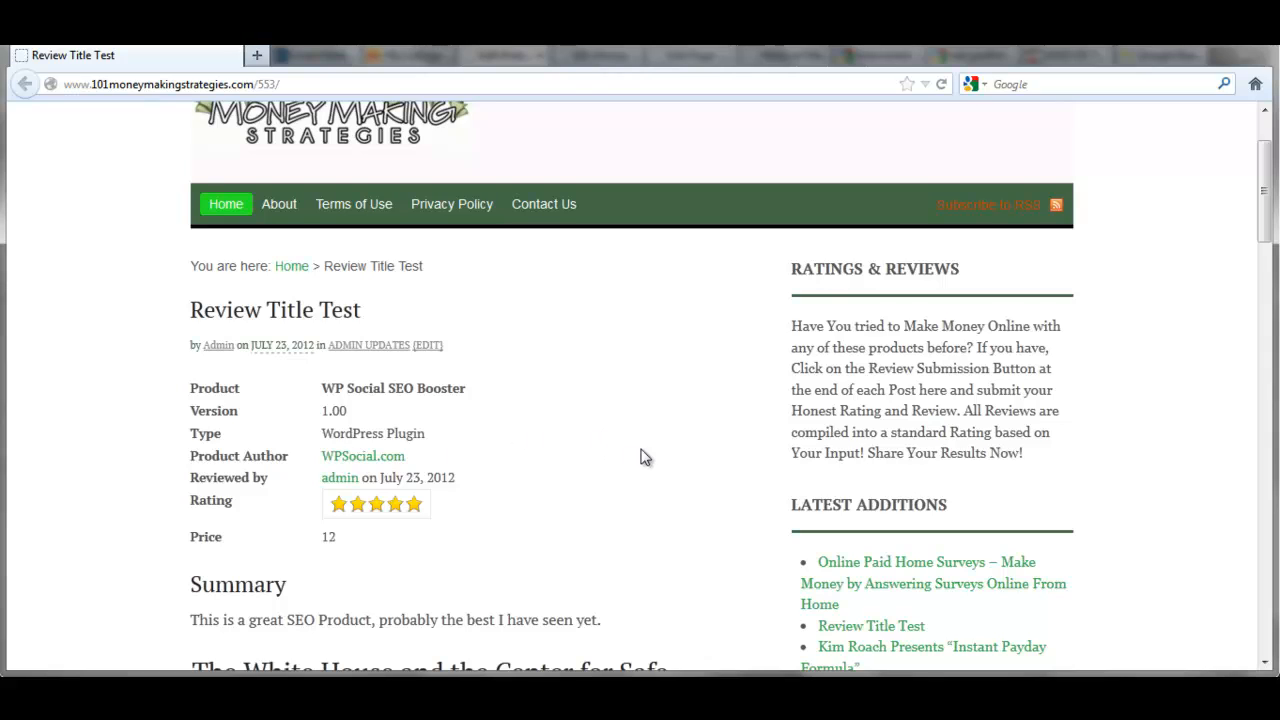
{"action": "mouse_move", "coordinate": [640, 436]}
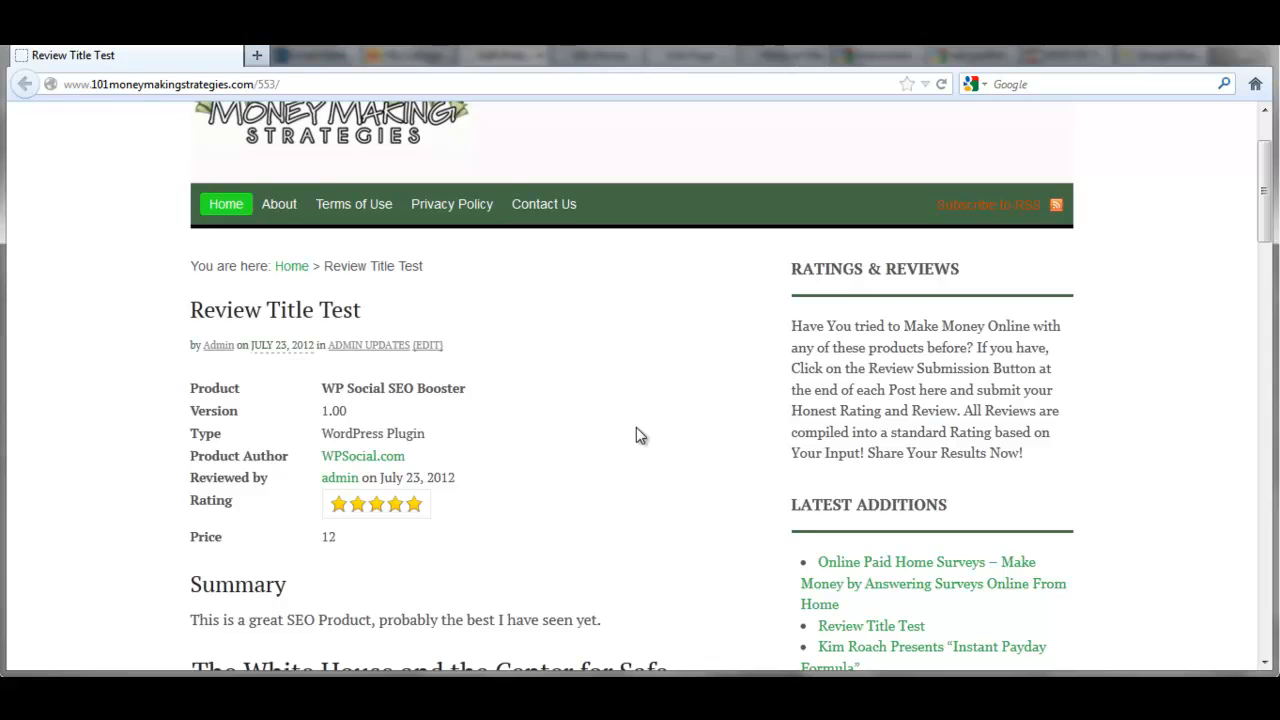
{"action": "scroll", "scroll_direction": "down", "scroll_amount": 3}
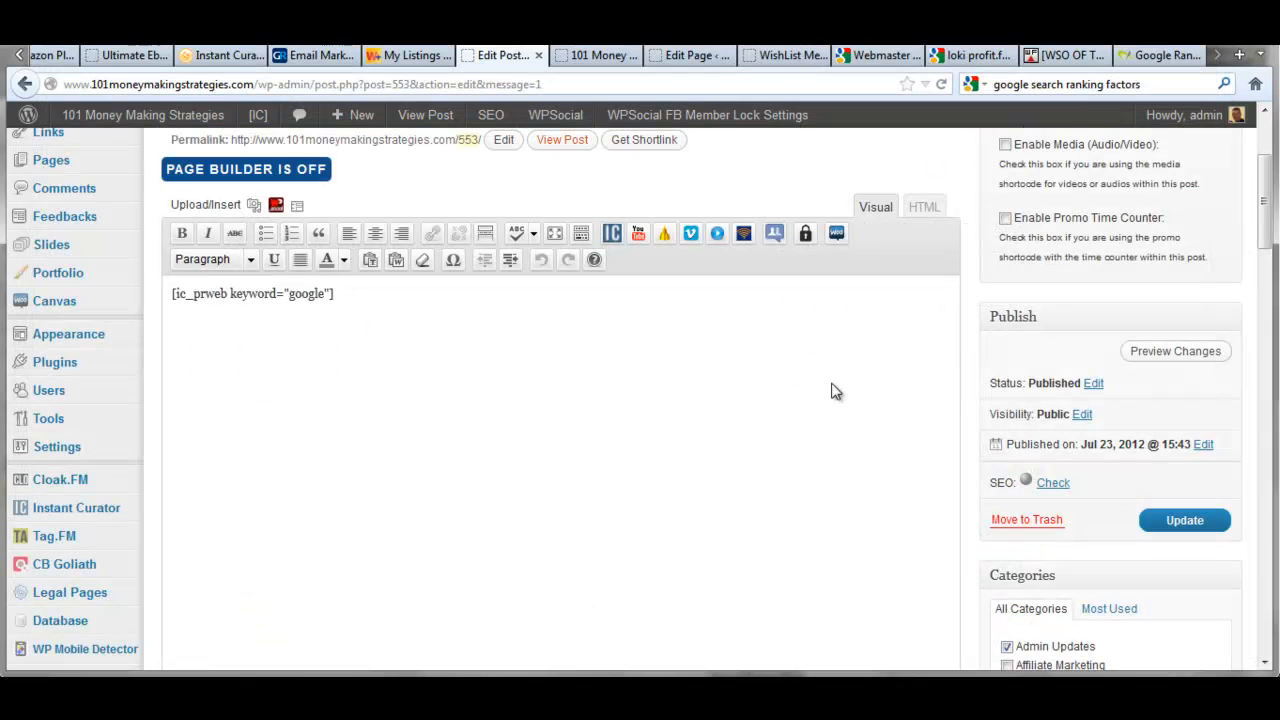
{"action": "mouse_move", "coordinate": [150, 470]}
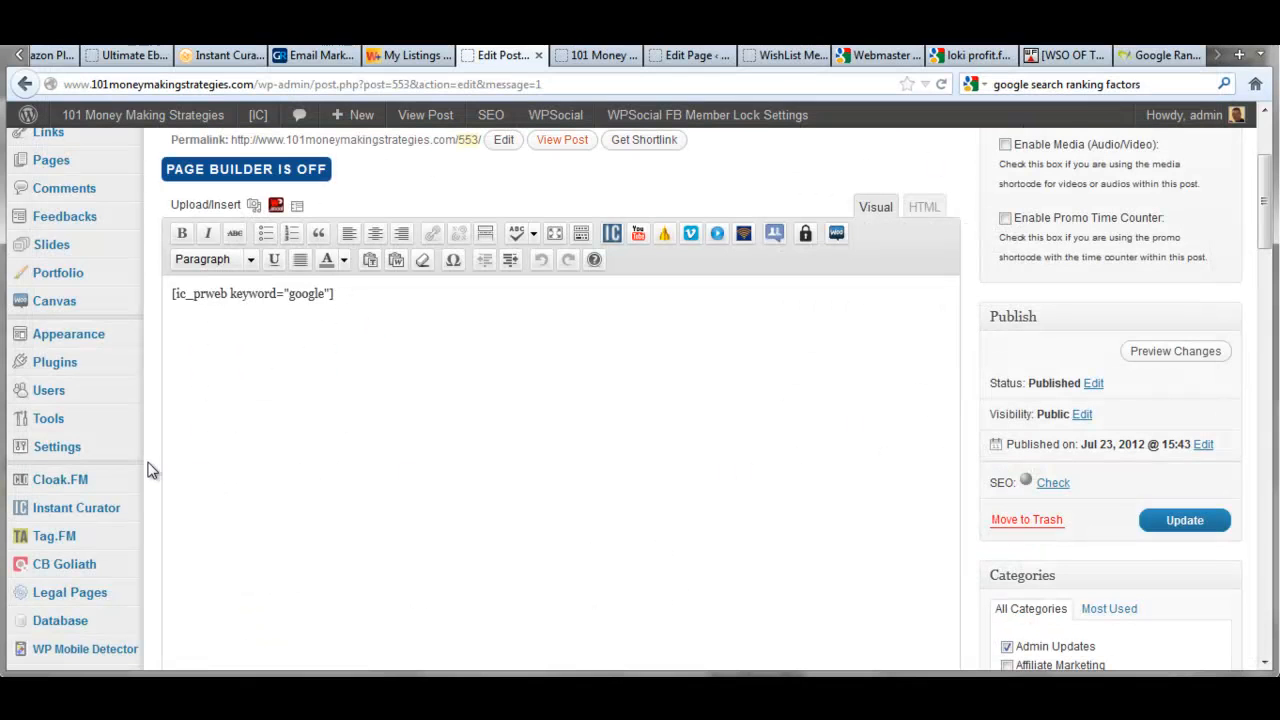
Go to the SEO Booster plugin settings from the admin sidebar
{"action": "scroll", "scroll_direction": "down", "scroll_amount": 3}
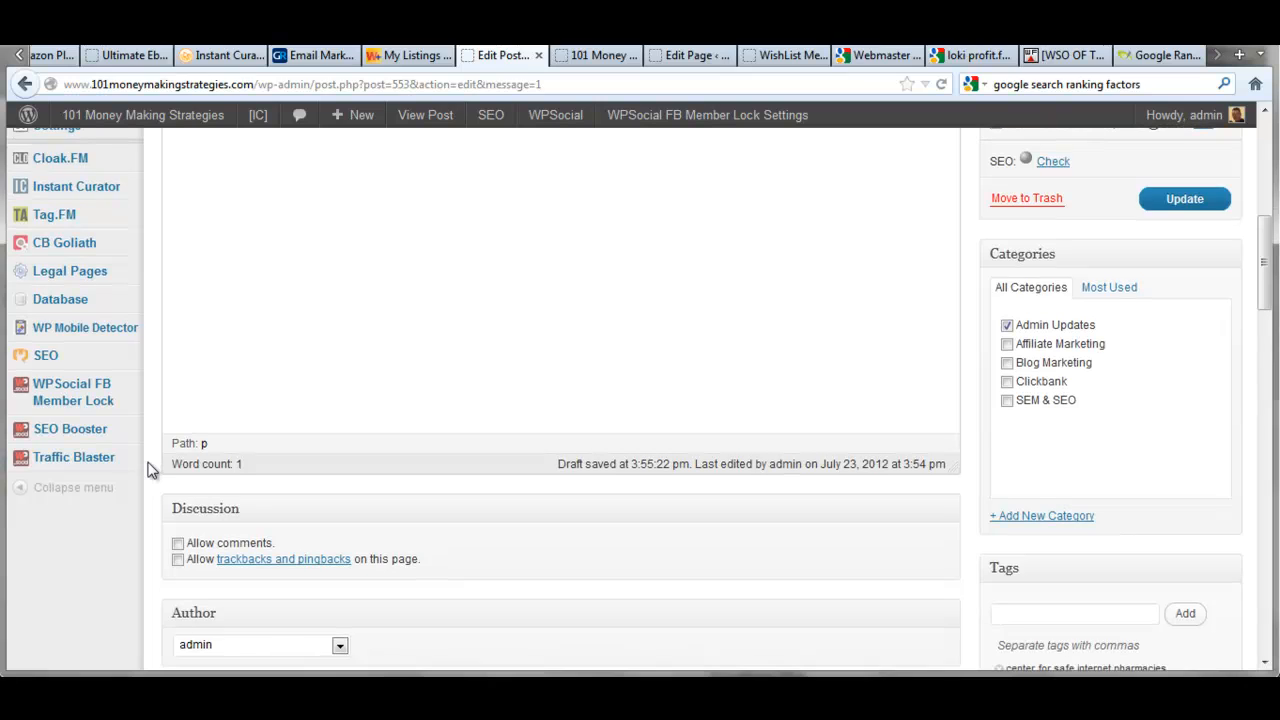
{"action": "left_click", "coordinate": [70, 428]}
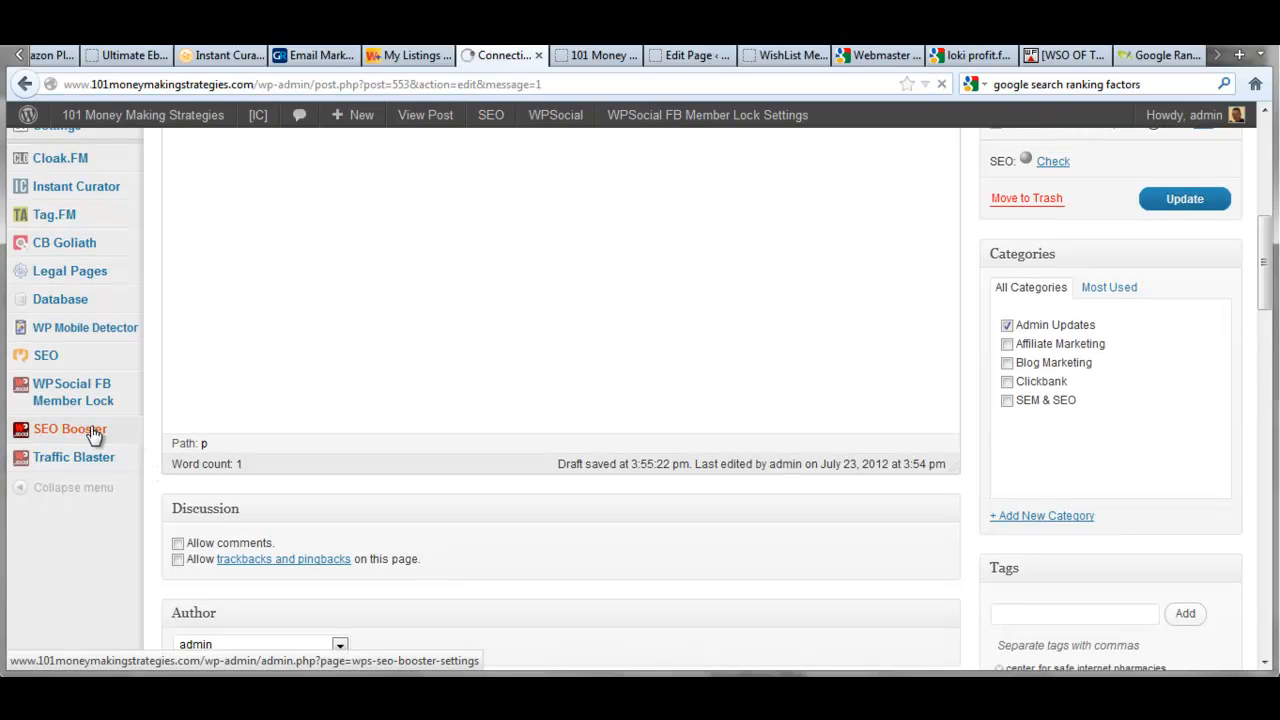
{"action": "left_click", "coordinate": [70, 428]}
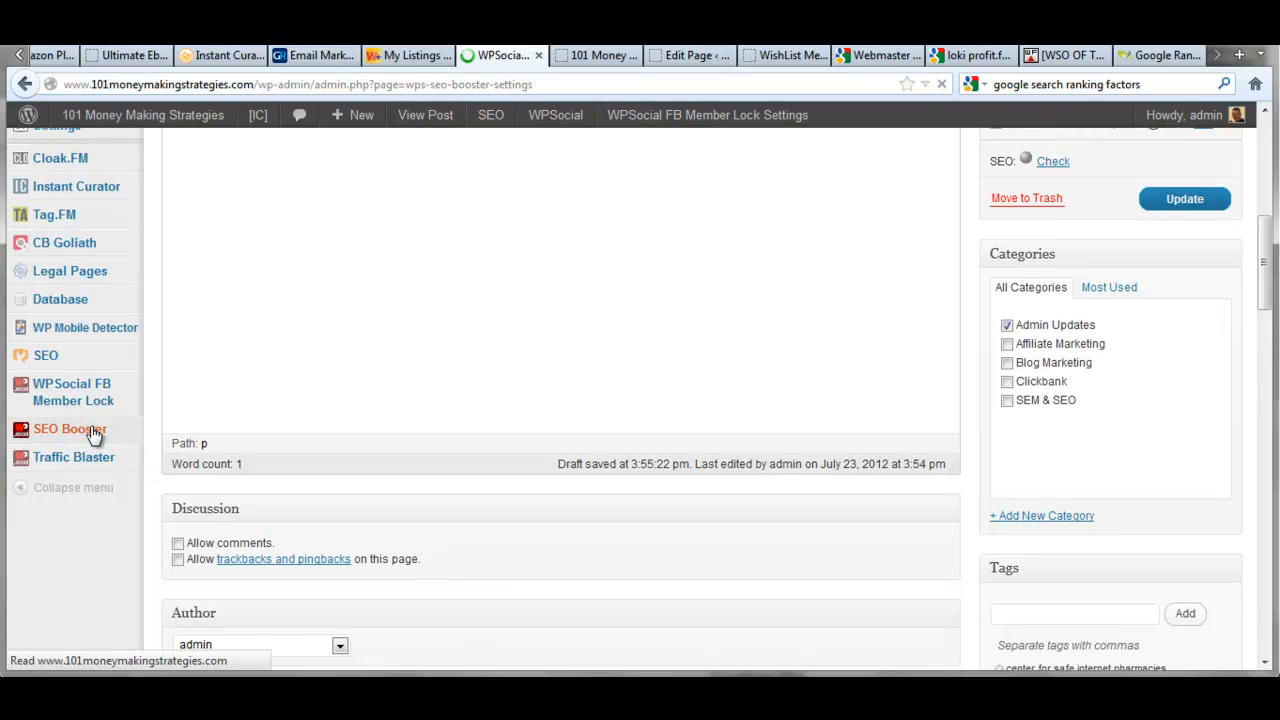
Load the WPSocial SEO Booster Settings page and review Open Graph and homepage fields down to Google Authorship Markup
{"action": "left_click", "coordinate": [70, 428]}
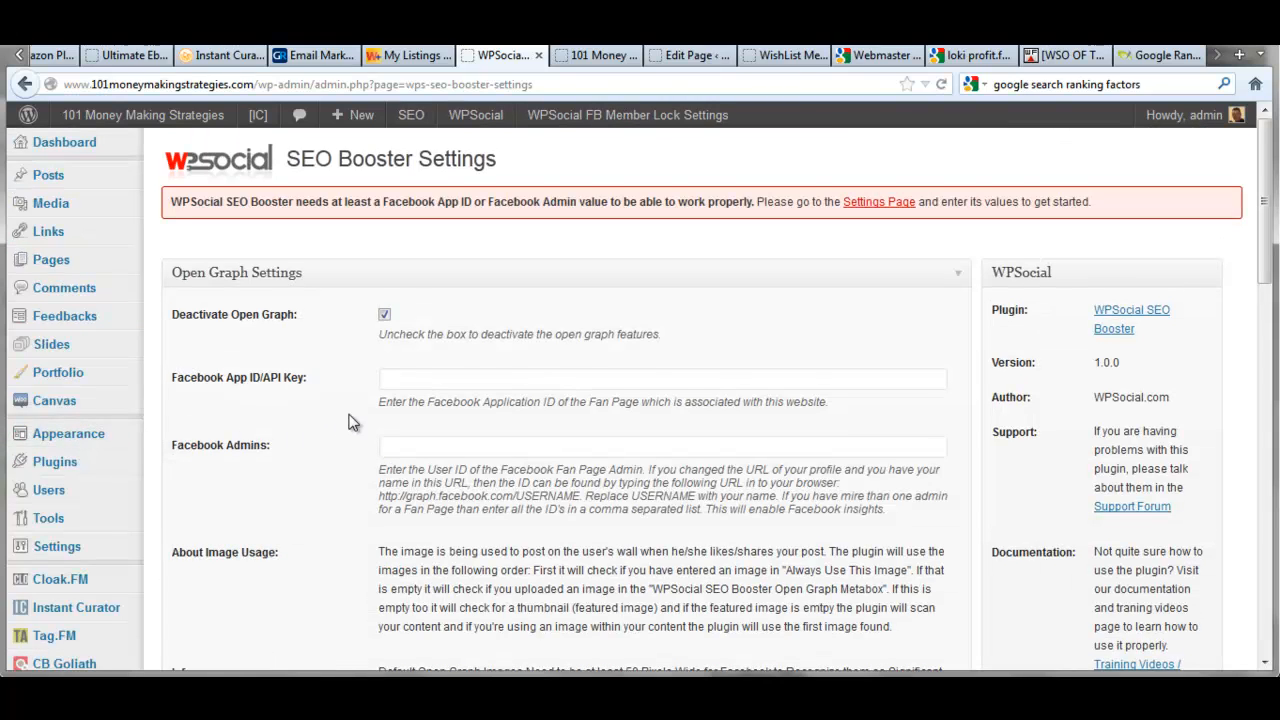
{"action": "mouse_move", "coordinate": [380, 436]}
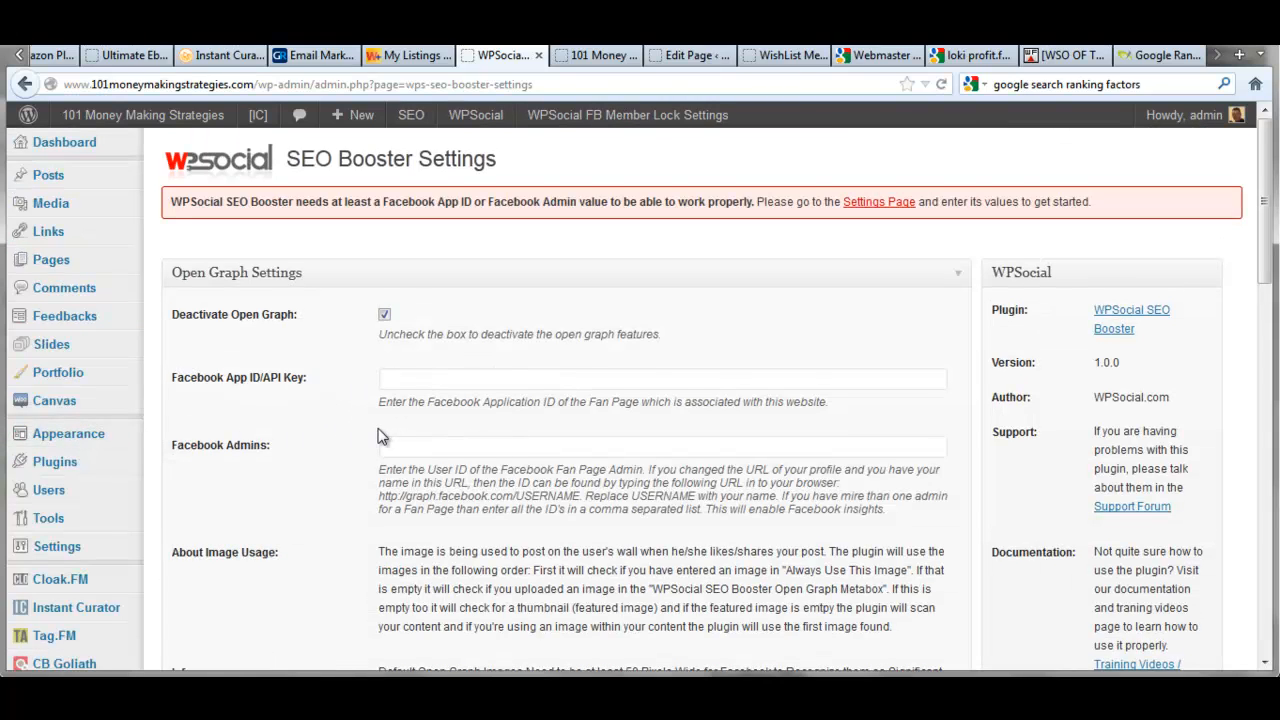
{"action": "mouse_move", "coordinate": [324, 456]}
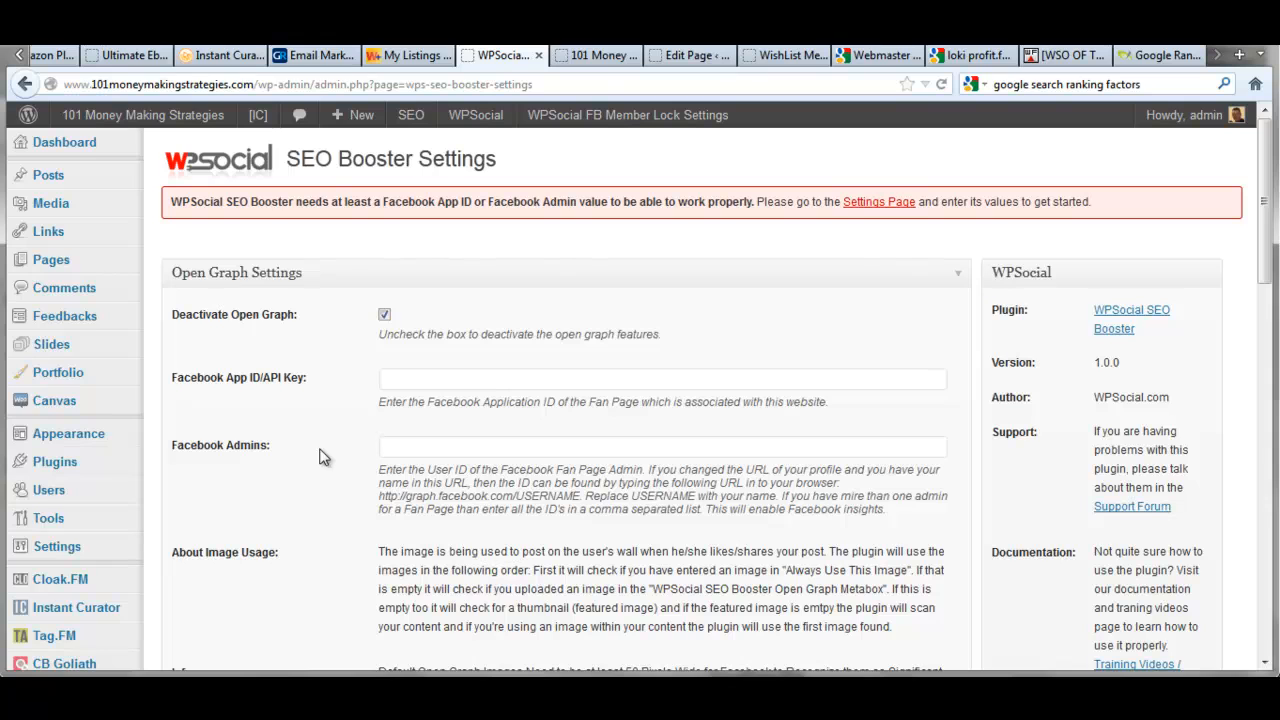
{"action": "scroll", "scroll_direction": "down", "scroll_amount": 3}
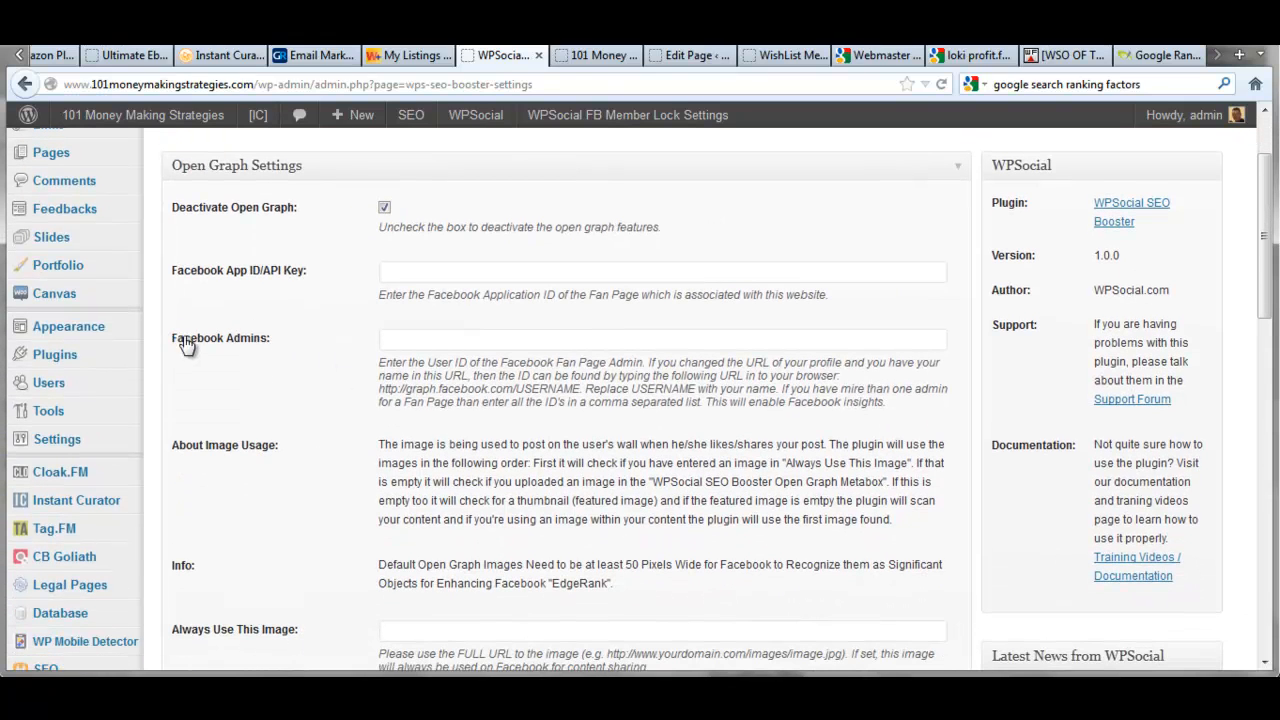
{"action": "mouse_move", "coordinate": [316, 390]}
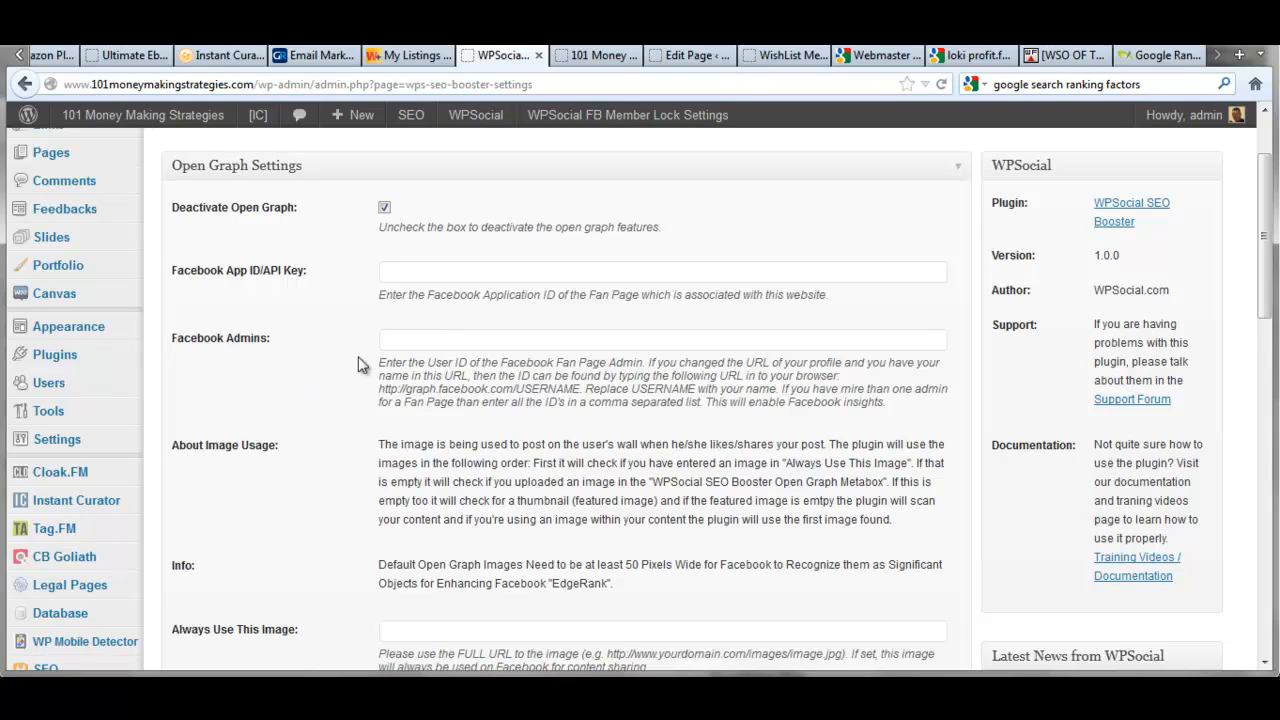
{"action": "mouse_move", "coordinate": [312, 458]}
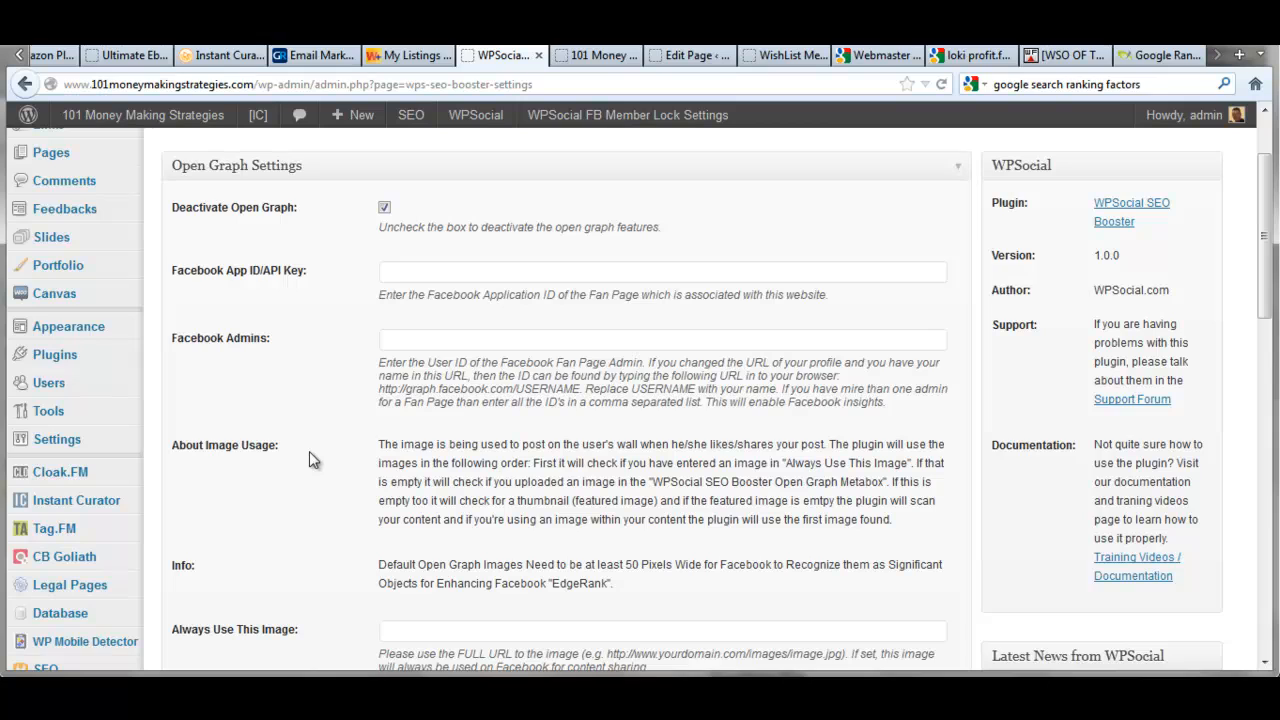
{"action": "mouse_move", "coordinate": [304, 488]}
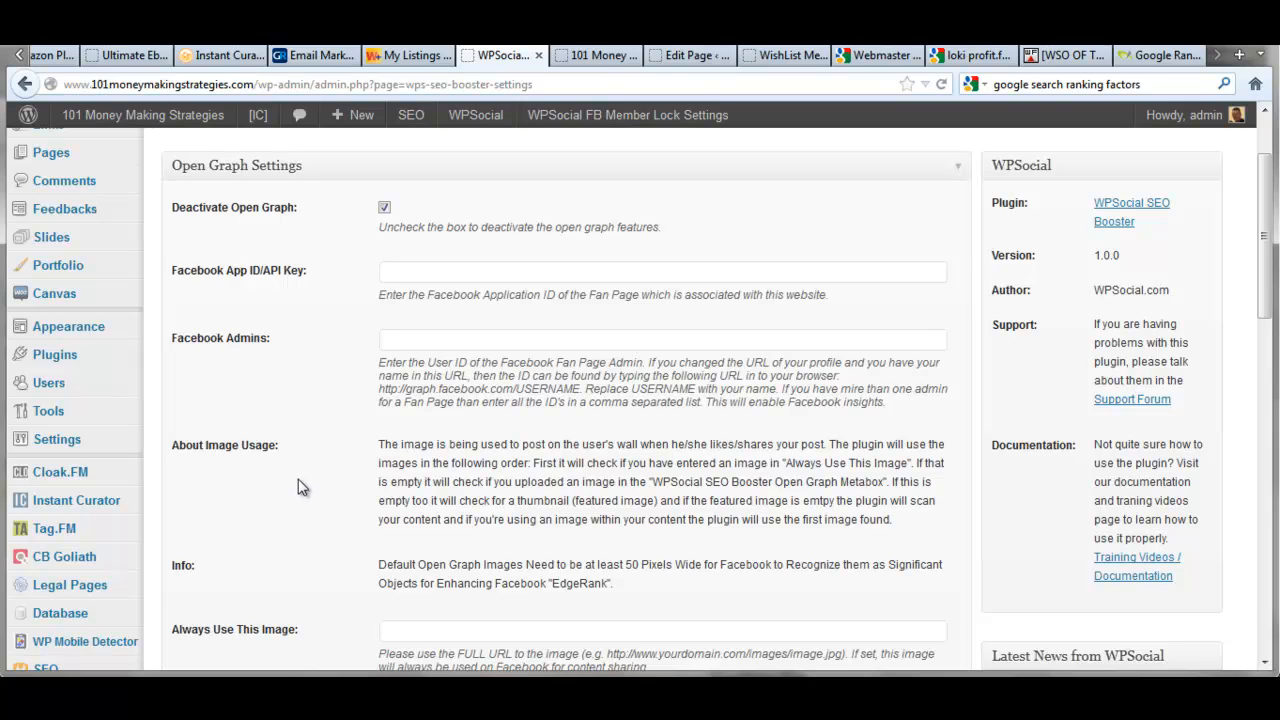
{"action": "mouse_move", "coordinate": [324, 476]}
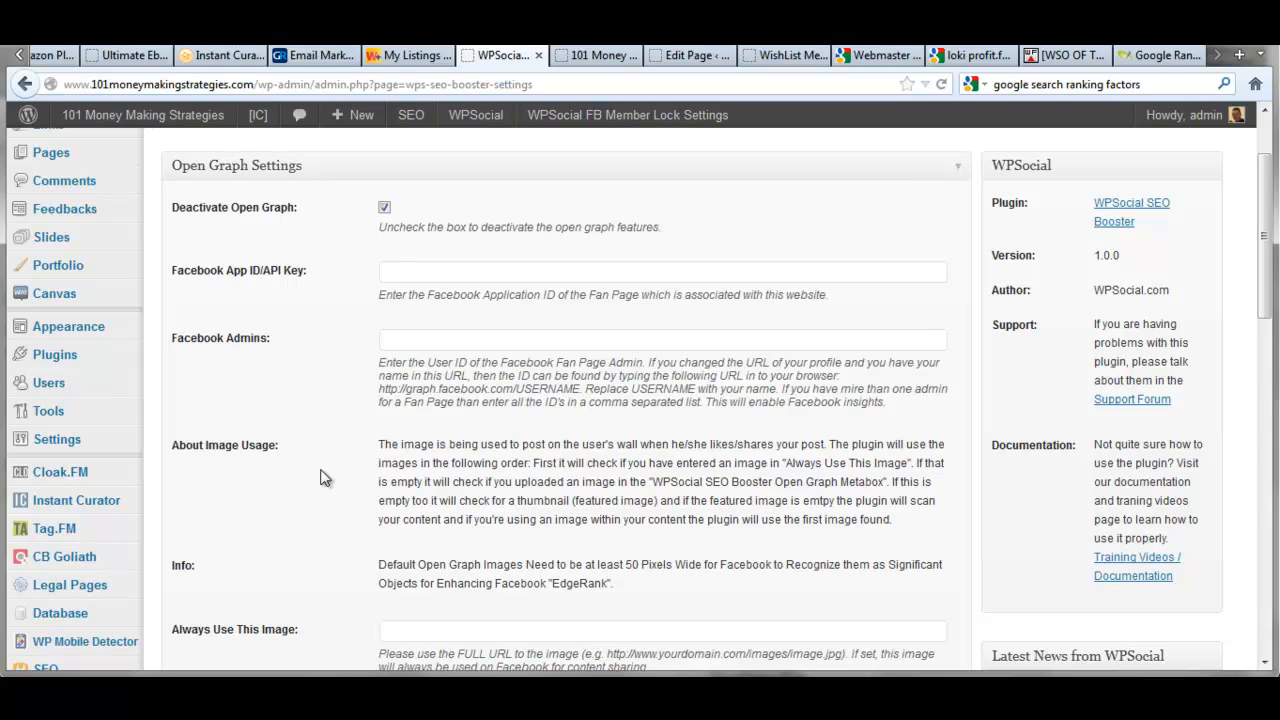
{"action": "scroll", "scroll_direction": "down", "scroll_amount": 3}
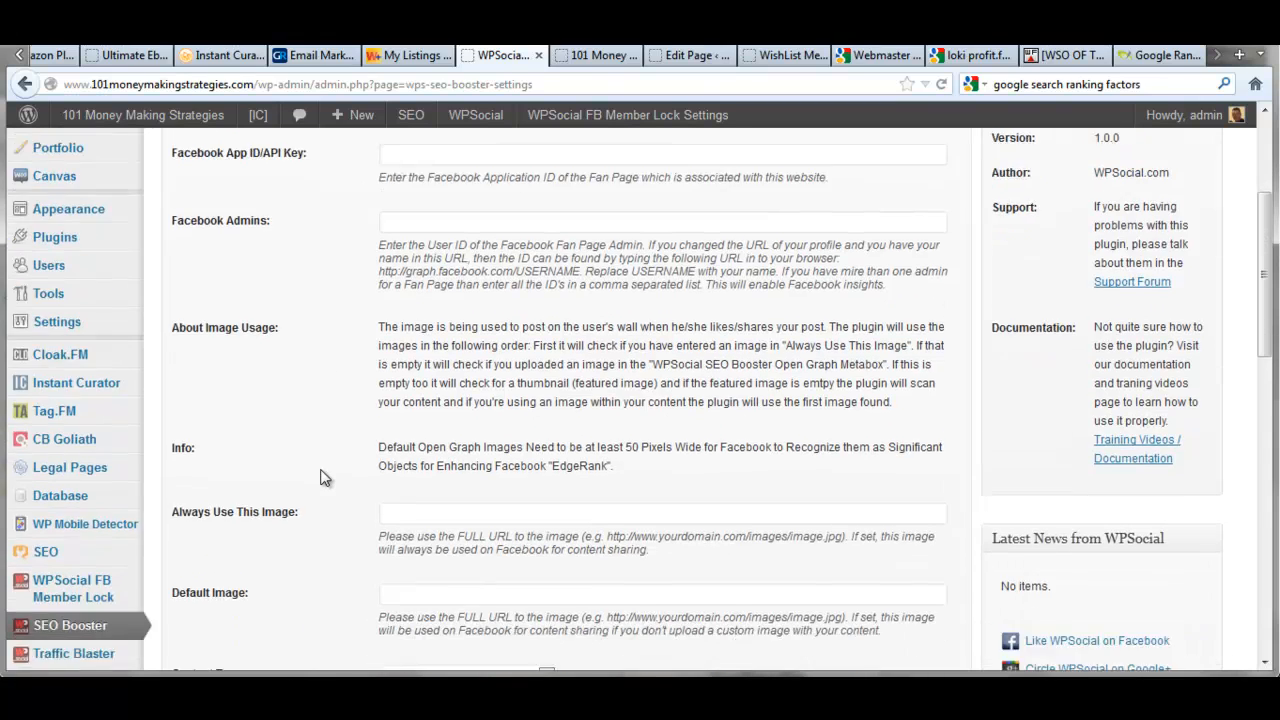
{"action": "scroll", "scroll_direction": "down", "scroll_amount": 3}
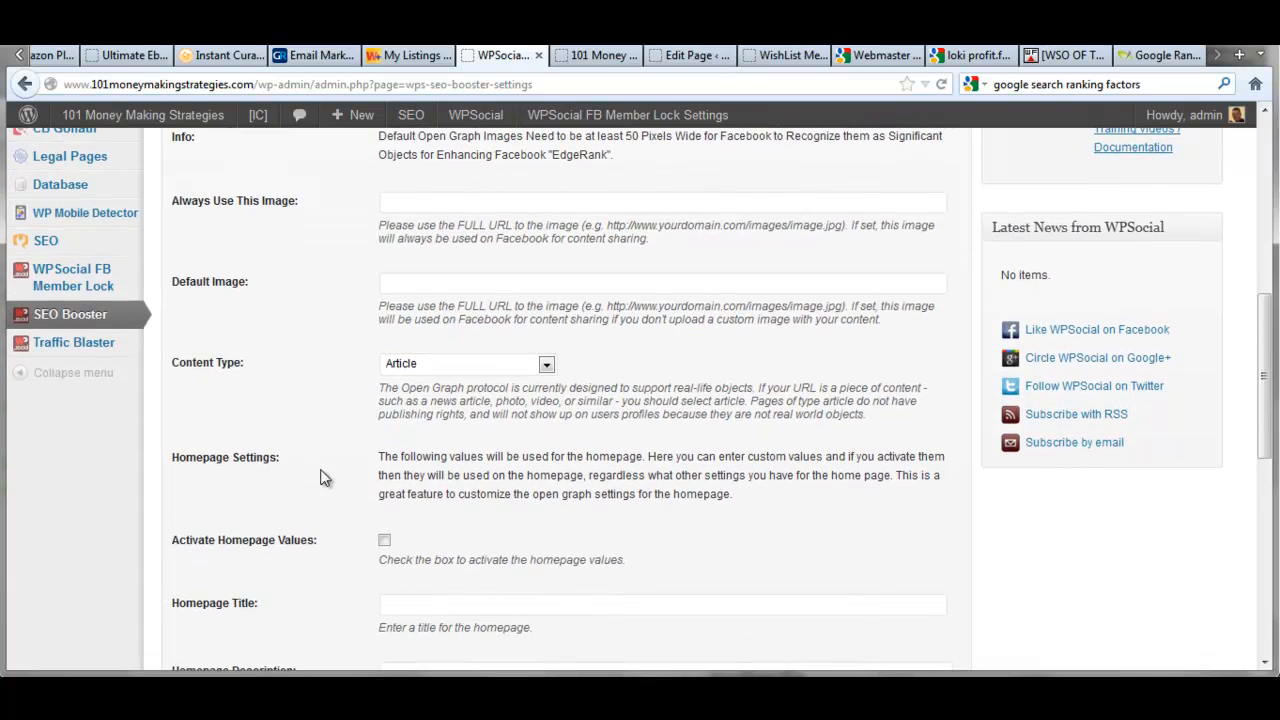
{"action": "scroll", "scroll_direction": "down", "scroll_amount": 3}
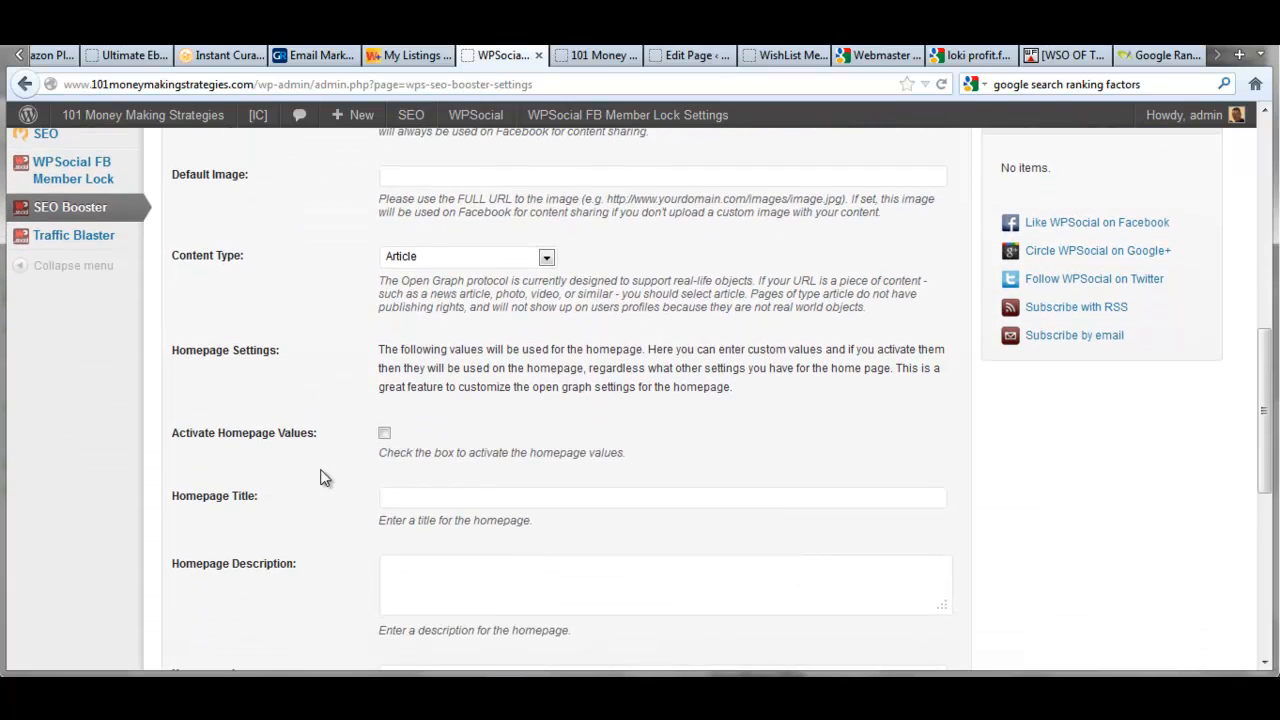
{"action": "scroll", "scroll_direction": "down", "scroll_amount": 3}
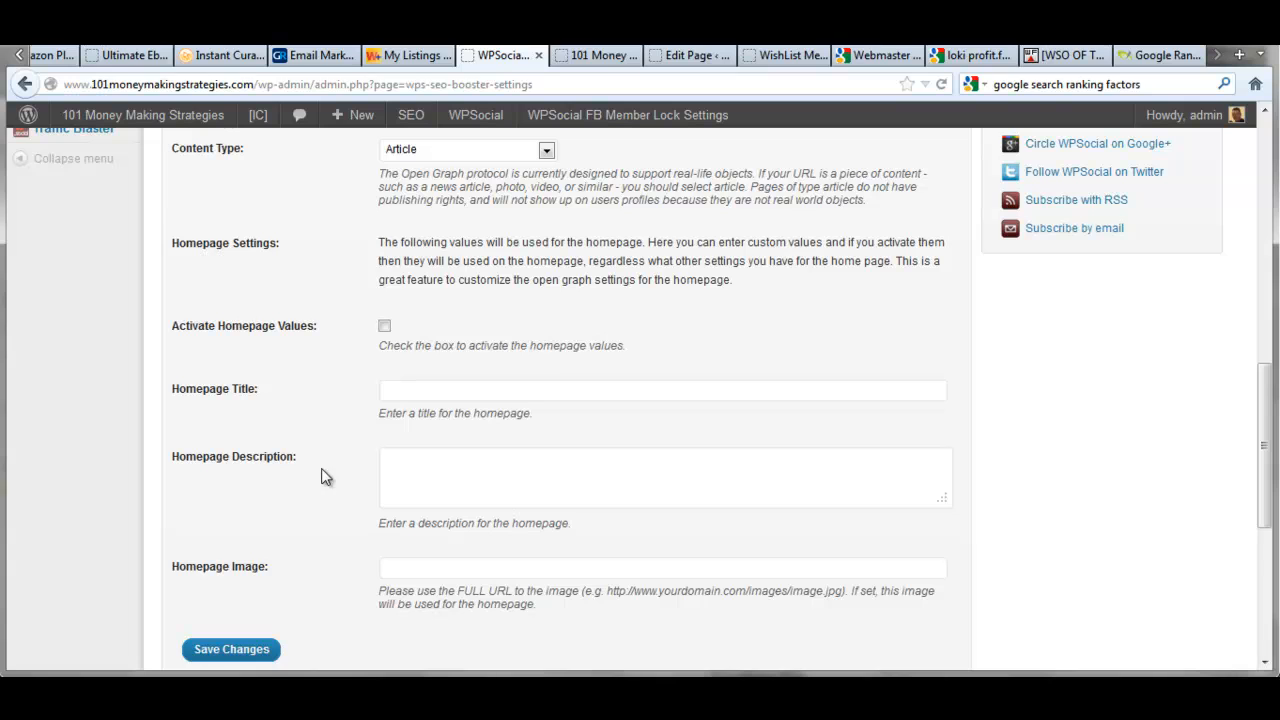
{"action": "mouse_move", "coordinate": [344, 460]}
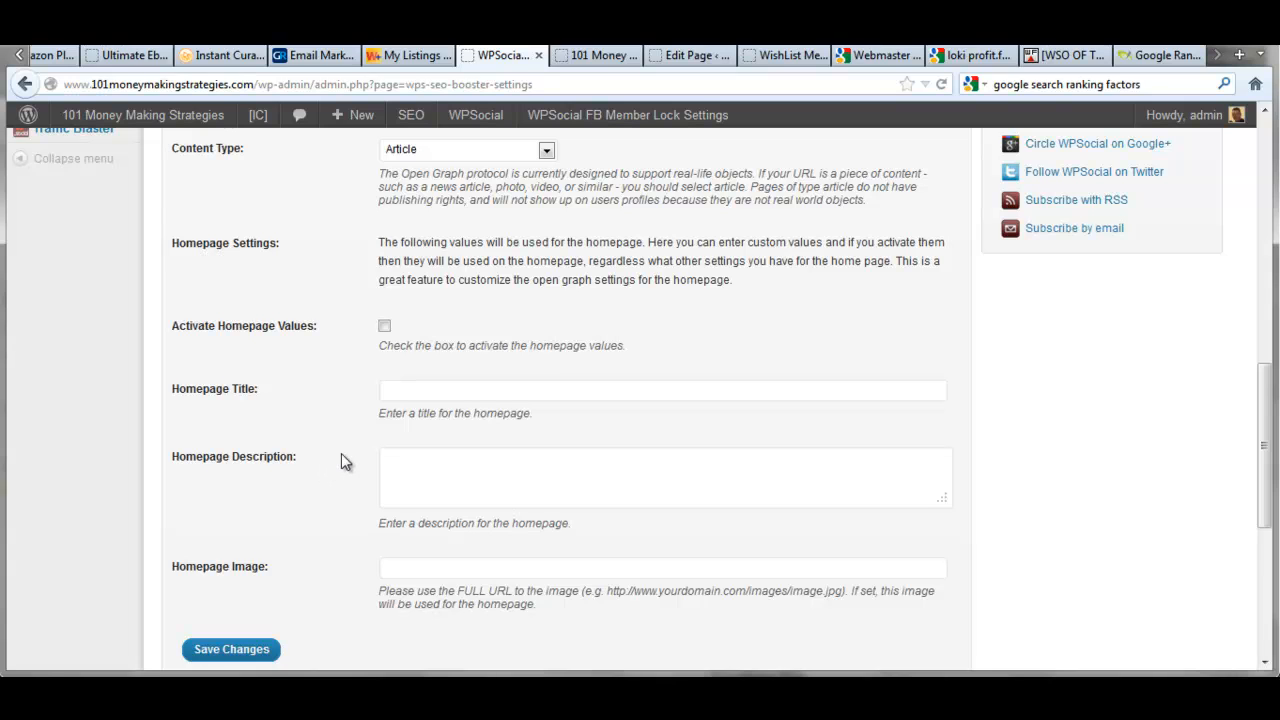
{"action": "scroll", "scroll_direction": "down", "scroll_amount": 3}
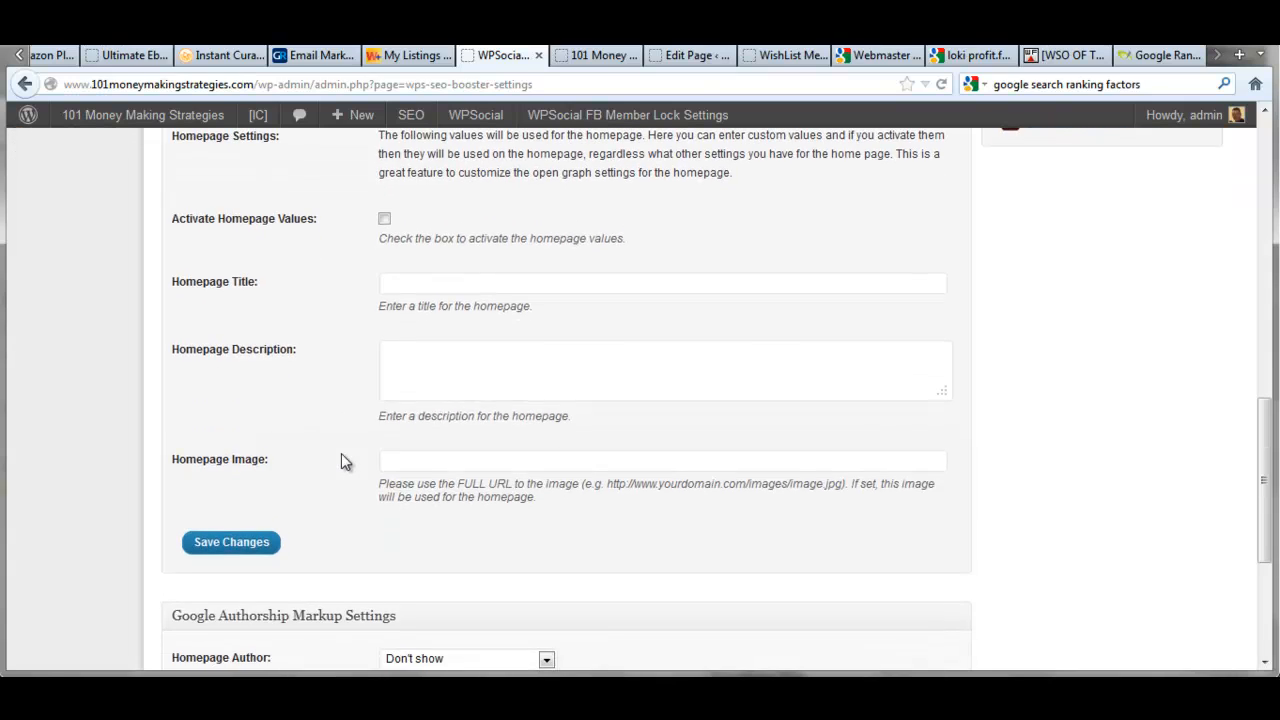
Reach the Google Authorship Markup section and focus the Google Plus Publisher field
{"action": "scroll", "scroll_direction": "down", "scroll_amount": 3}
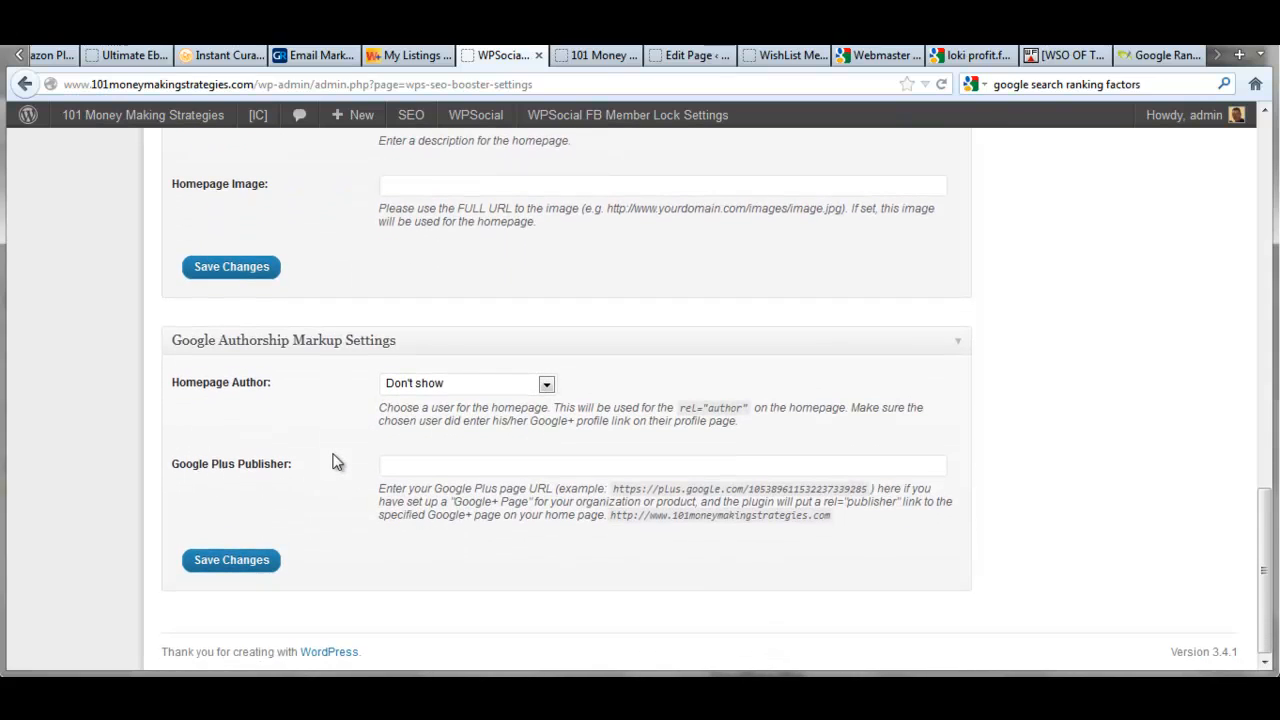
{"action": "mouse_move", "coordinate": [334, 444]}
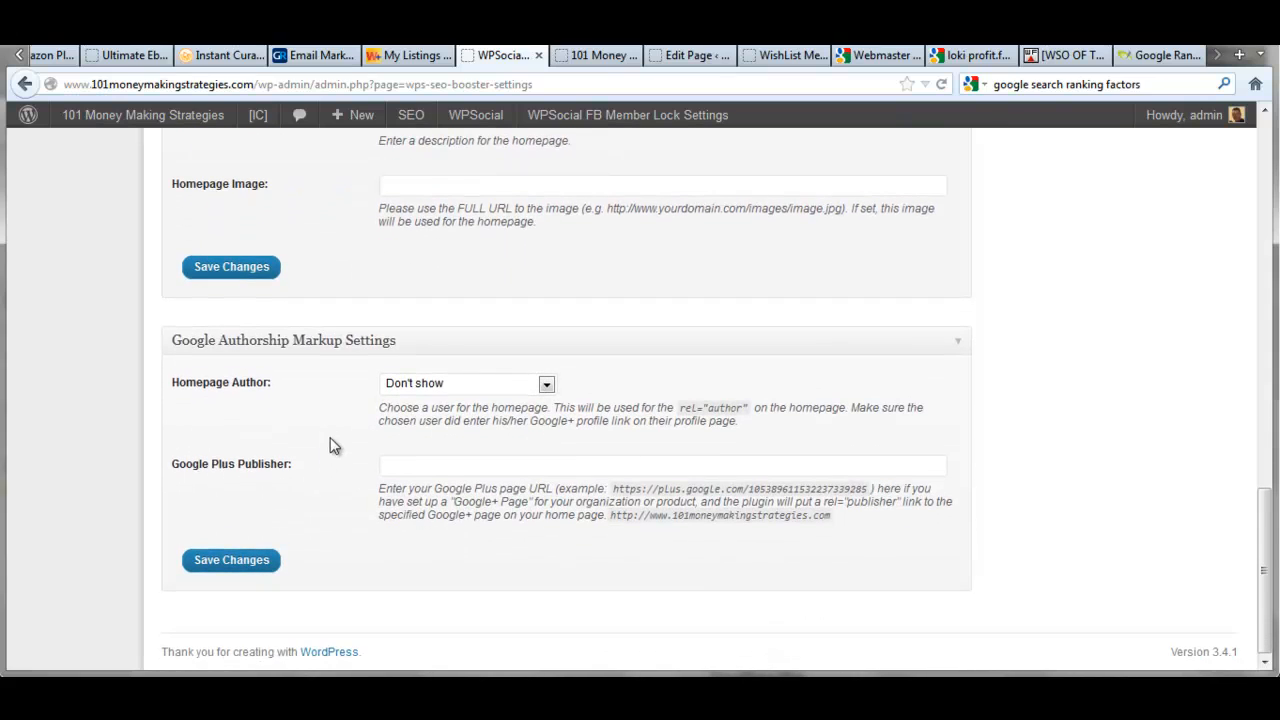
{"action": "mouse_move", "coordinate": [430, 374]}
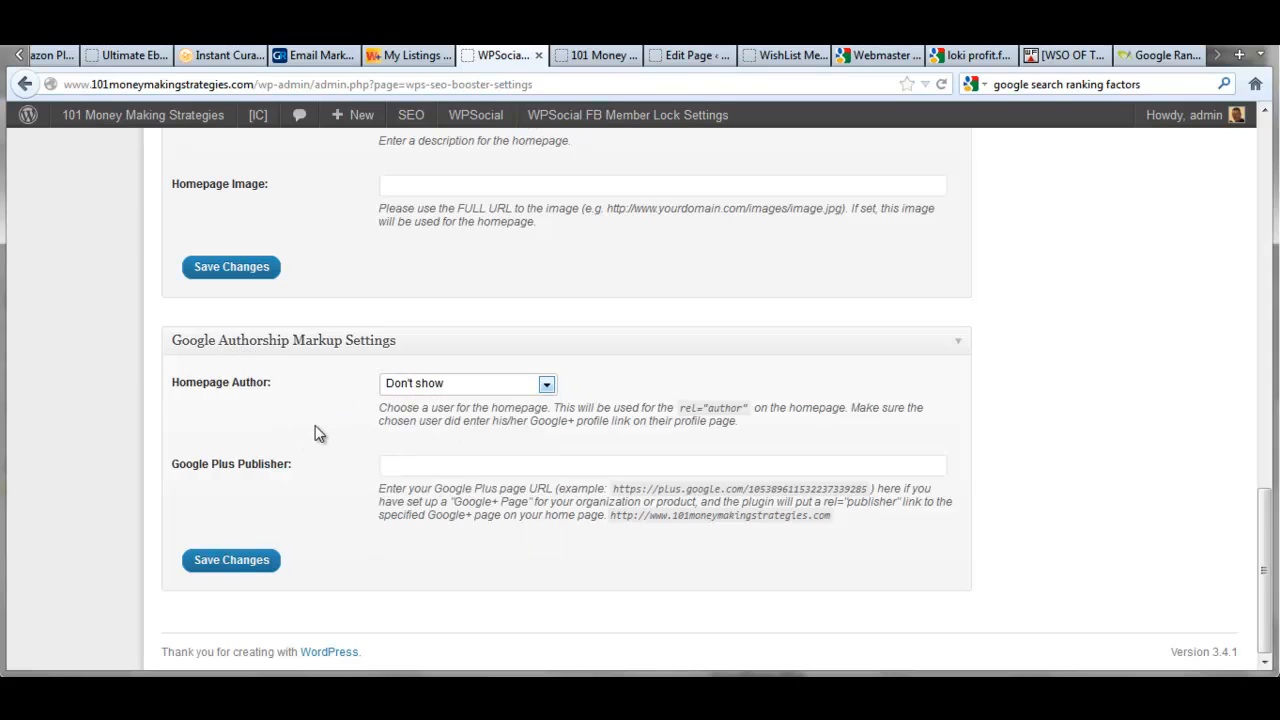
{"action": "left_click", "coordinate": [662, 464]}
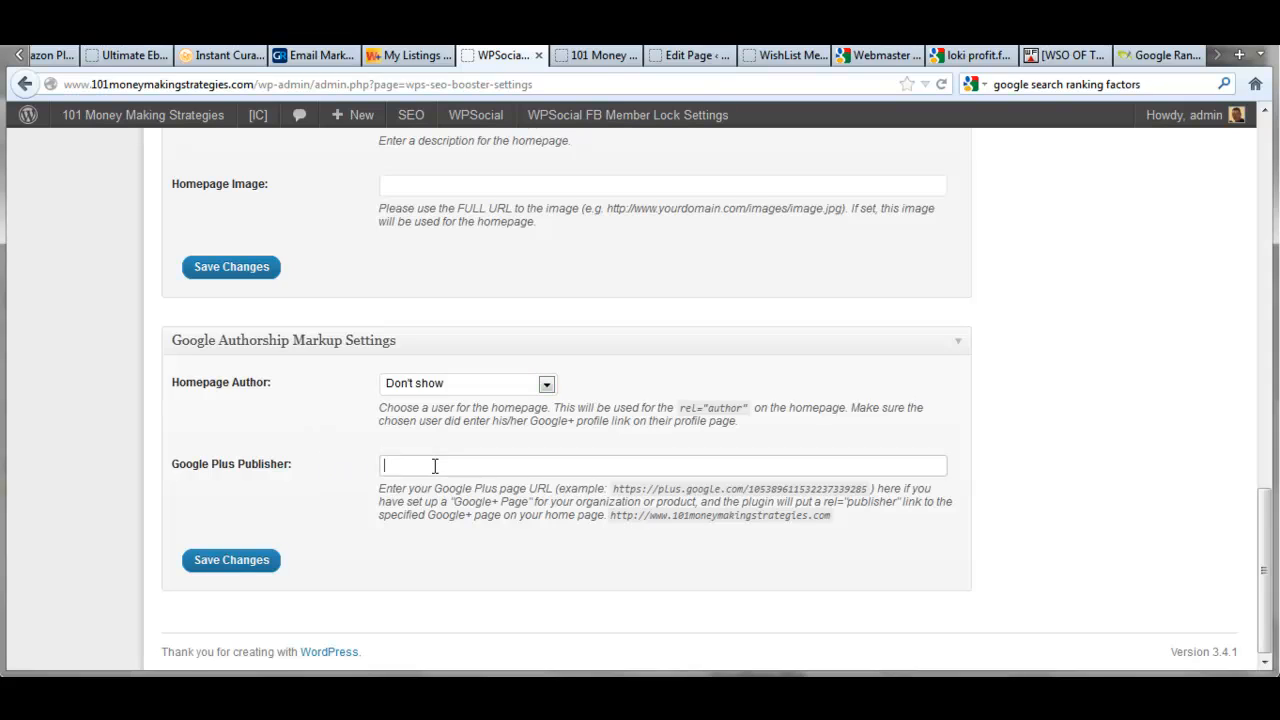
{"action": "mouse_move", "coordinate": [328, 464]}
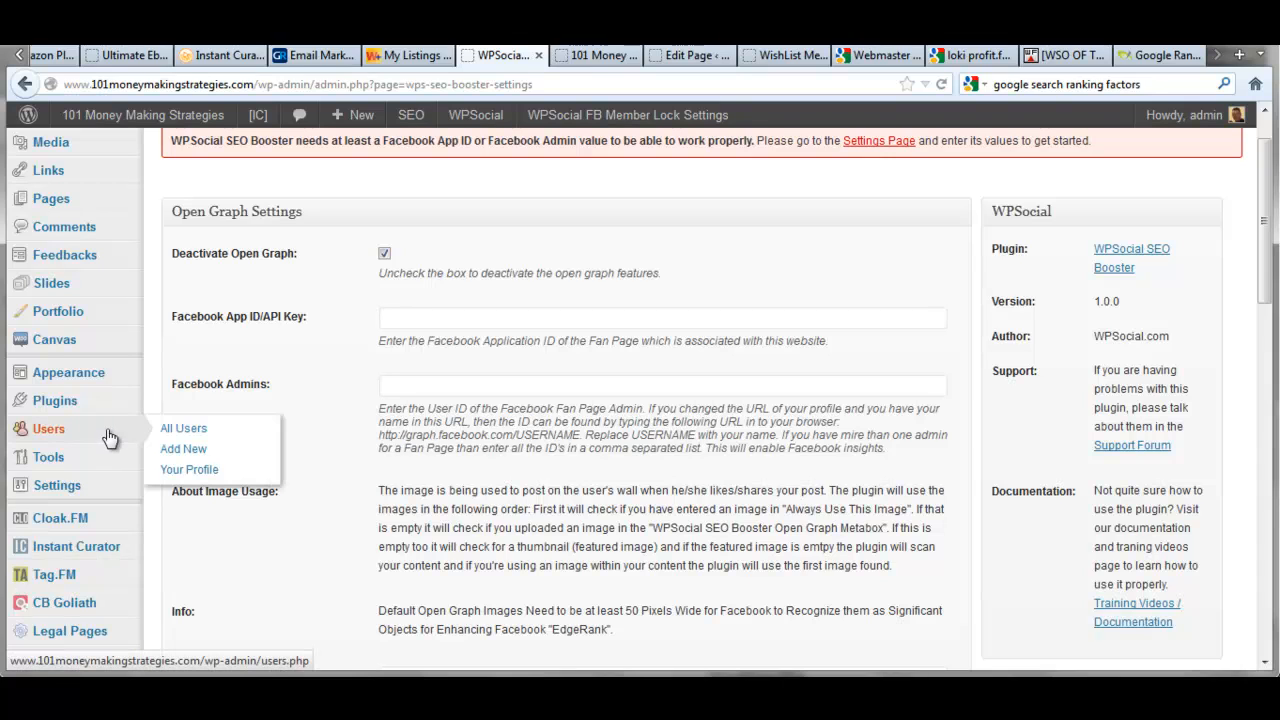
Go to Your Profile under Users and focus the WPSocial Google+ Profile URL field in Contact Info
{"action": "left_click", "coordinate": [188, 468]}
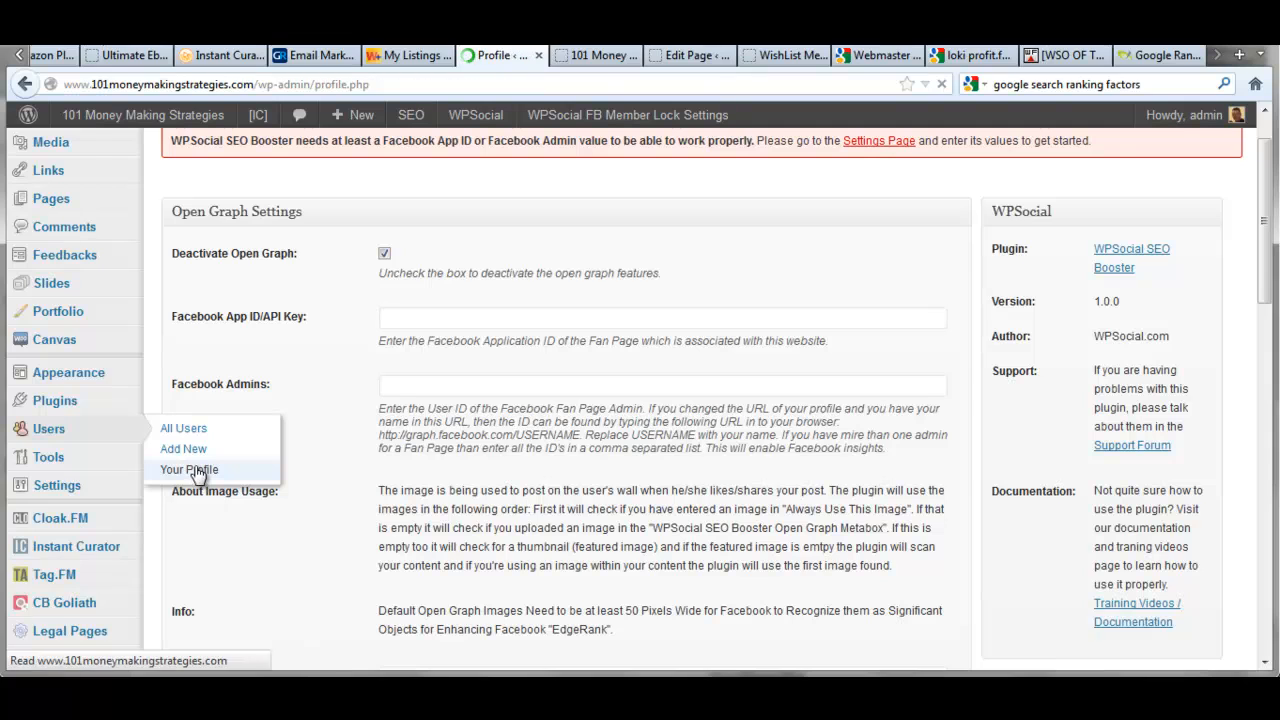
{"action": "left_click", "coordinate": [188, 468]}
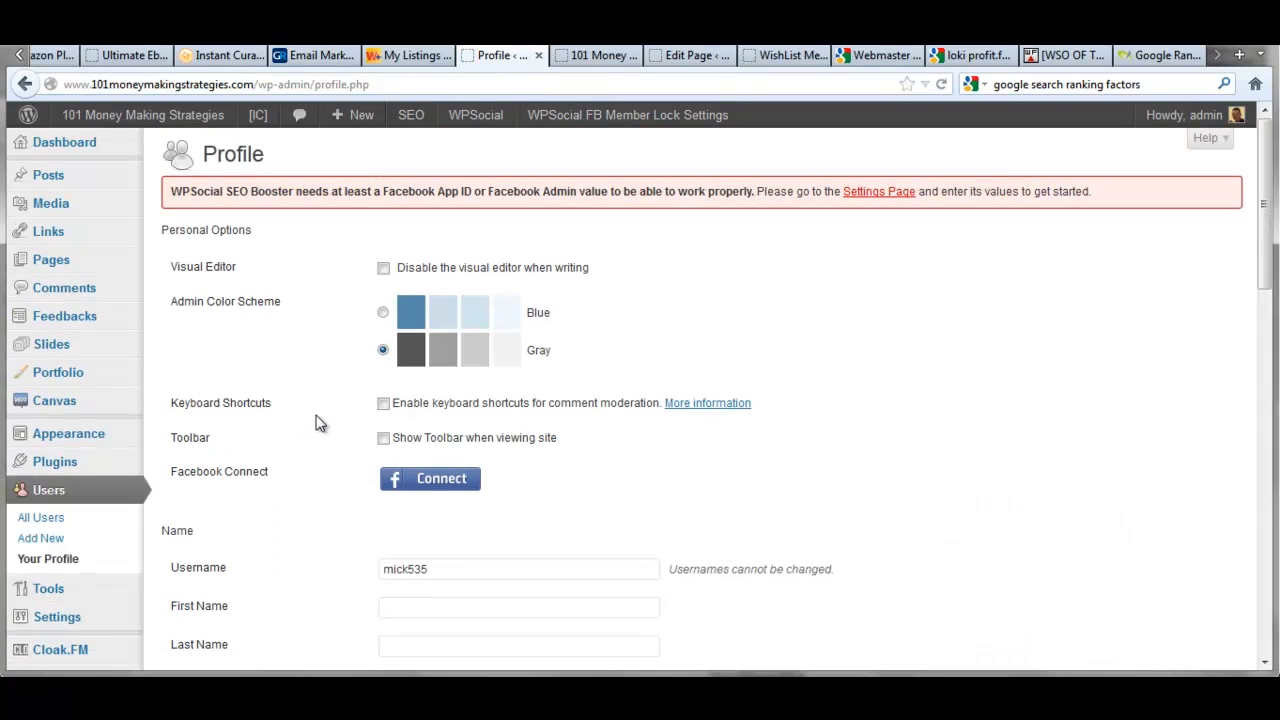
{"action": "mouse_move", "coordinate": [340, 436]}
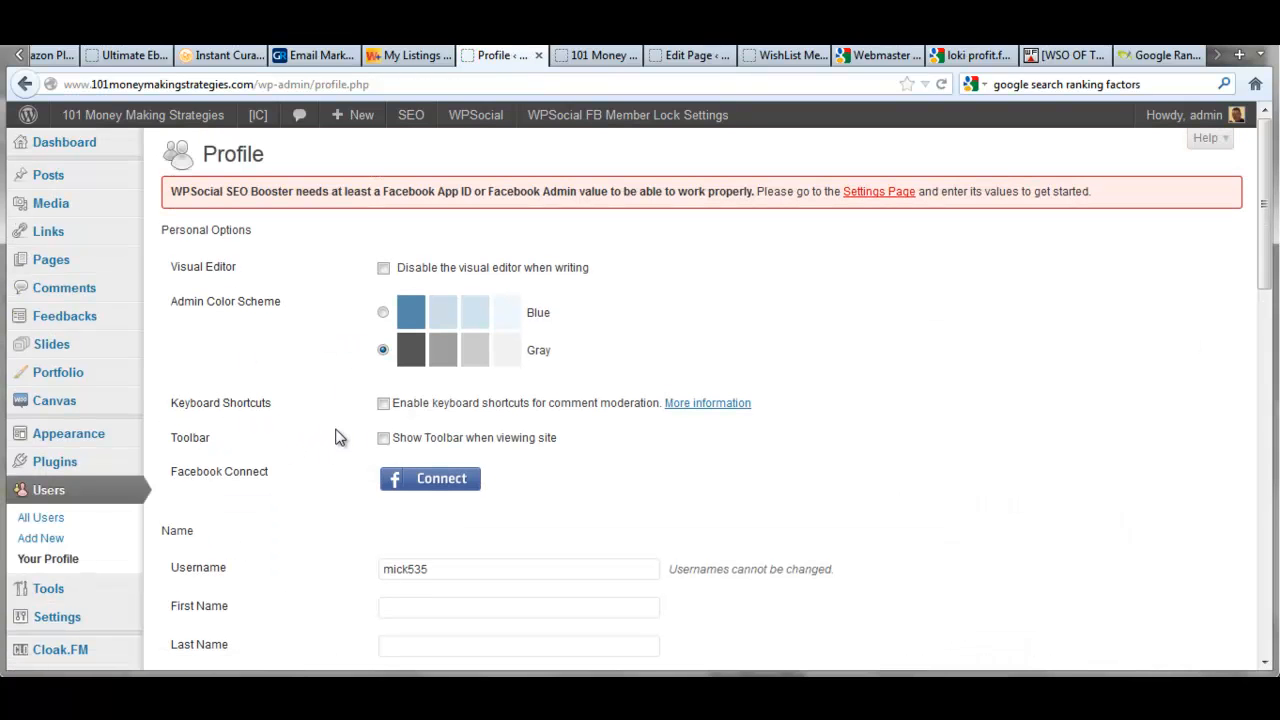
{"action": "scroll", "scroll_direction": "down", "scroll_amount": 3}
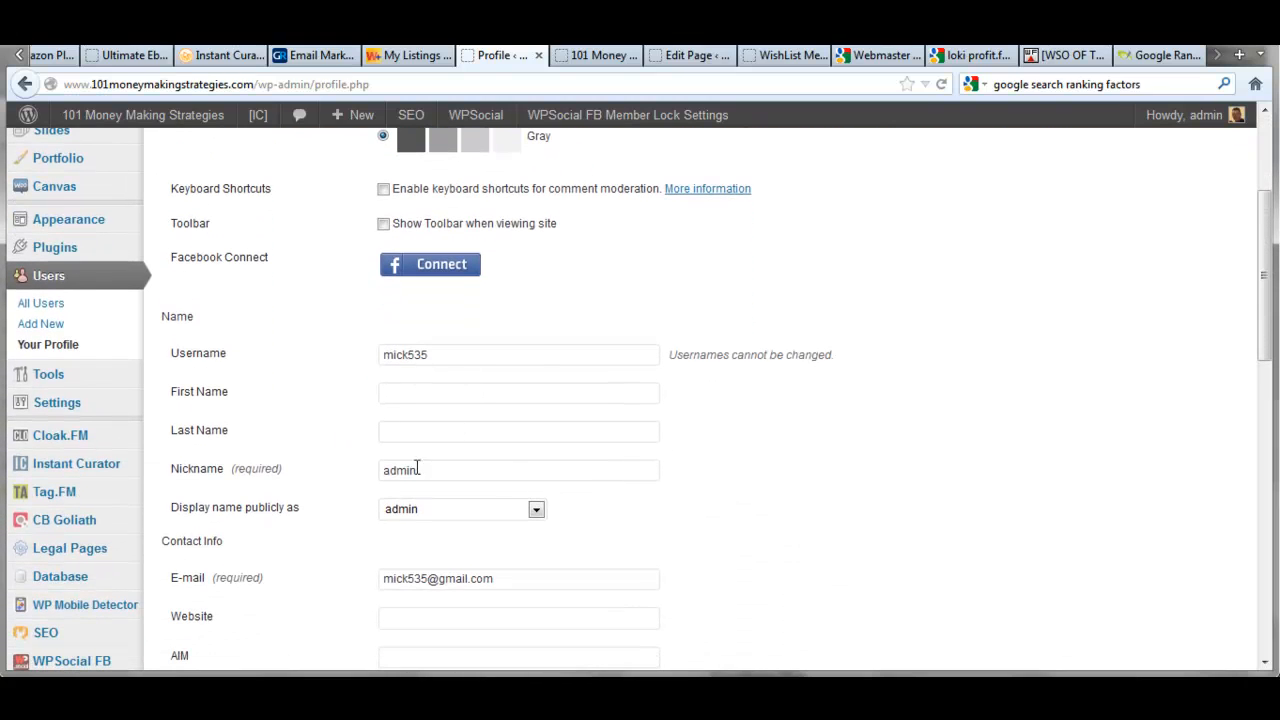
{"action": "scroll", "scroll_direction": "down", "scroll_amount": 3}
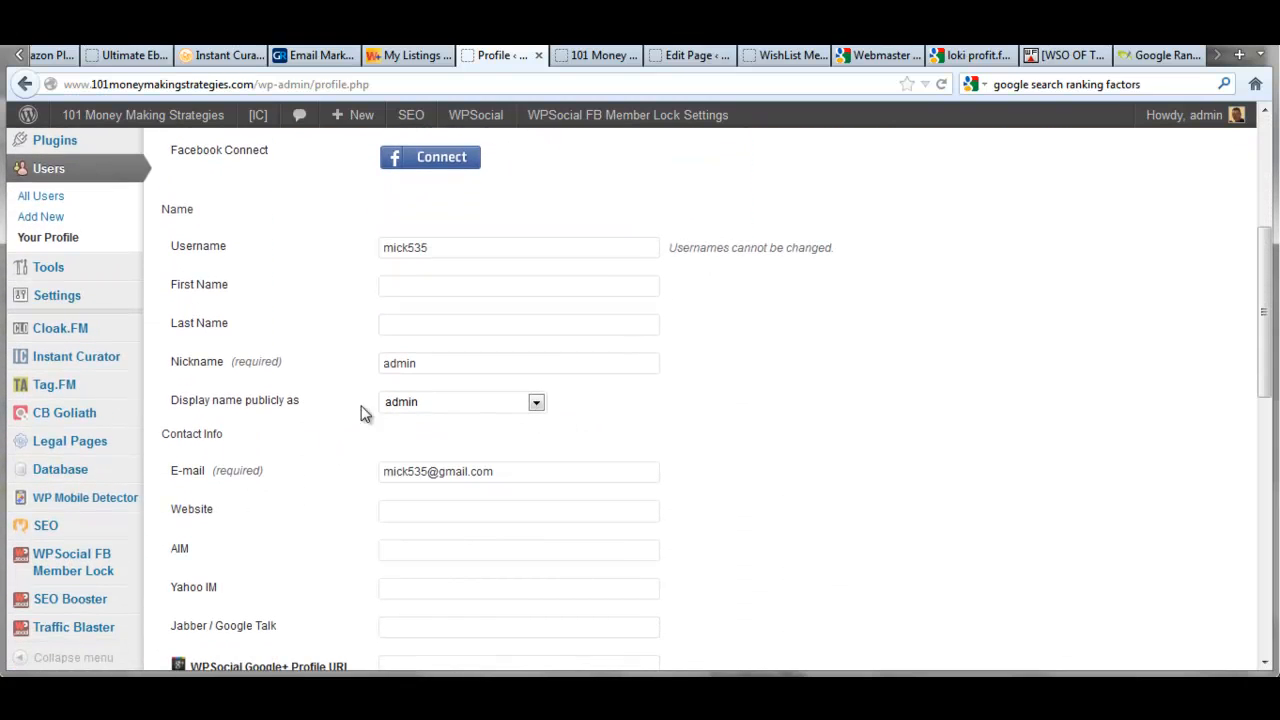
{"action": "scroll", "scroll_direction": "down", "scroll_amount": 3}
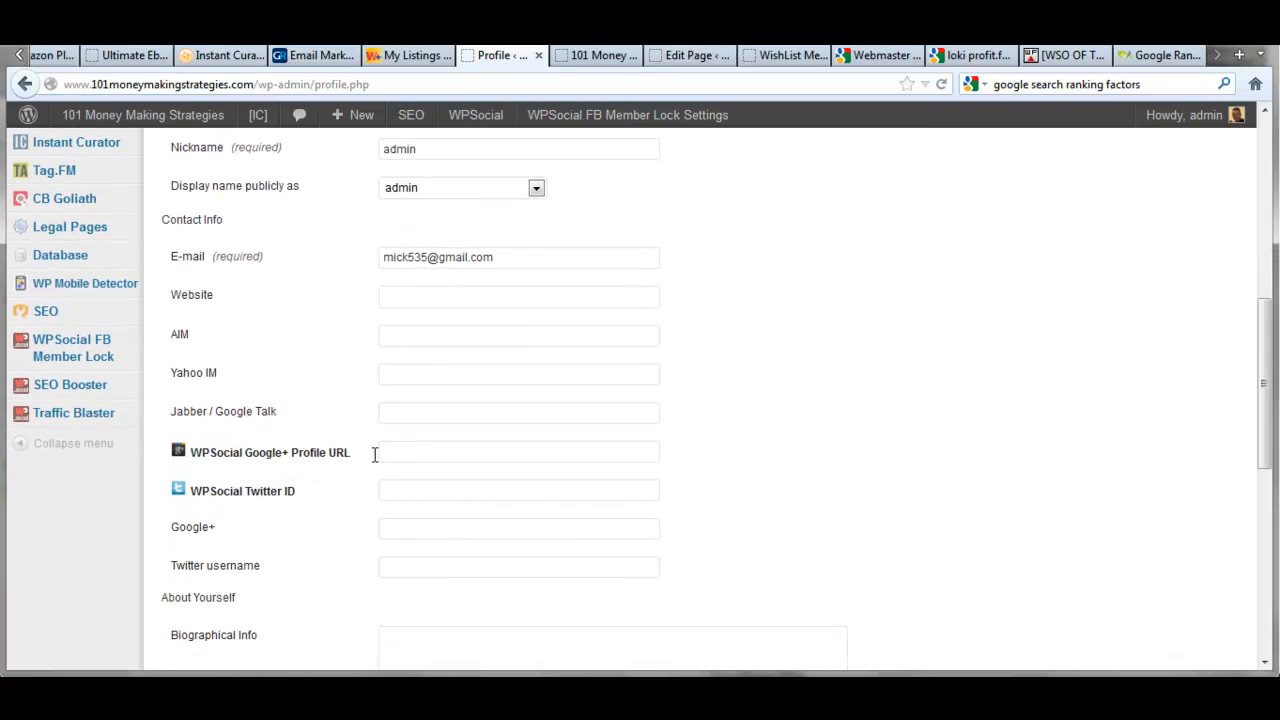
{"action": "left_click", "coordinate": [518, 452]}
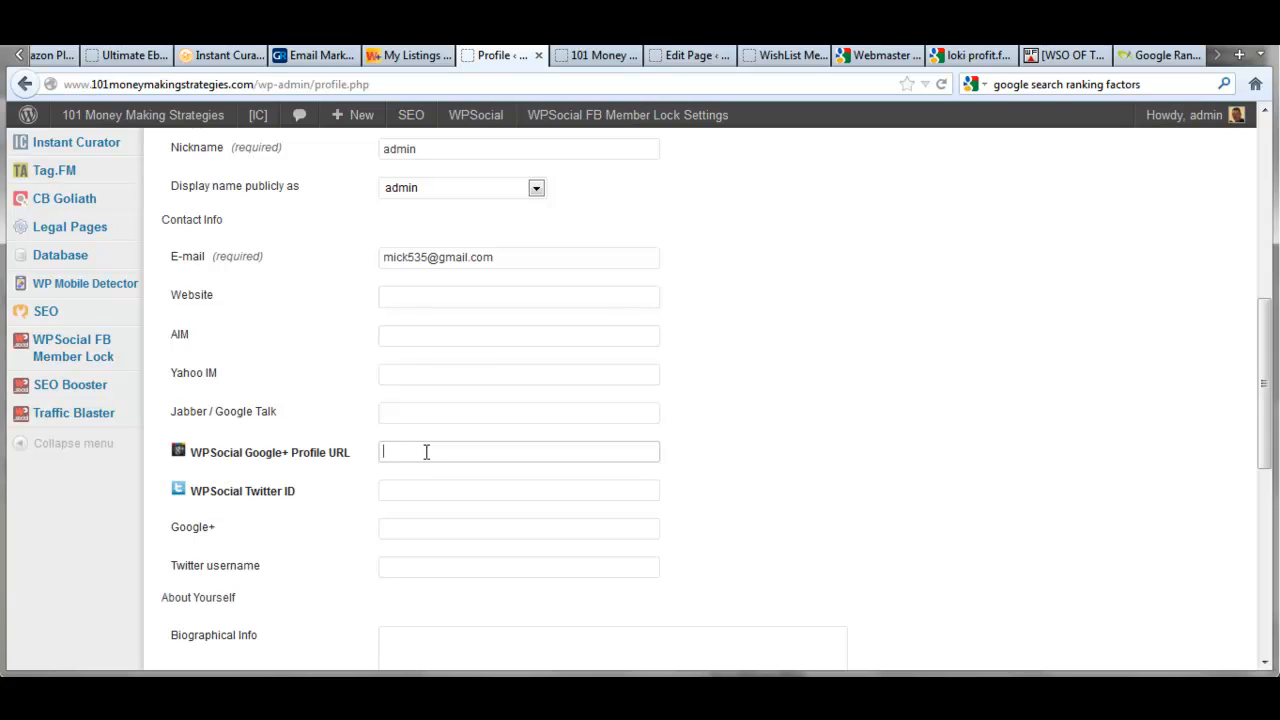
{"action": "mouse_move", "coordinate": [590, 450]}
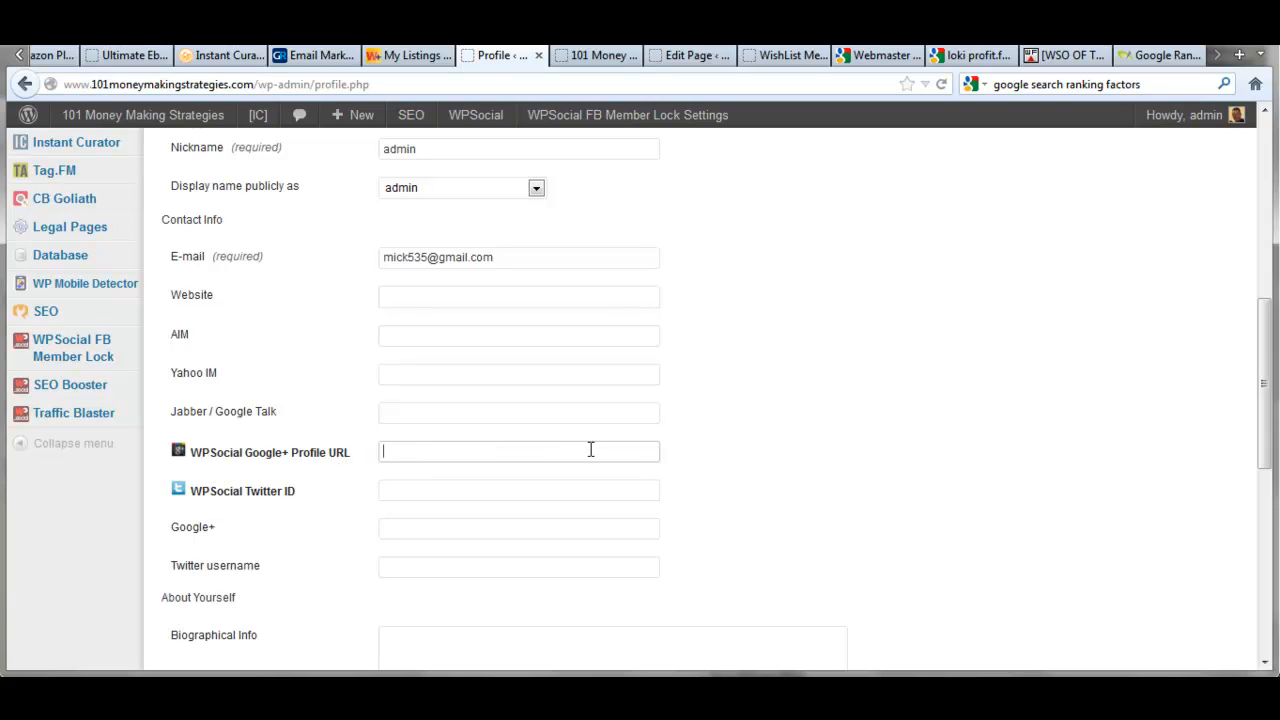
{"action": "mouse_move", "coordinate": [372, 492]}
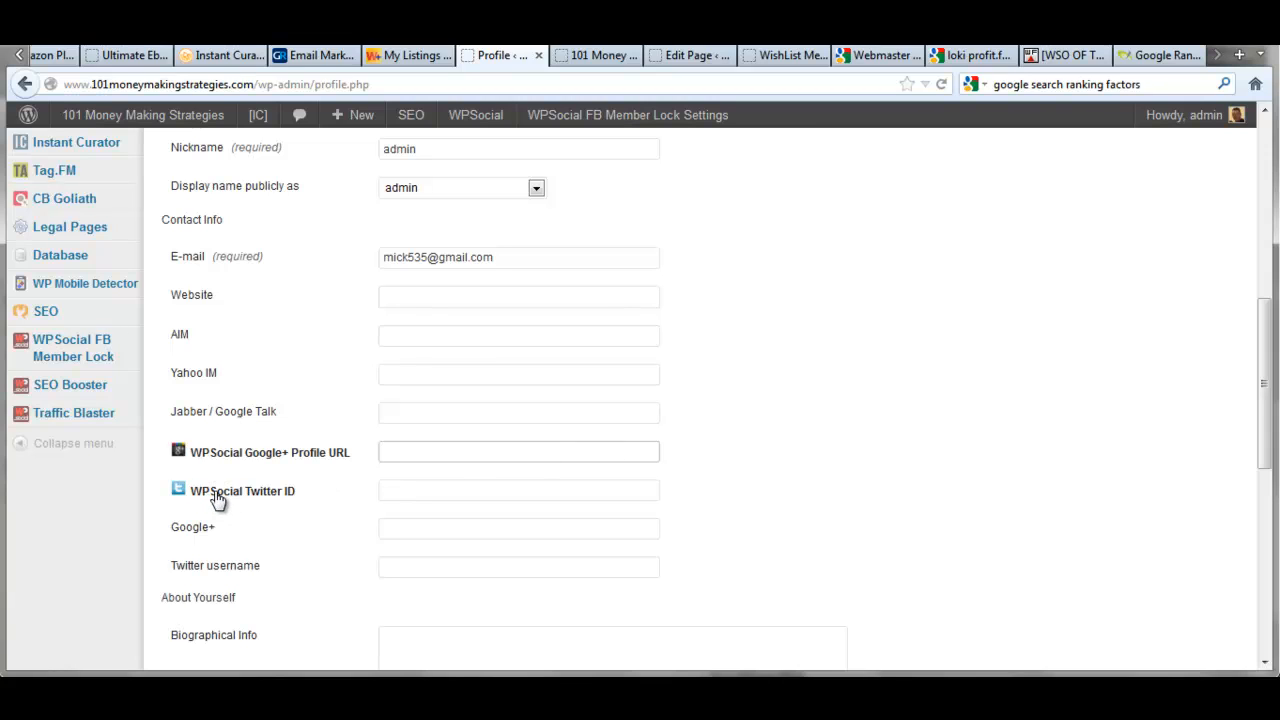
{"action": "mouse_move", "coordinate": [344, 496]}
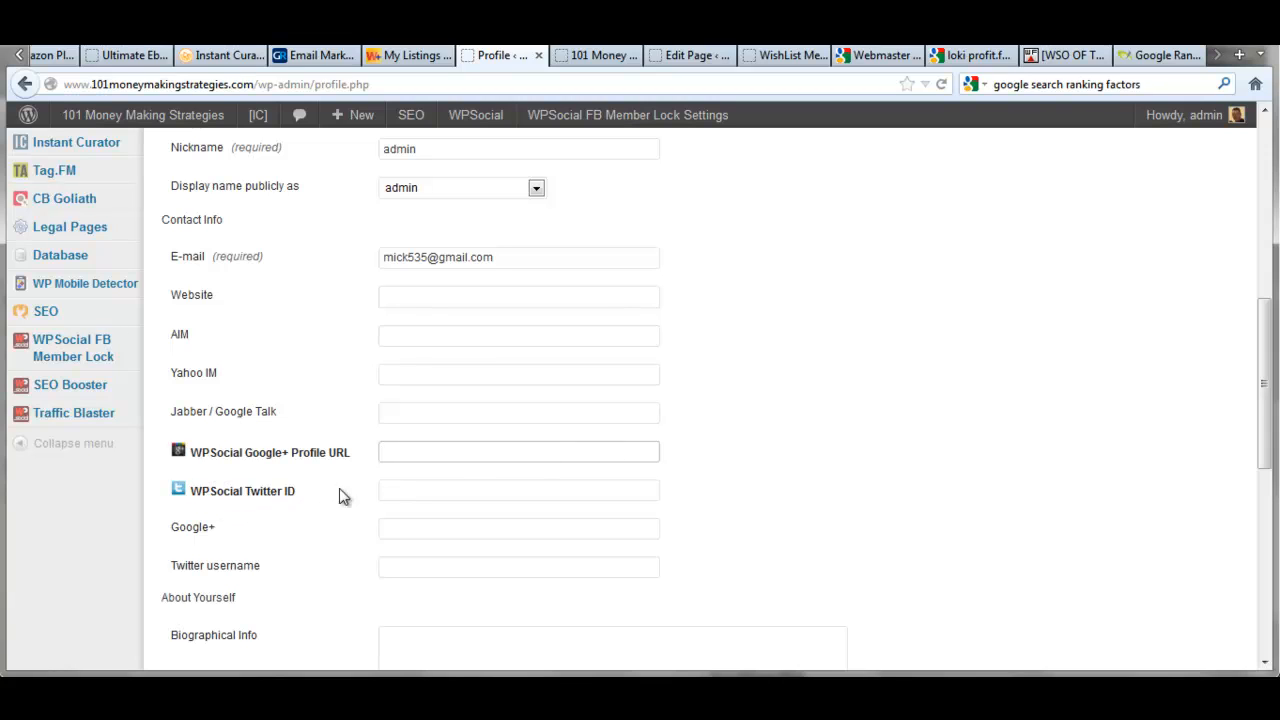
{"action": "mouse_move", "coordinate": [322, 488]}
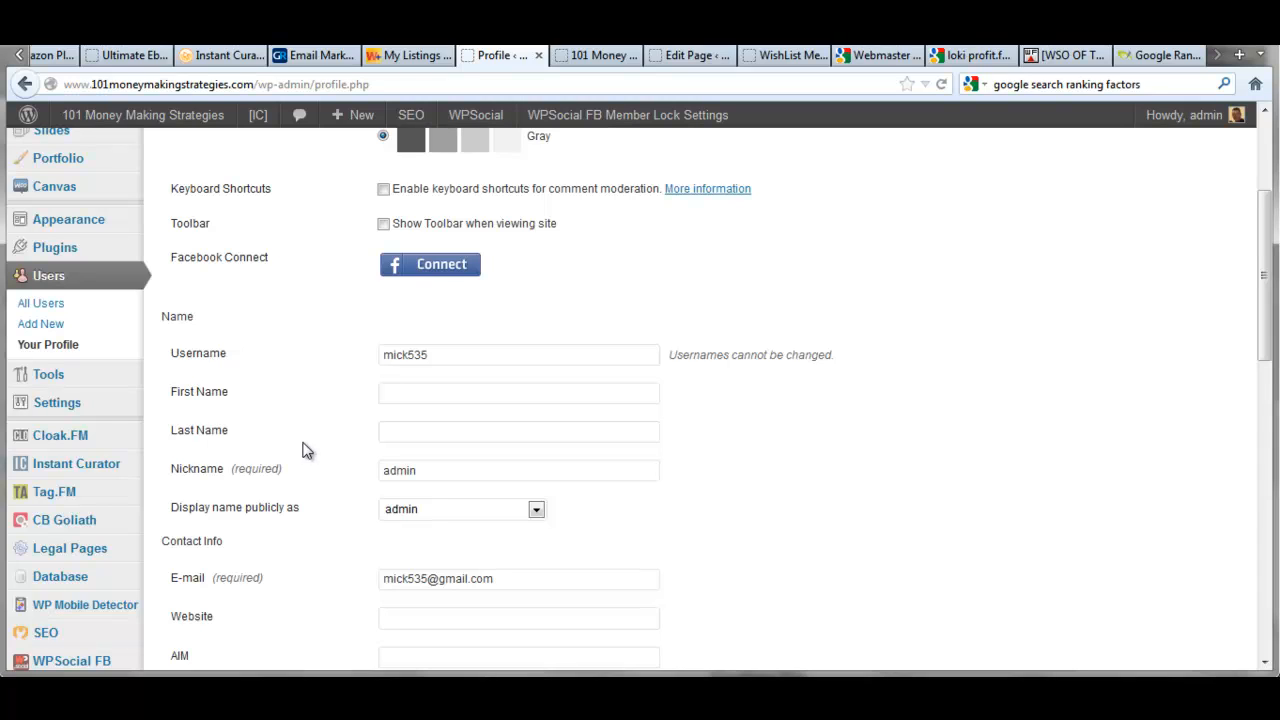
{"action": "mouse_move", "coordinate": [156, 390]}
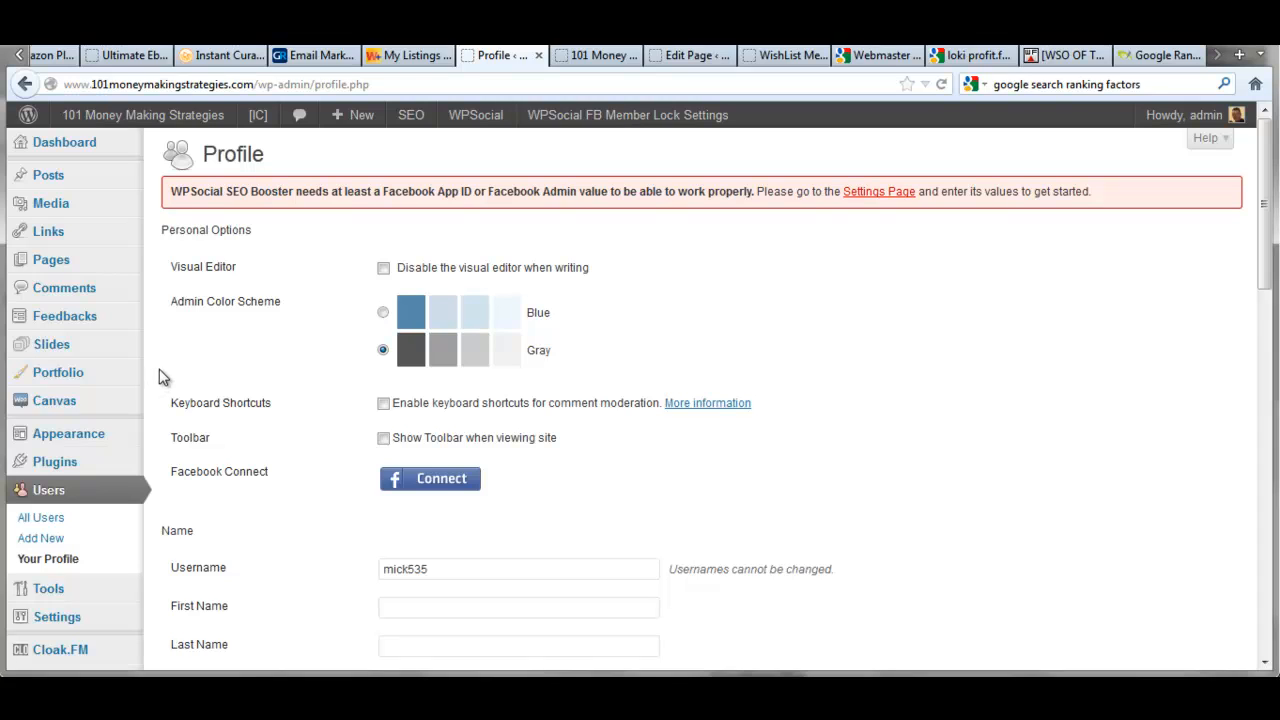
{"action": "scroll", "scroll_direction": "down", "scroll_amount": 3}
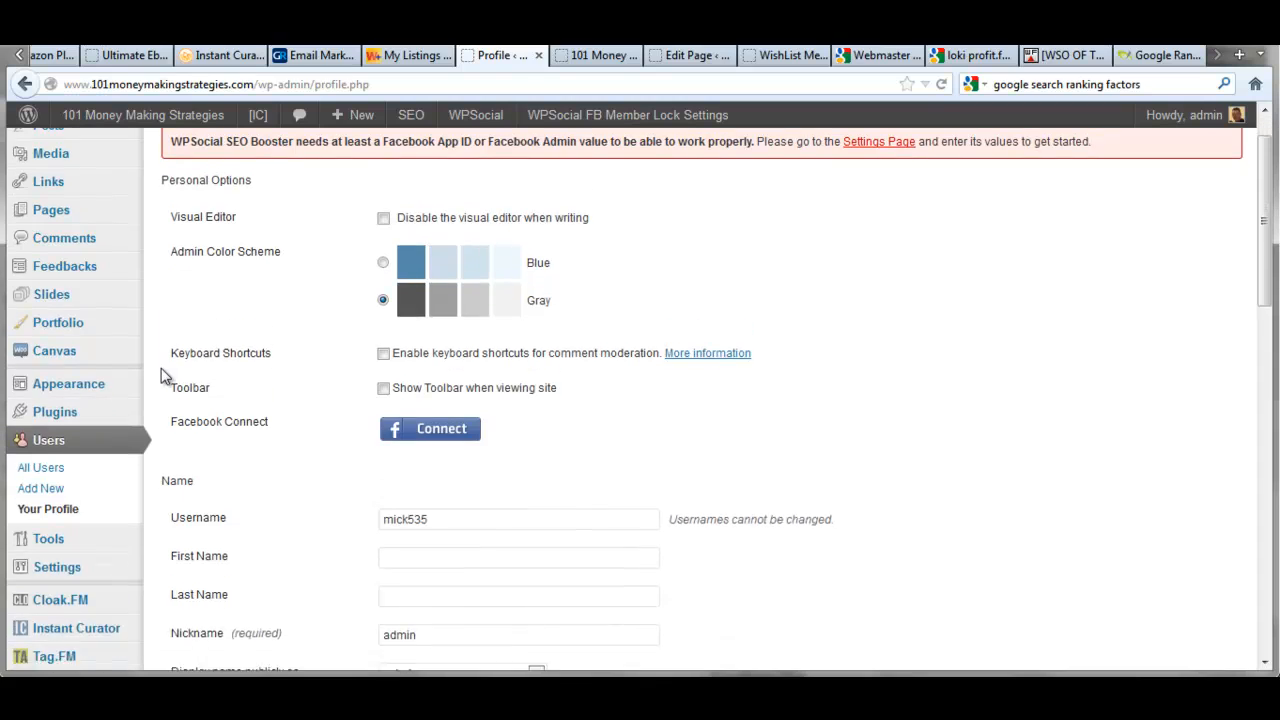
{"action": "scroll", "scroll_direction": "down", "scroll_amount": 3}
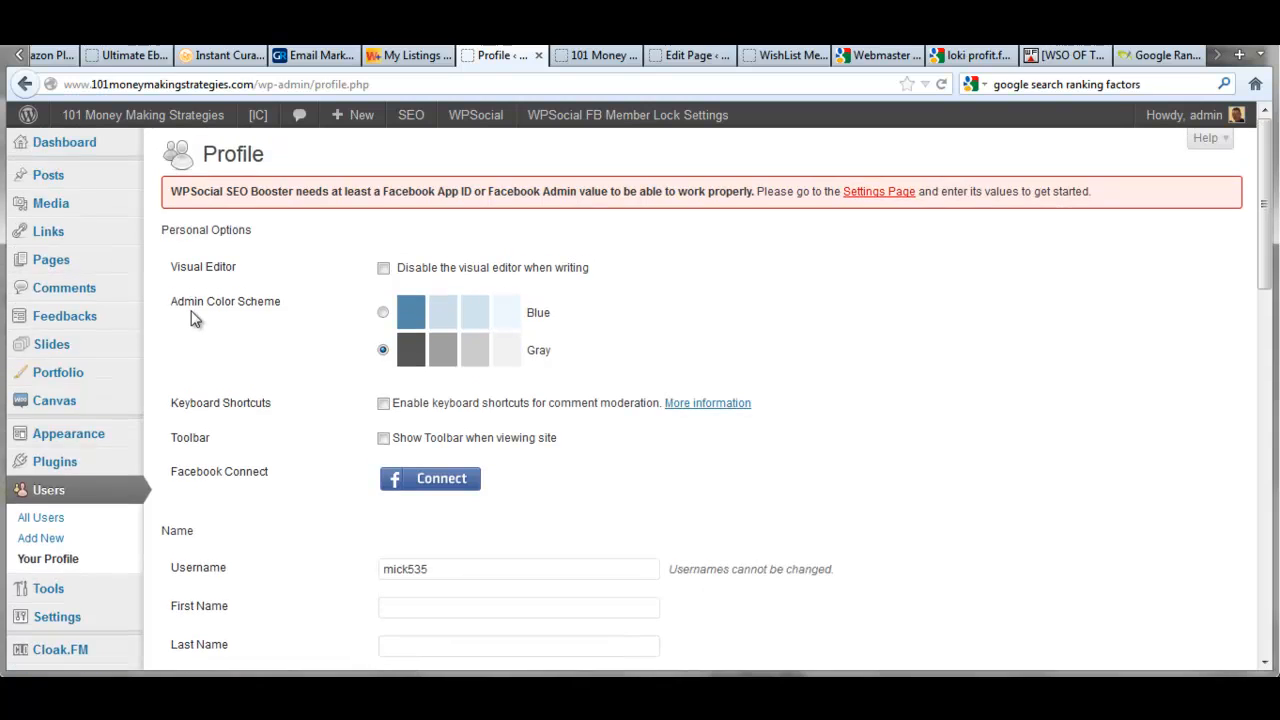
{"action": "mouse_move", "coordinate": [170, 326]}
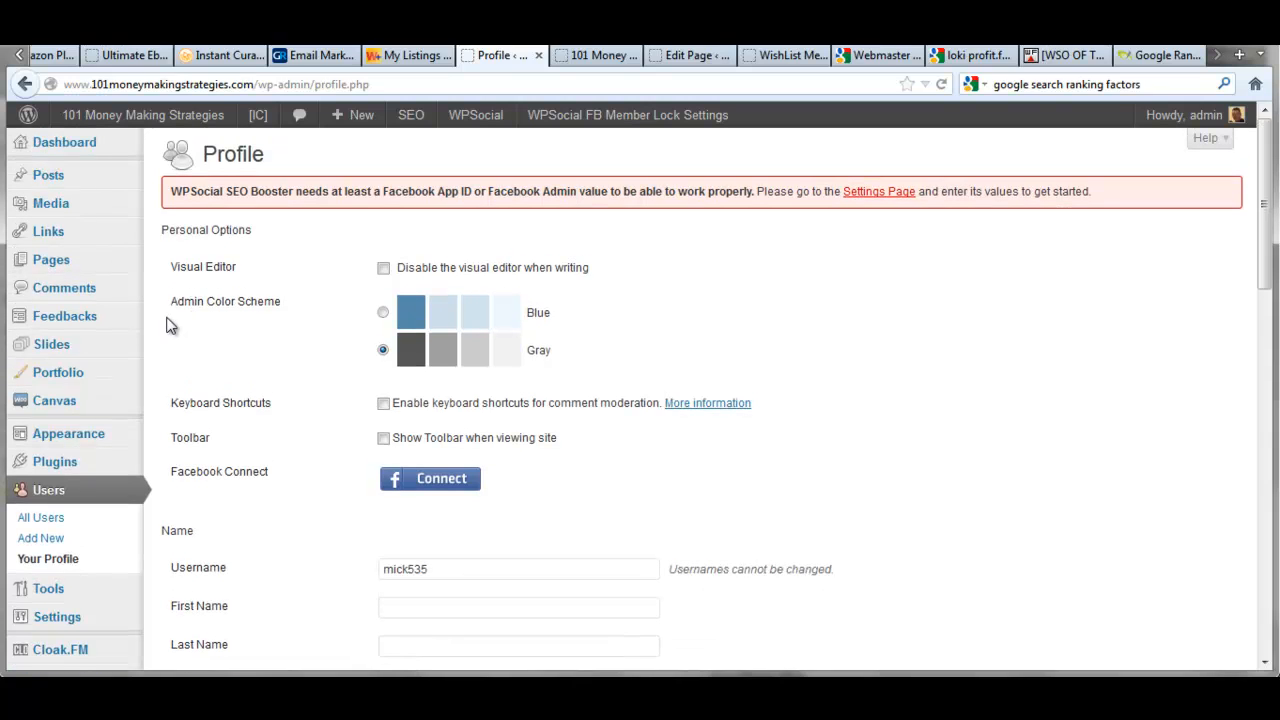
{"action": "mouse_move", "coordinate": [168, 332]}
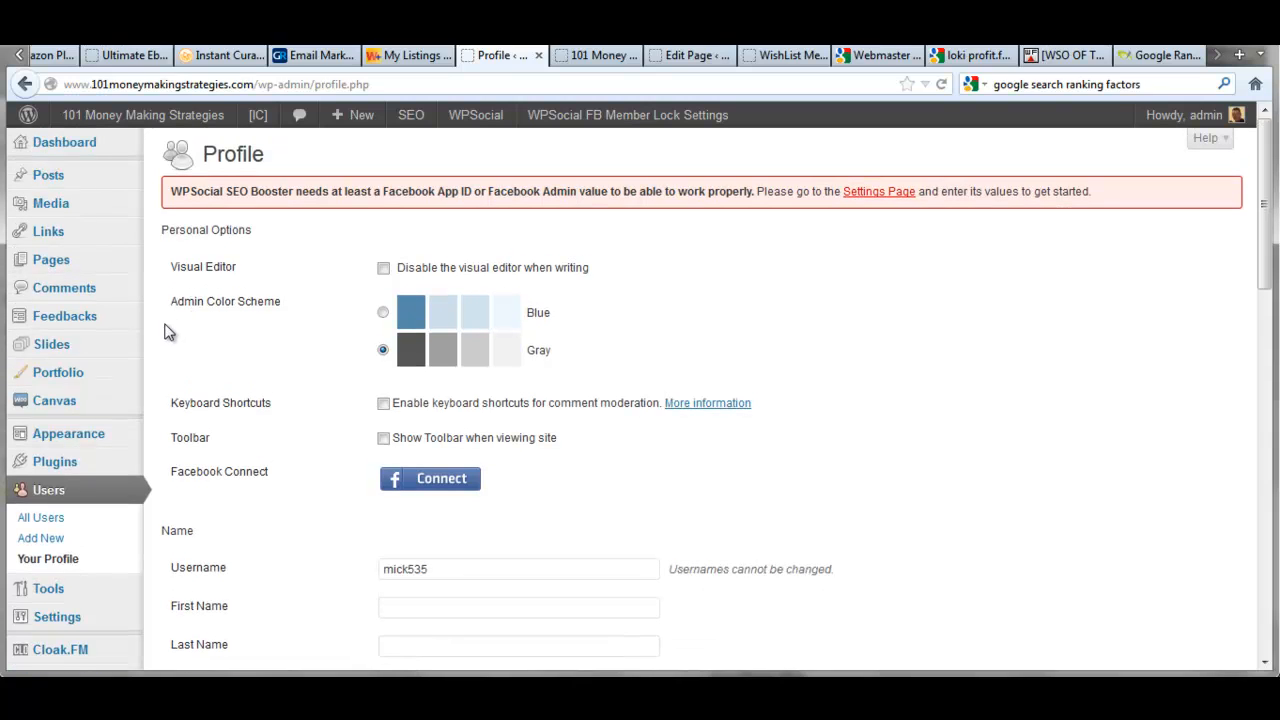
{"action": "scroll", "scroll_direction": "down", "scroll_amount": 3}
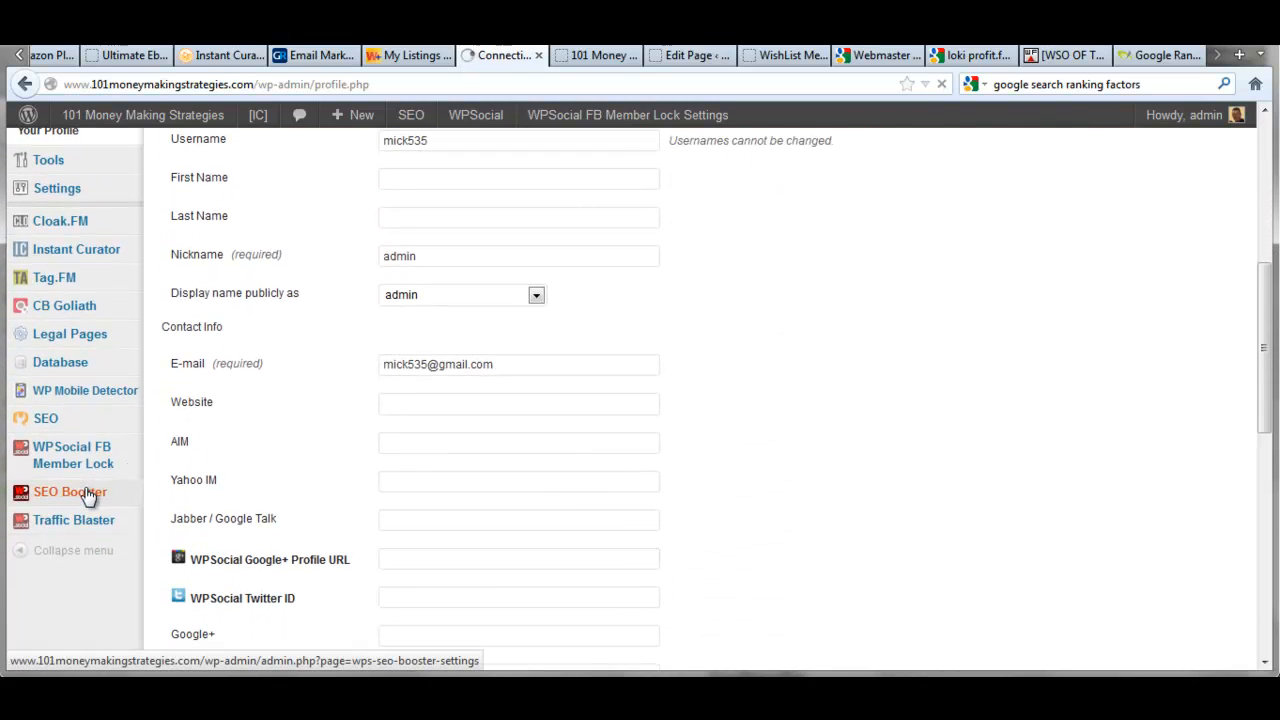
Return to SEO Booster settings and review the Open Graph image options
{"action": "left_click", "coordinate": [68, 492]}
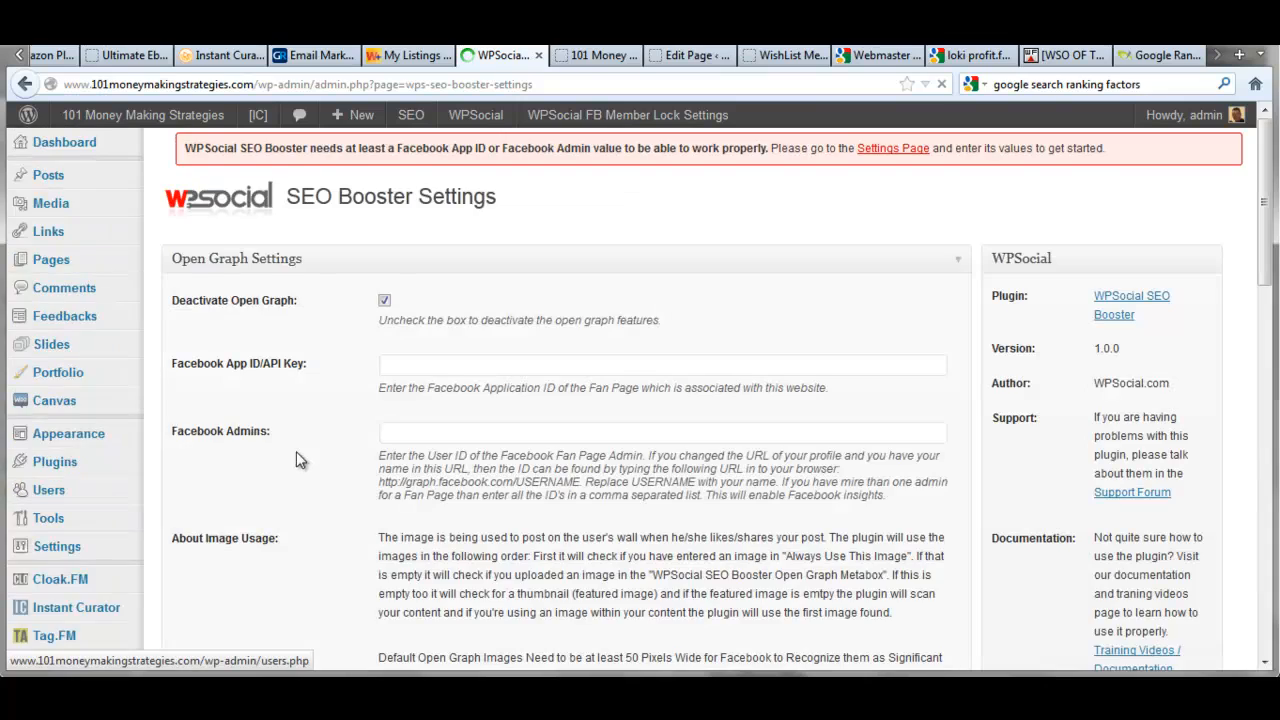
{"action": "scroll", "scroll_direction": "down", "scroll_amount": 3}
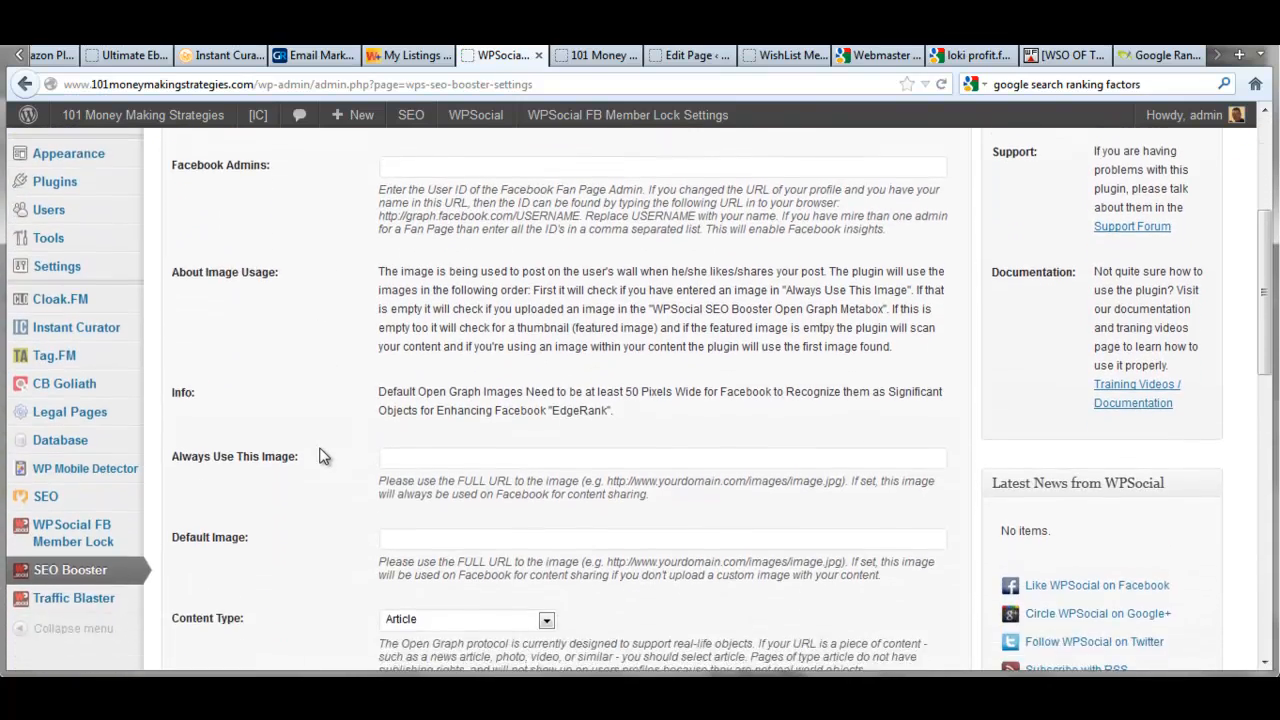
{"action": "scroll", "scroll_direction": "down", "scroll_amount": 3}
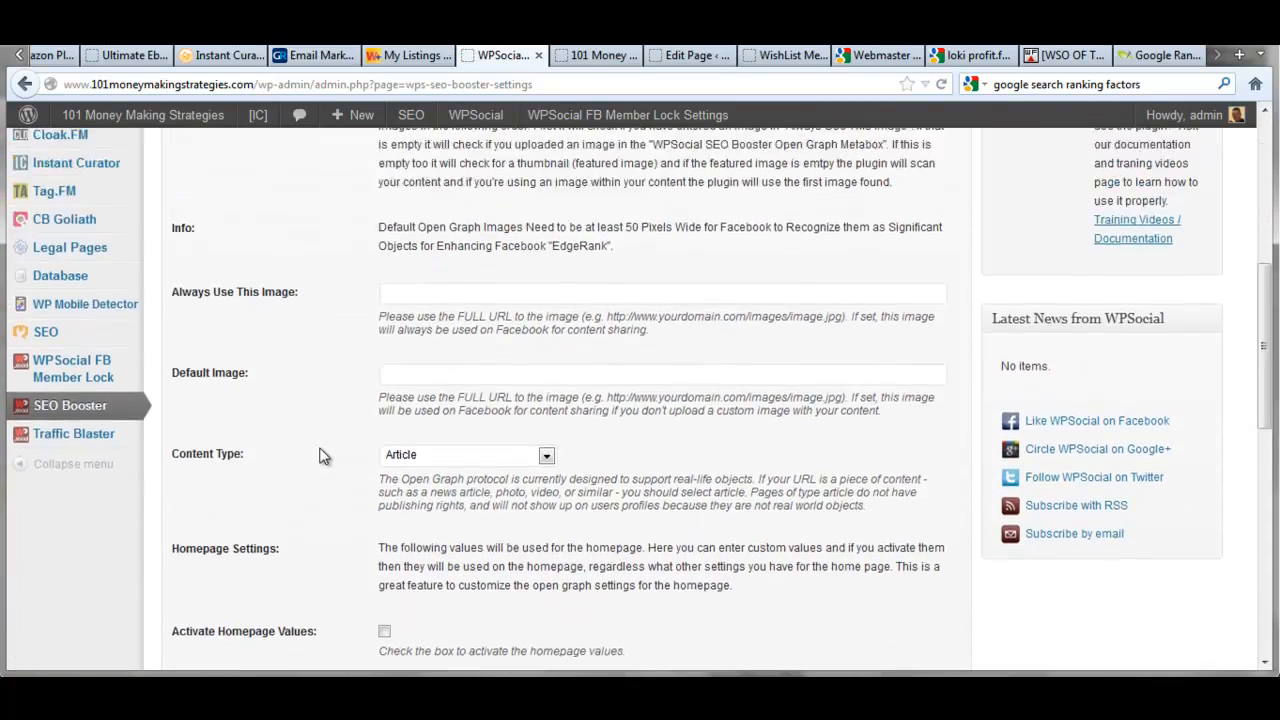
{"action": "scroll", "scroll_direction": "down", "scroll_amount": 3}
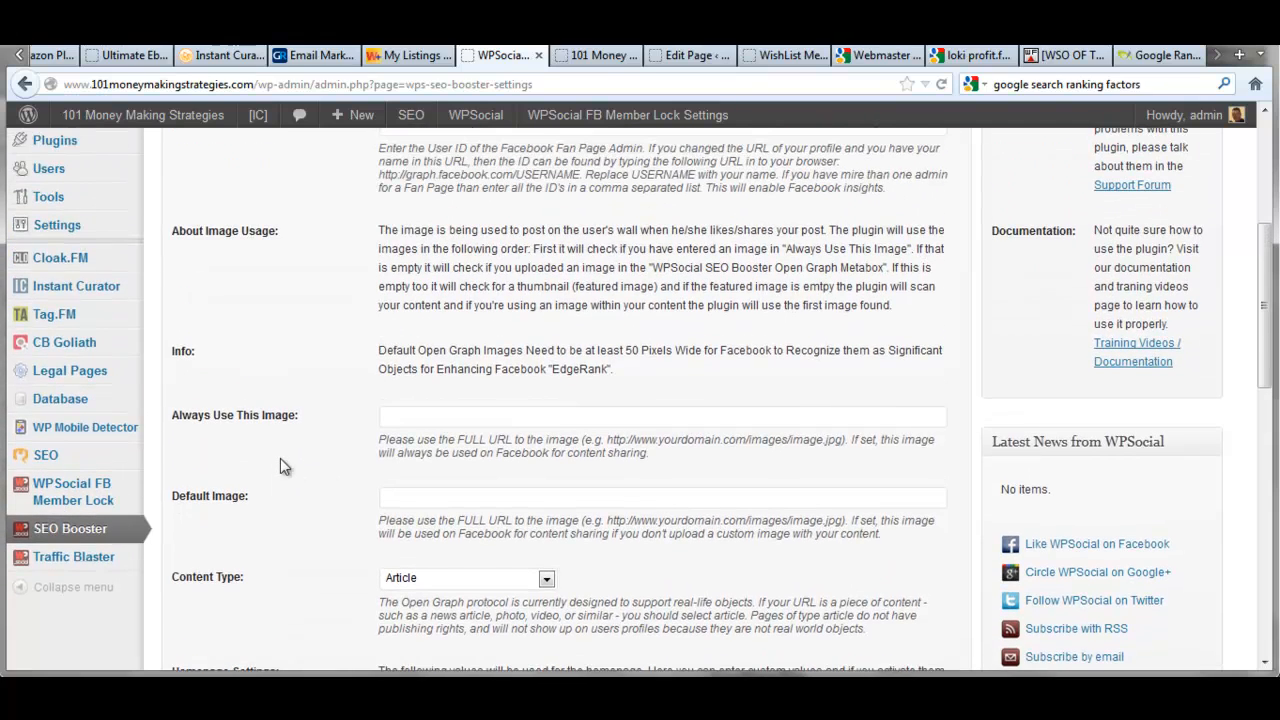
{"action": "mouse_move", "coordinate": [278, 464]}
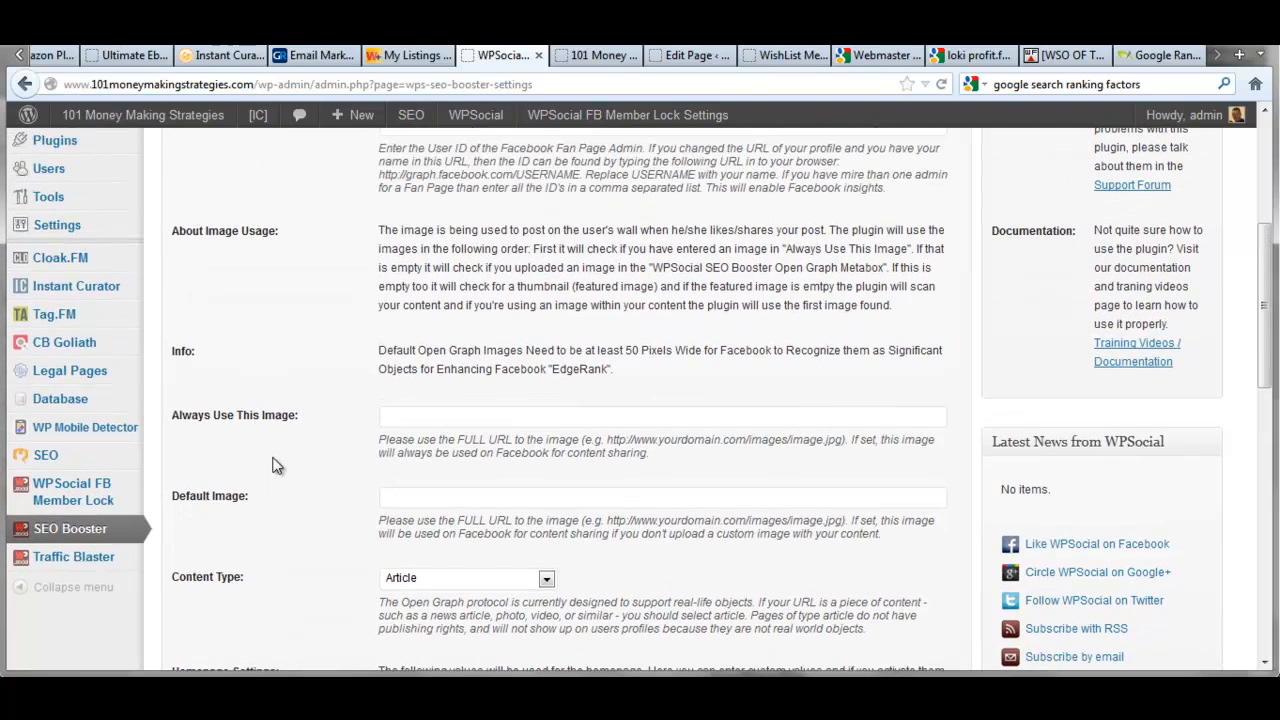
{"action": "scroll", "scroll_direction": "down", "scroll_amount": 3}
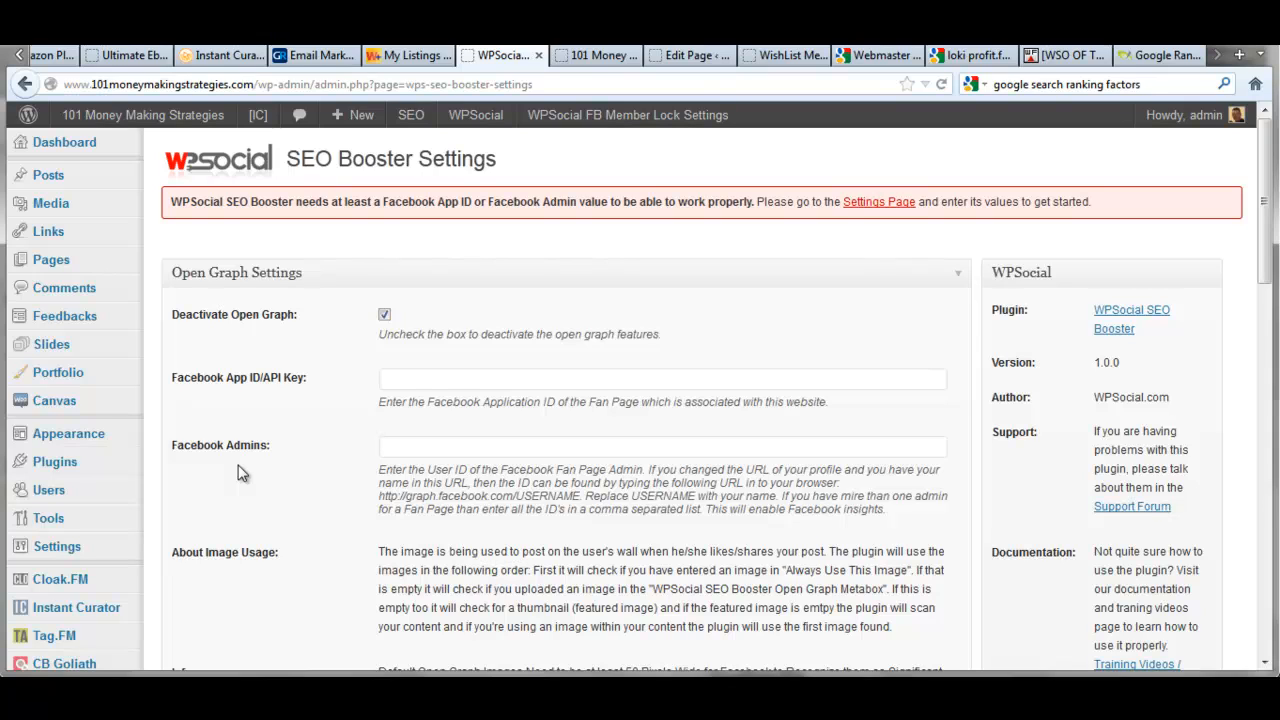
{"action": "mouse_move", "coordinate": [210, 480]}
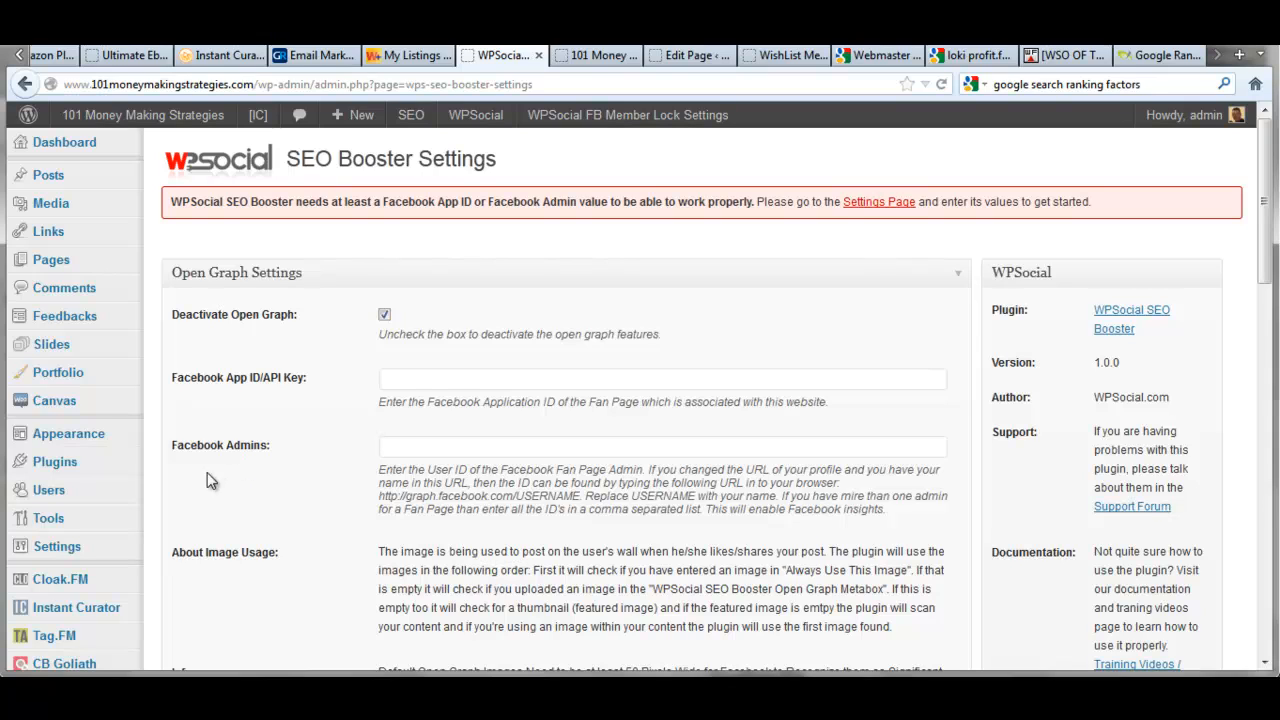